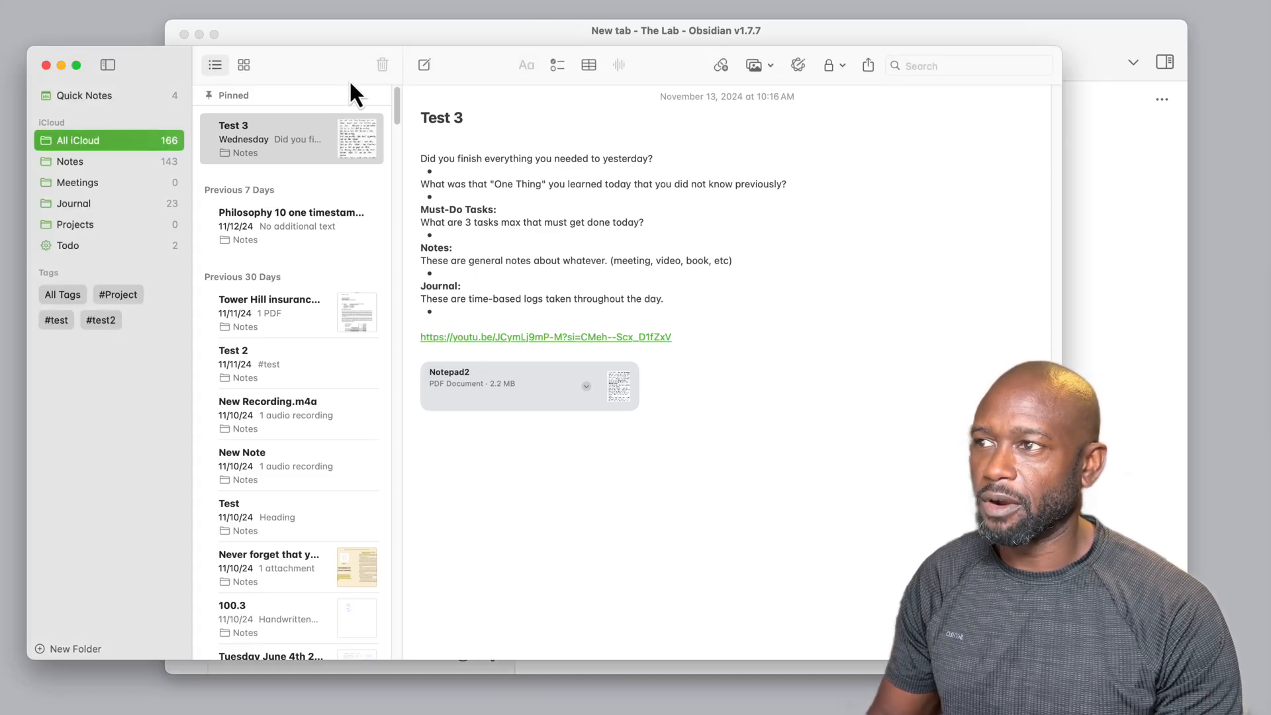
mouse_move(172, 166)
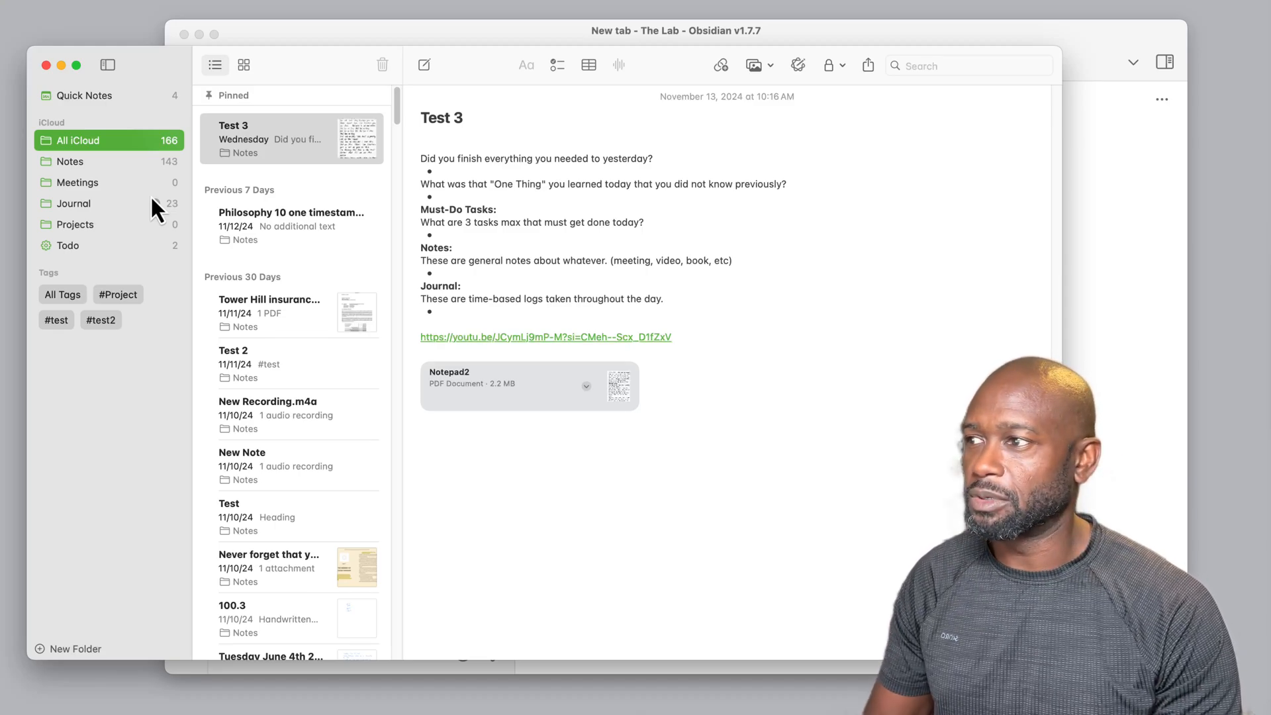
mouse_move(255, 235)
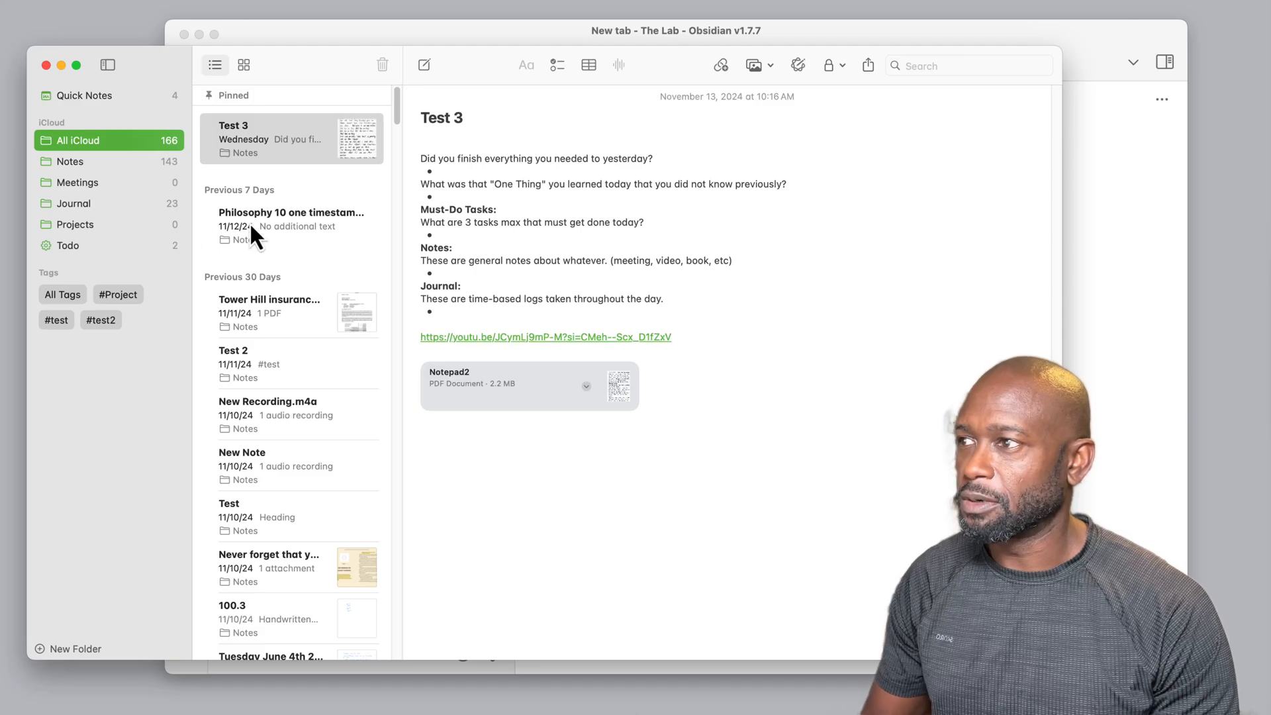
mouse_move(259, 228)
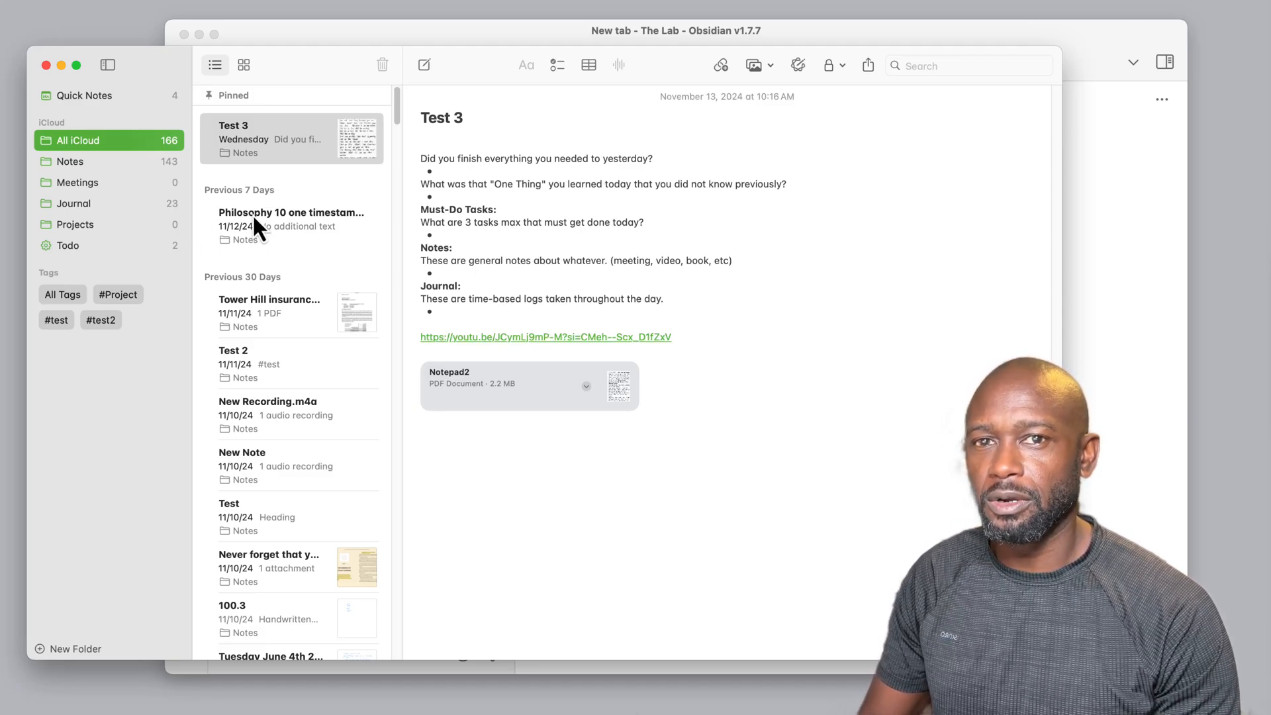
mouse_move(281, 39)
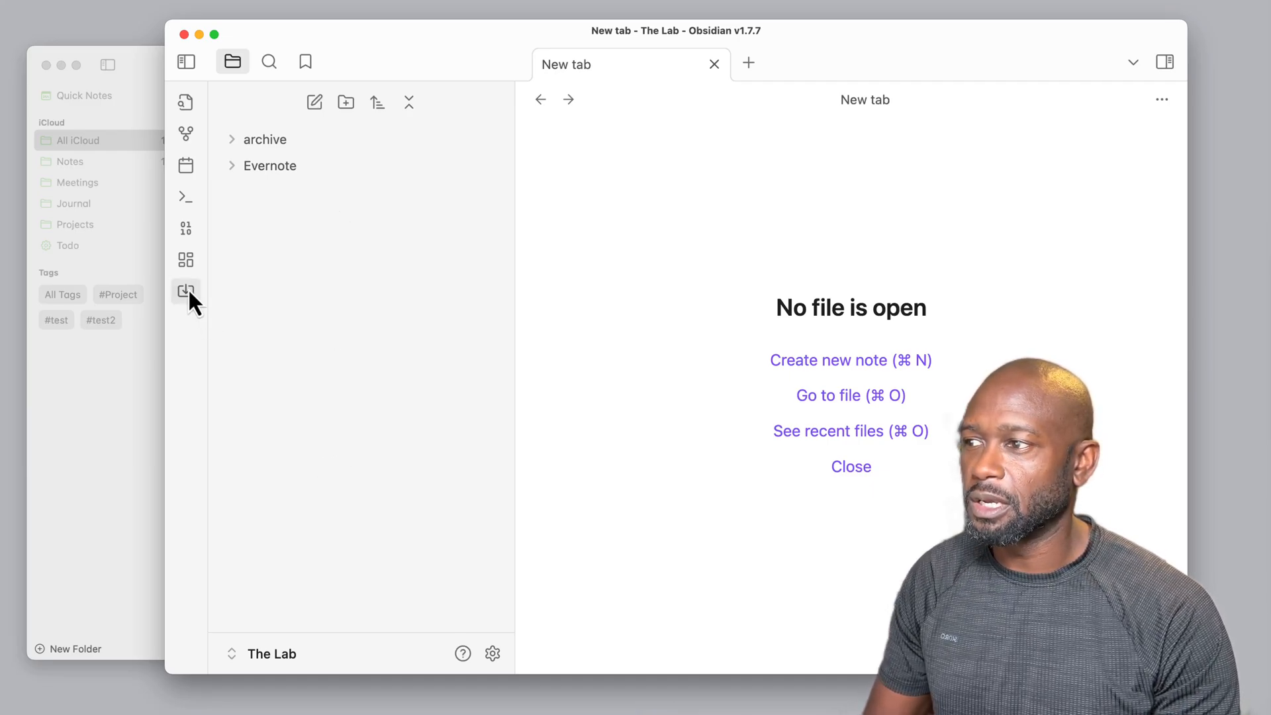
mouse_move(492, 653)
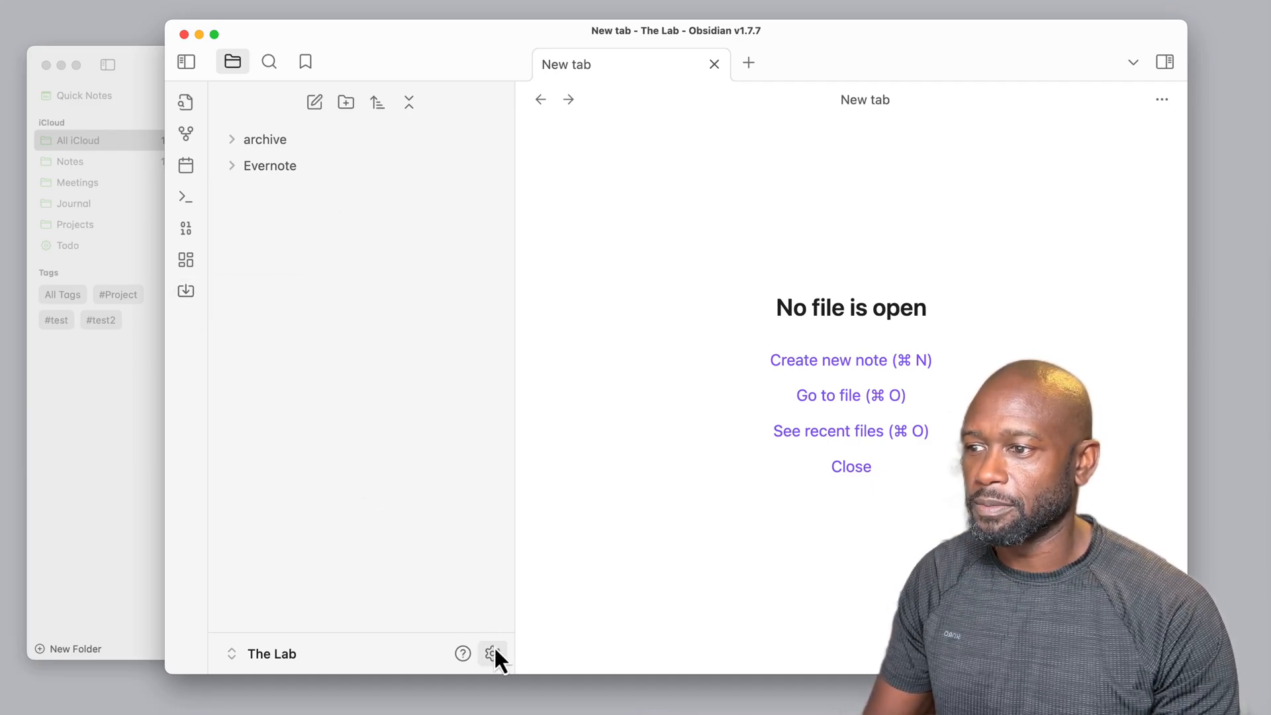
Open Settings to confirm the Importer plugin (version 1.6.12) is installed.
left_click(491, 653)
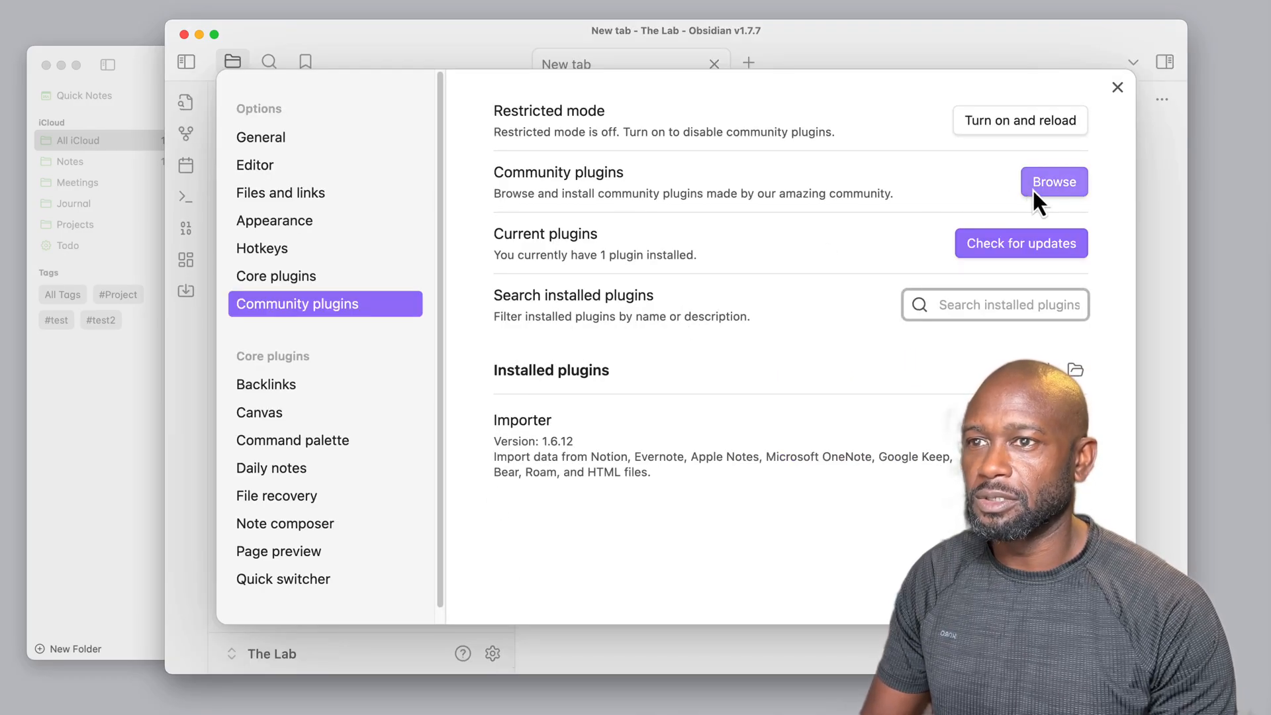
mouse_move(754, 387)
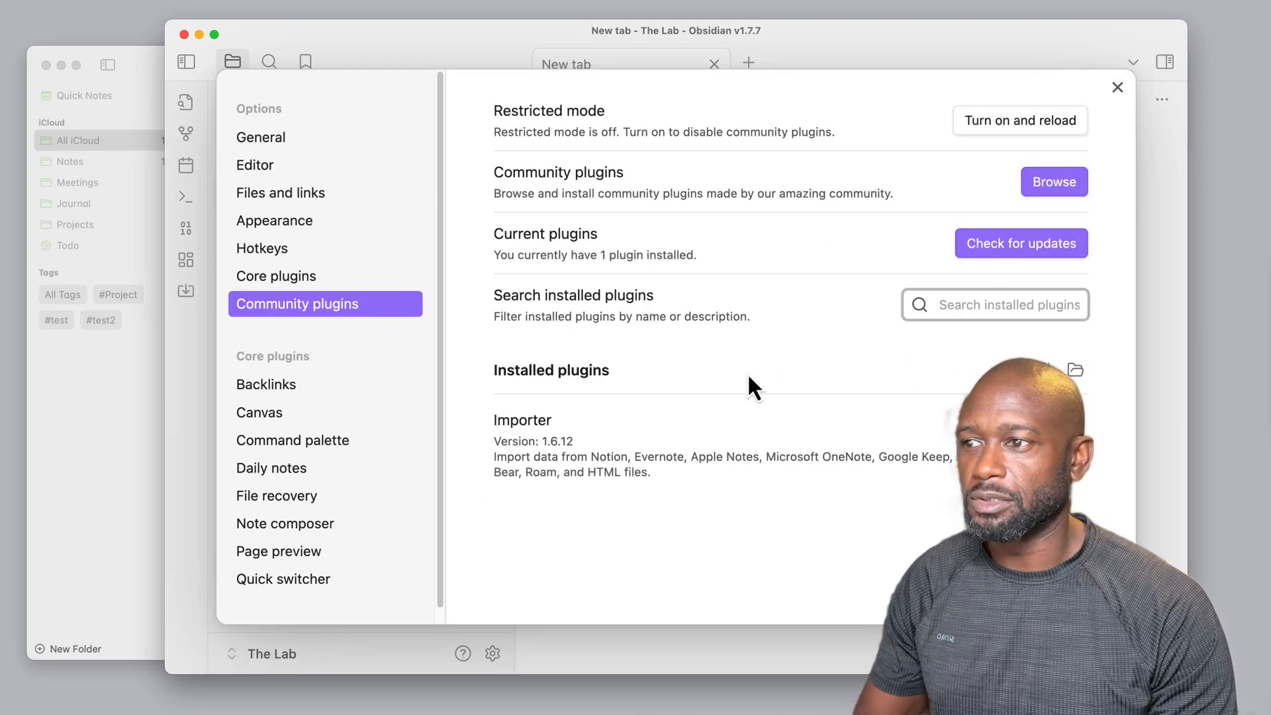
mouse_move(577, 434)
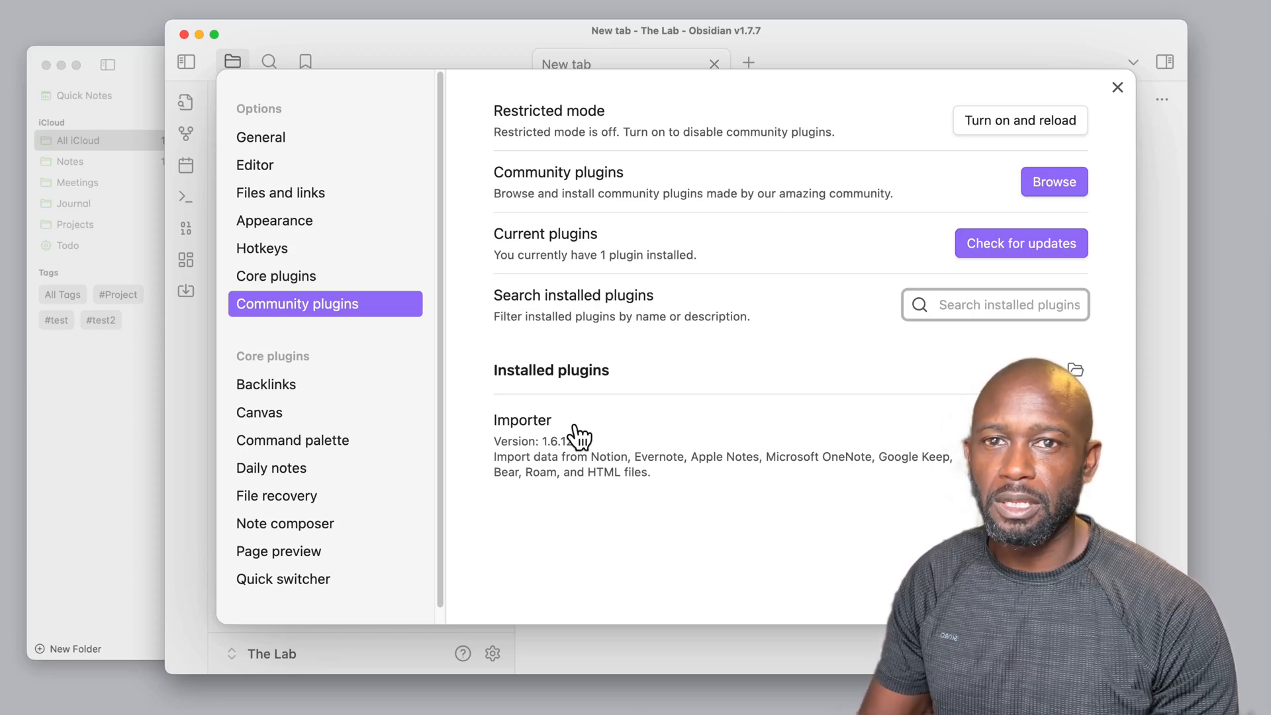
mouse_move(758, 465)
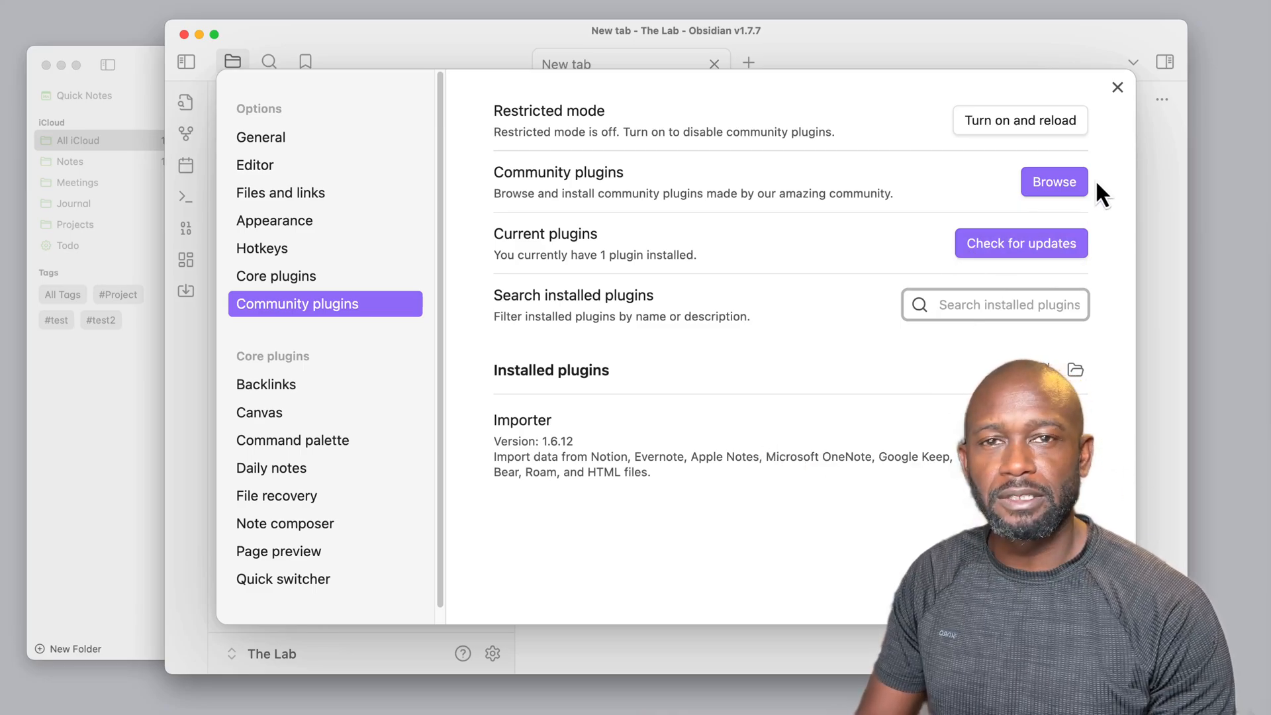
mouse_move(1102, 166)
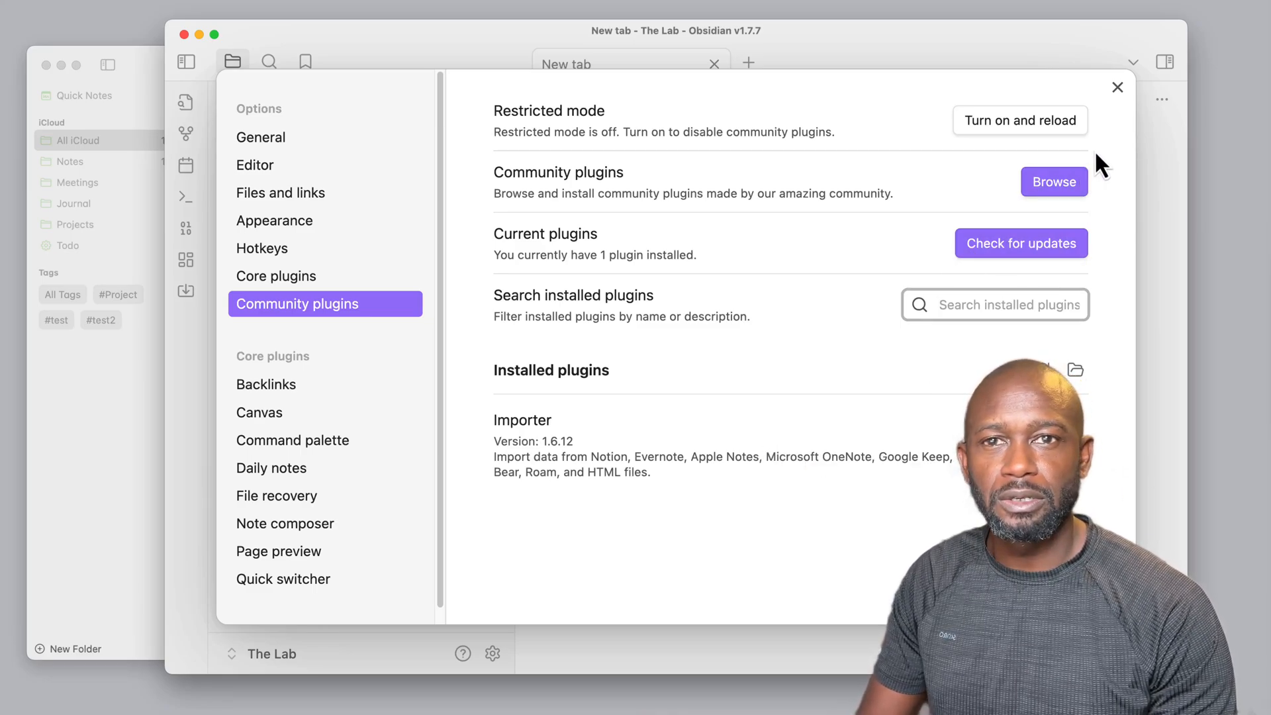
Close Settings and search the command palette for 'imp' to find Importer: Open importer.
left_click(1117, 87)
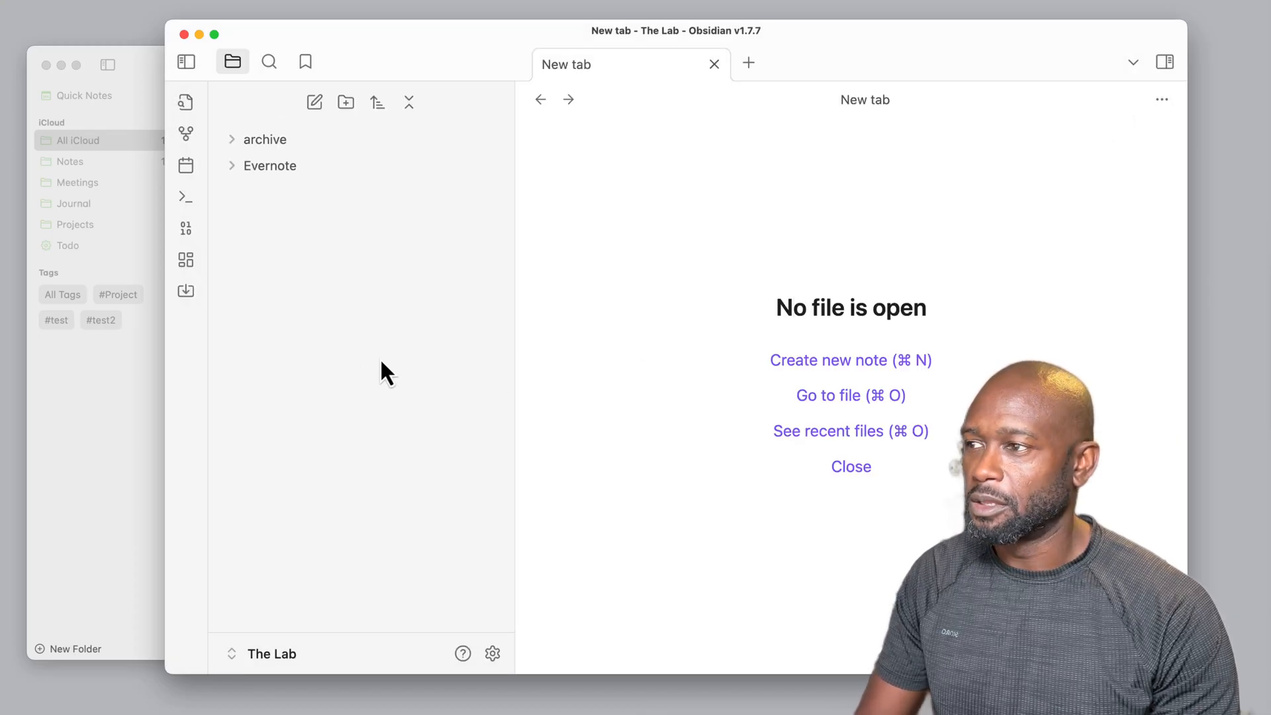
mouse_move(186, 292)
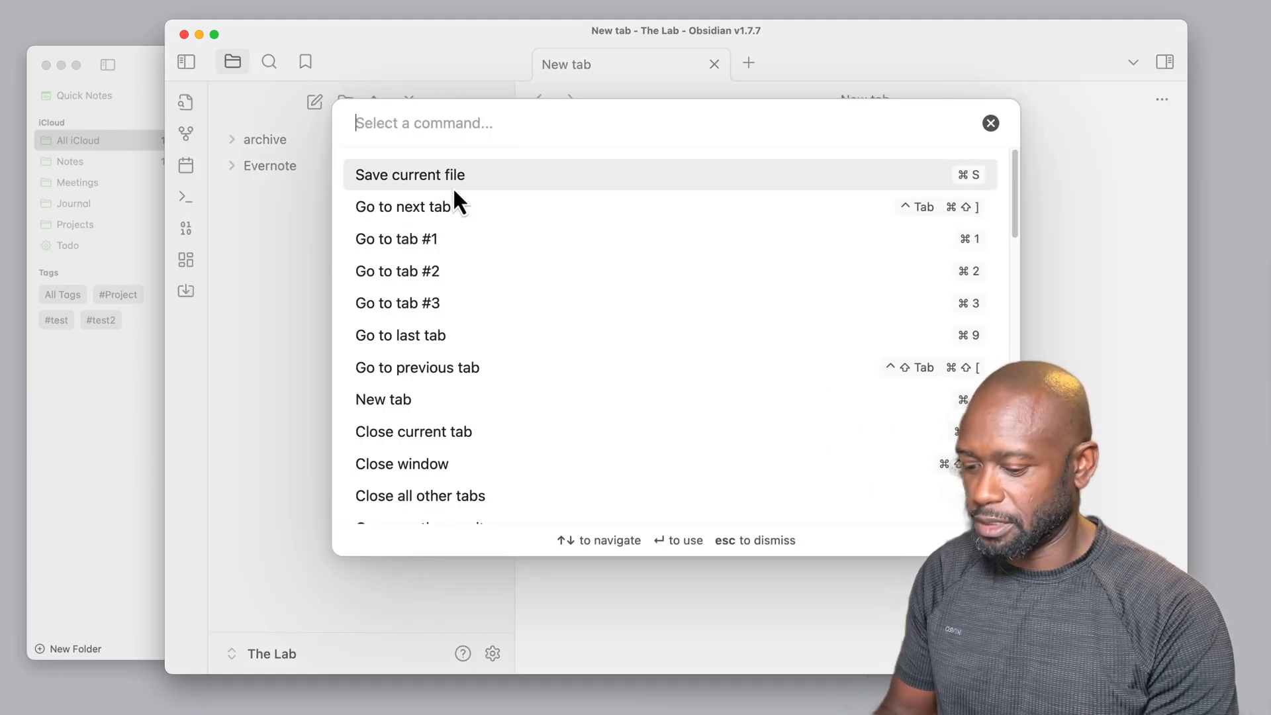
type("imp")
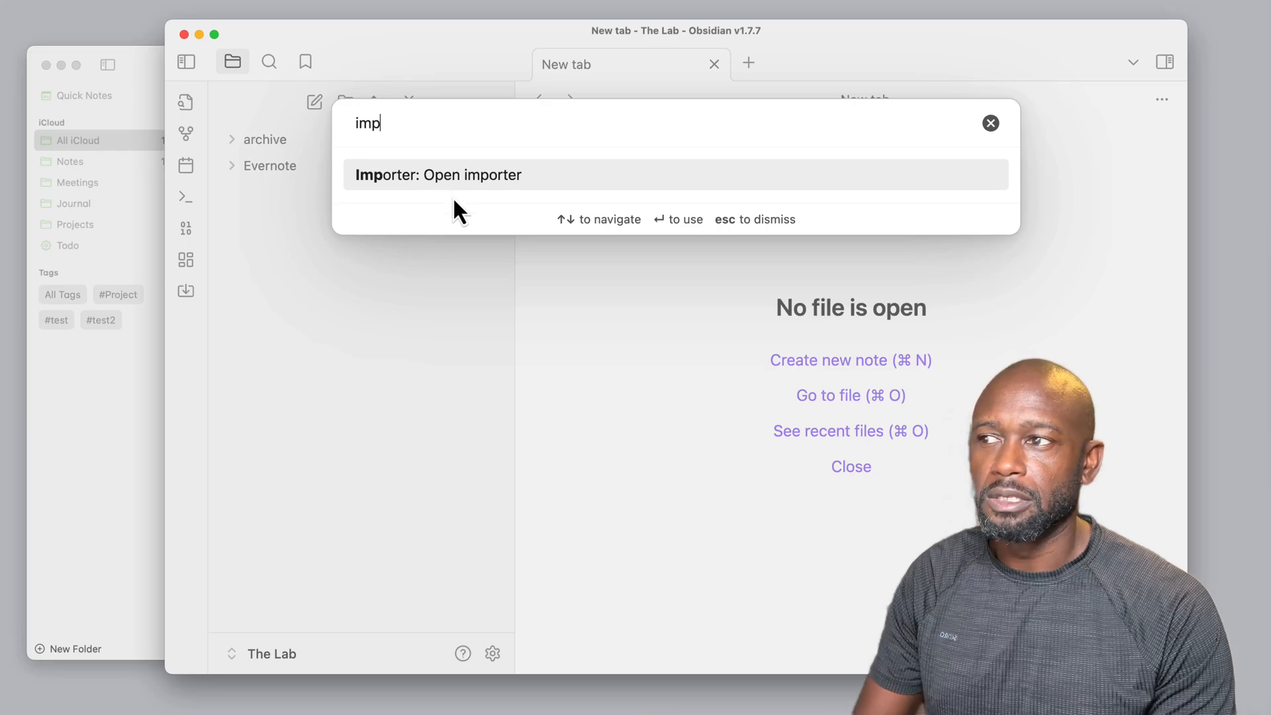
mouse_move(551, 191)
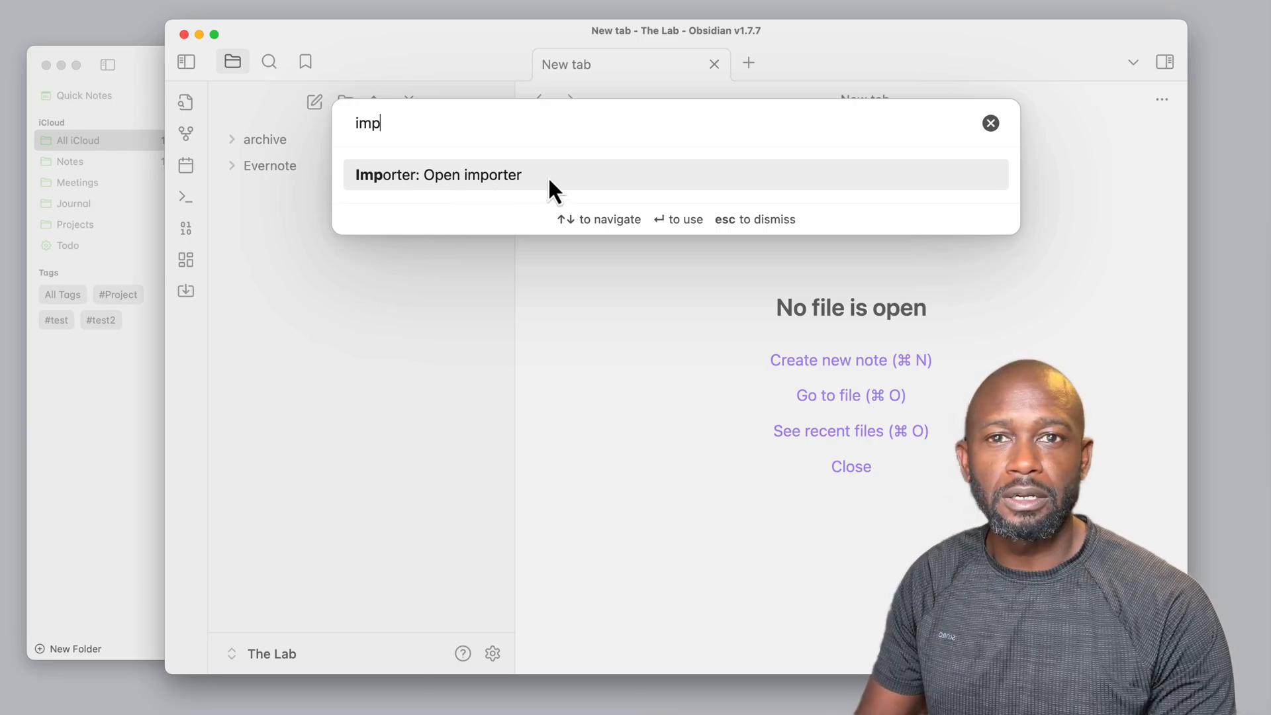
Run 'Importer: Open importer' with Apple Notes format and 'Apple Notes' output folder.
left_click(438, 175)
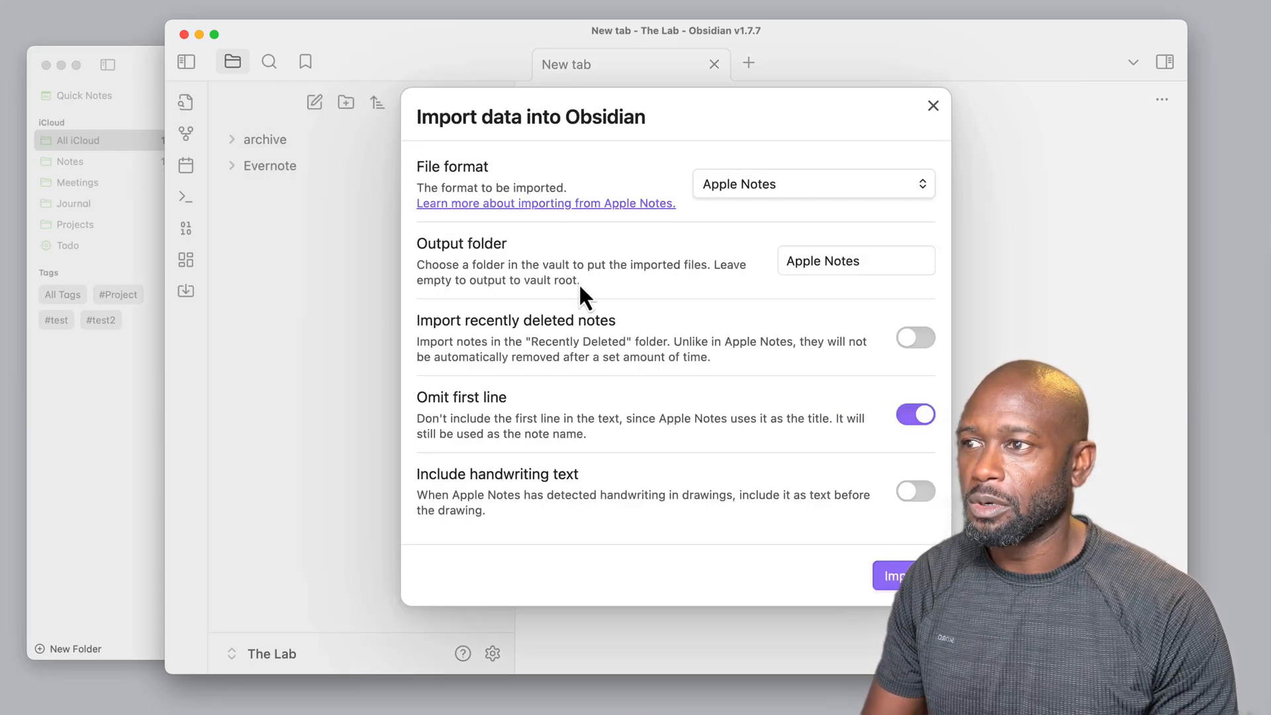
mouse_move(766, 206)
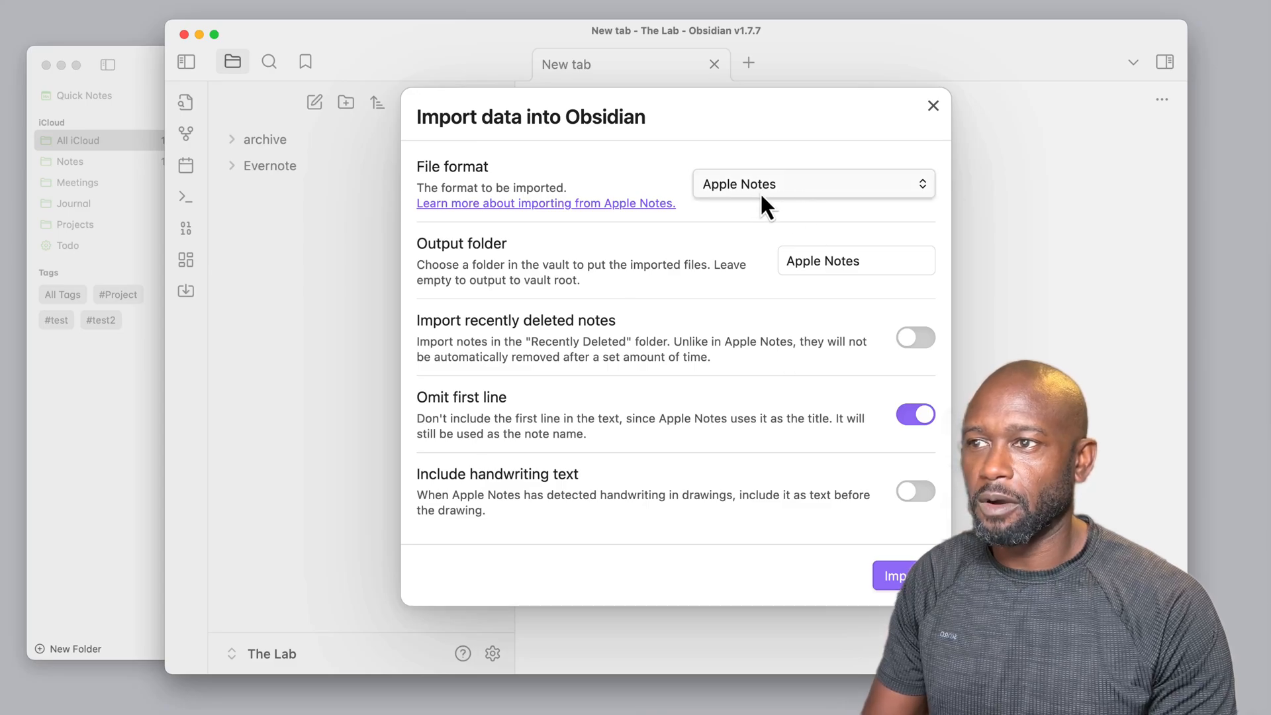
mouse_move(689, 315)
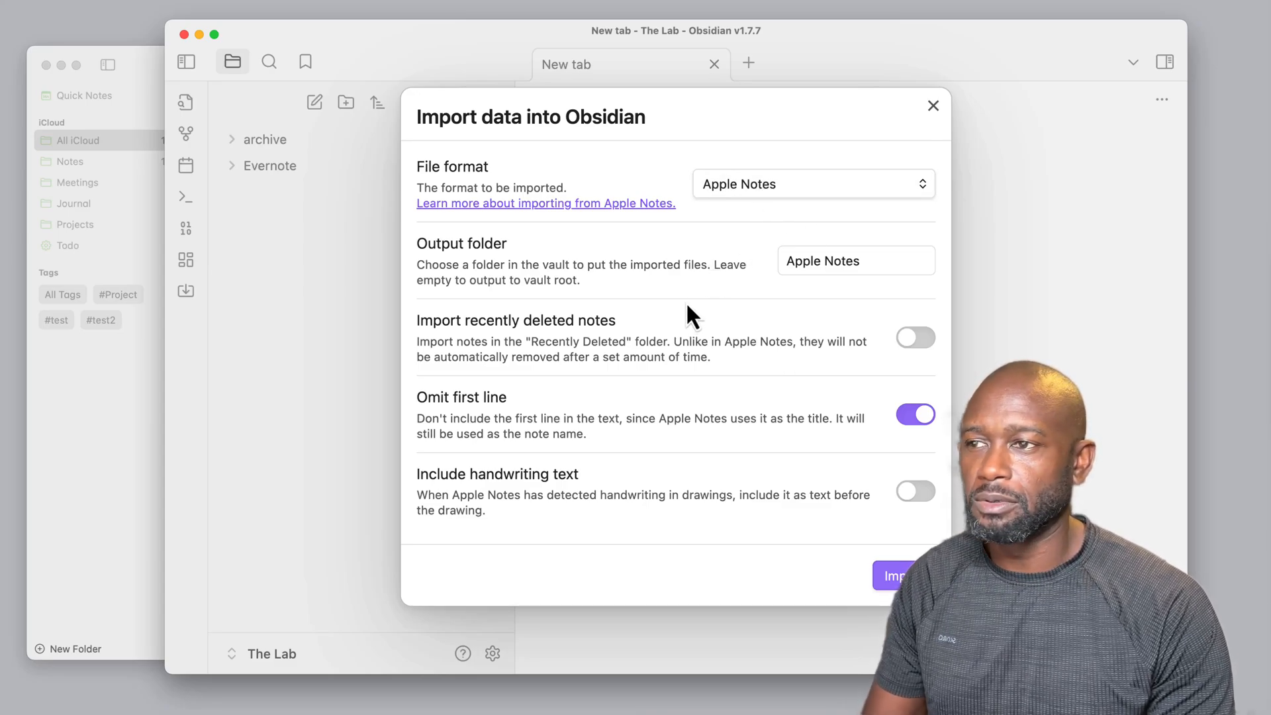
mouse_move(848, 401)
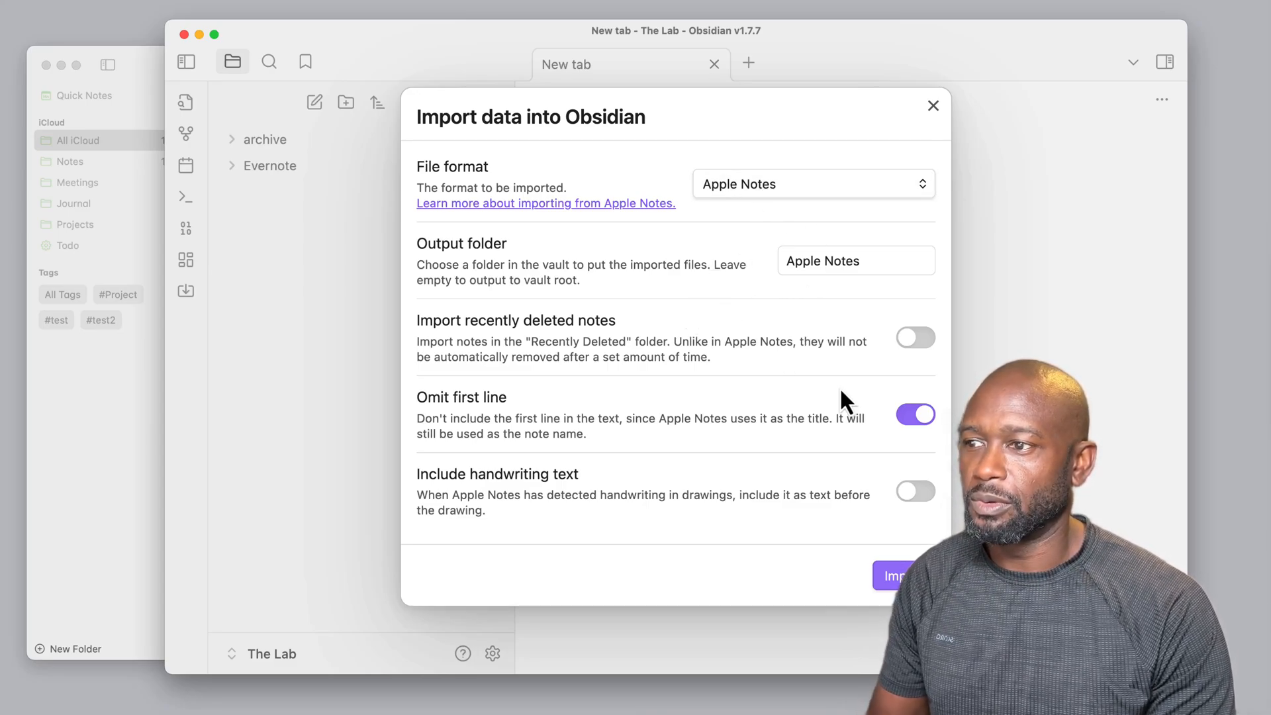
mouse_move(754, 469)
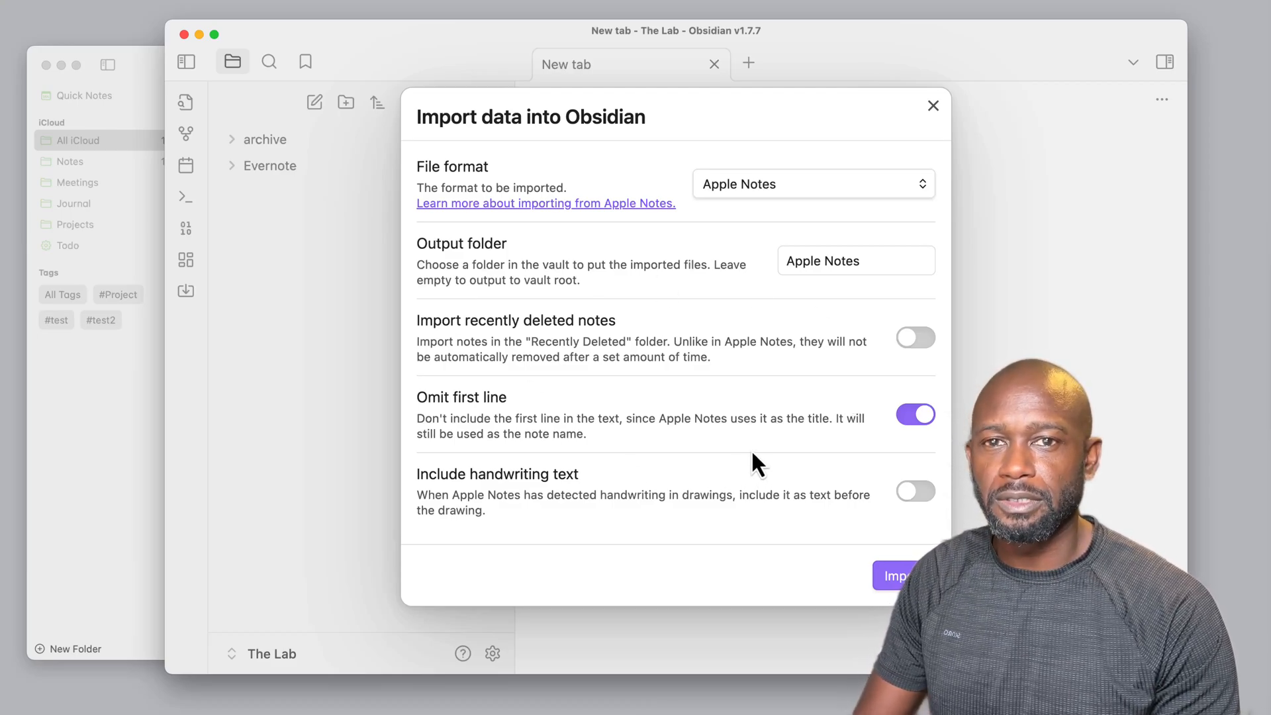
mouse_move(700, 372)
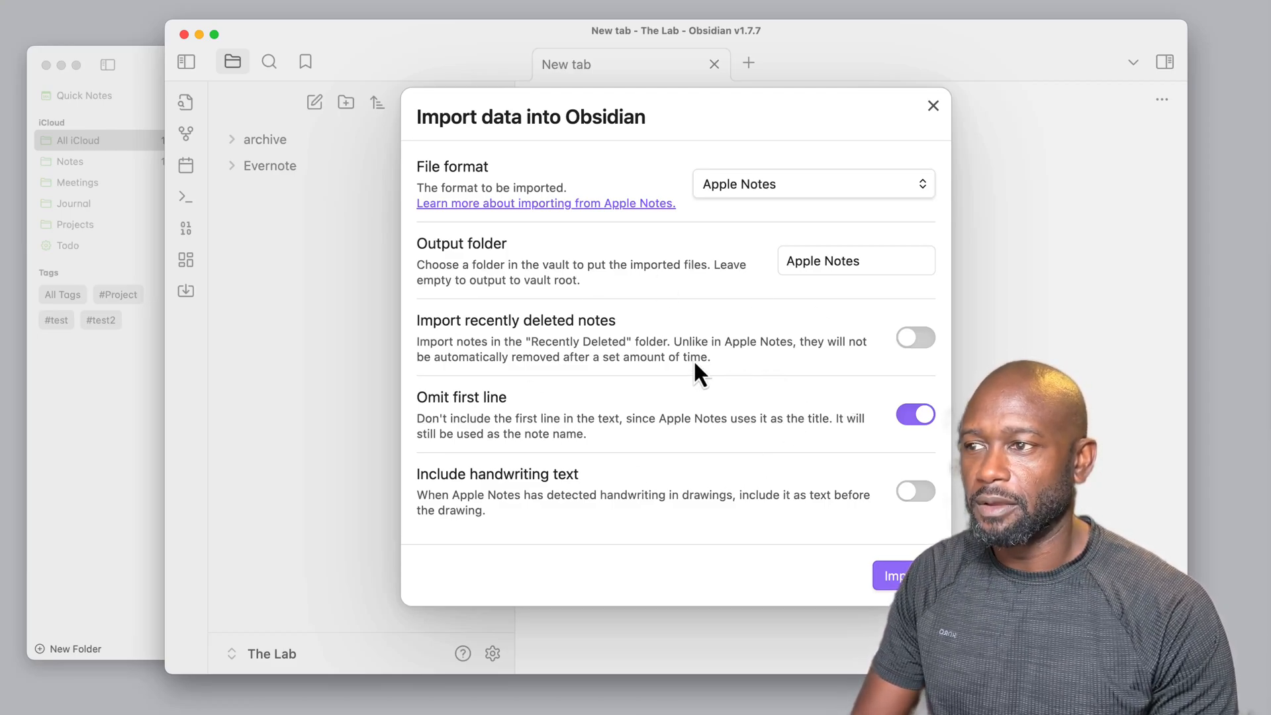
mouse_move(928, 444)
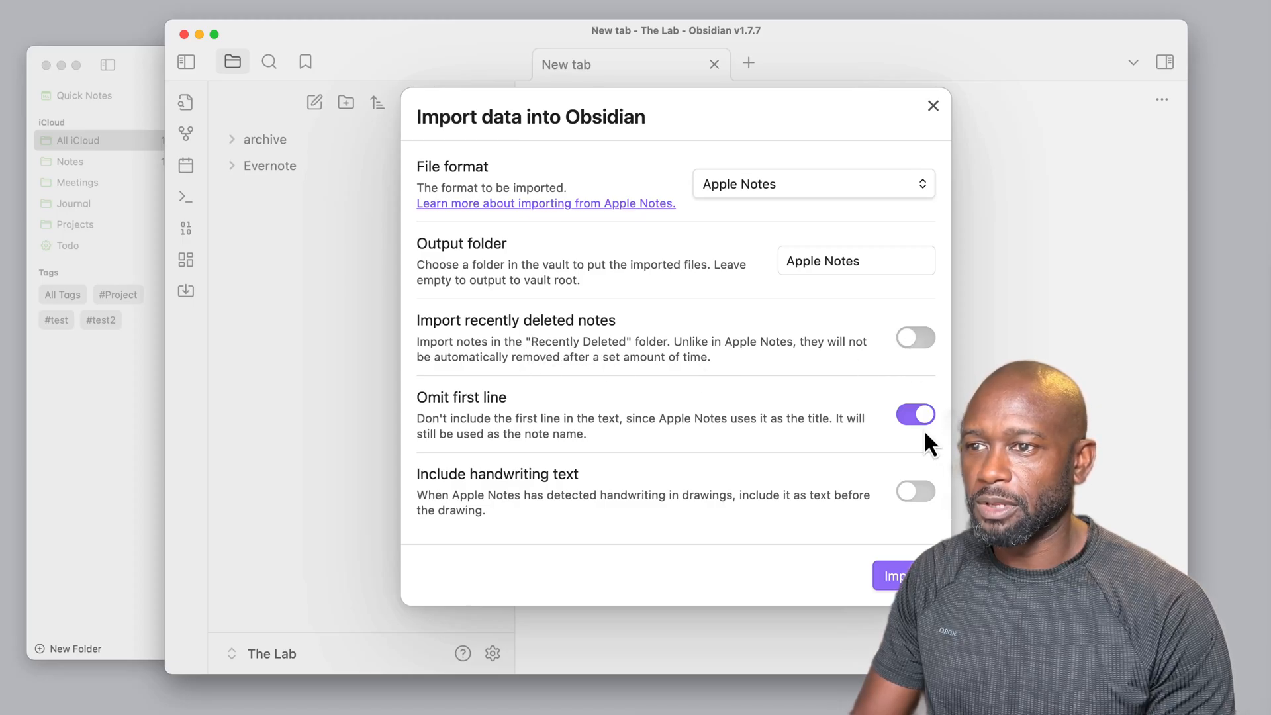
mouse_move(761, 409)
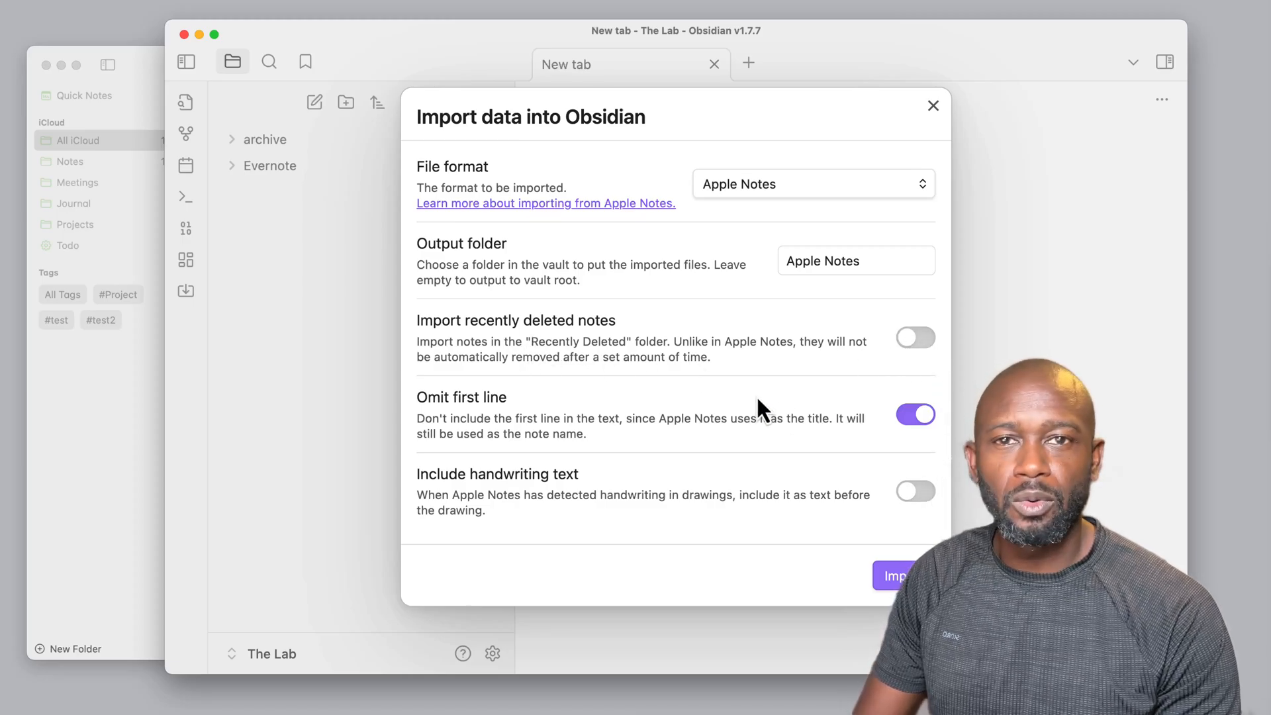
mouse_move(754, 409)
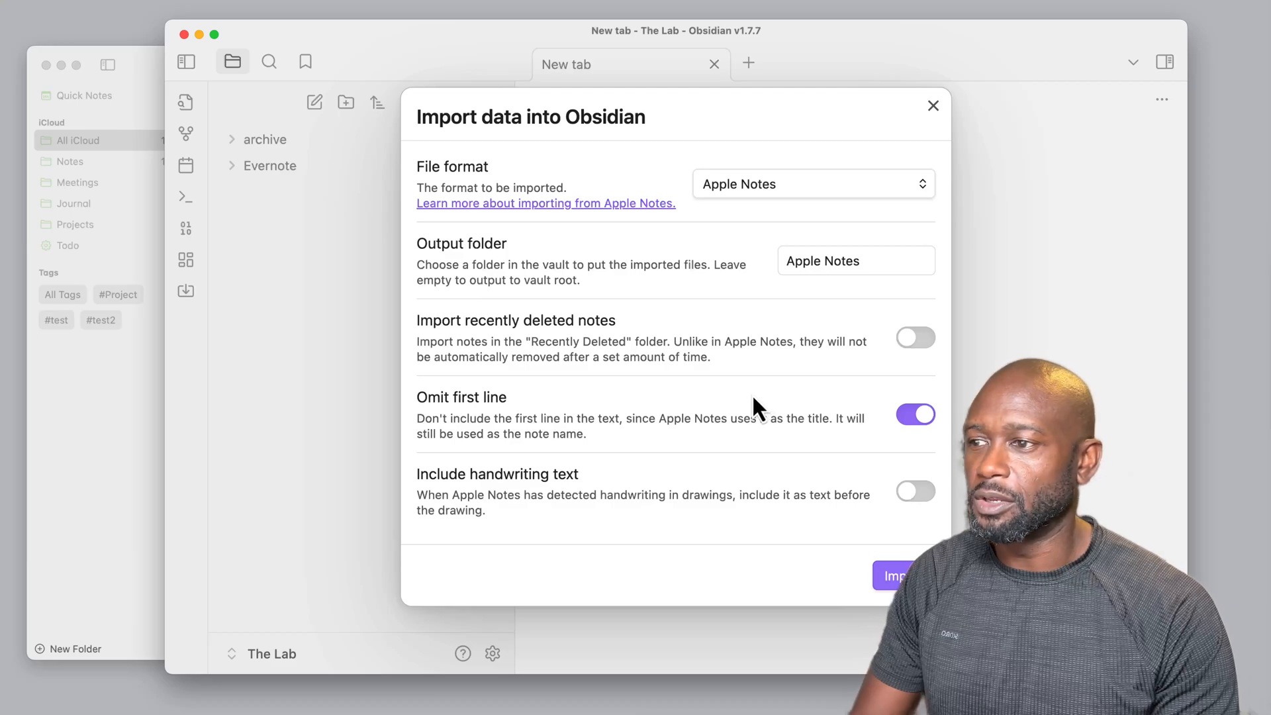
mouse_move(914, 390)
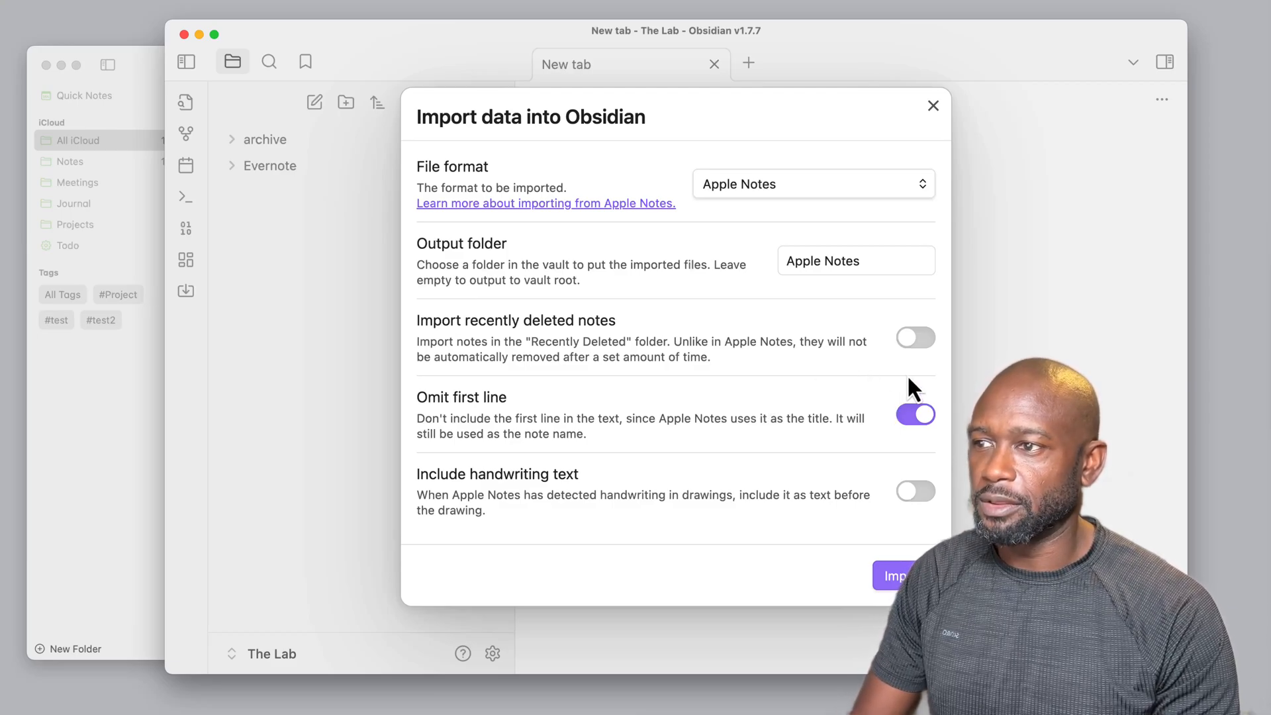
mouse_move(535, 344)
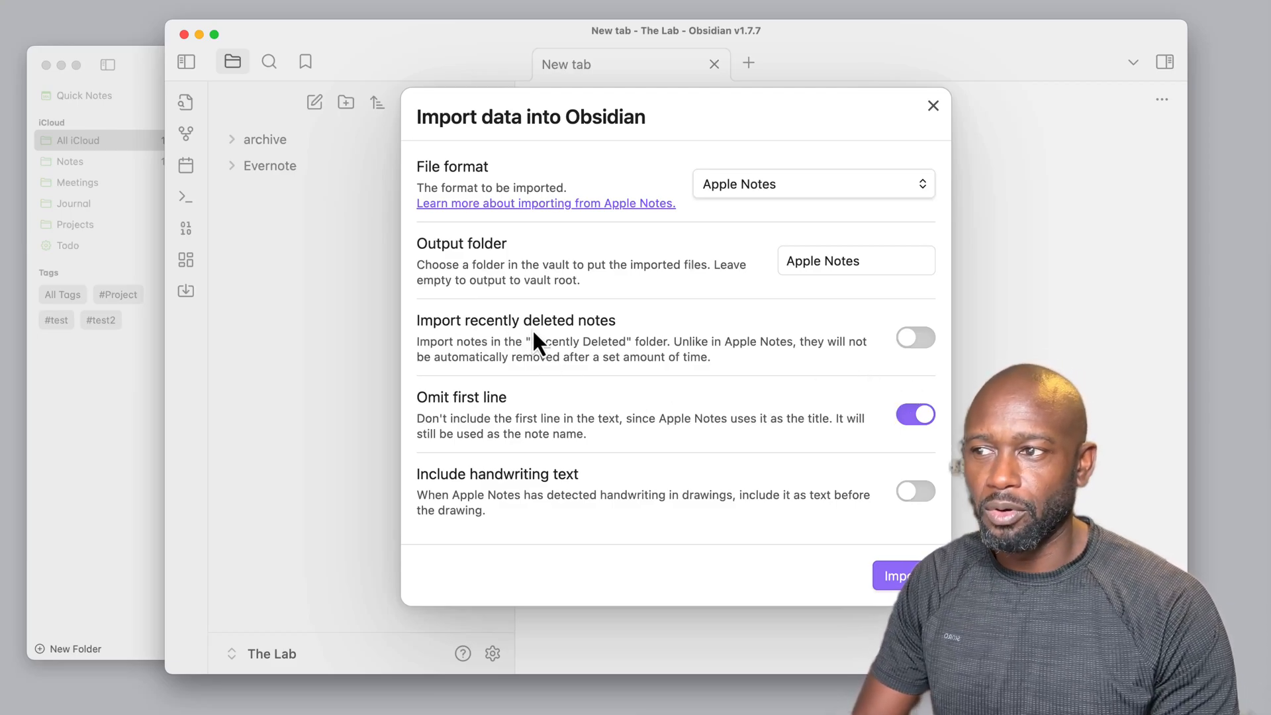
mouse_move(618, 344)
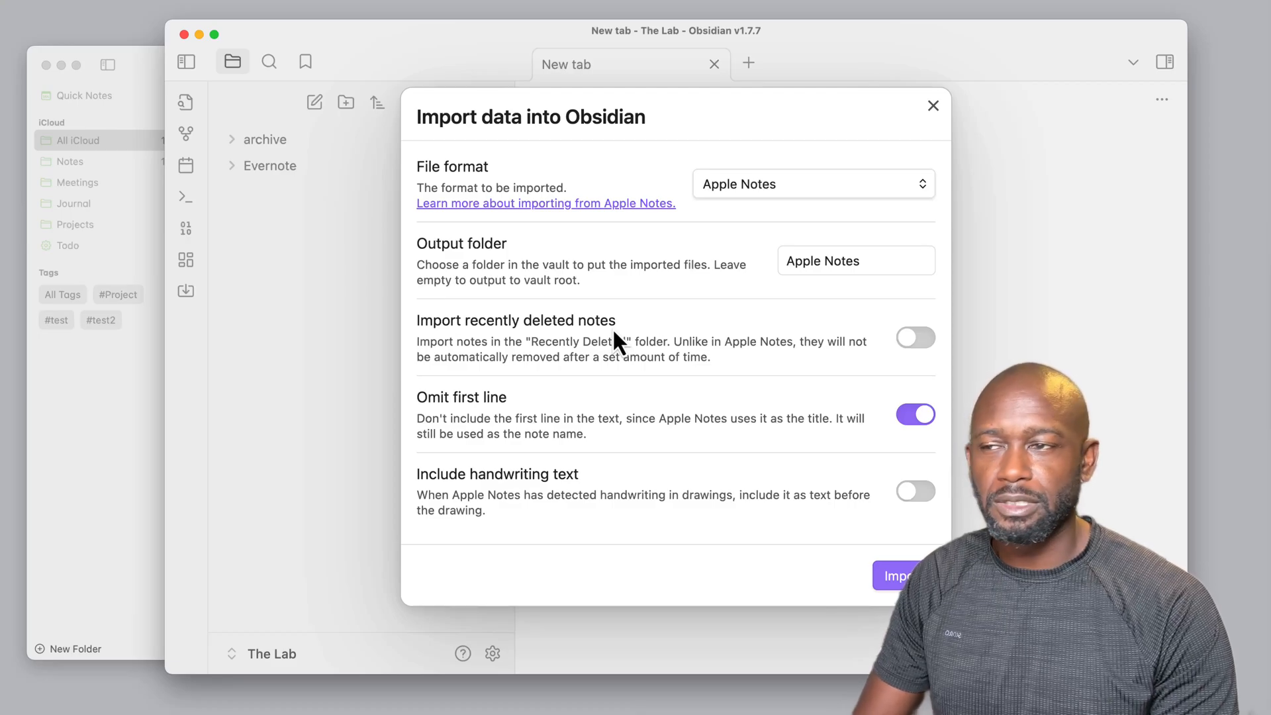
mouse_move(914, 364)
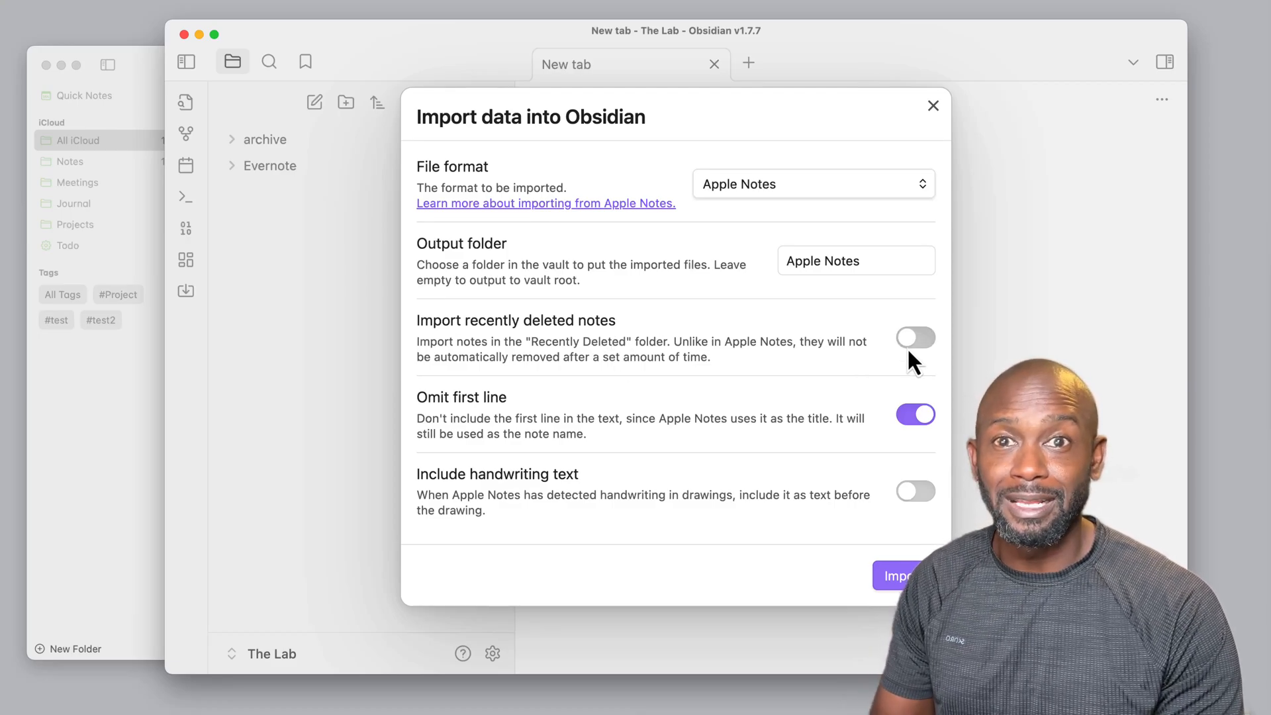
mouse_move(884, 358)
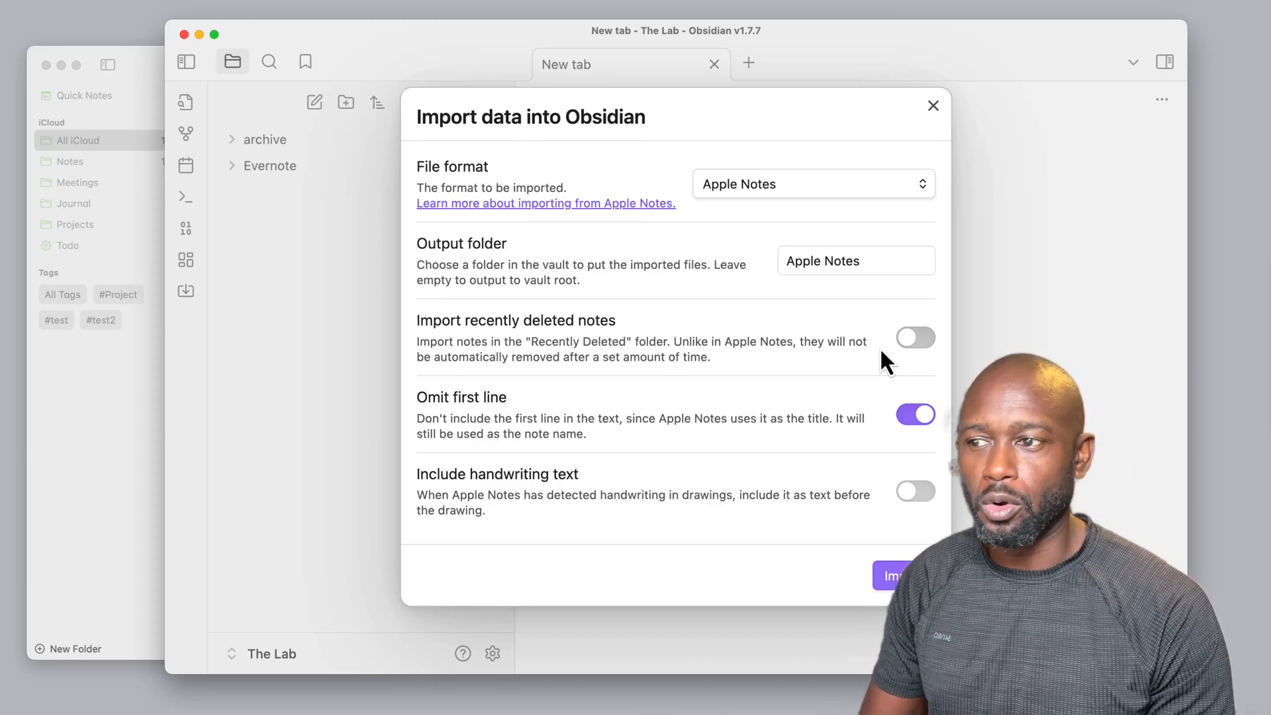
mouse_move(779, 360)
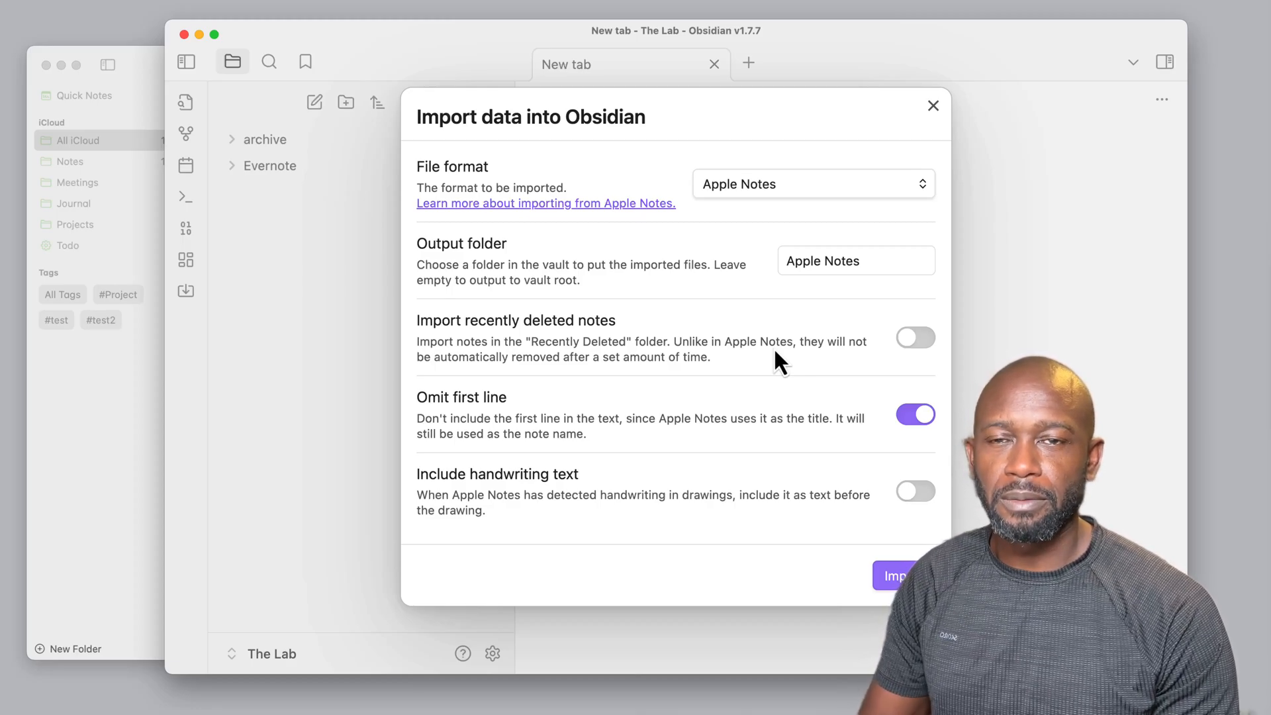
mouse_move(802, 304)
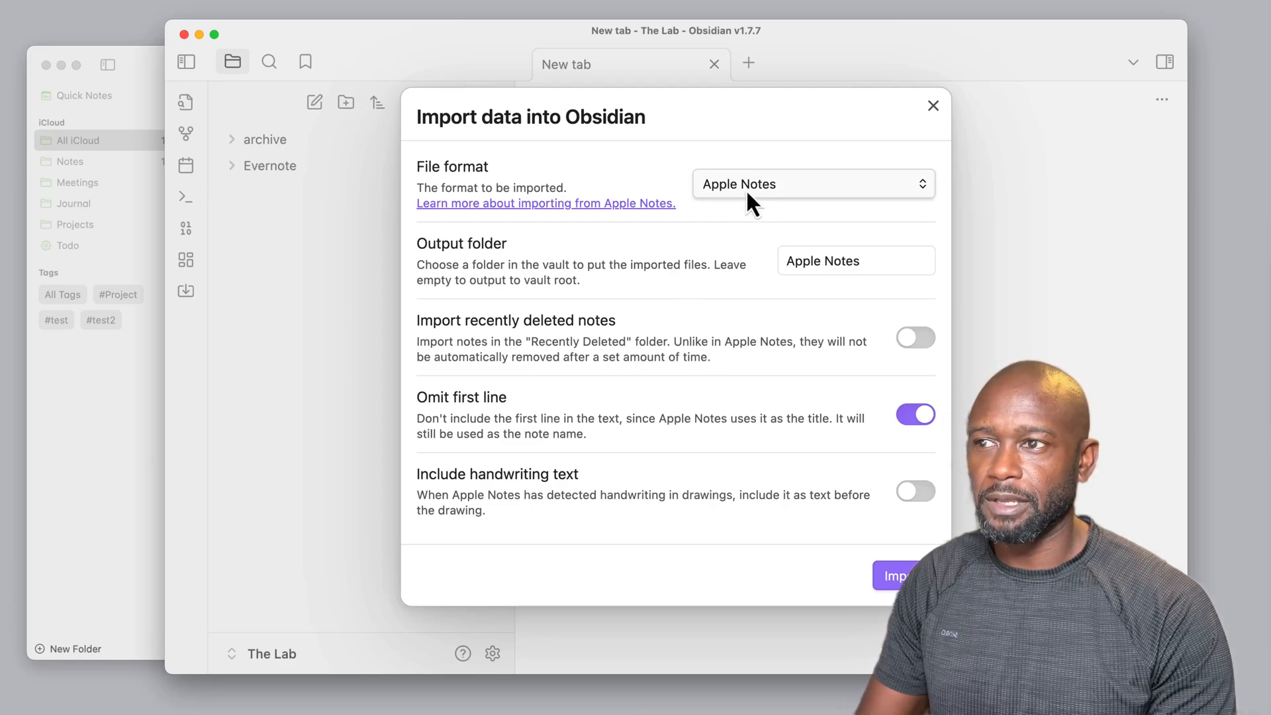
Start the Apple Notes import from the group.com.apple.notes data folder.
left_click(895, 575)
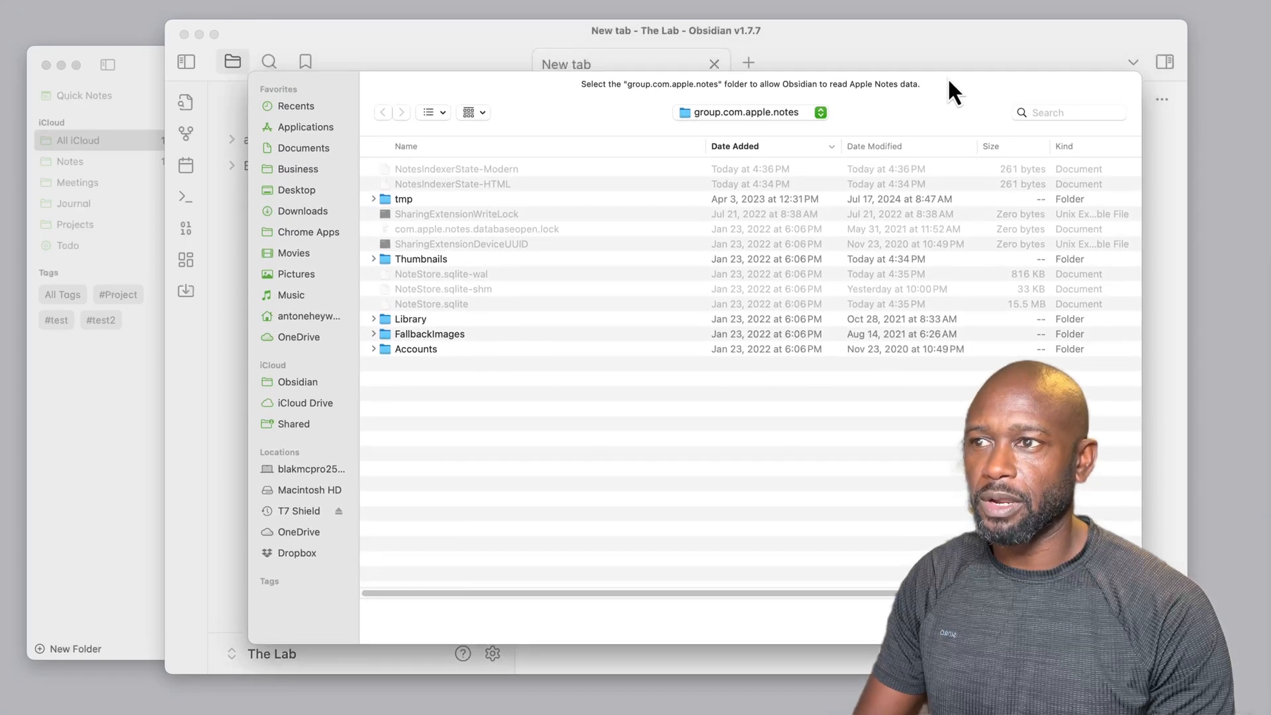
mouse_move(723, 130)
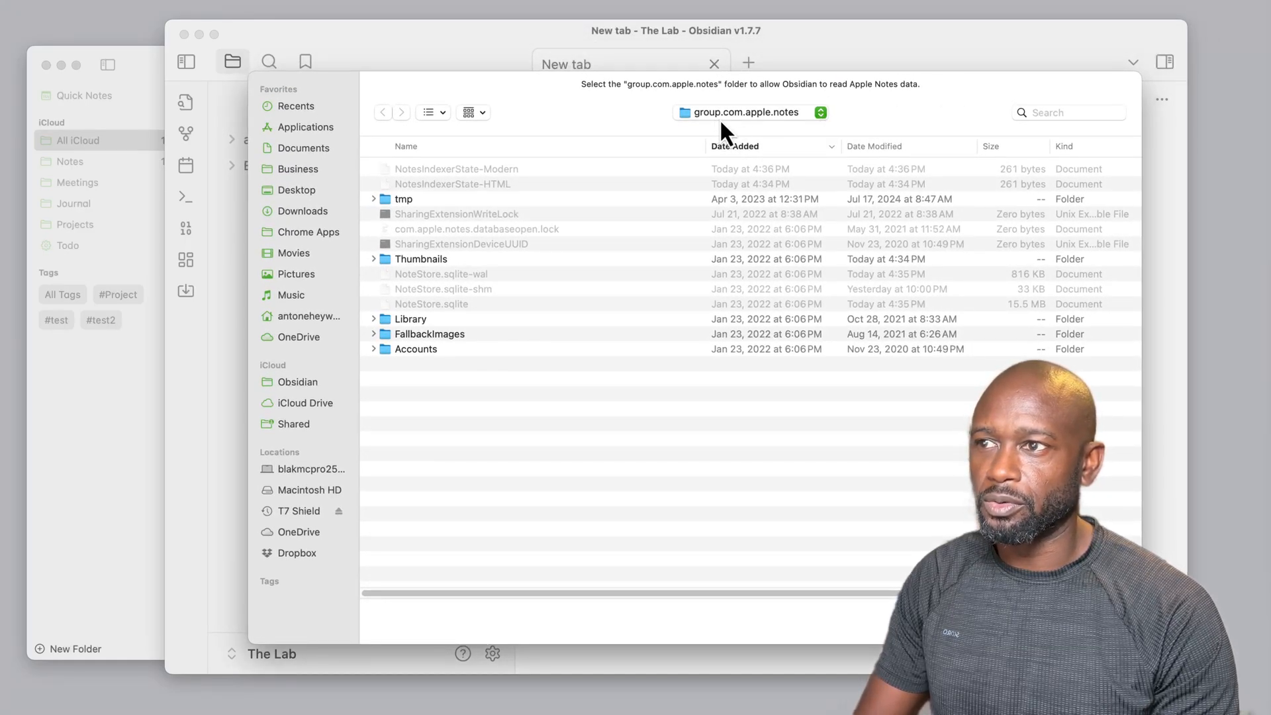
mouse_move(802, 134)
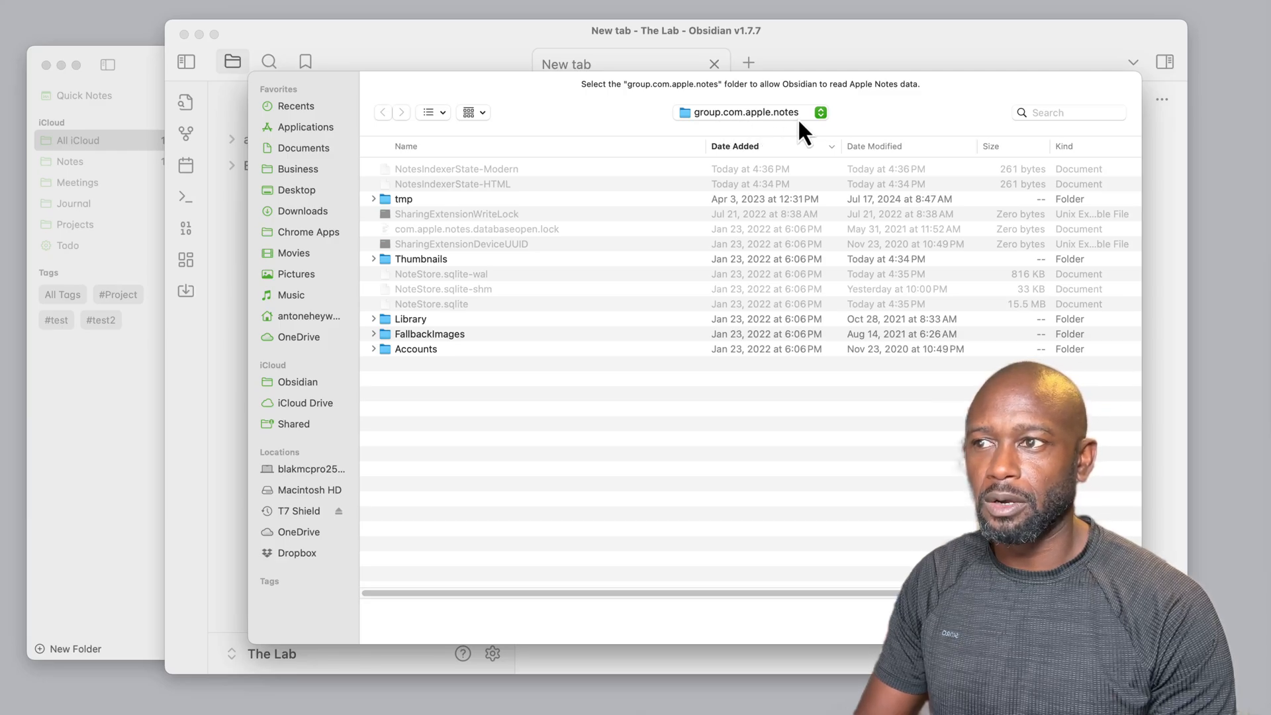
mouse_move(780, 318)
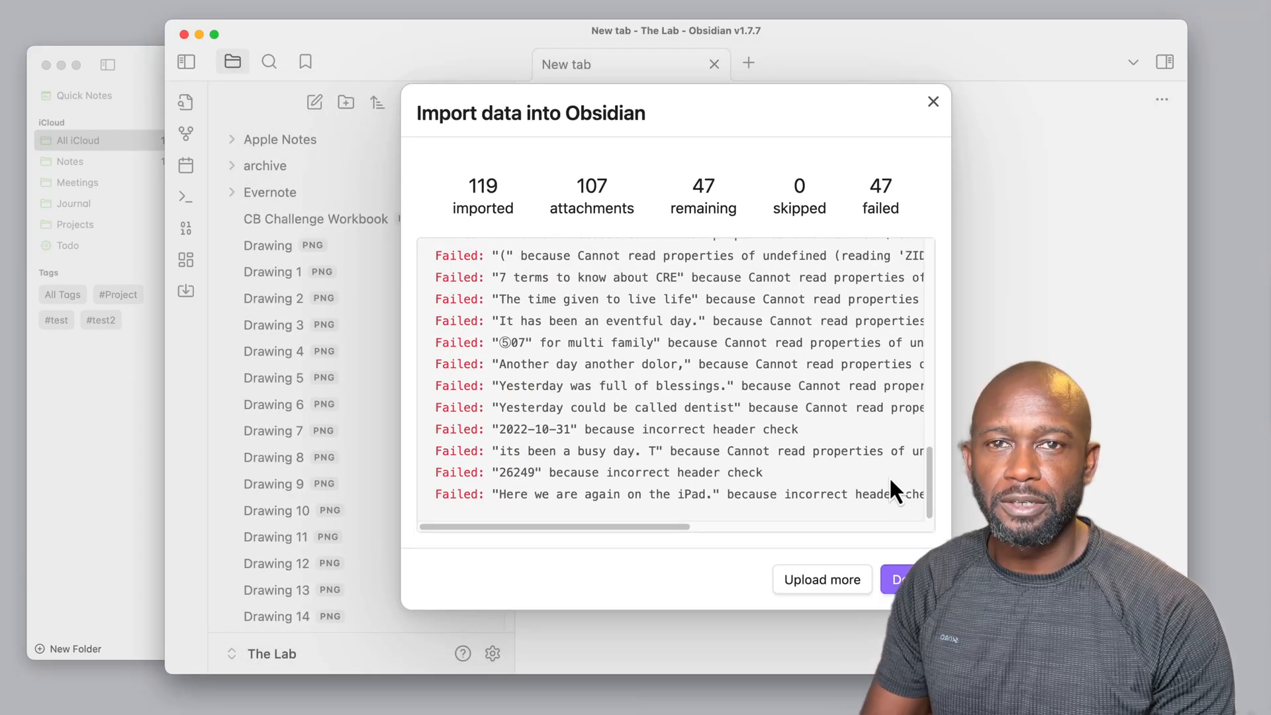
mouse_move(632, 235)
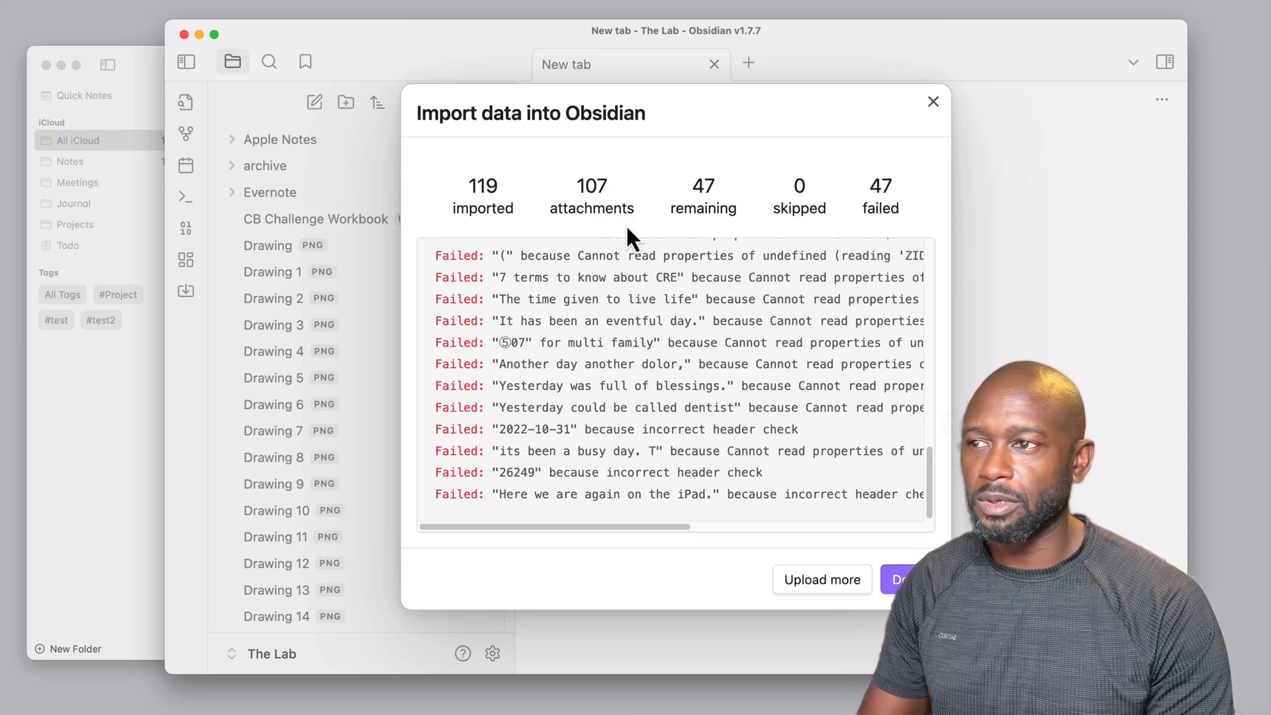
mouse_move(823, 191)
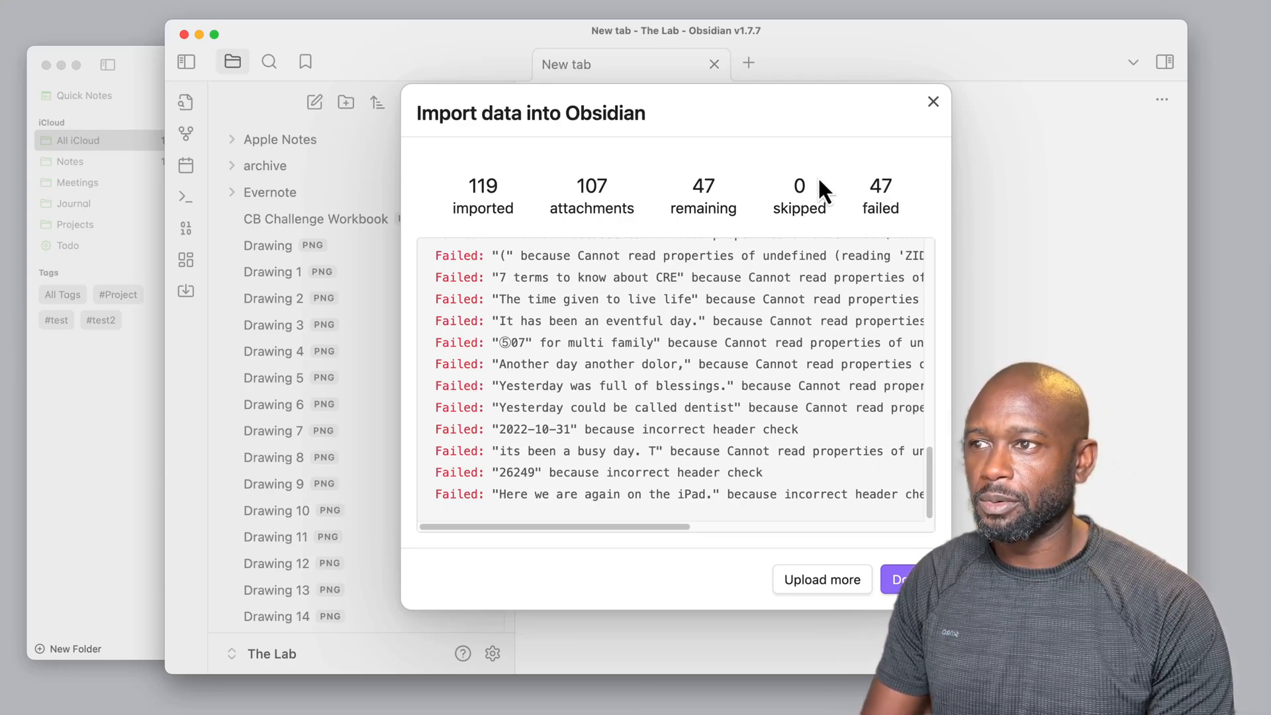
mouse_move(501, 225)
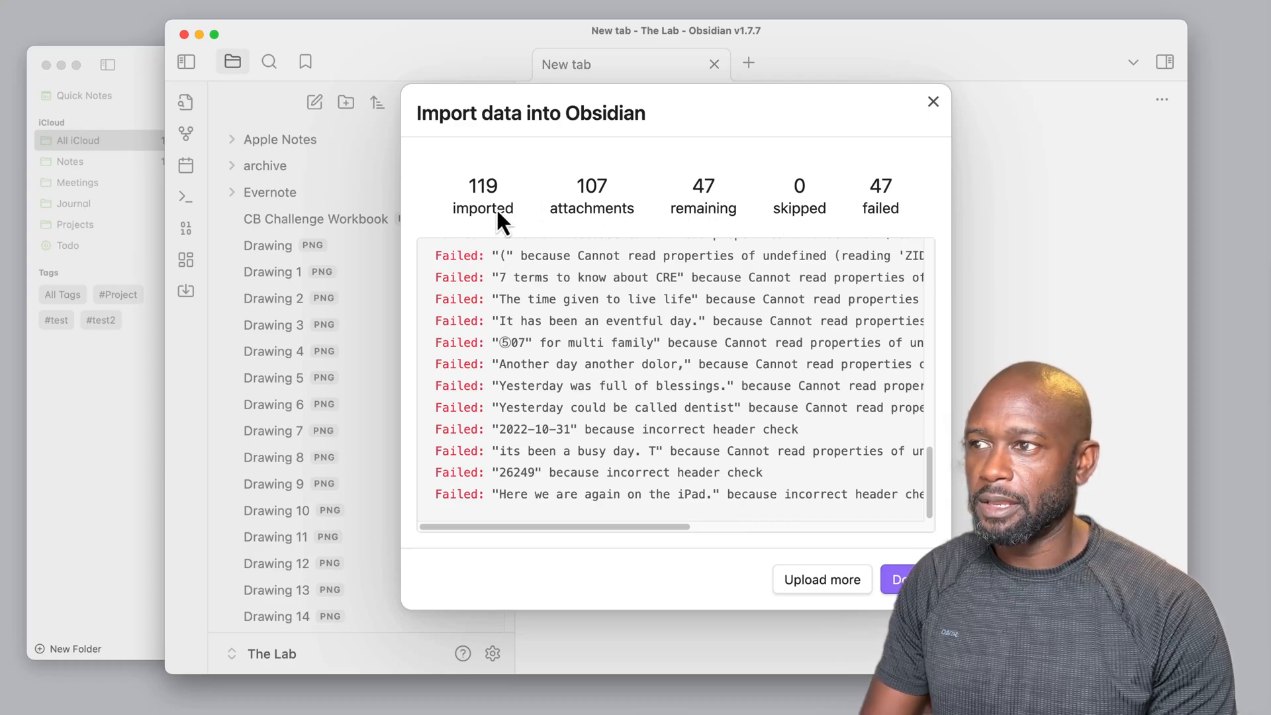
mouse_move(485, 210)
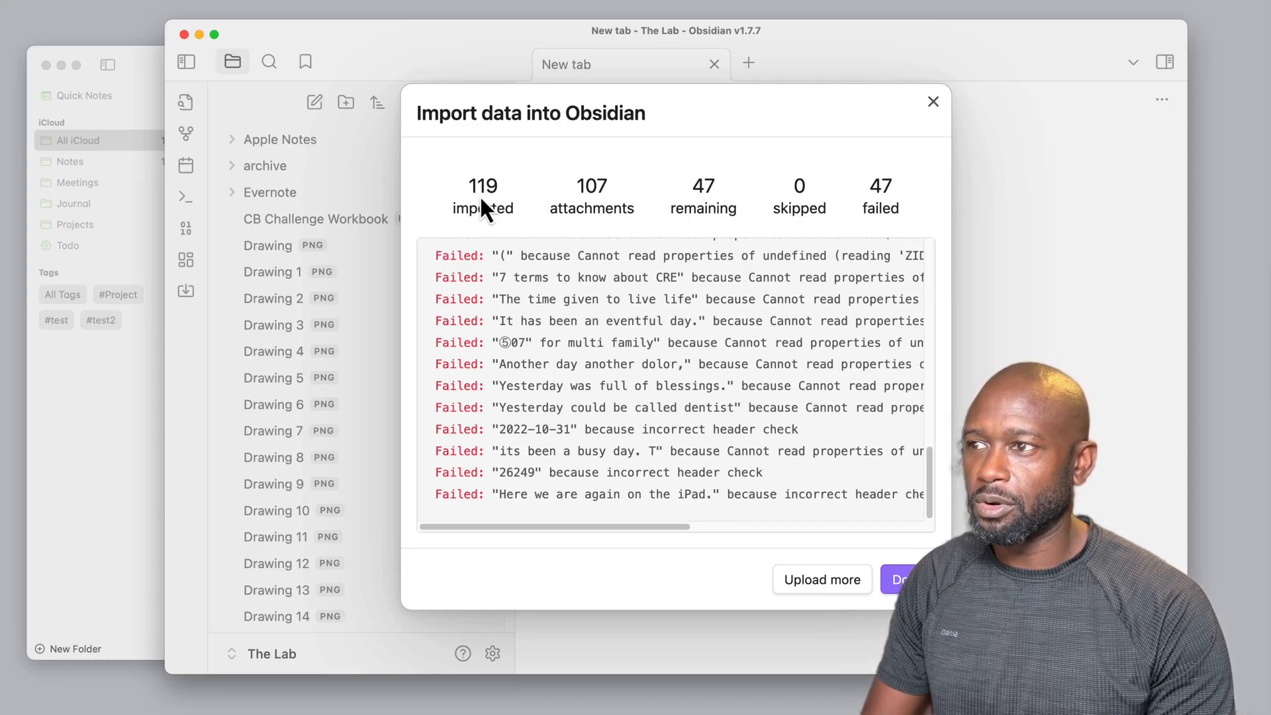
mouse_move(592, 212)
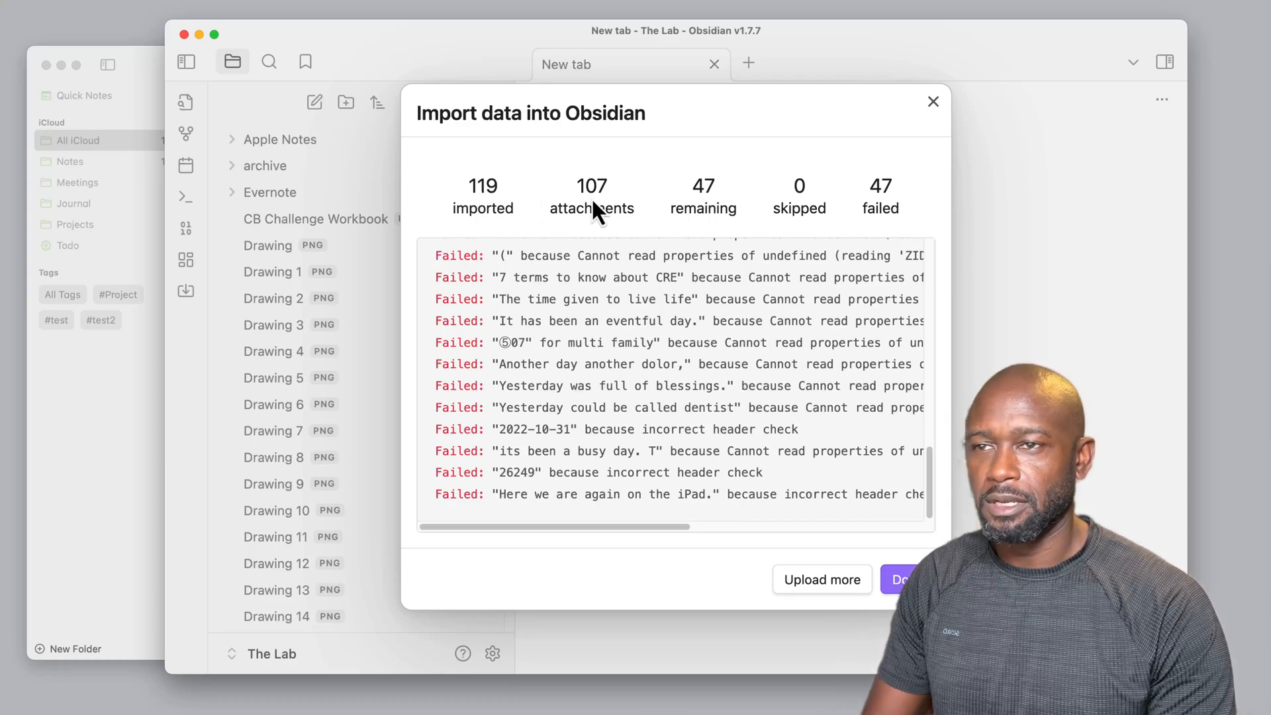
mouse_move(712, 213)
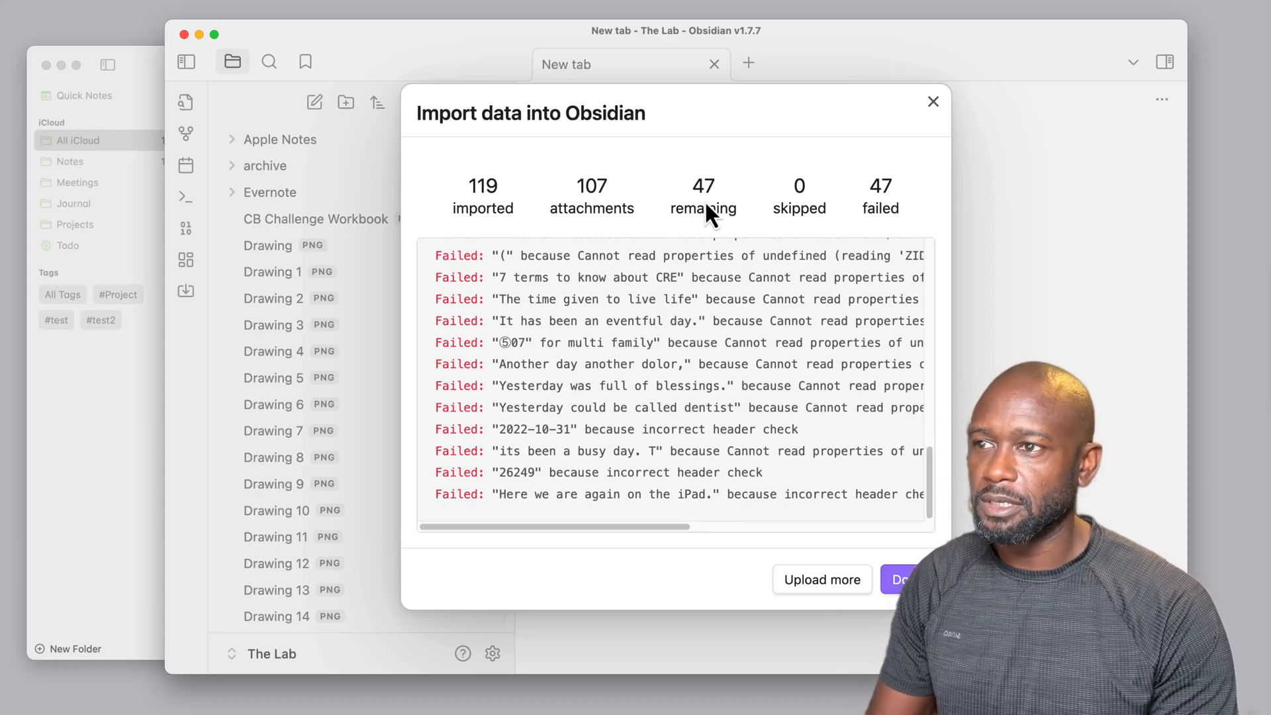
mouse_move(747, 209)
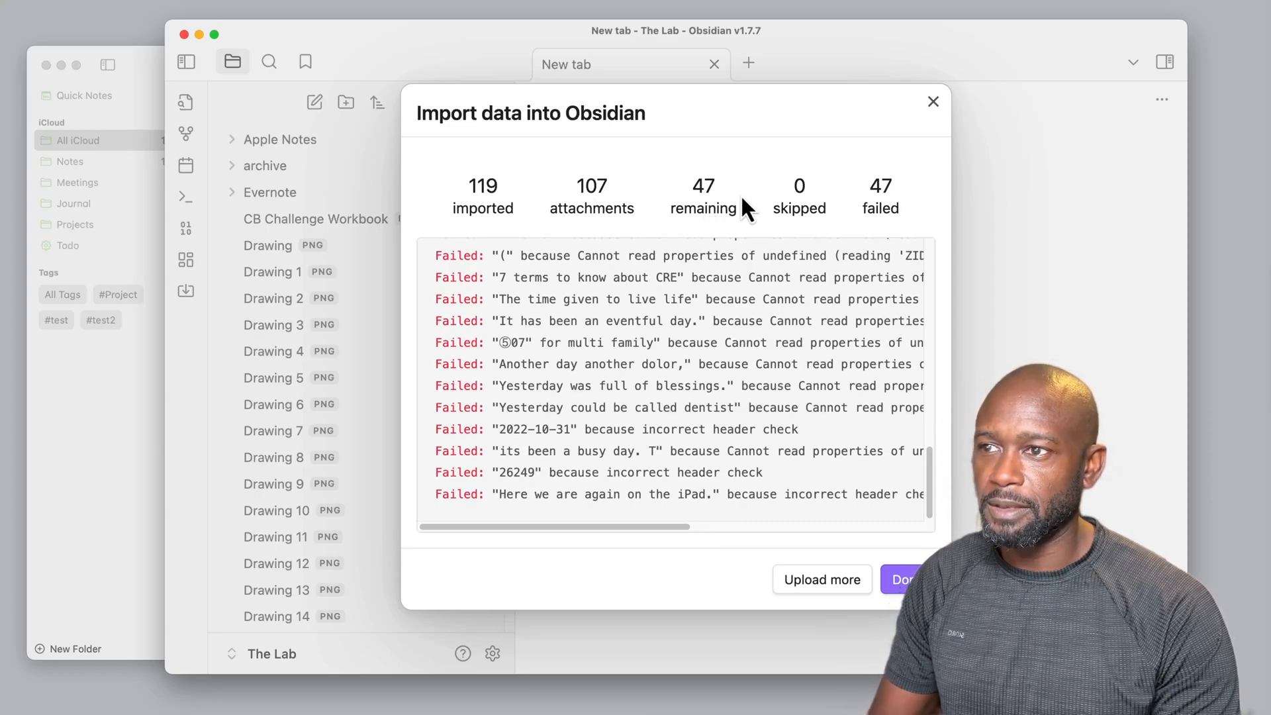
mouse_move(810, 227)
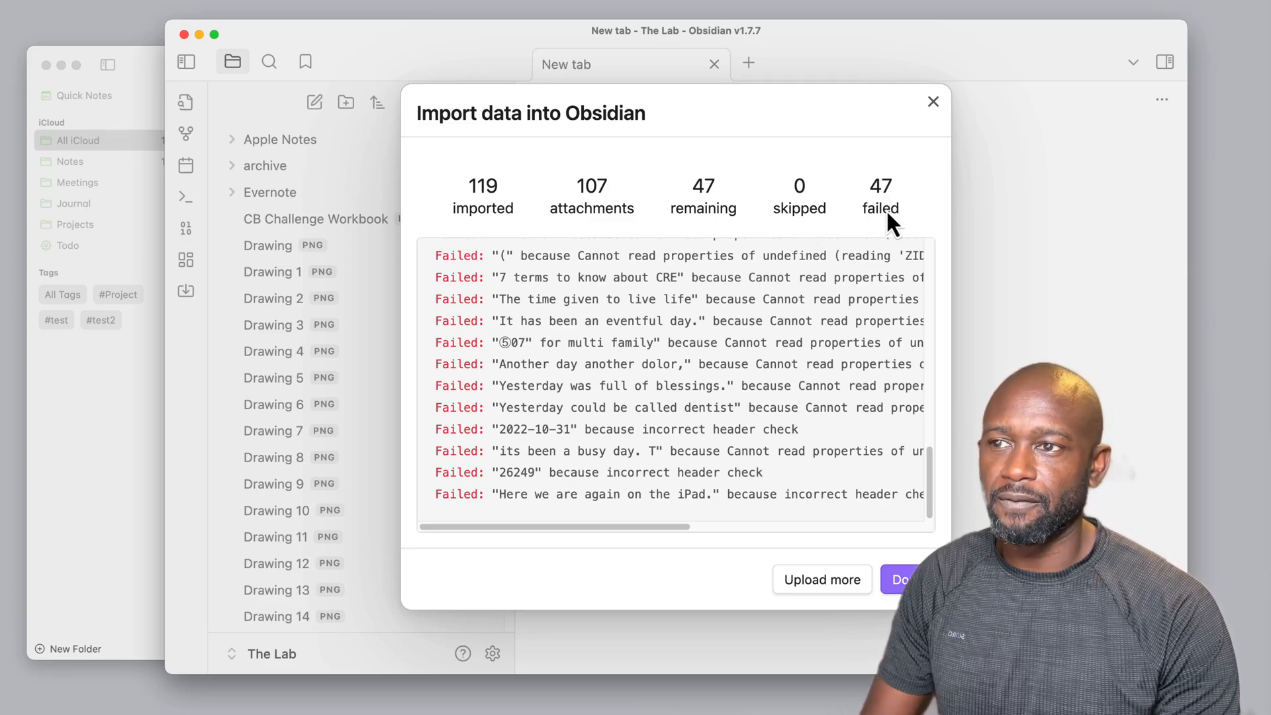
mouse_move(737, 227)
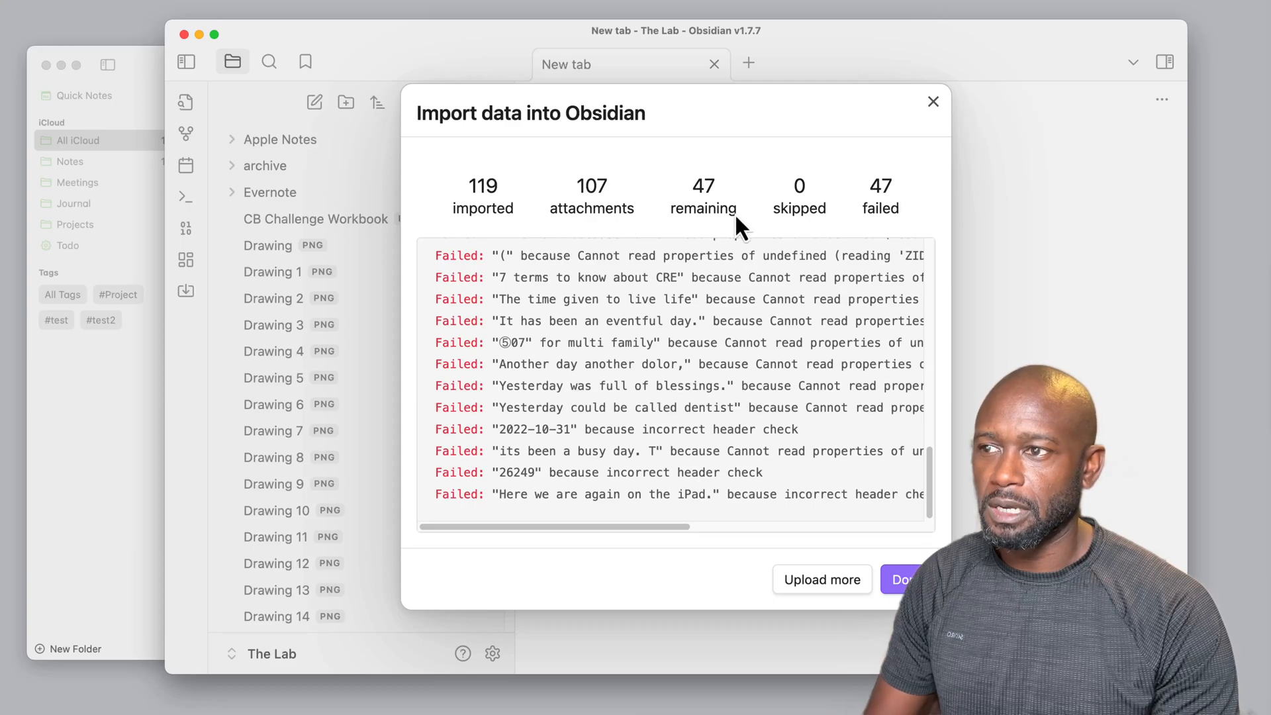
scroll("down", 3)
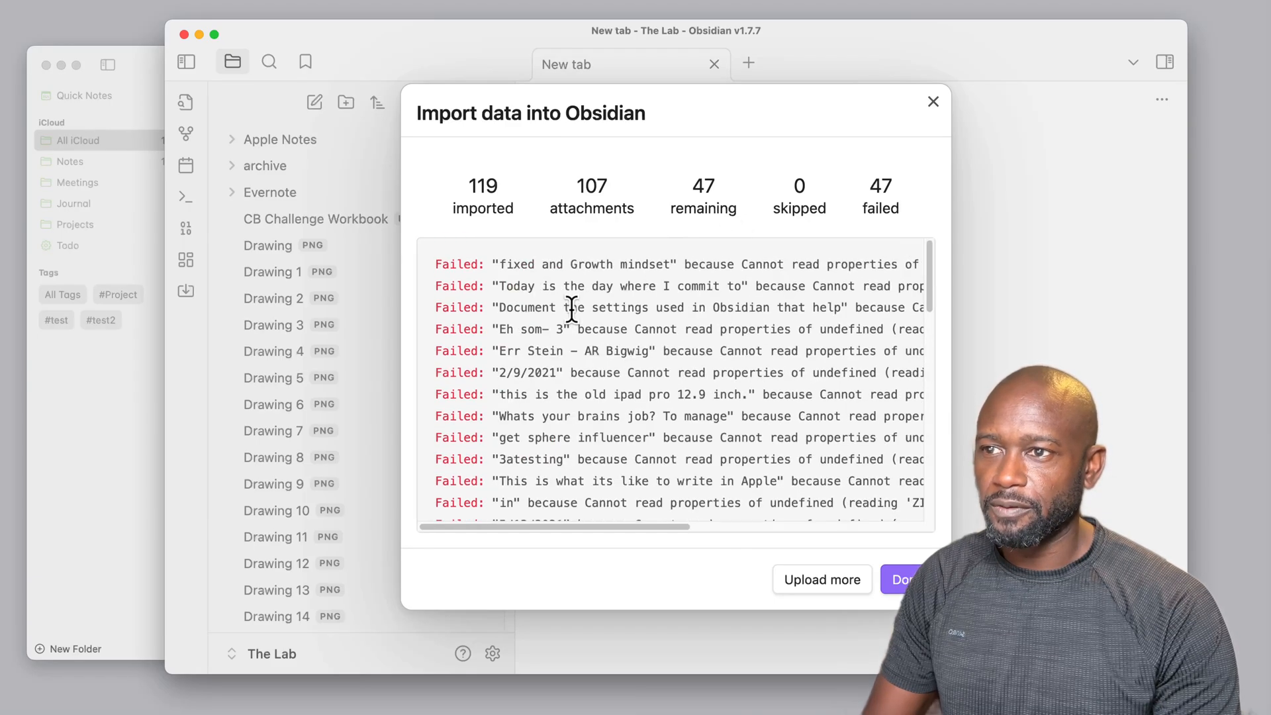
mouse_move(553, 313)
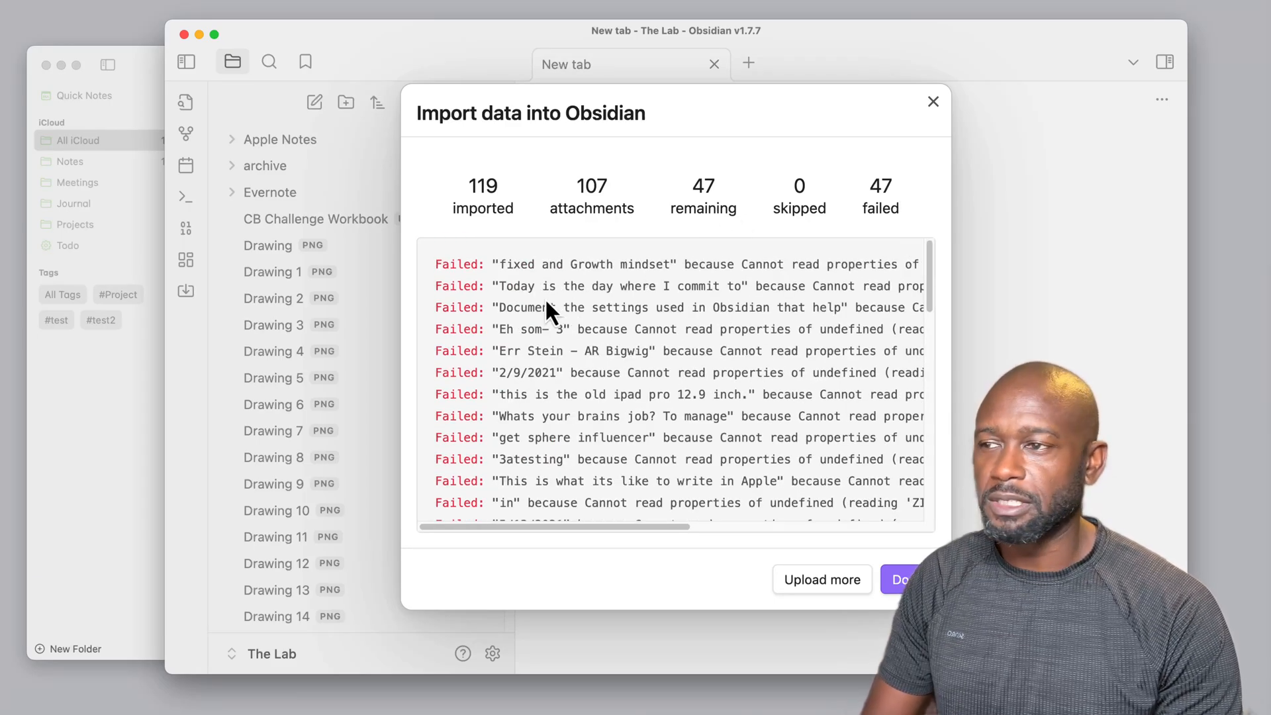
mouse_move(548, 283)
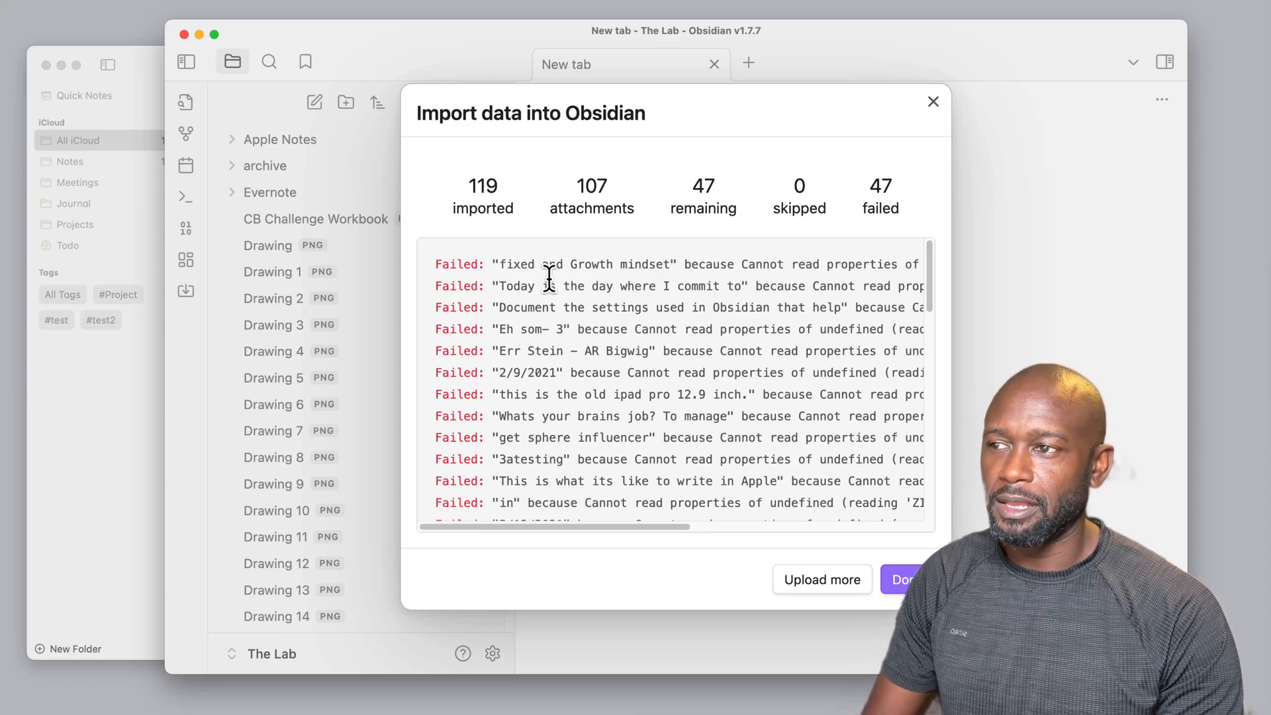
mouse_move(563, 290)
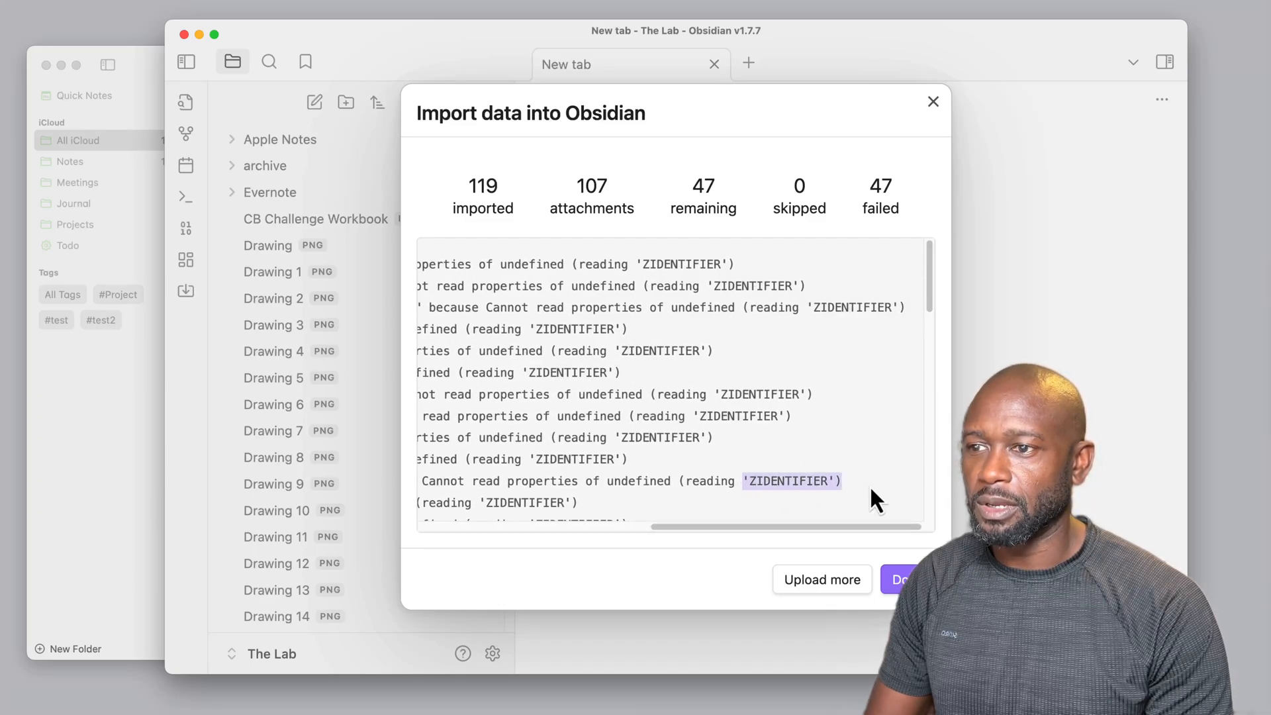
mouse_move(849, 552)
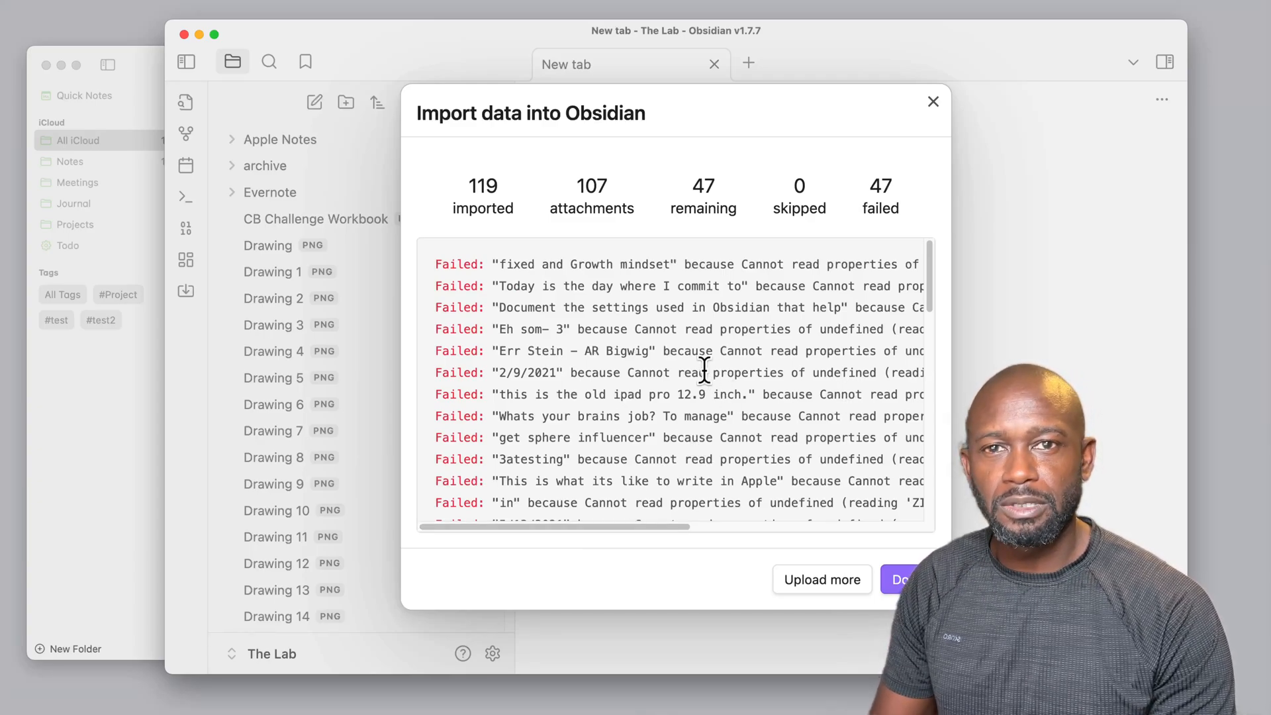
mouse_move(580, 318)
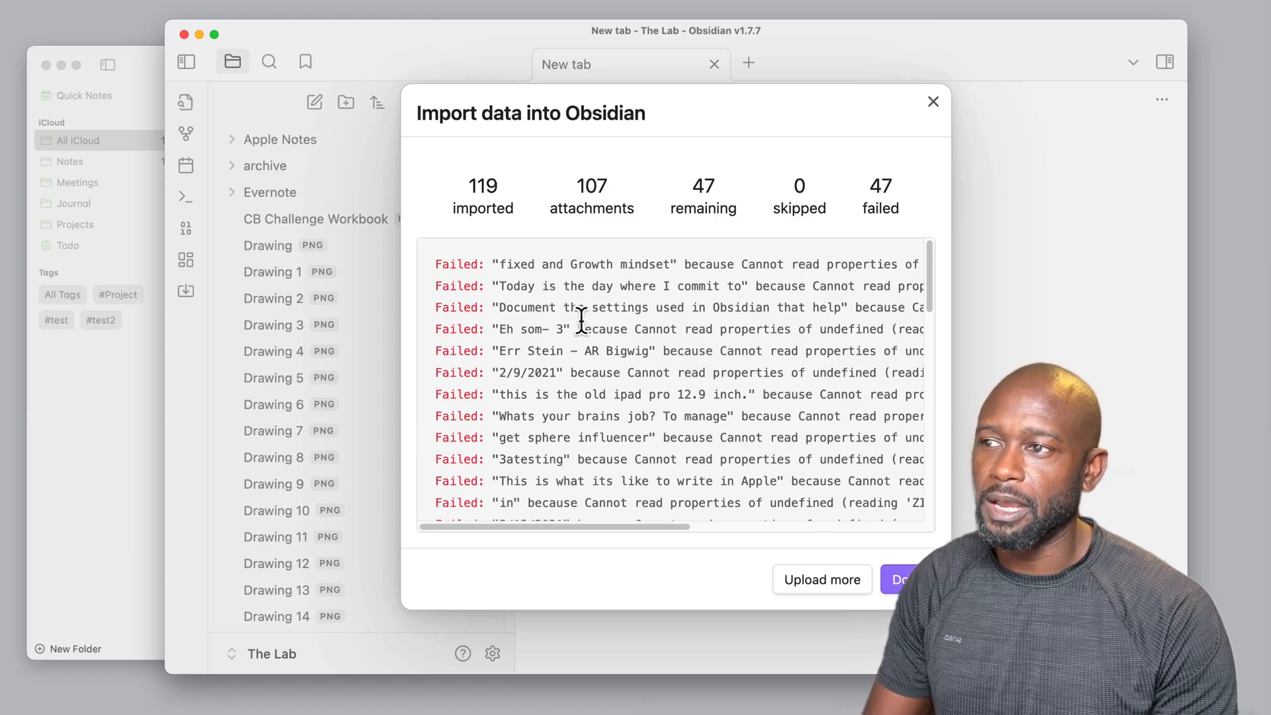
mouse_move(552, 288)
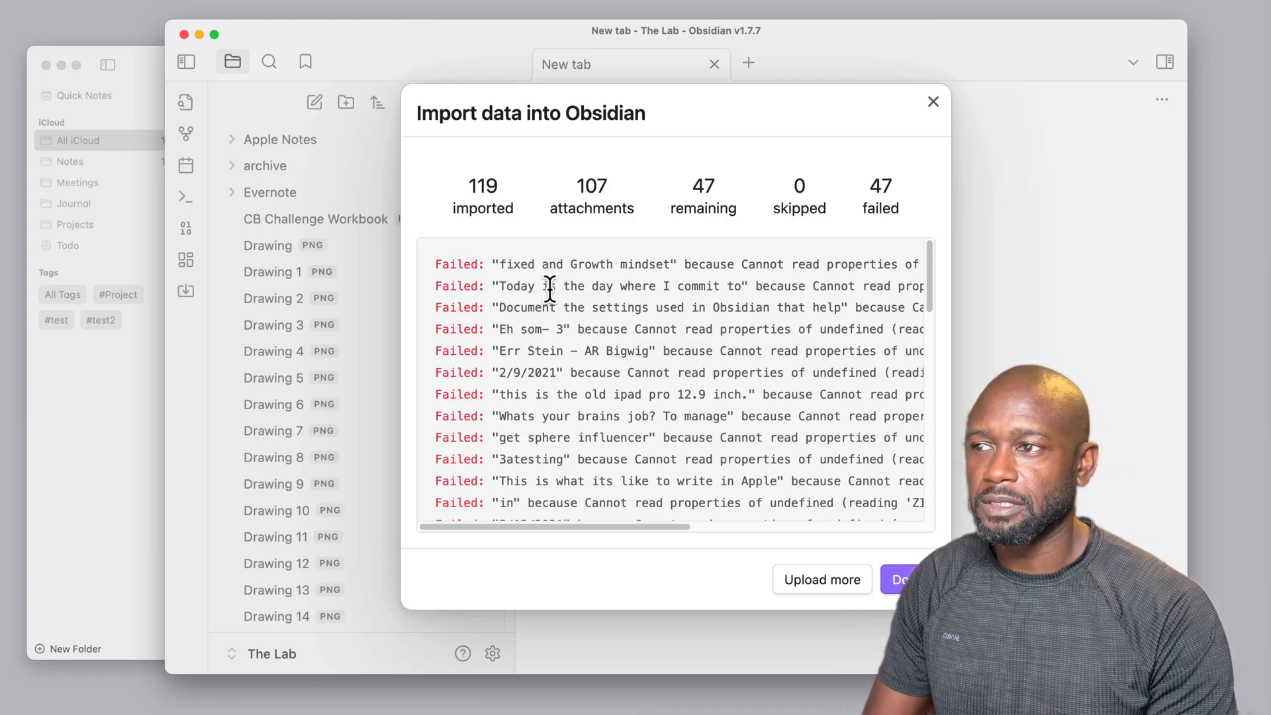
mouse_move(826, 544)
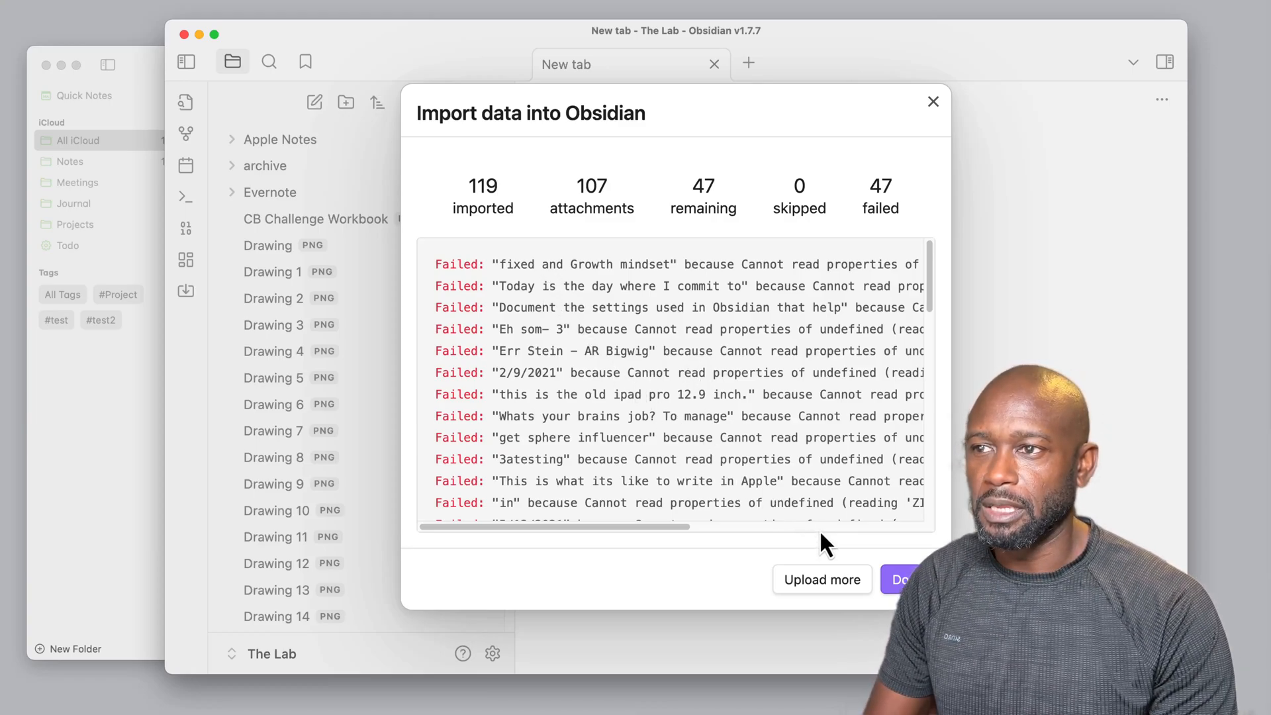
mouse_move(826, 531)
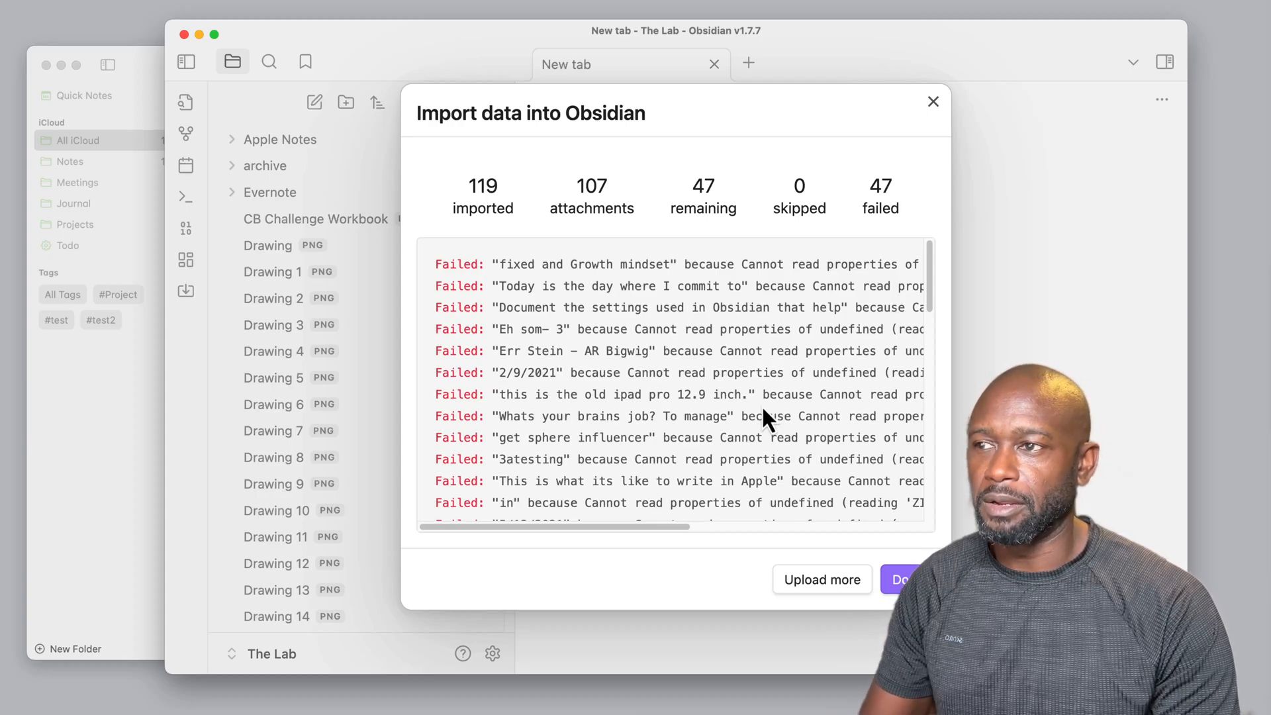
mouse_move(673, 361)
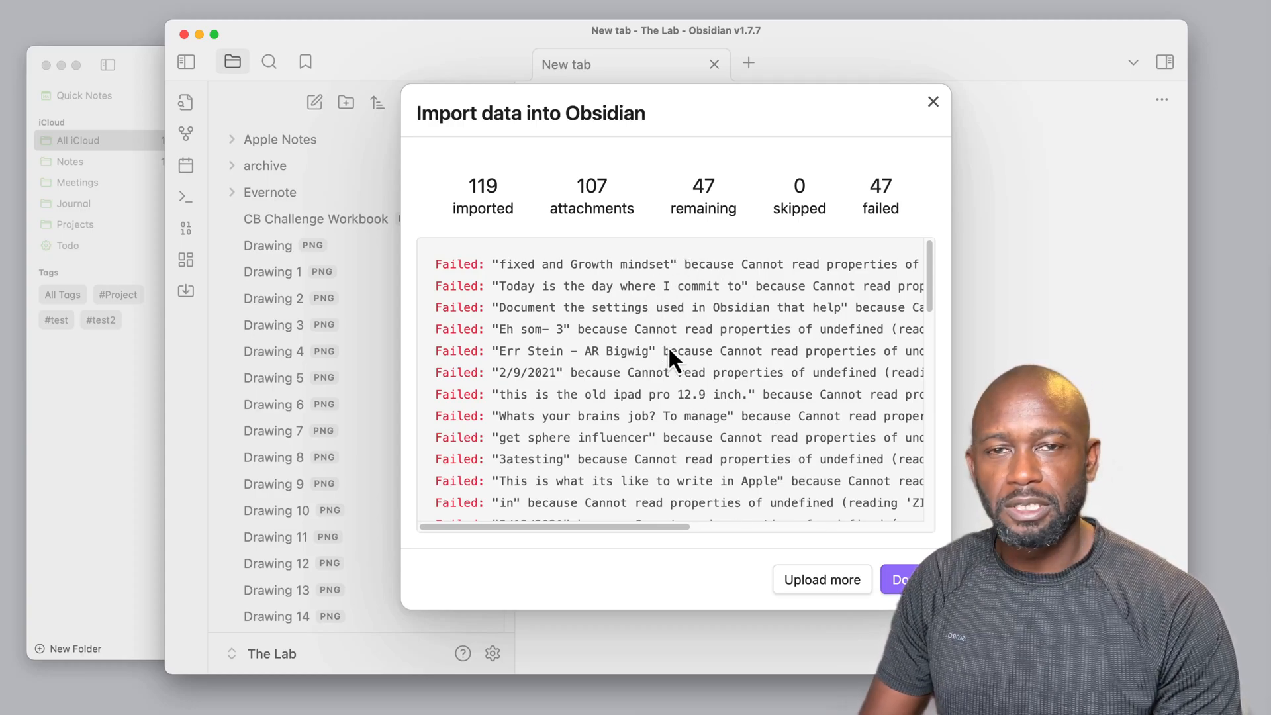
mouse_move(722, 458)
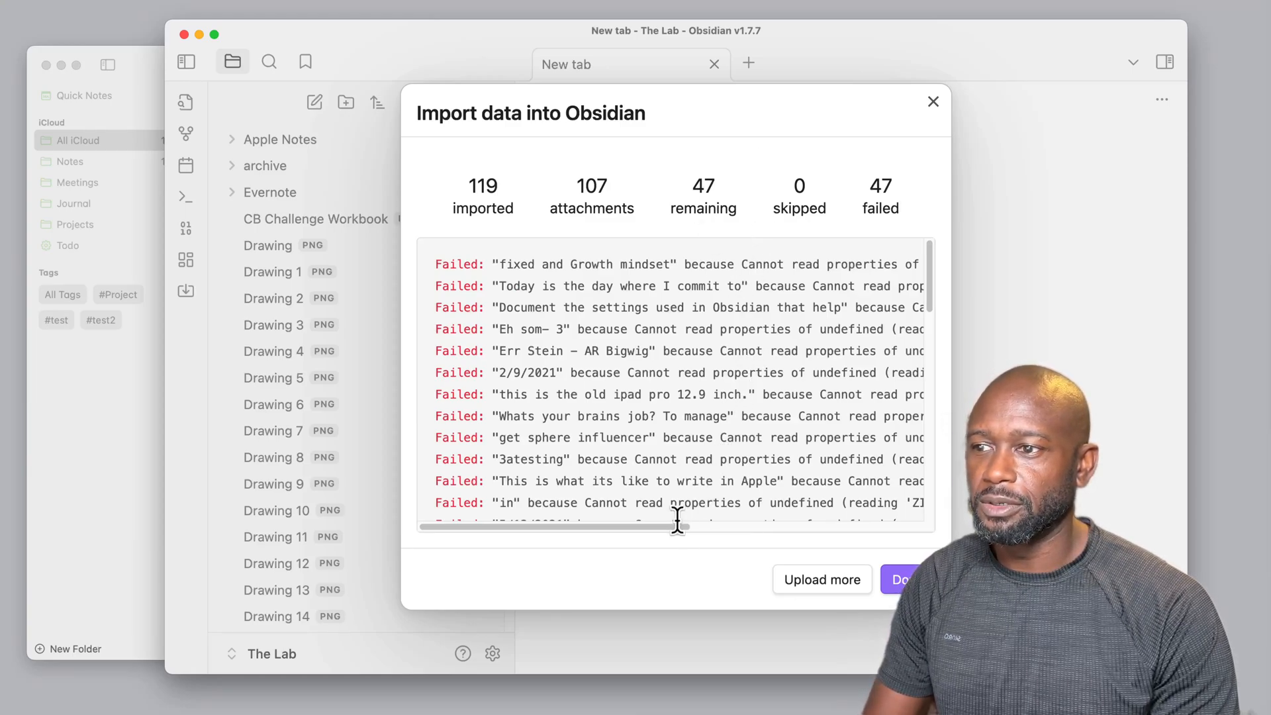
mouse_move(714, 567)
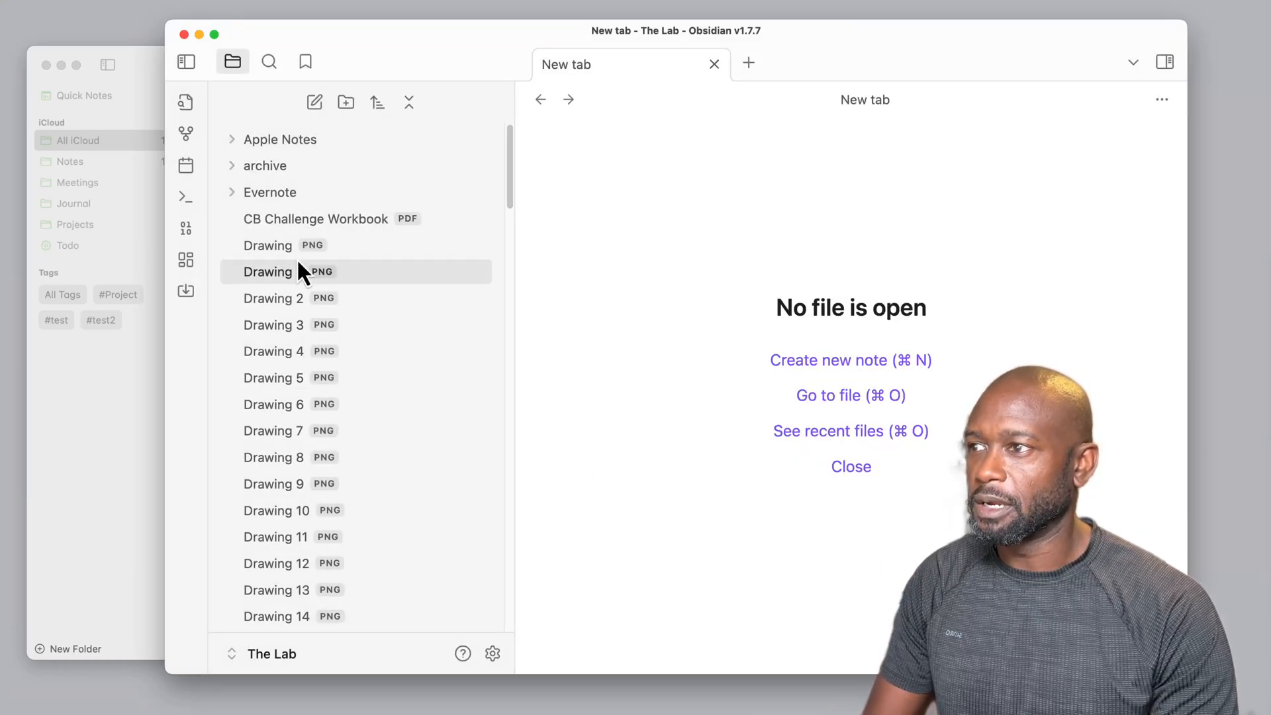
mouse_move(270, 192)
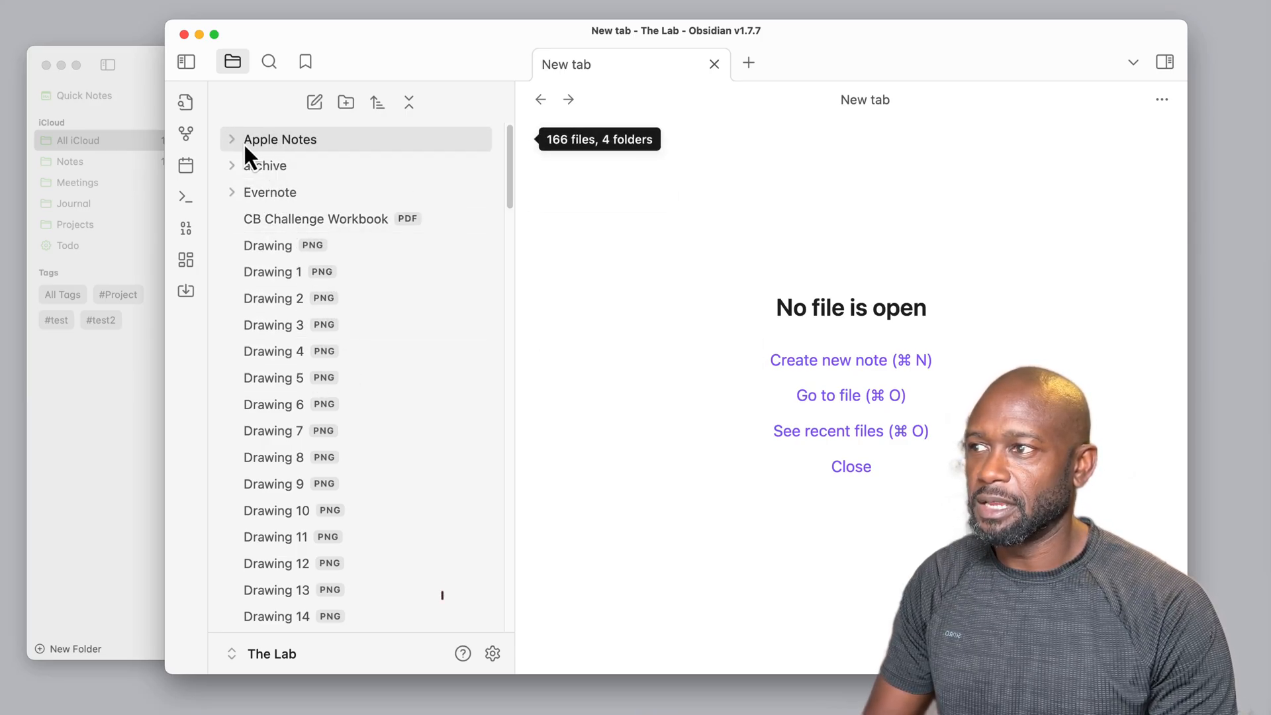
Browse the imported Apple Notes files and open the Drawing image.
left_click(232, 138)
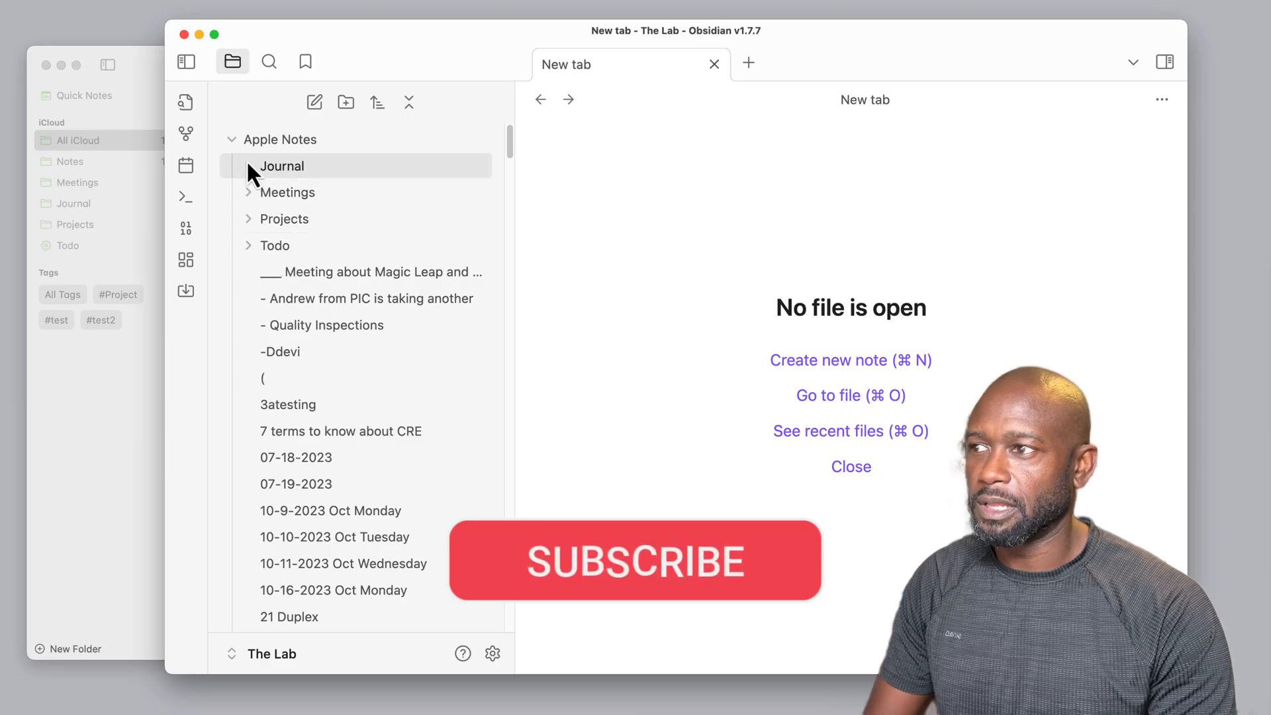
left_click(279, 138)
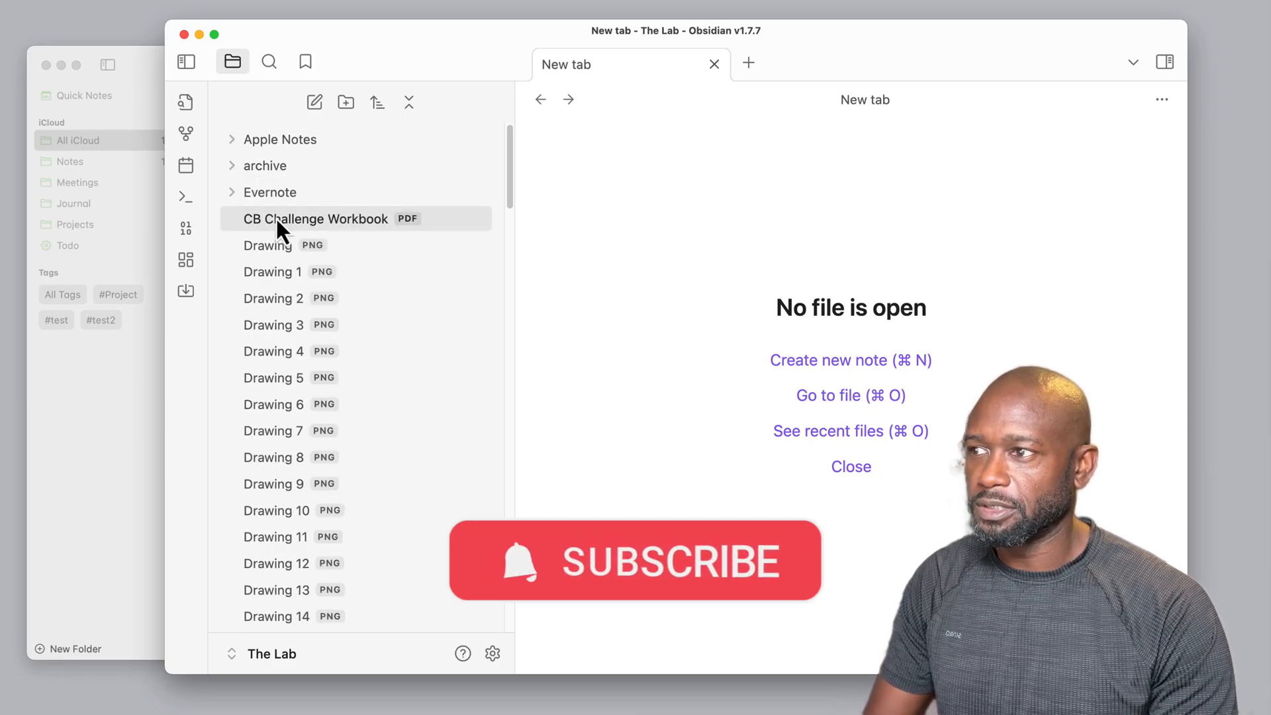
scroll("down", 3)
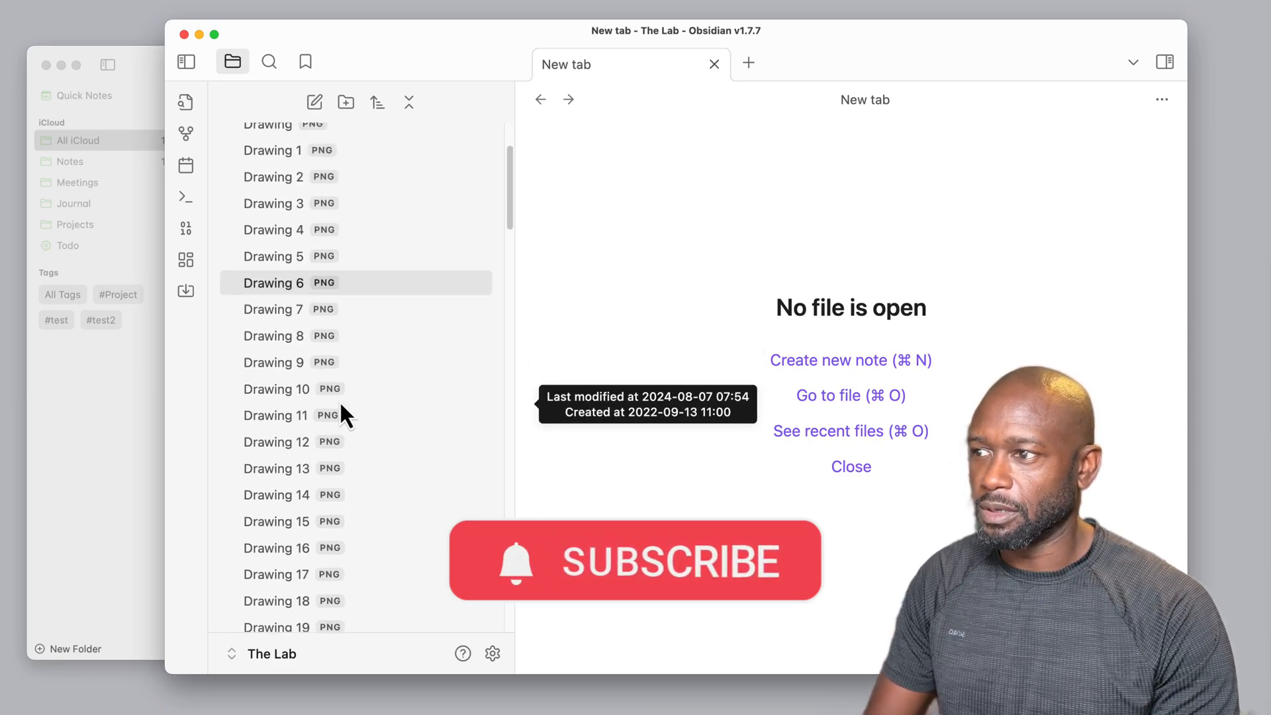
scroll("down", 3)
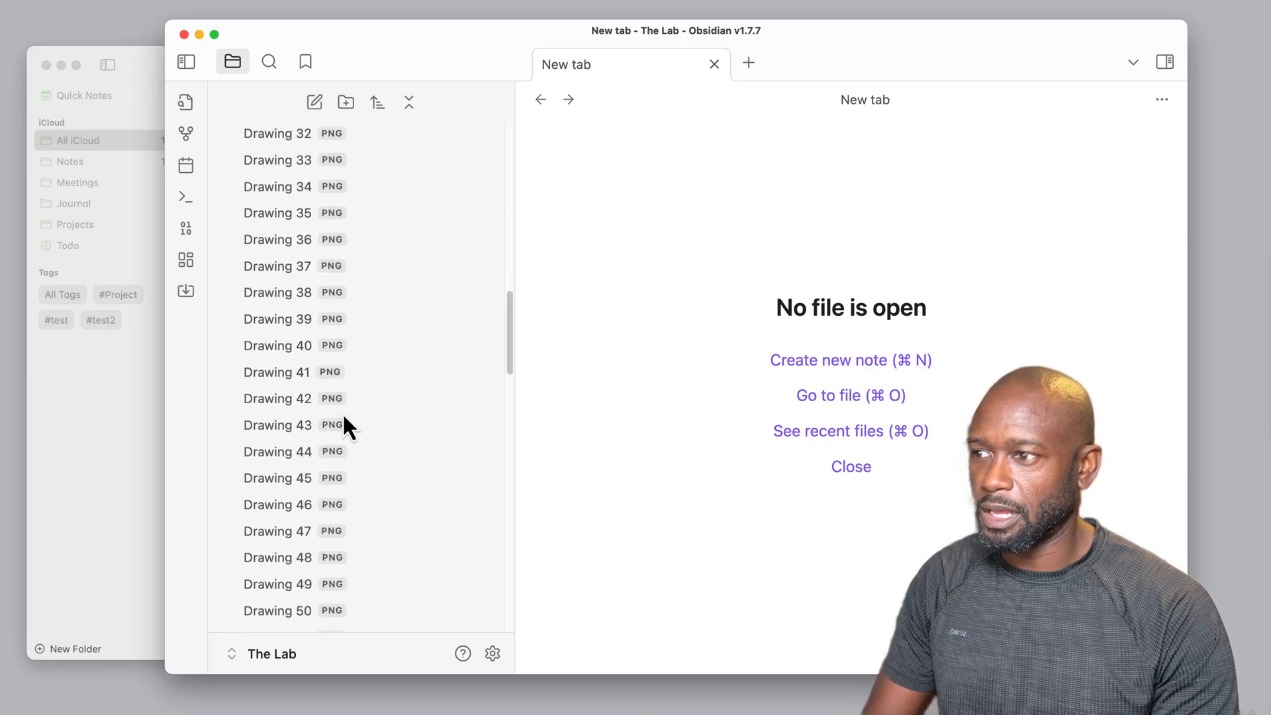
scroll("up", 3)
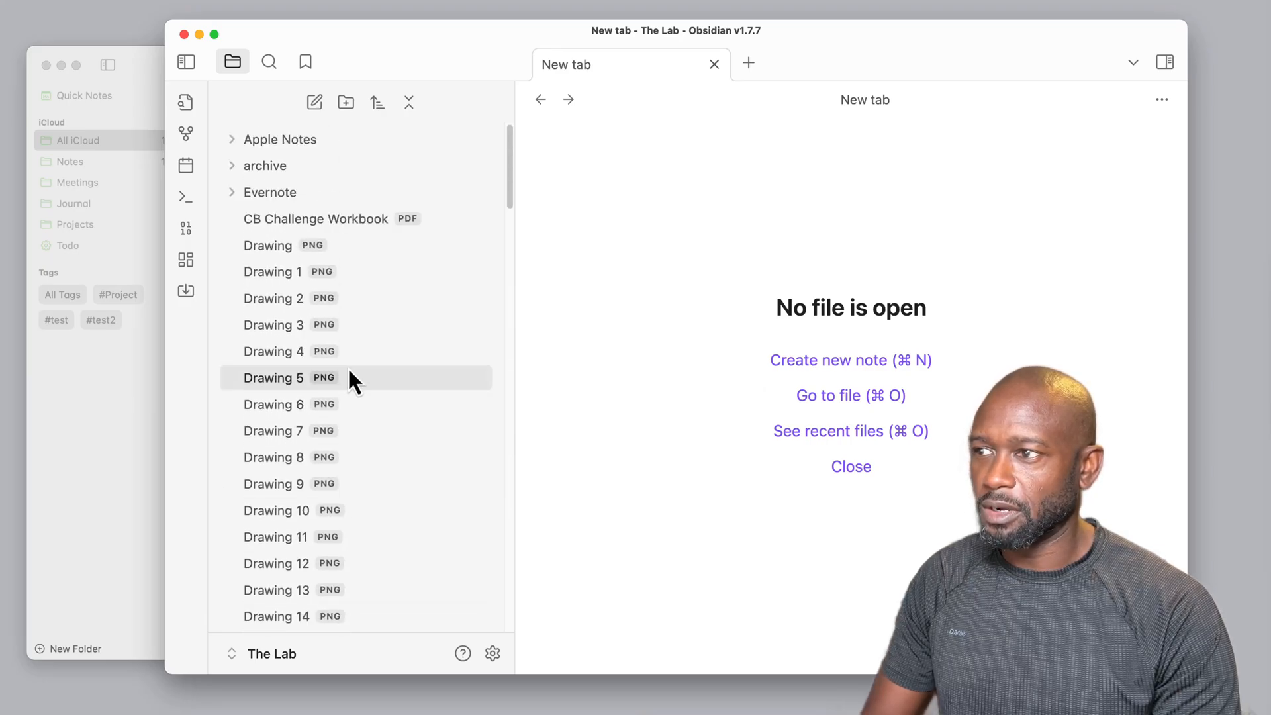
left_click(268, 245)
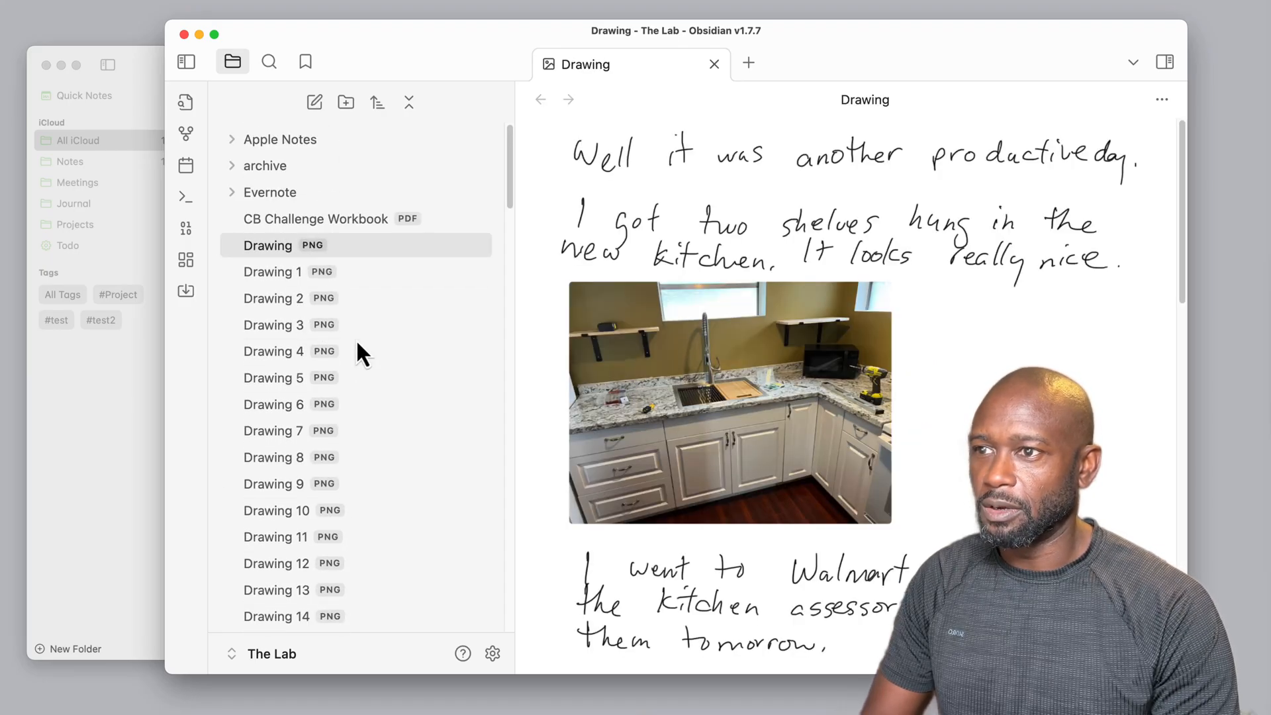
mouse_move(264, 166)
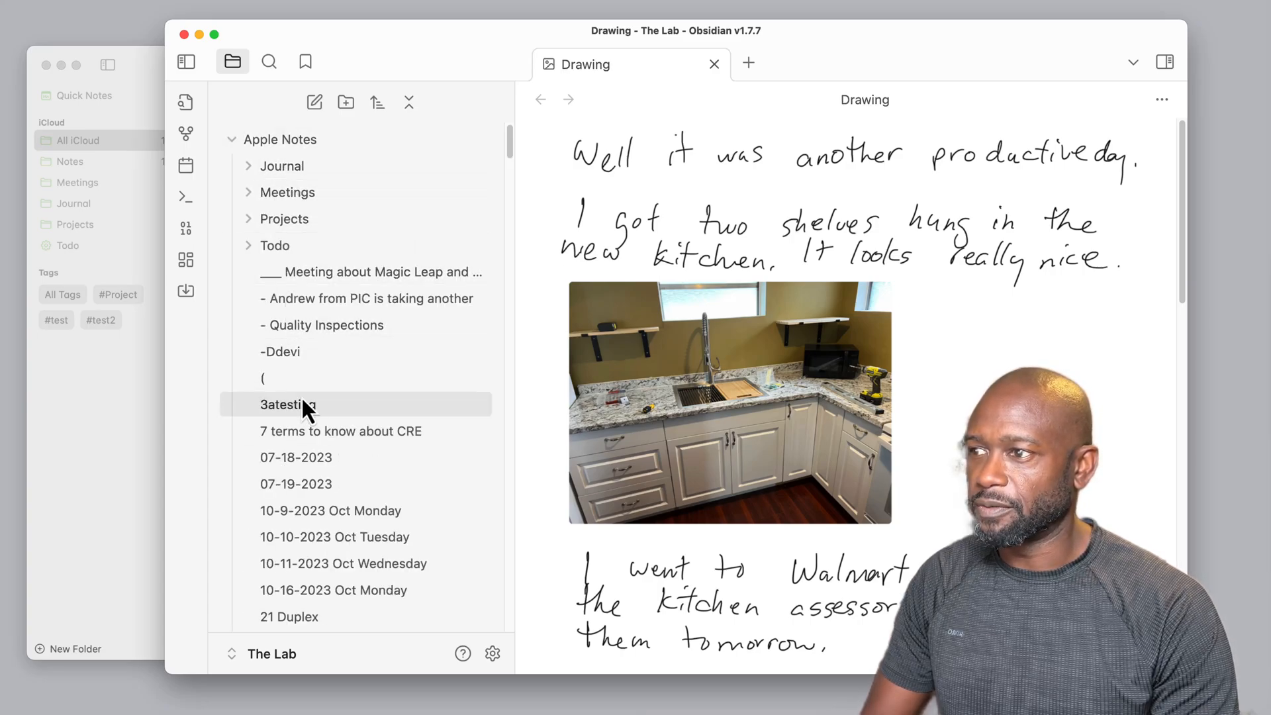
mouse_move(275, 378)
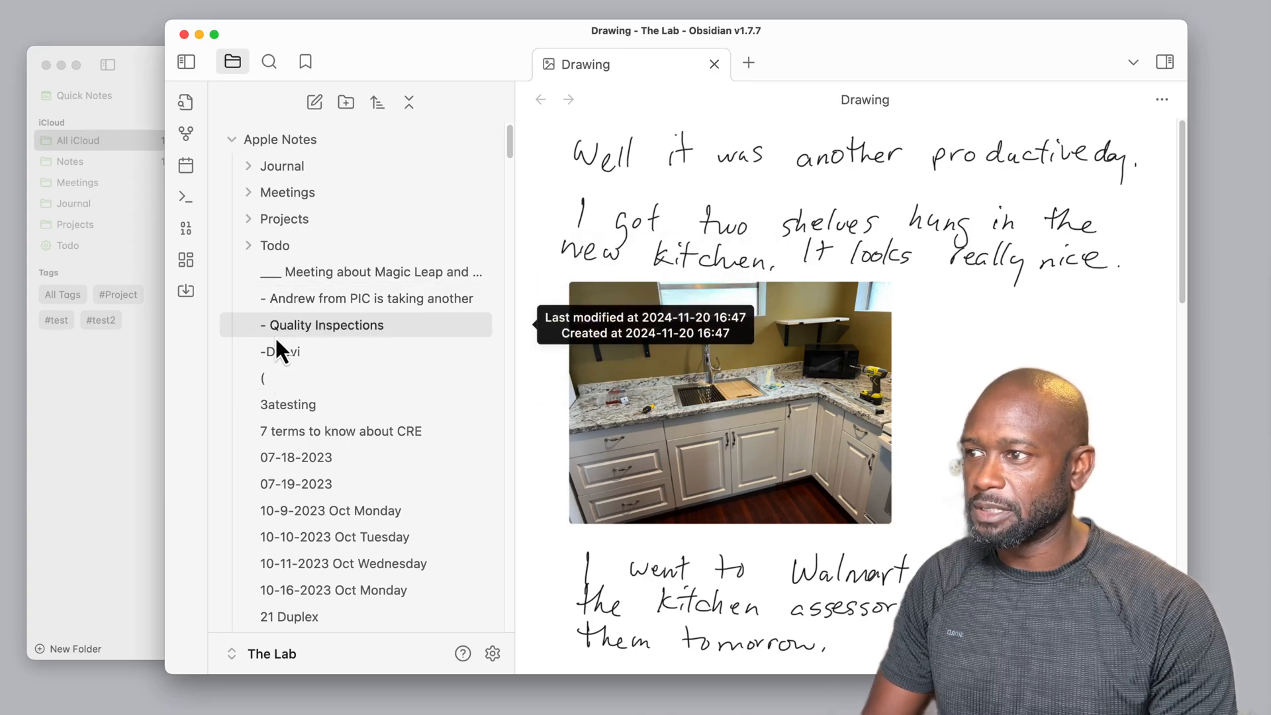
mouse_move(317, 272)
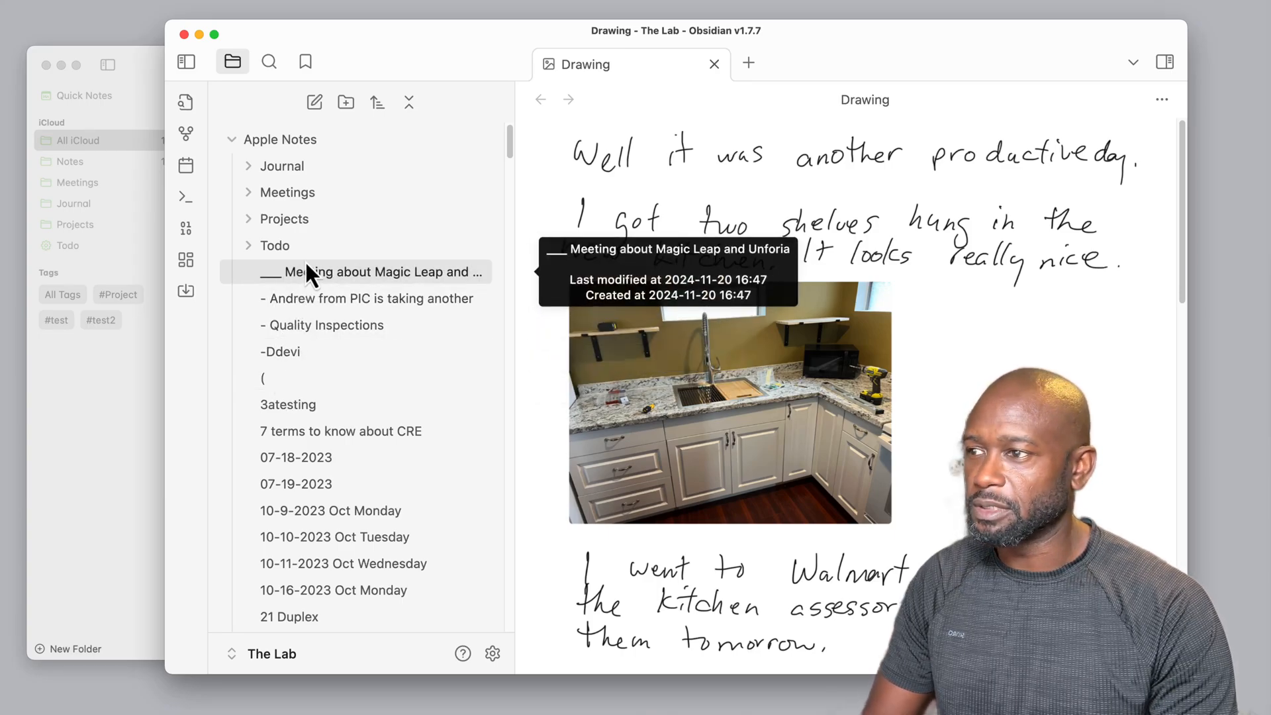
mouse_move(276, 379)
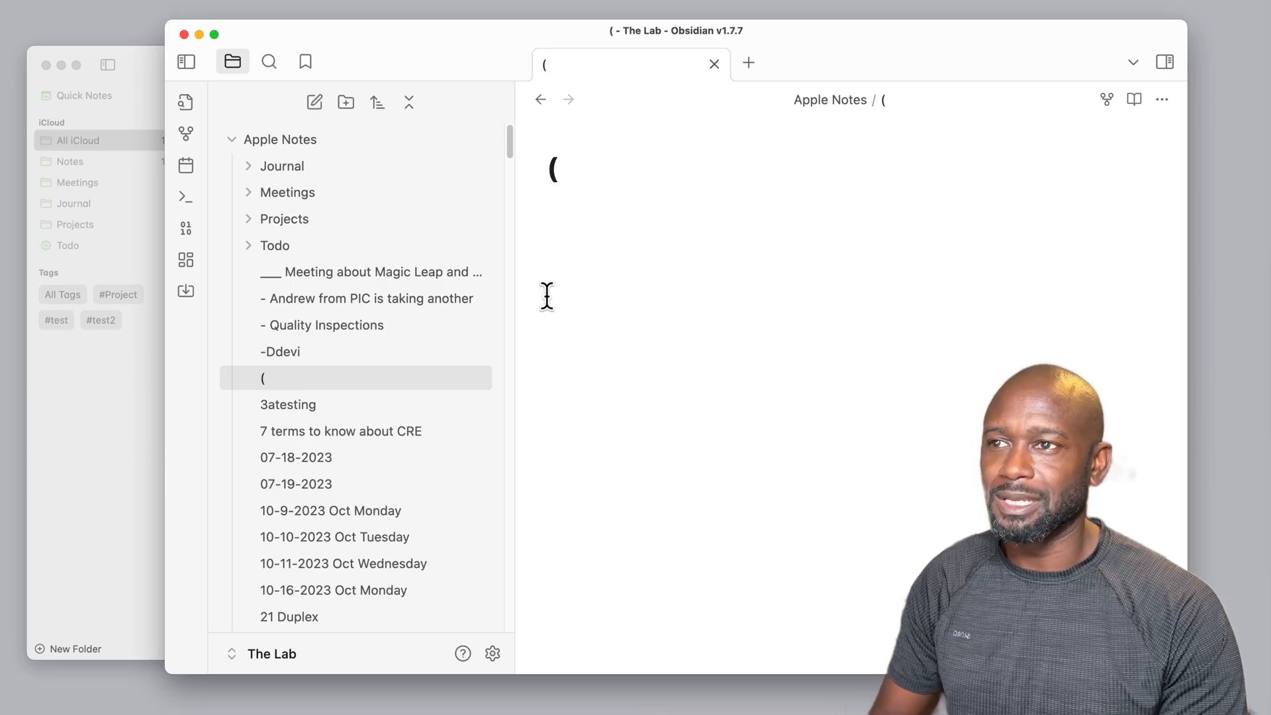
mouse_move(528, 355)
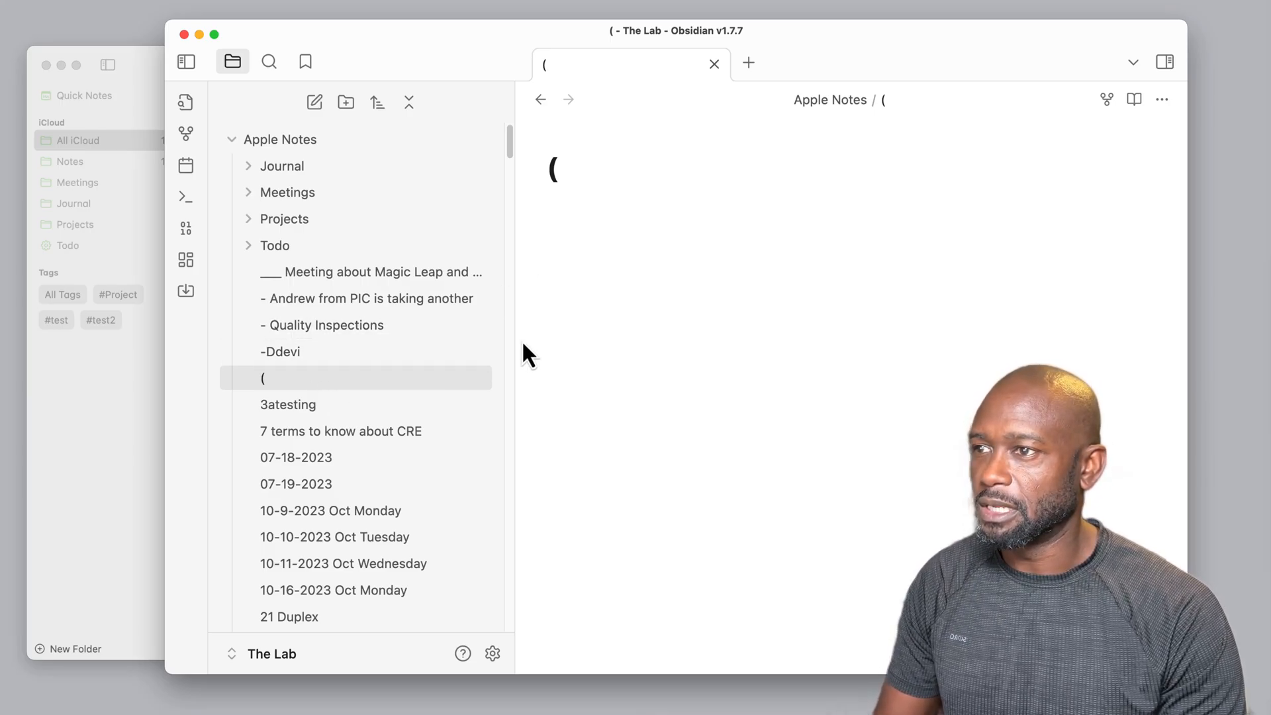
mouse_move(696, 285)
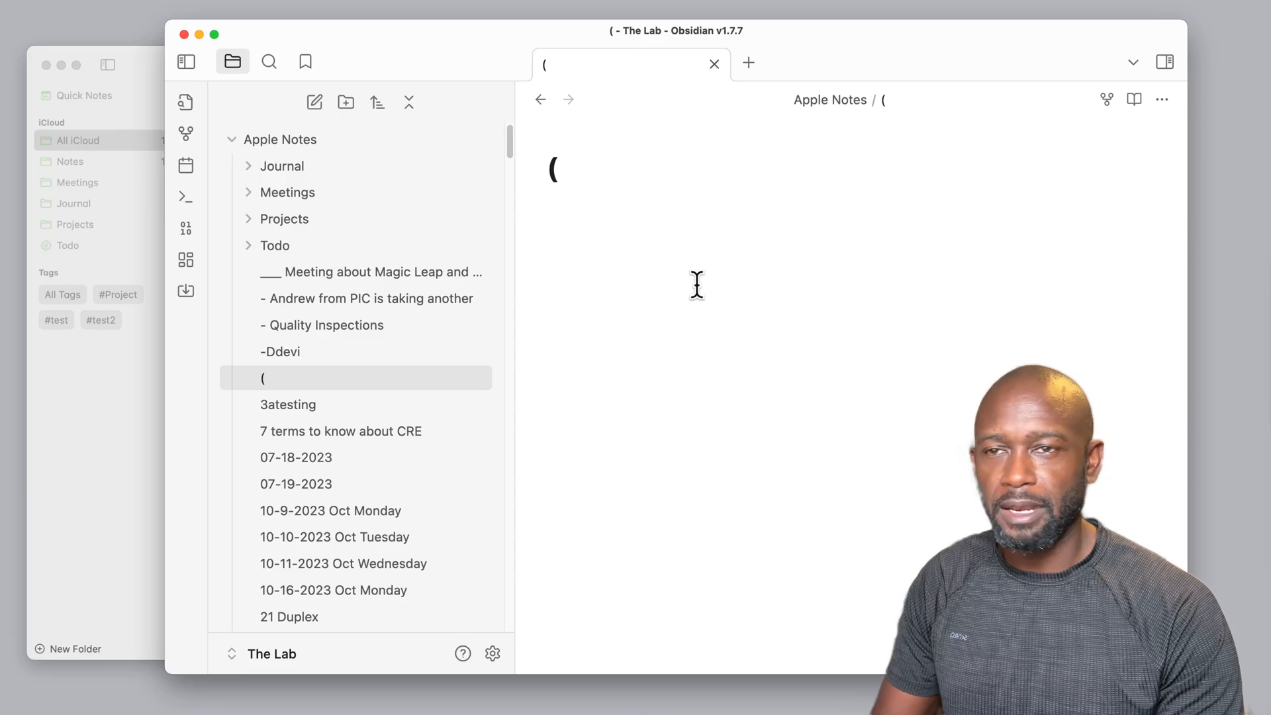
mouse_move(280, 140)
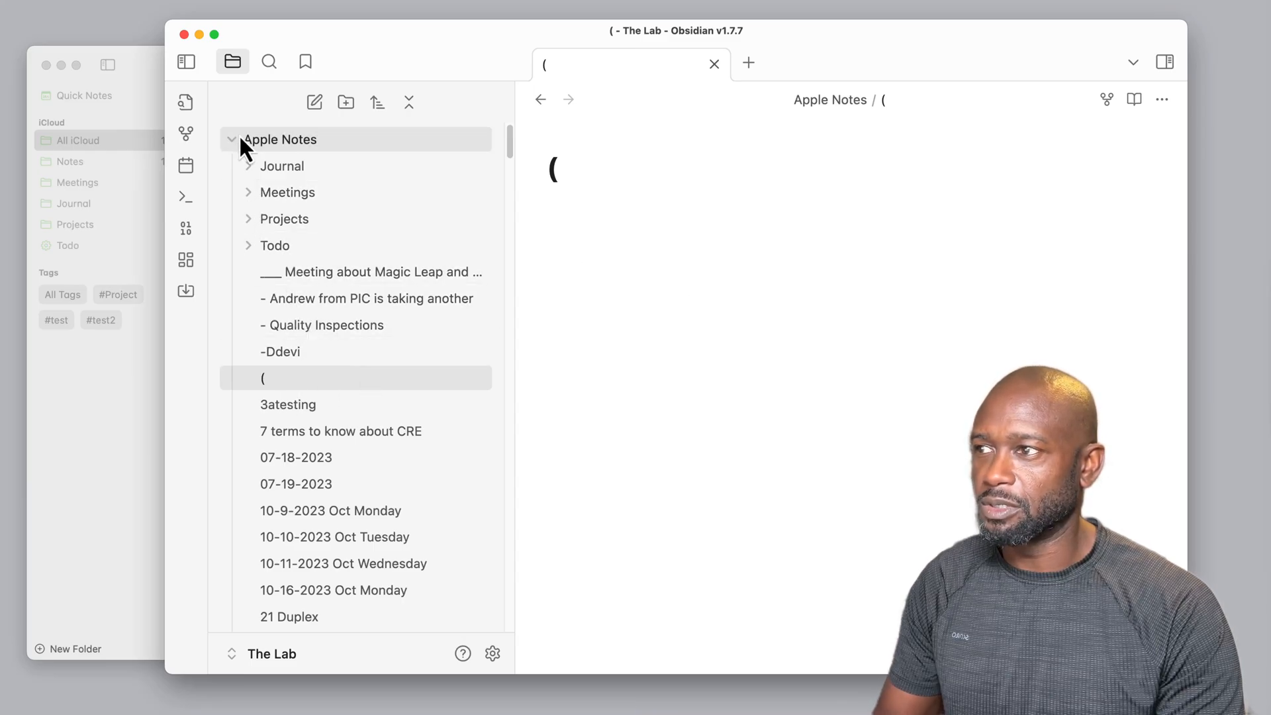
Collapse Apple Notes and review loose attachments, Drawing PNGs up to Drawing 98, JPEGs, M4As.
left_click(232, 140)
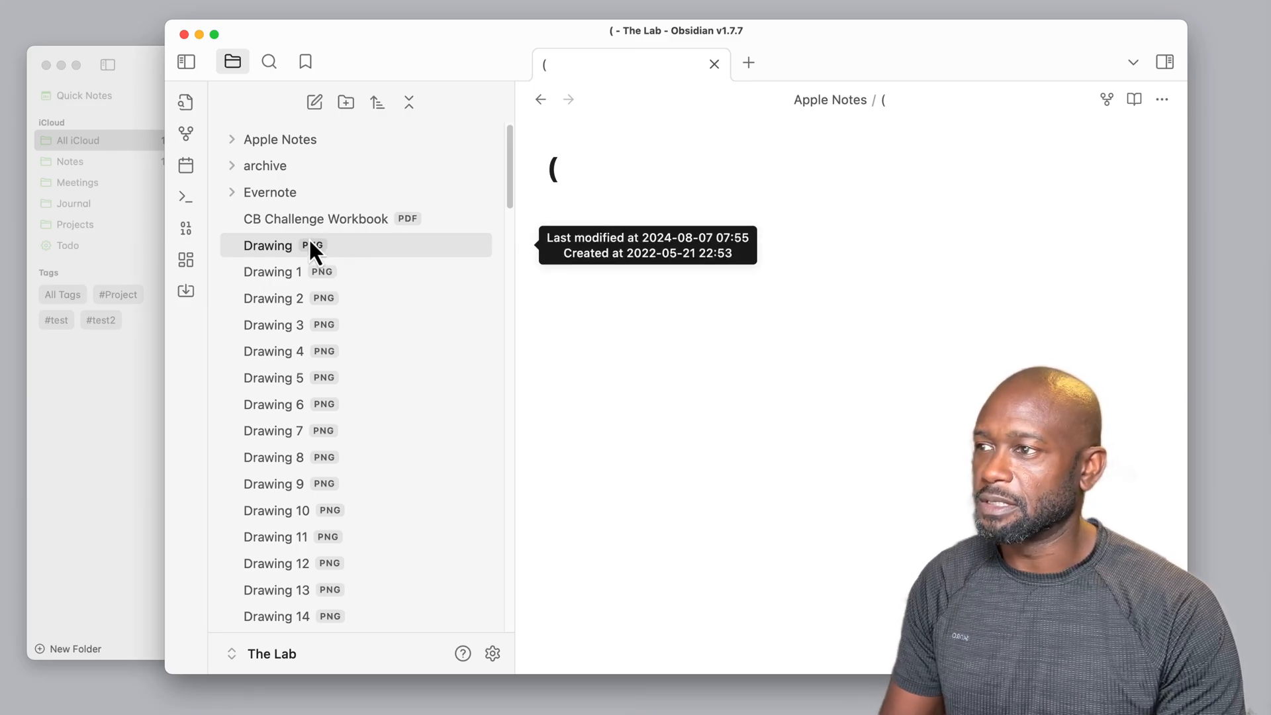
mouse_move(276, 219)
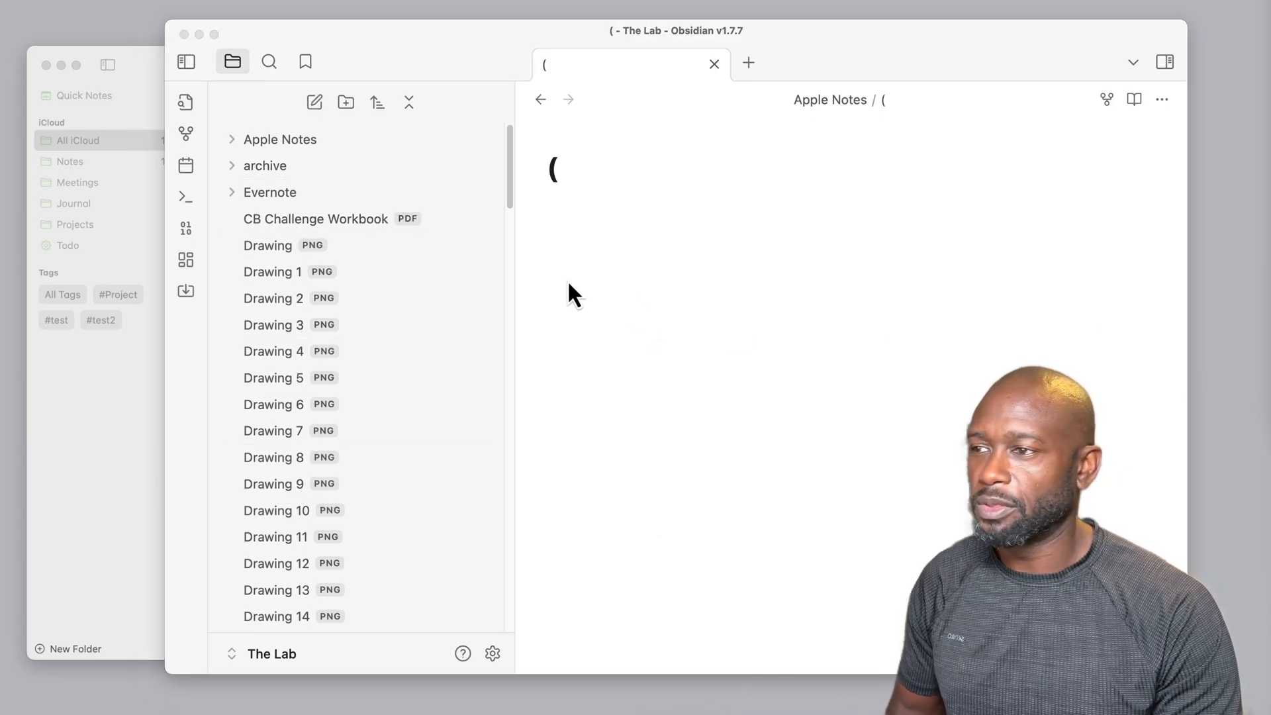
mouse_move(519, 168)
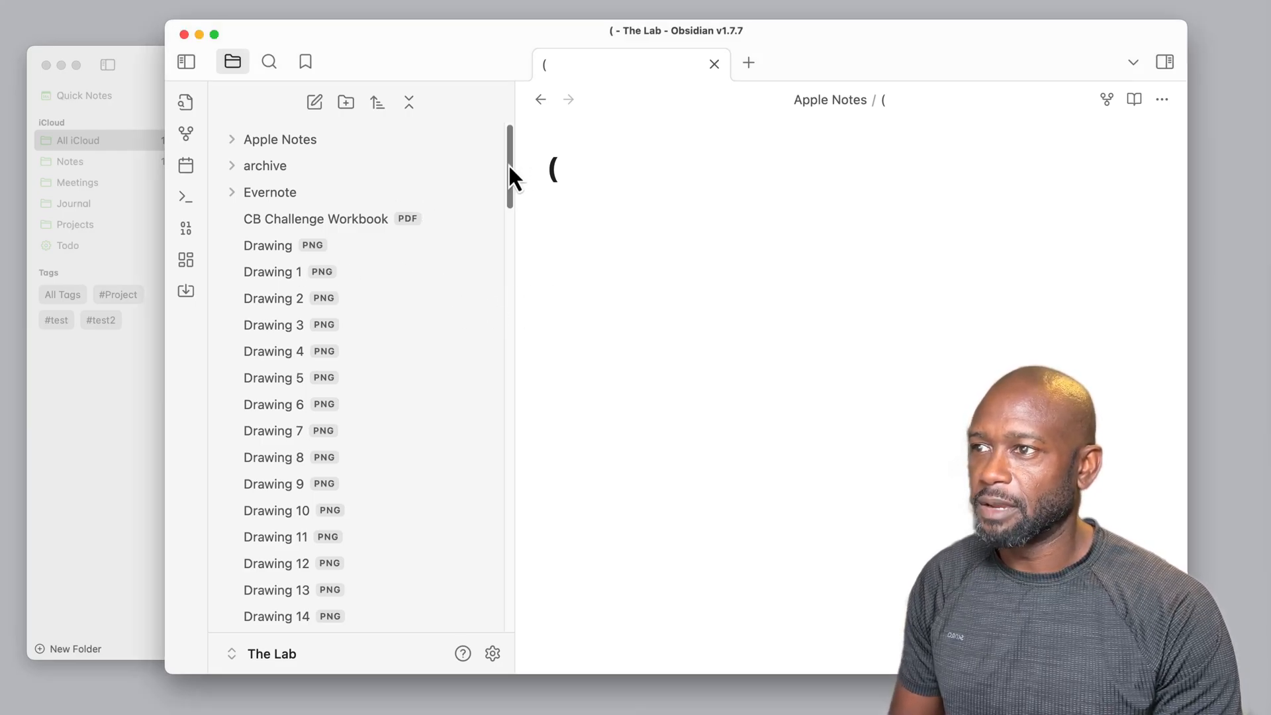
scroll("down", 3)
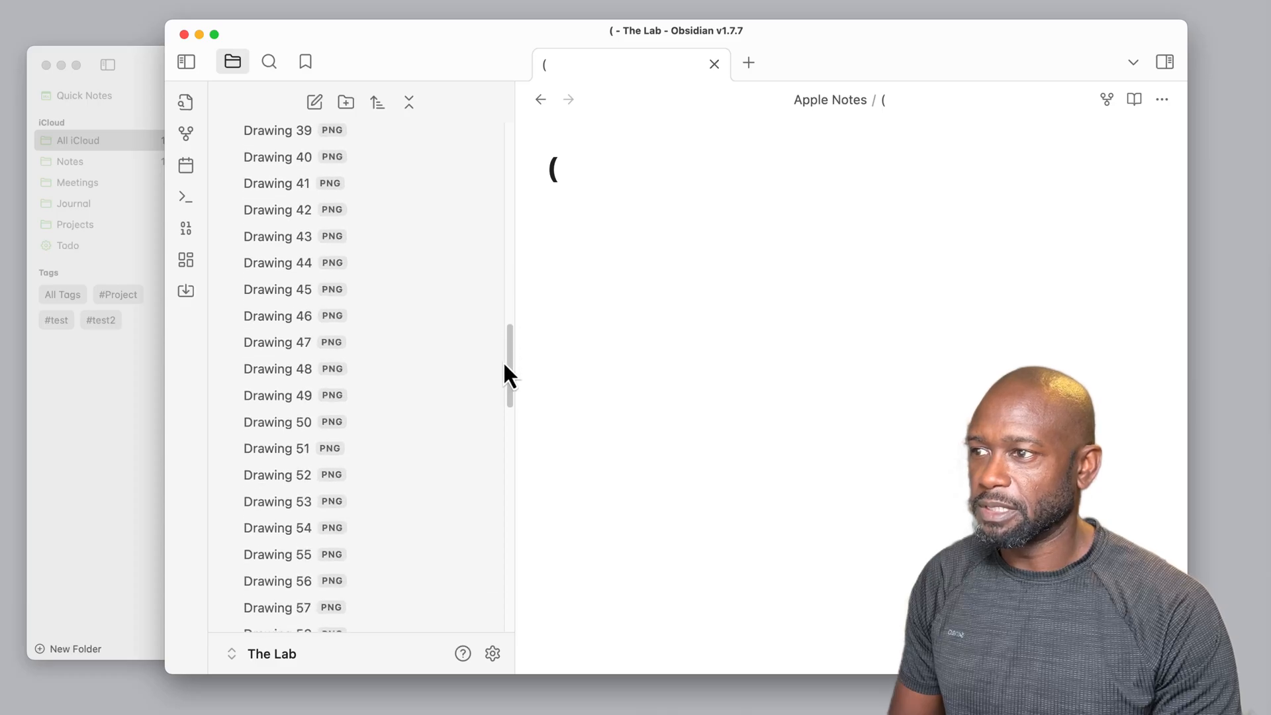
scroll("down", 3)
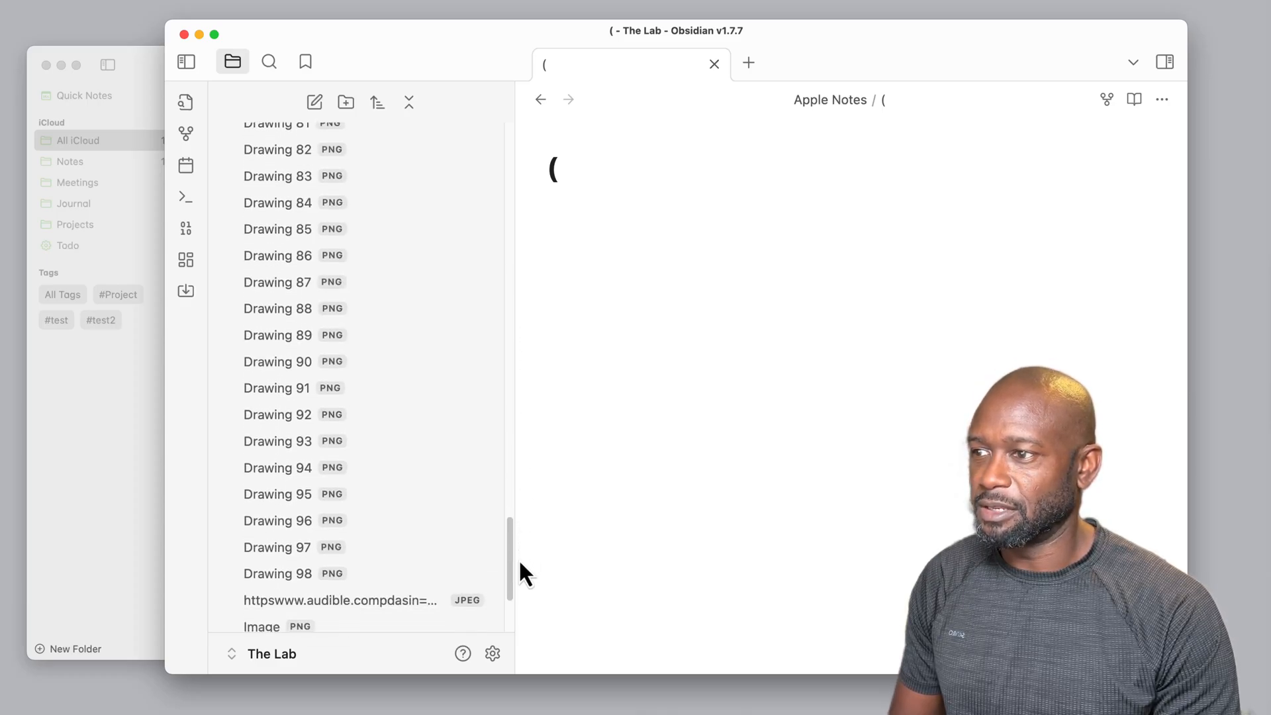
scroll("down", 3)
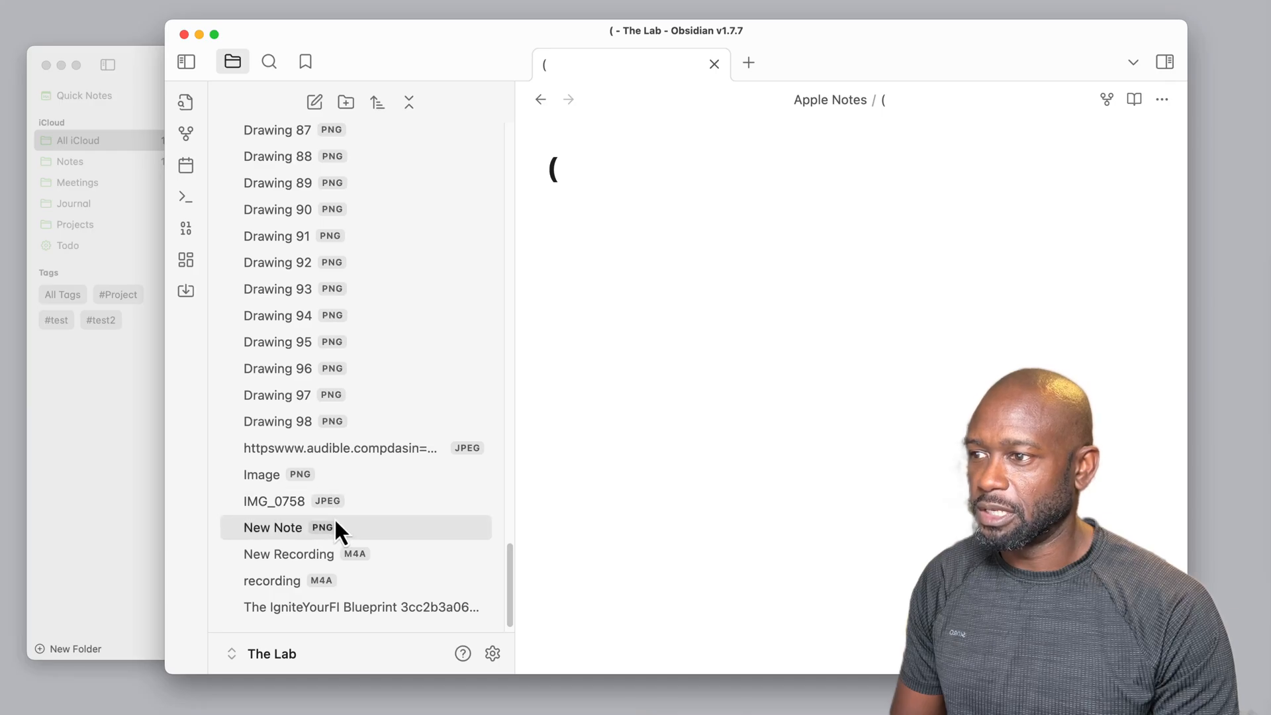
mouse_move(381, 531)
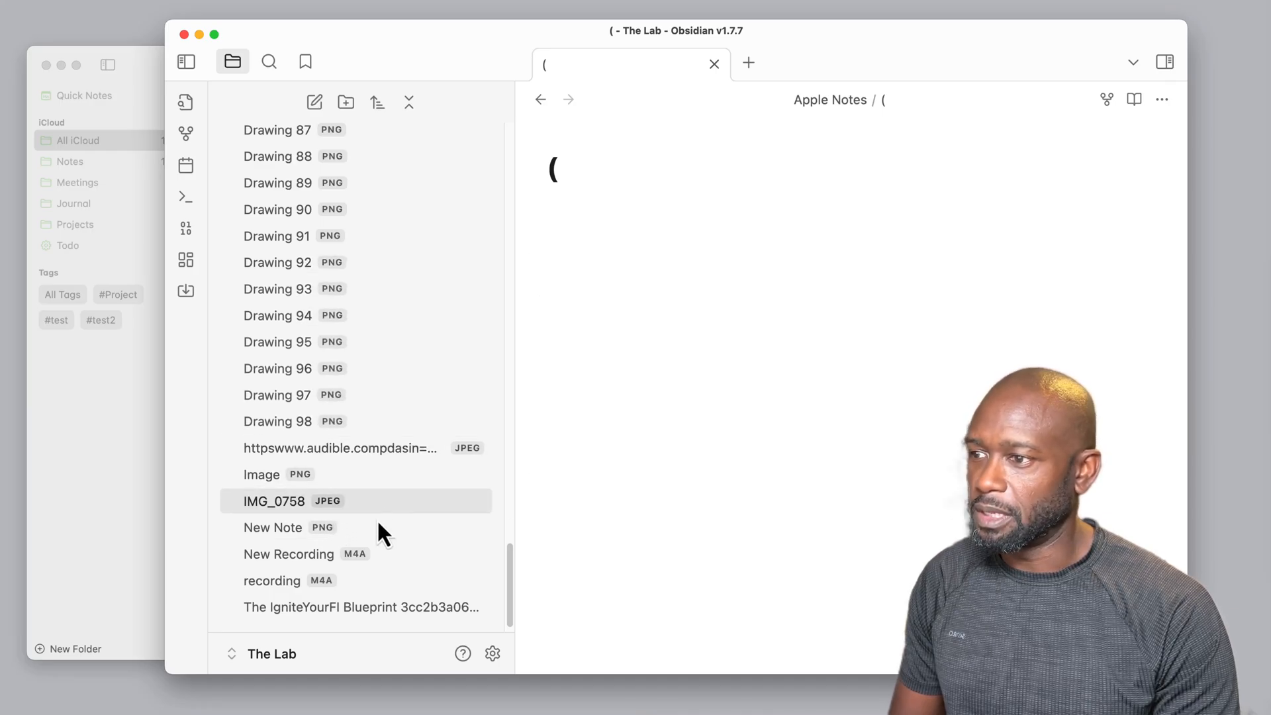
mouse_move(357, 560)
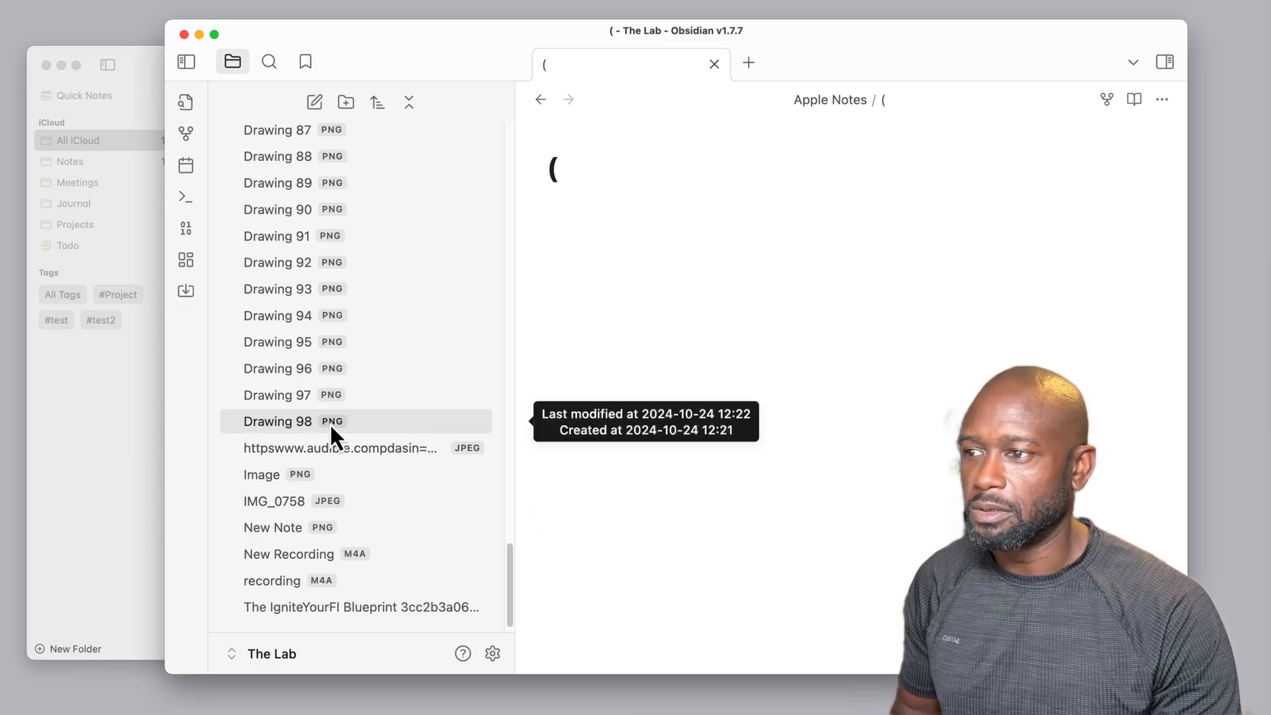
mouse_move(515, 580)
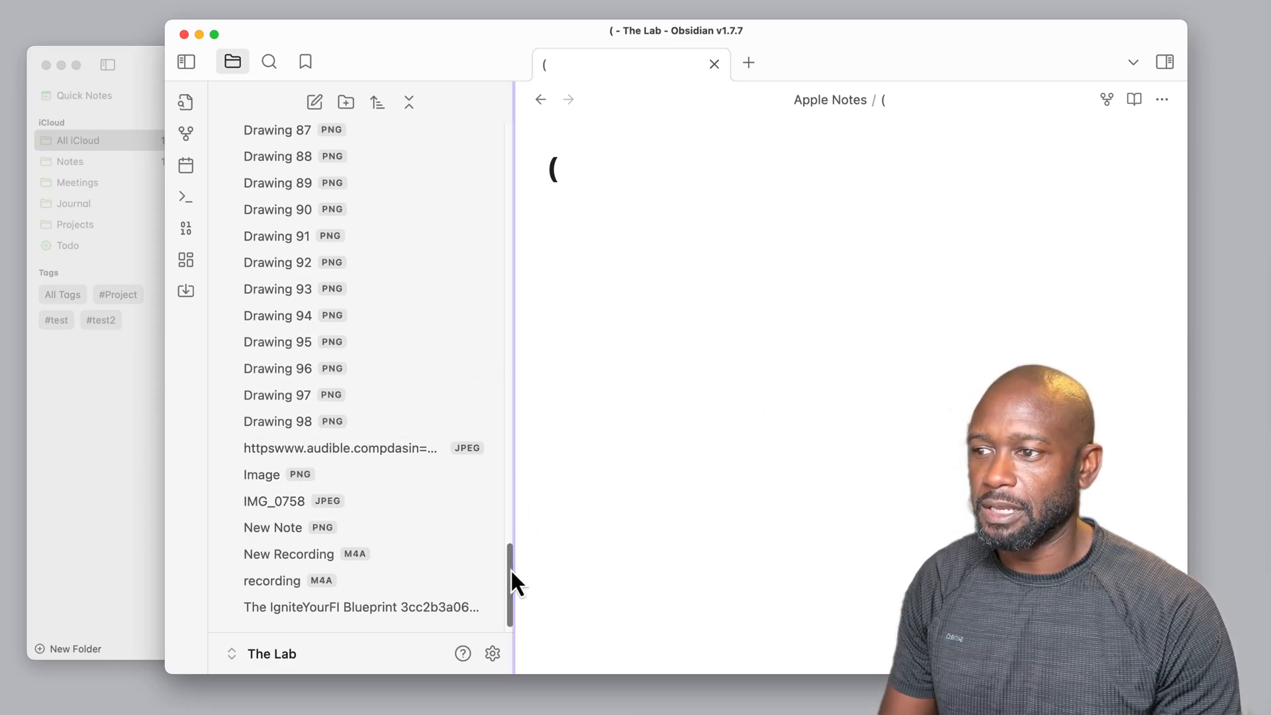
scroll("up", 3)
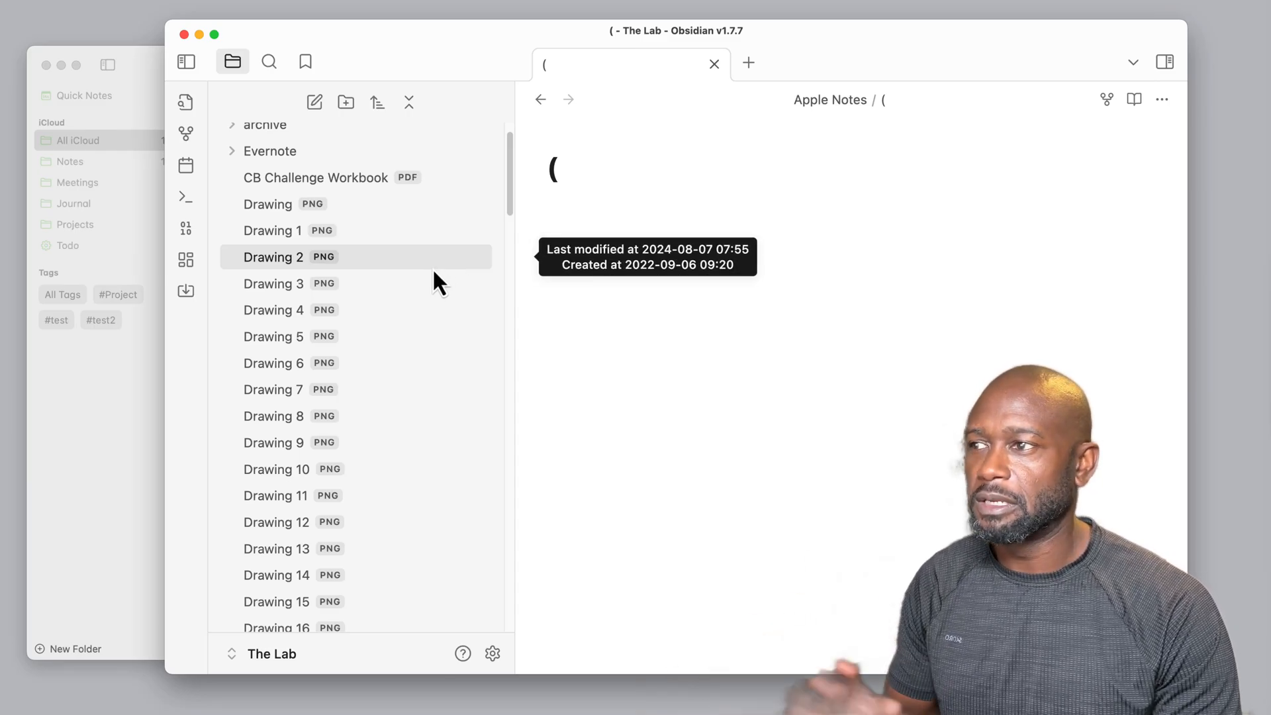
mouse_move(272, 293)
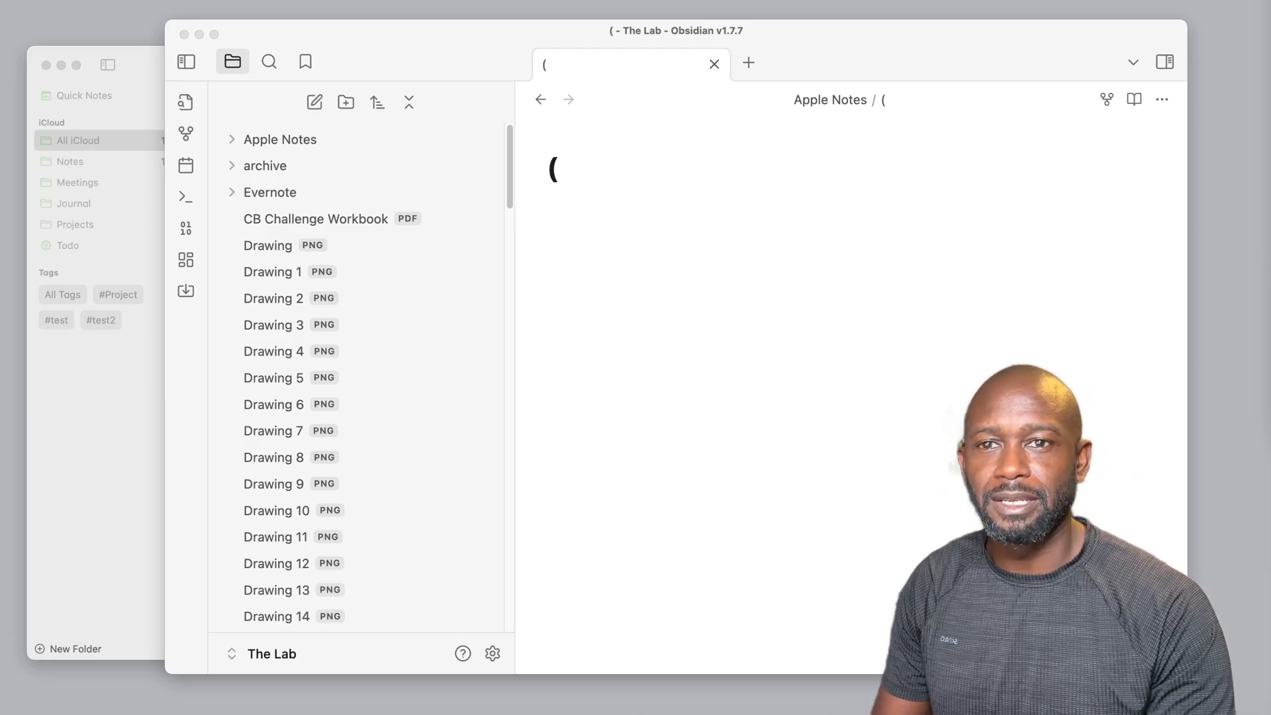
Remove the imported Apple Notes folder and attachments, leaving only archive and Evernote.
left_click(713, 64)
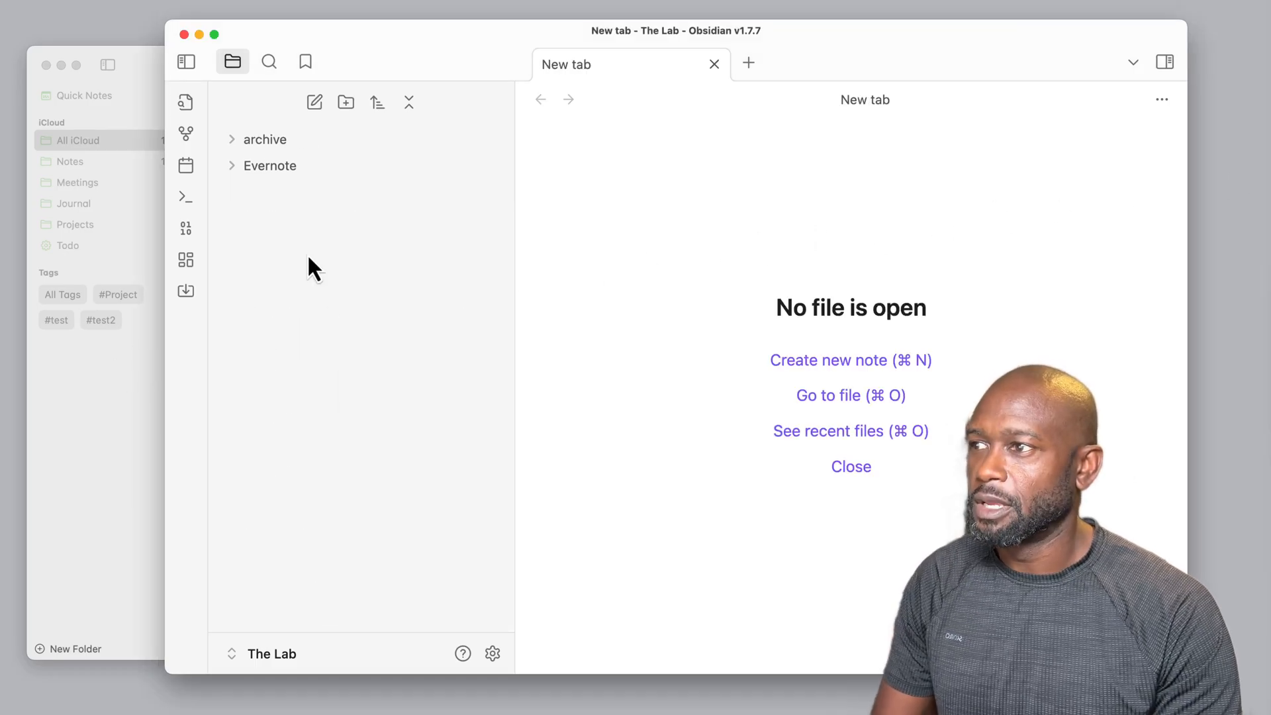
mouse_move(309, 238)
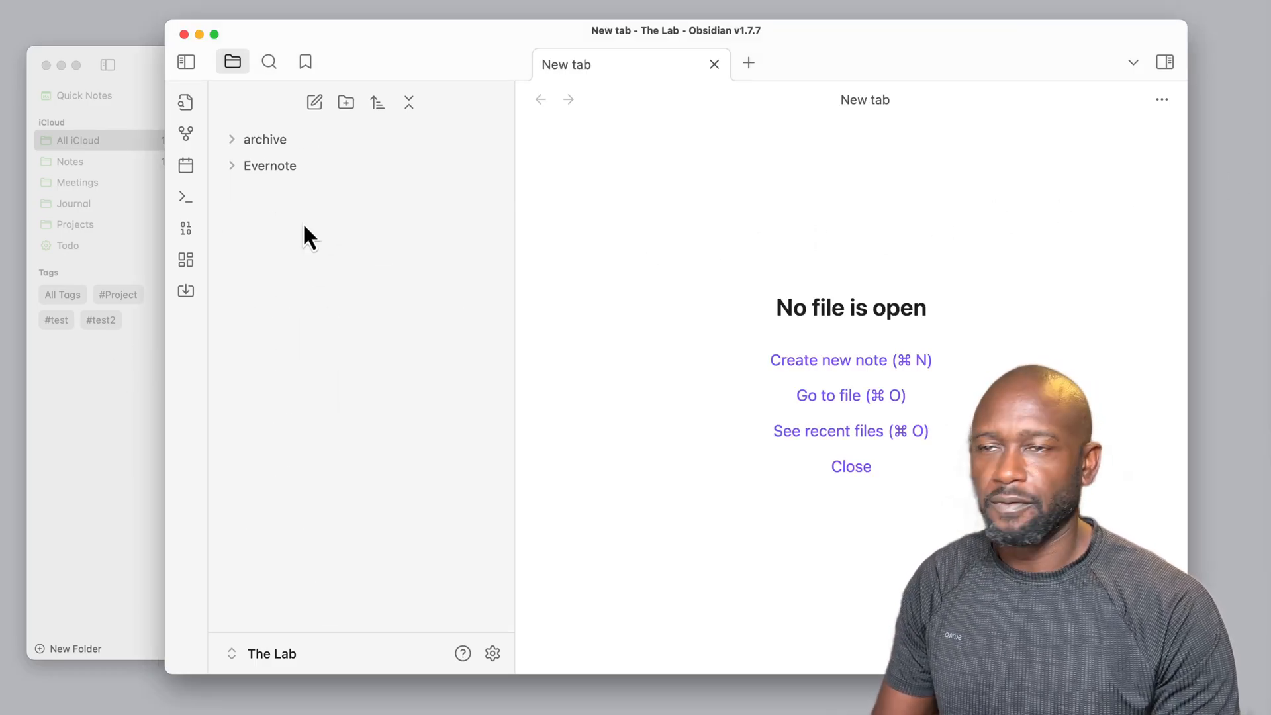
mouse_move(319, 174)
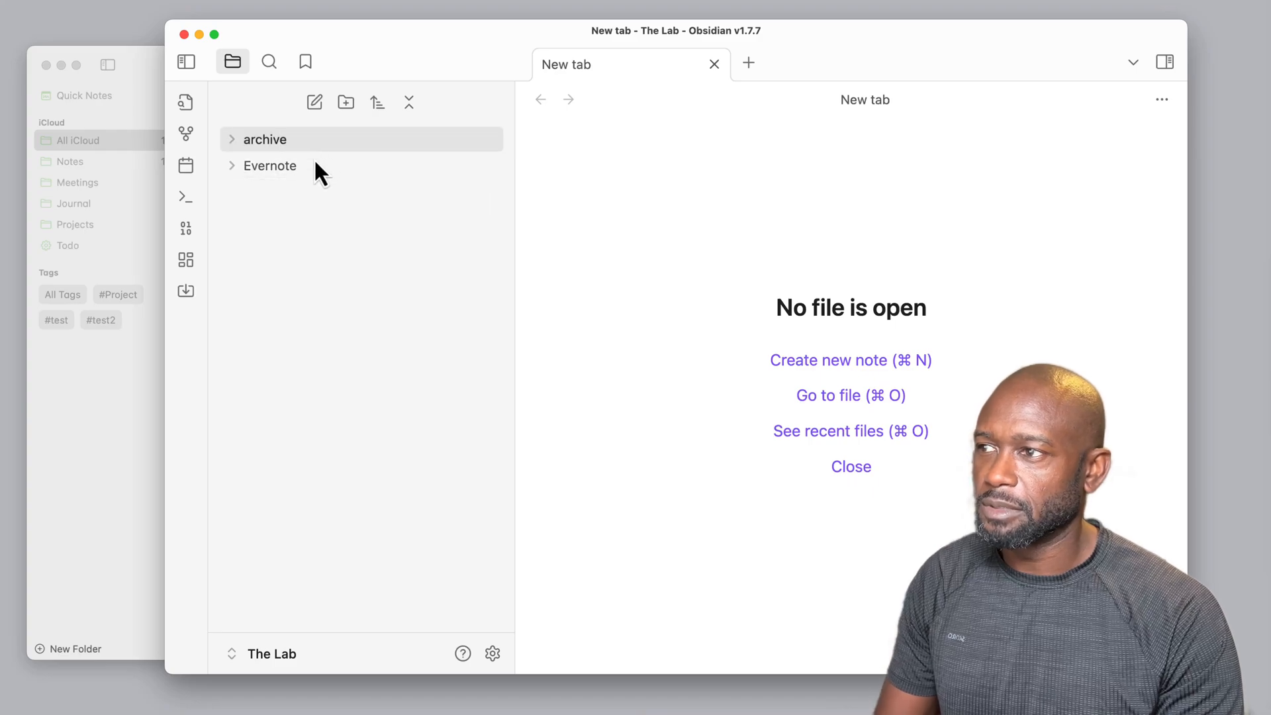
mouse_move(306, 243)
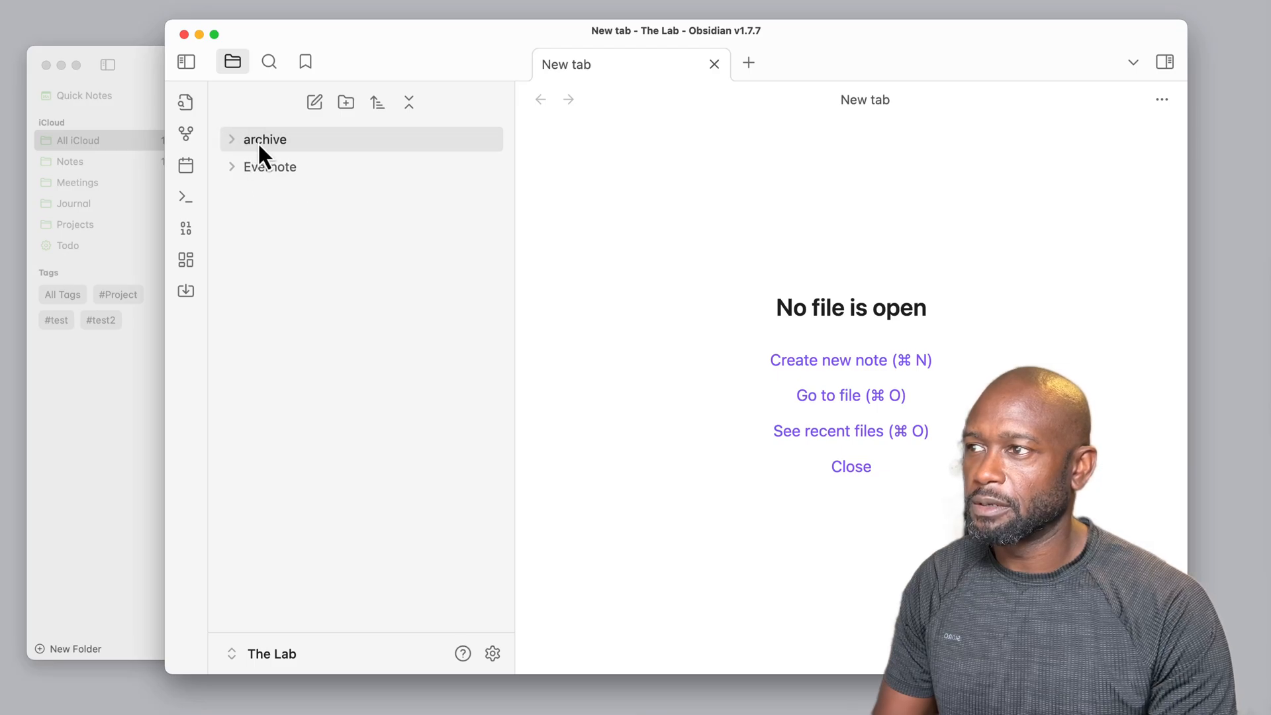
mouse_move(335, 306)
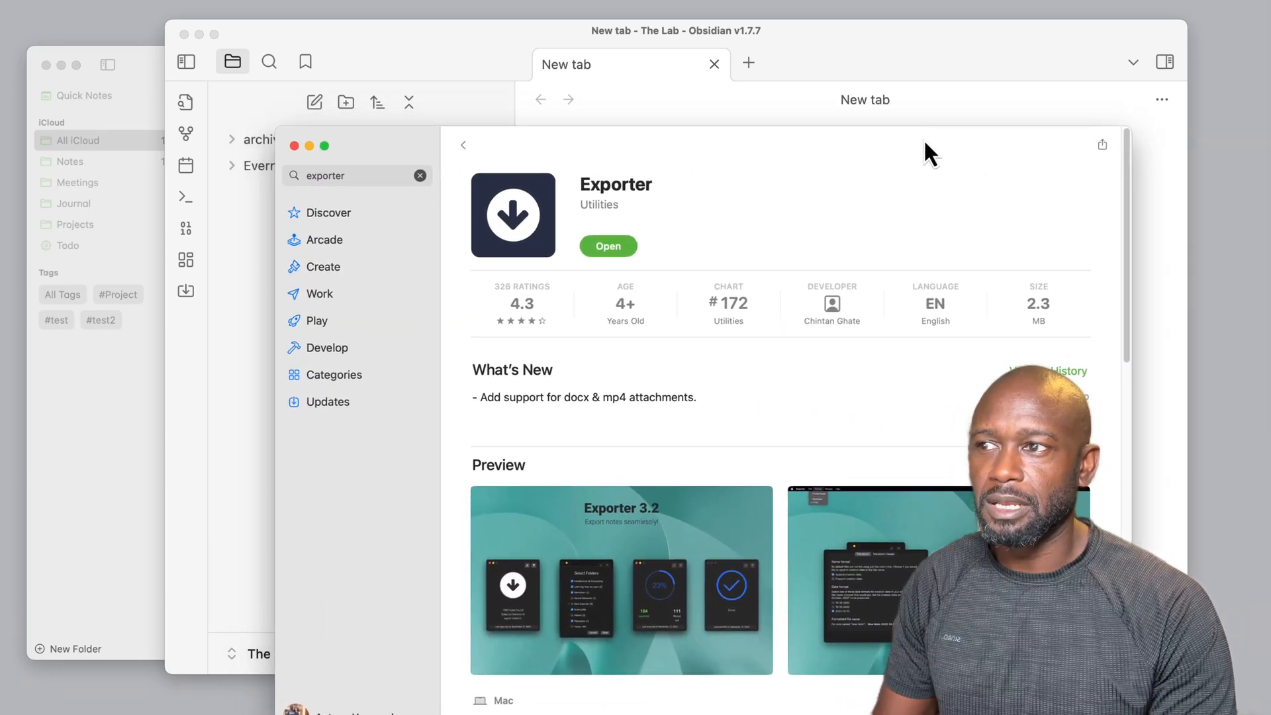
mouse_move(826, 229)
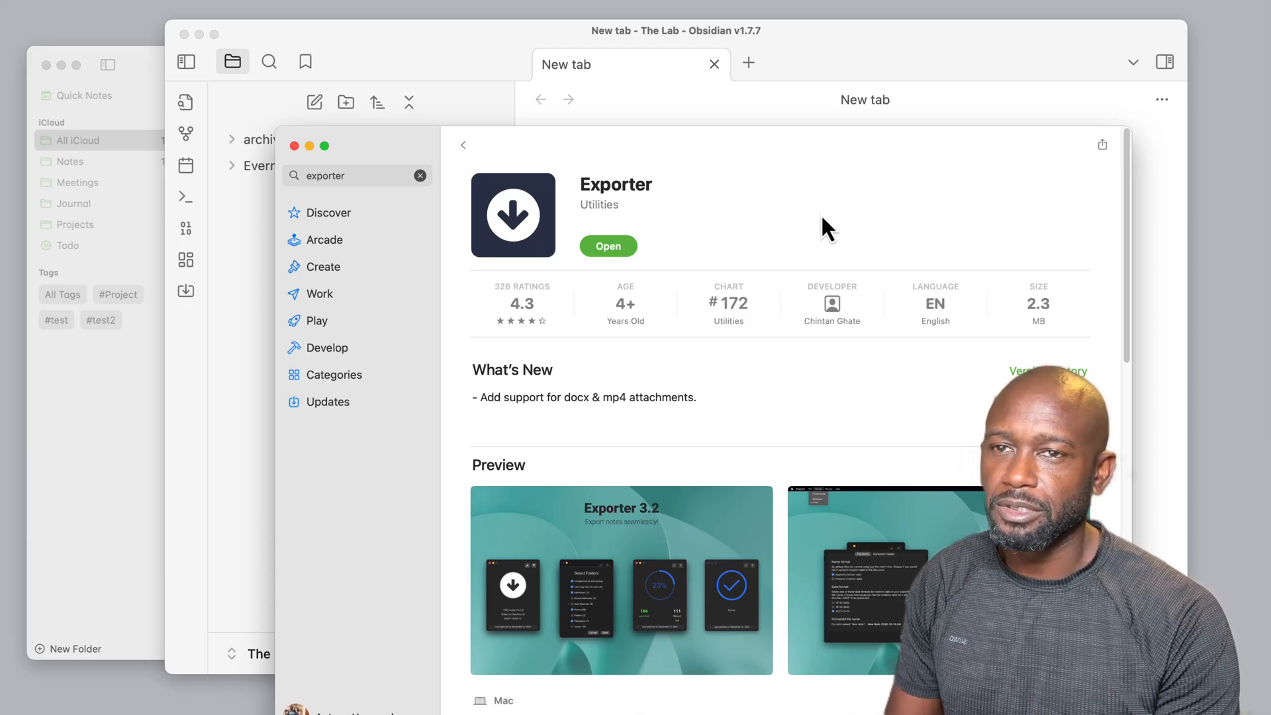
mouse_move(612, 199)
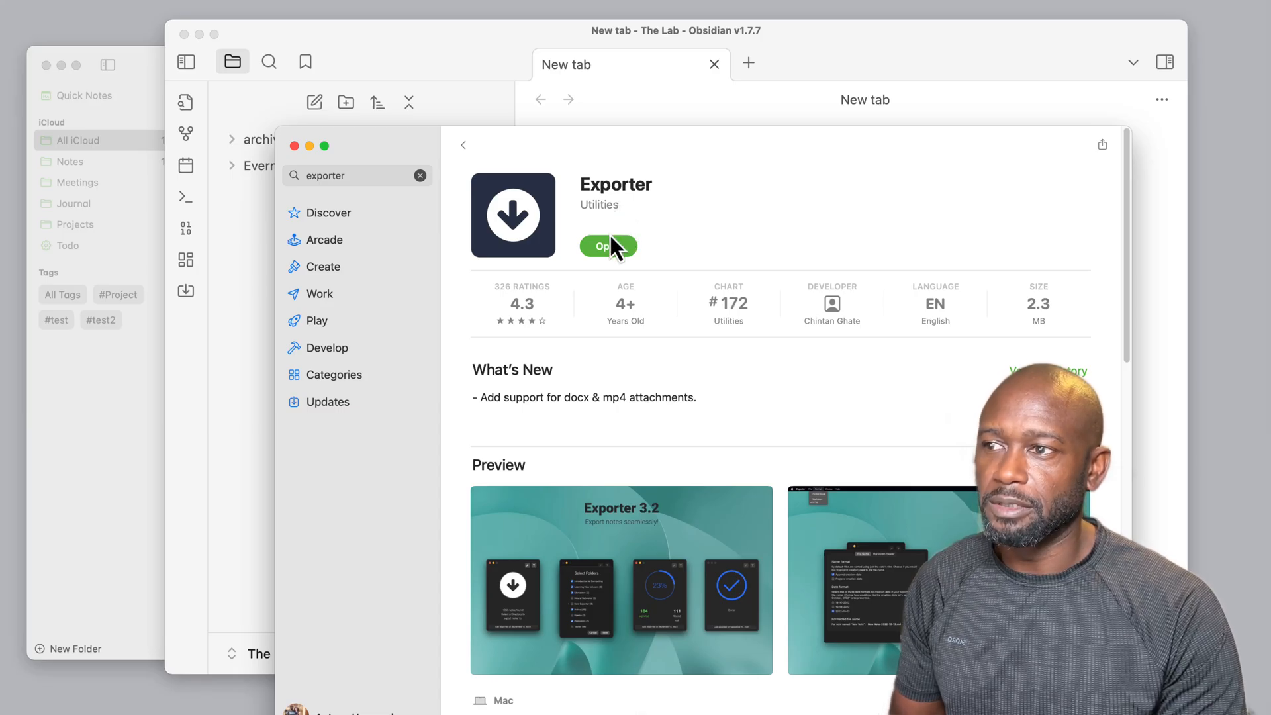
mouse_move(705, 278)
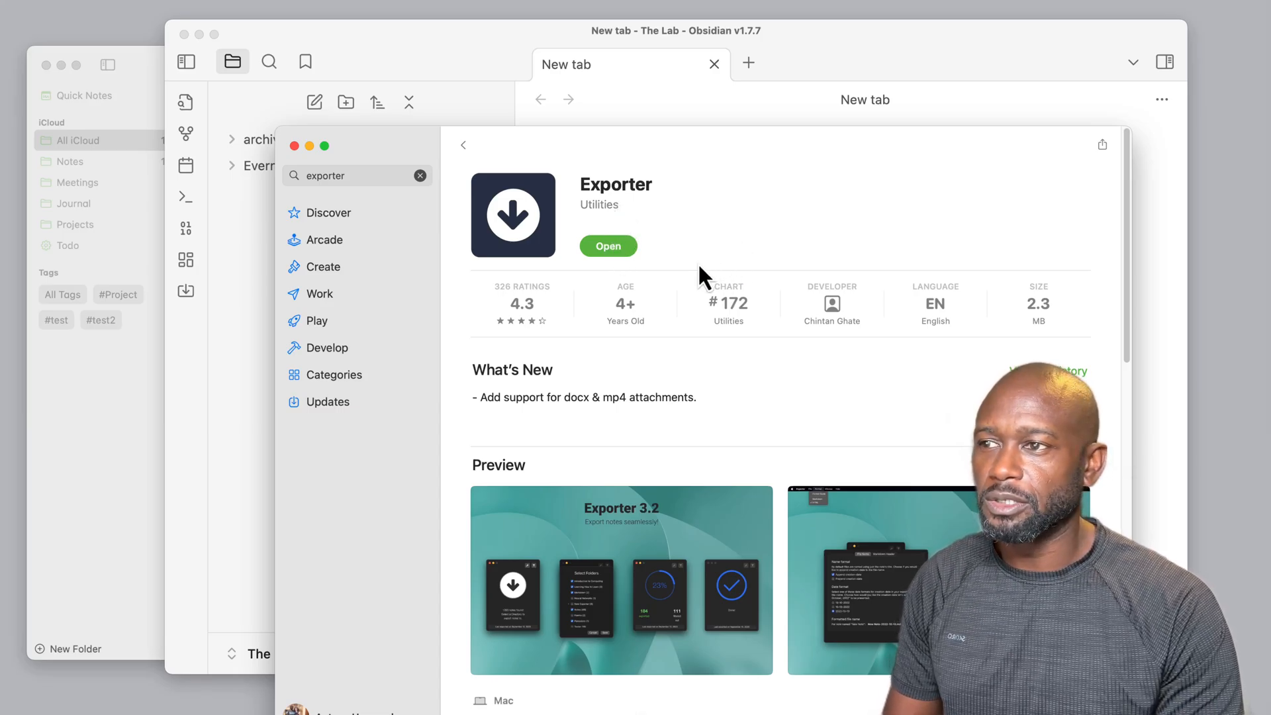
mouse_move(657, 263)
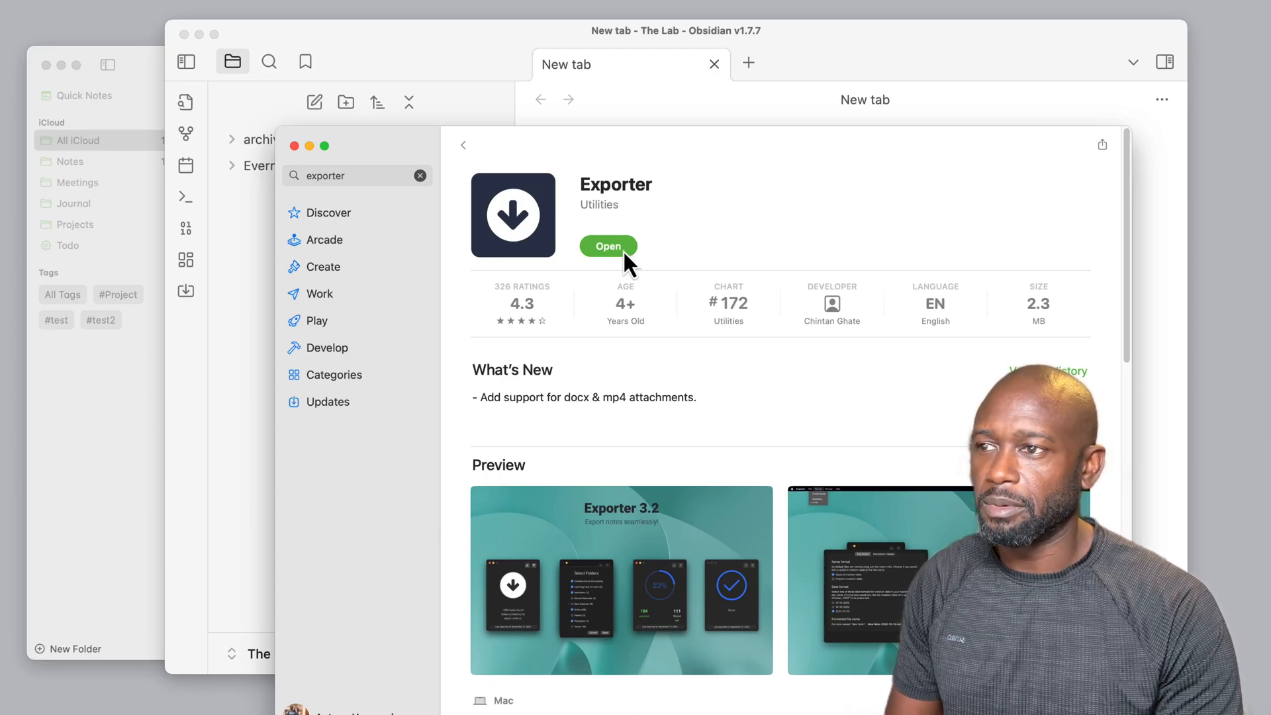
mouse_move(628, 219)
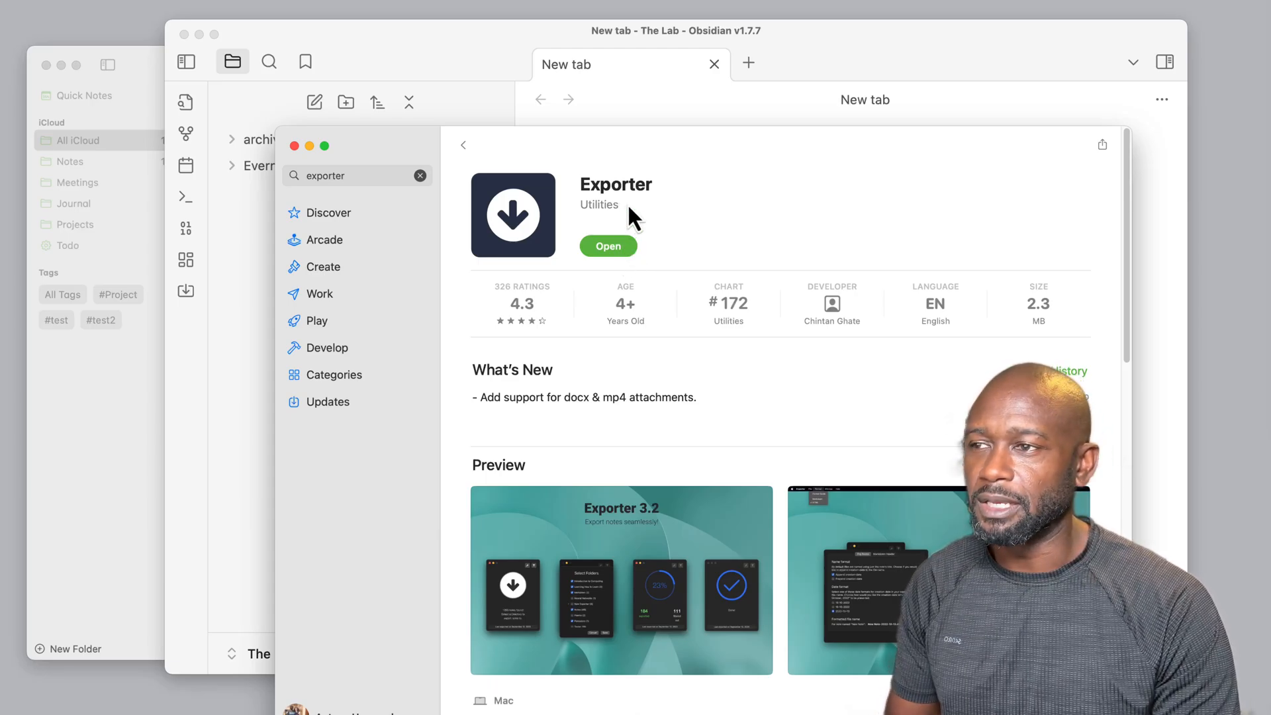
mouse_move(478, 253)
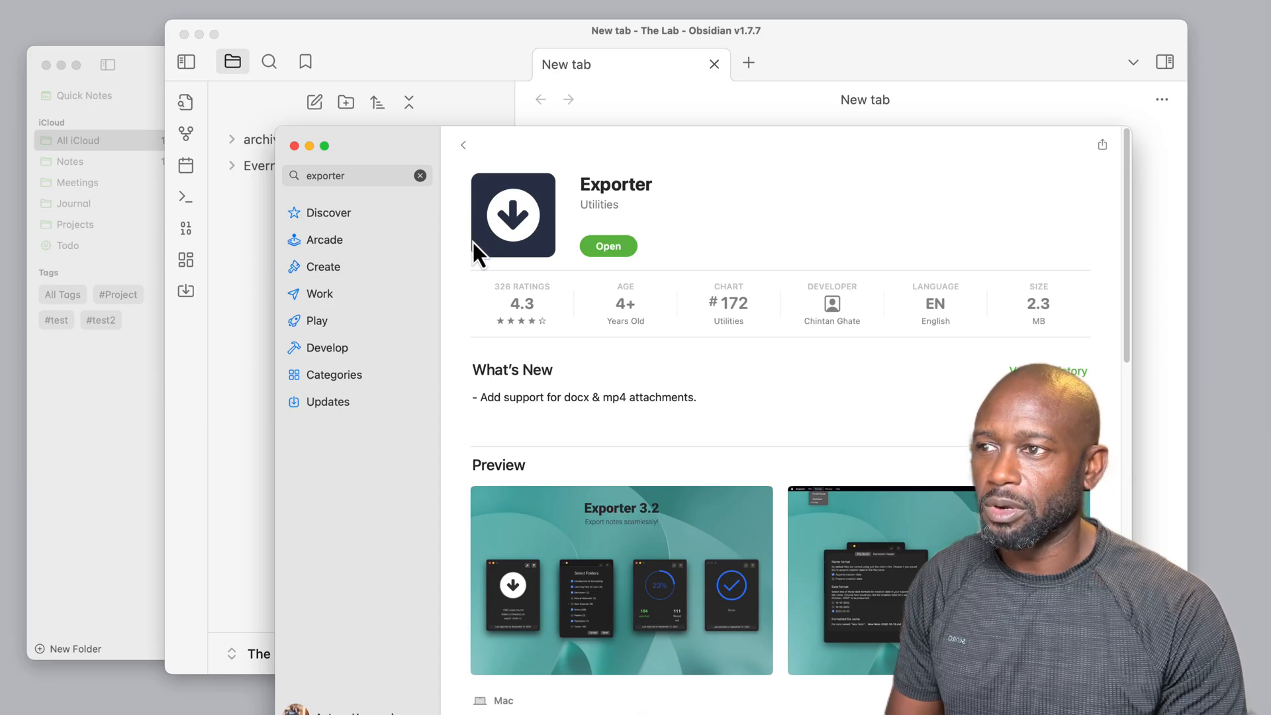
mouse_move(737, 311)
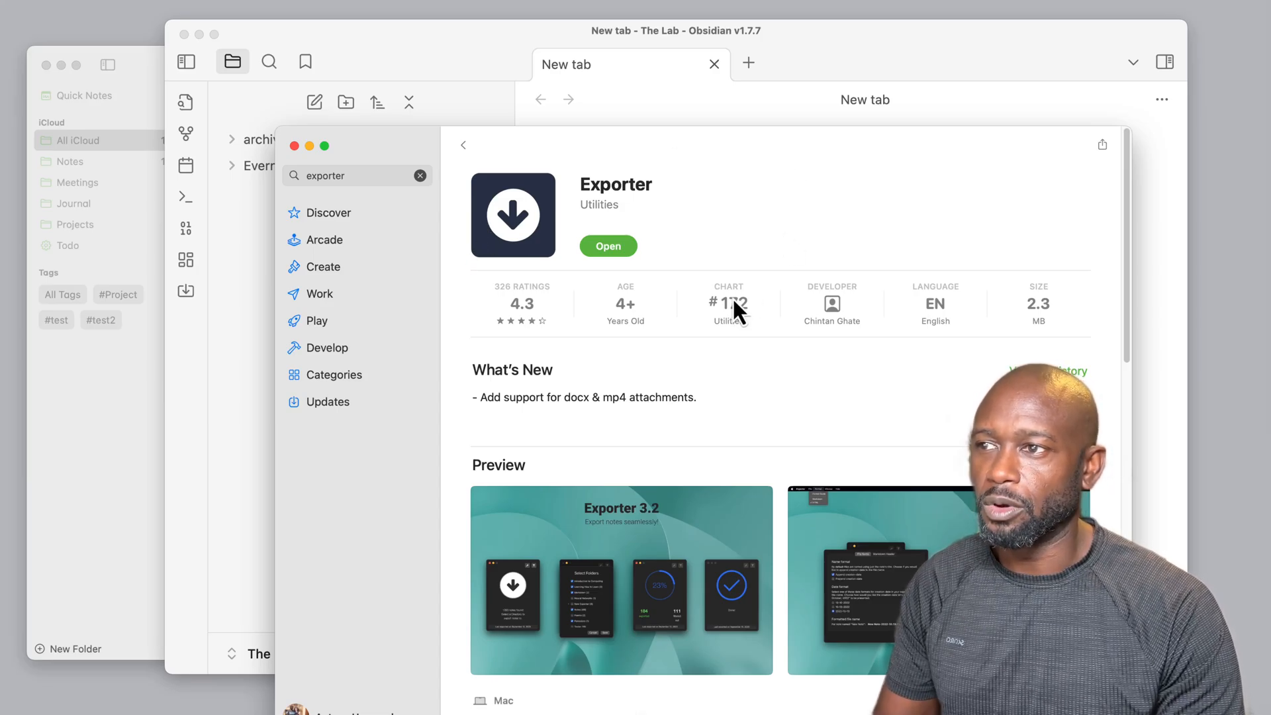
mouse_move(617, 260)
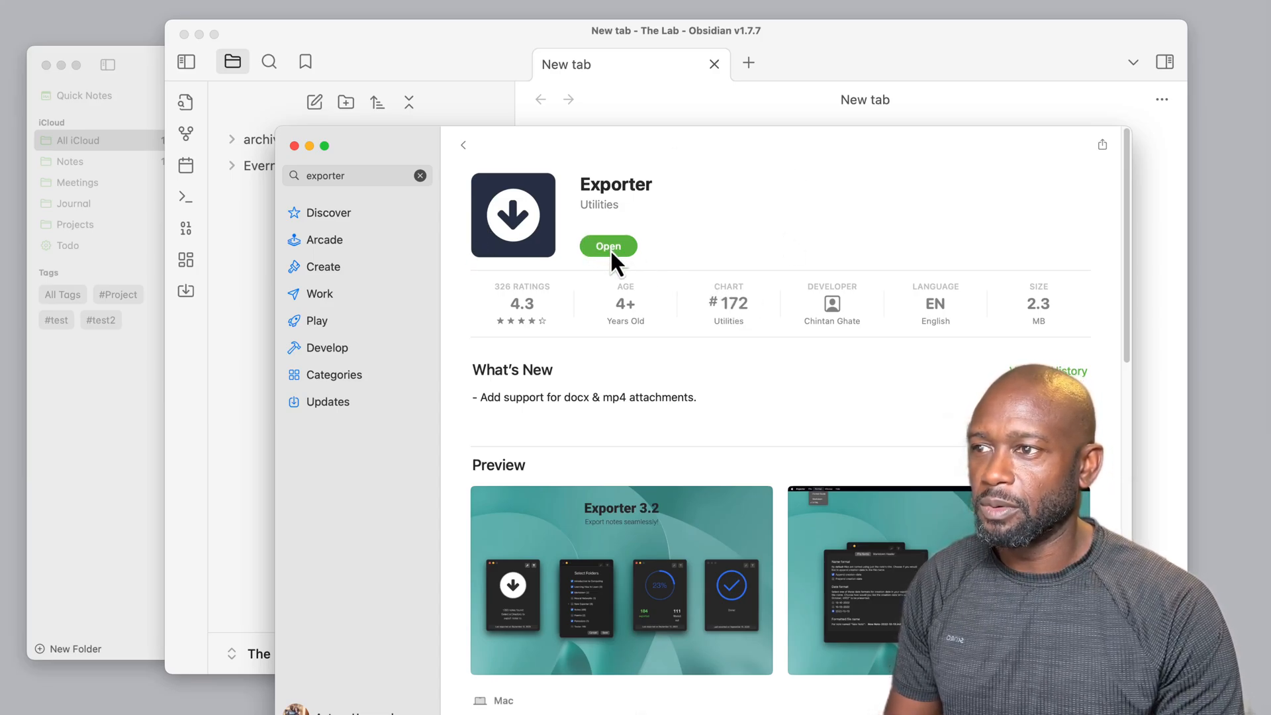
left_click(608, 246)
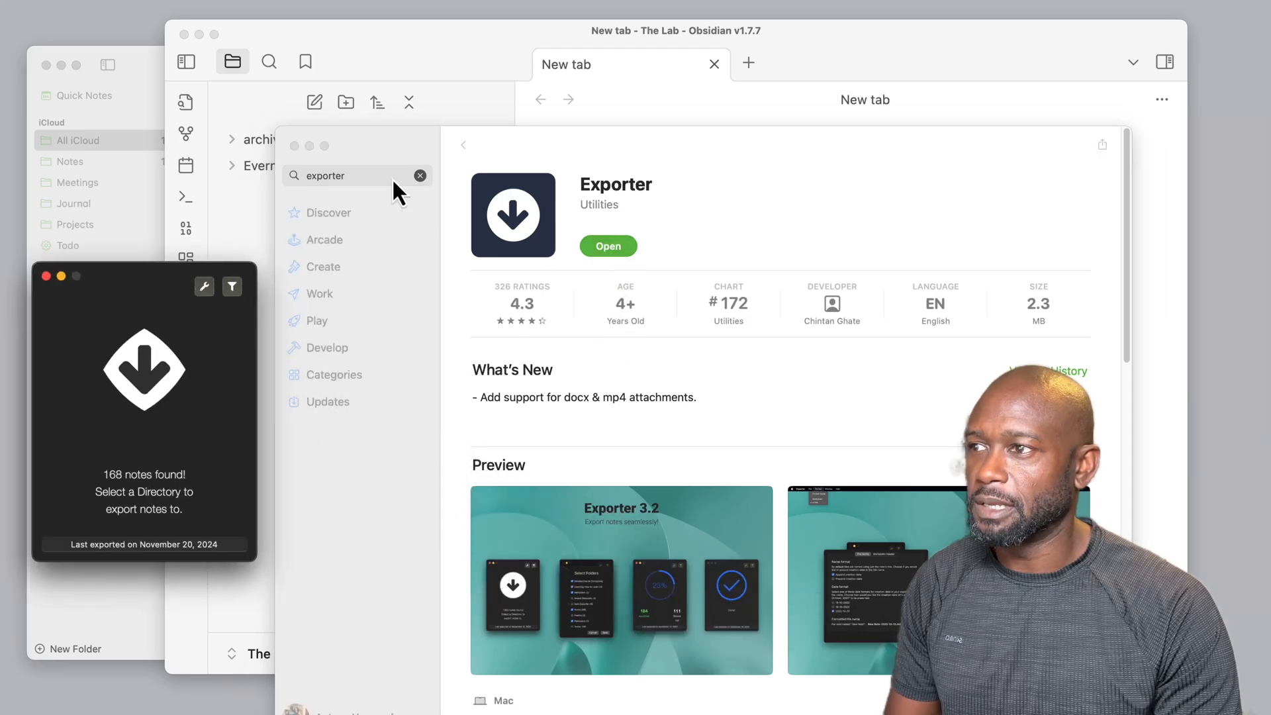
mouse_move(310, 157)
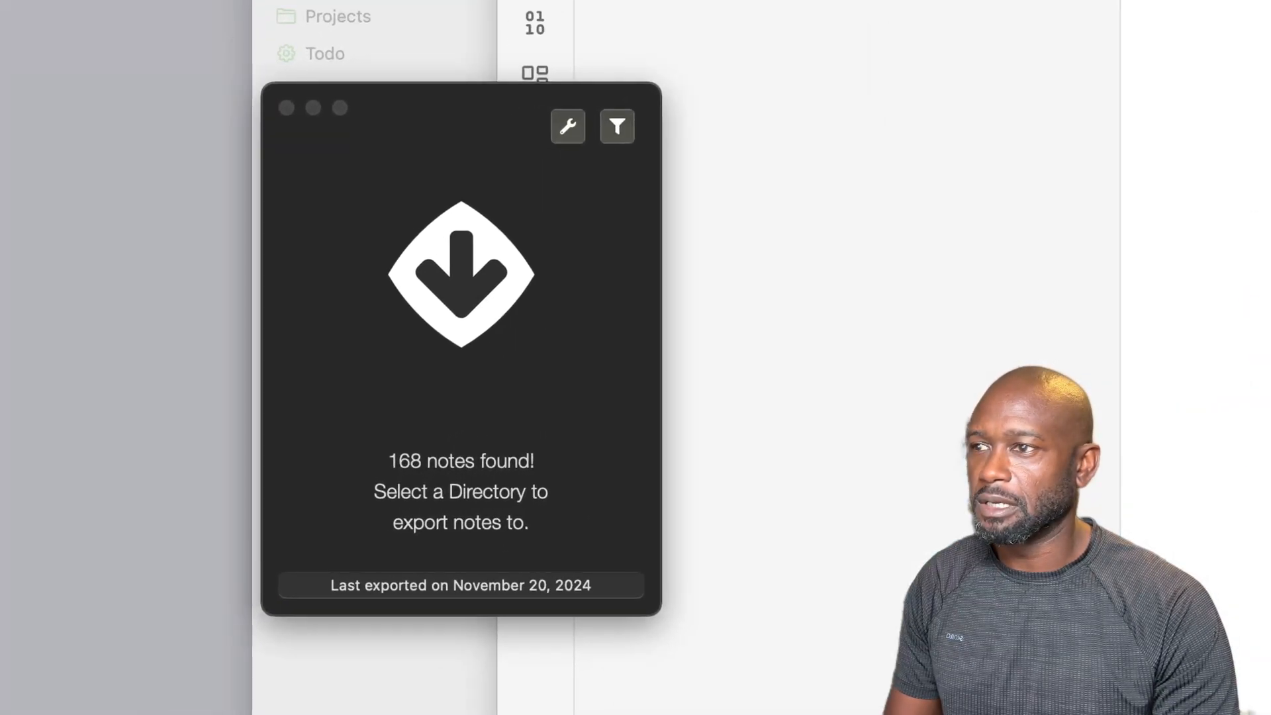
mouse_move(584, 198)
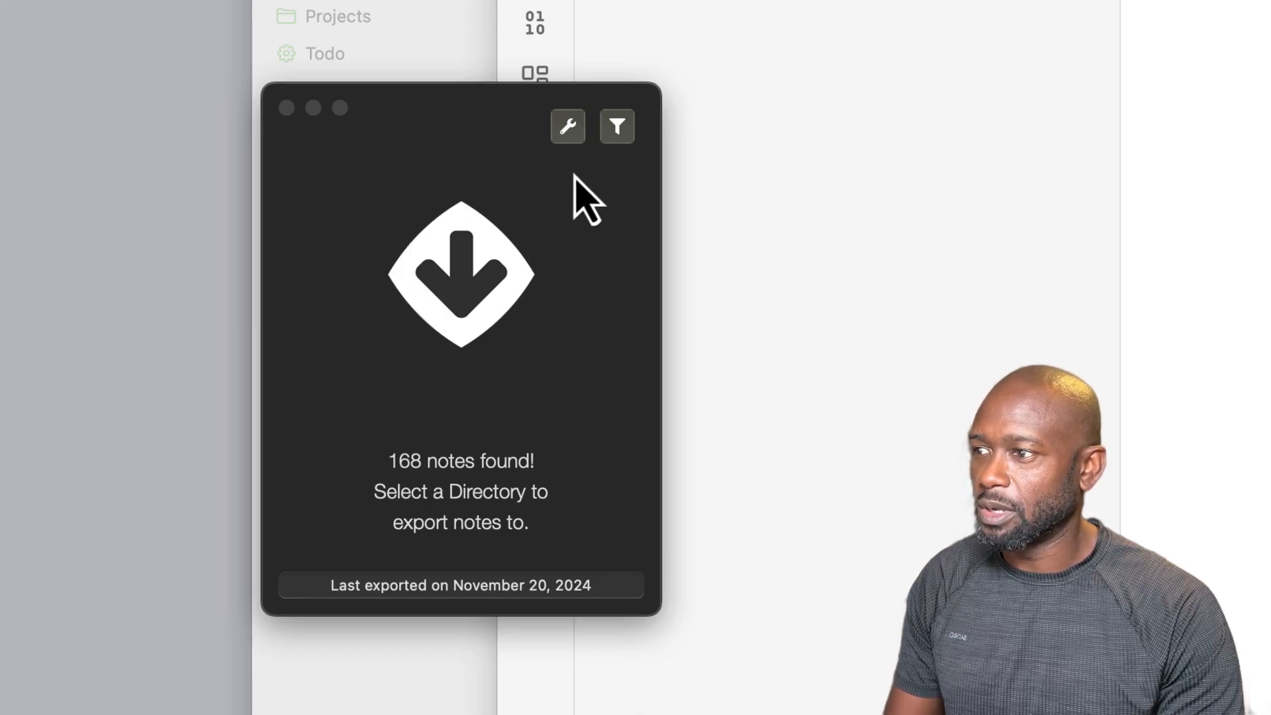
mouse_move(580, 155)
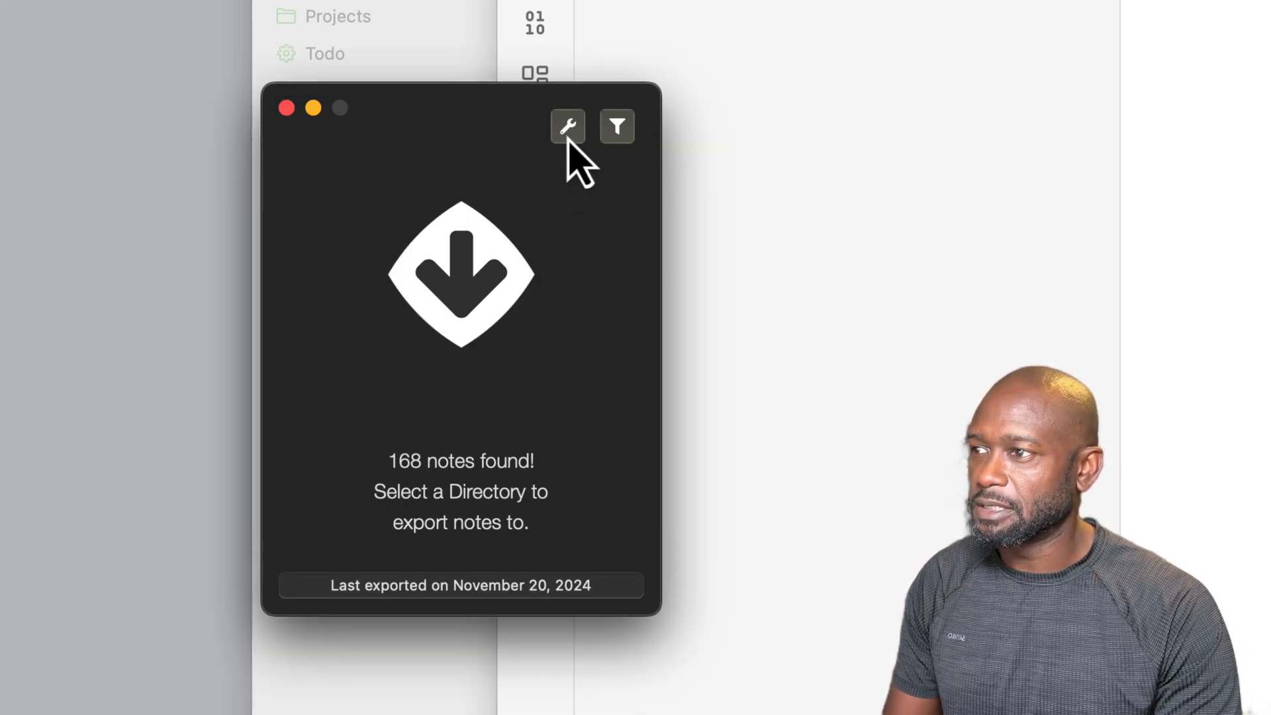
left_click(568, 126)
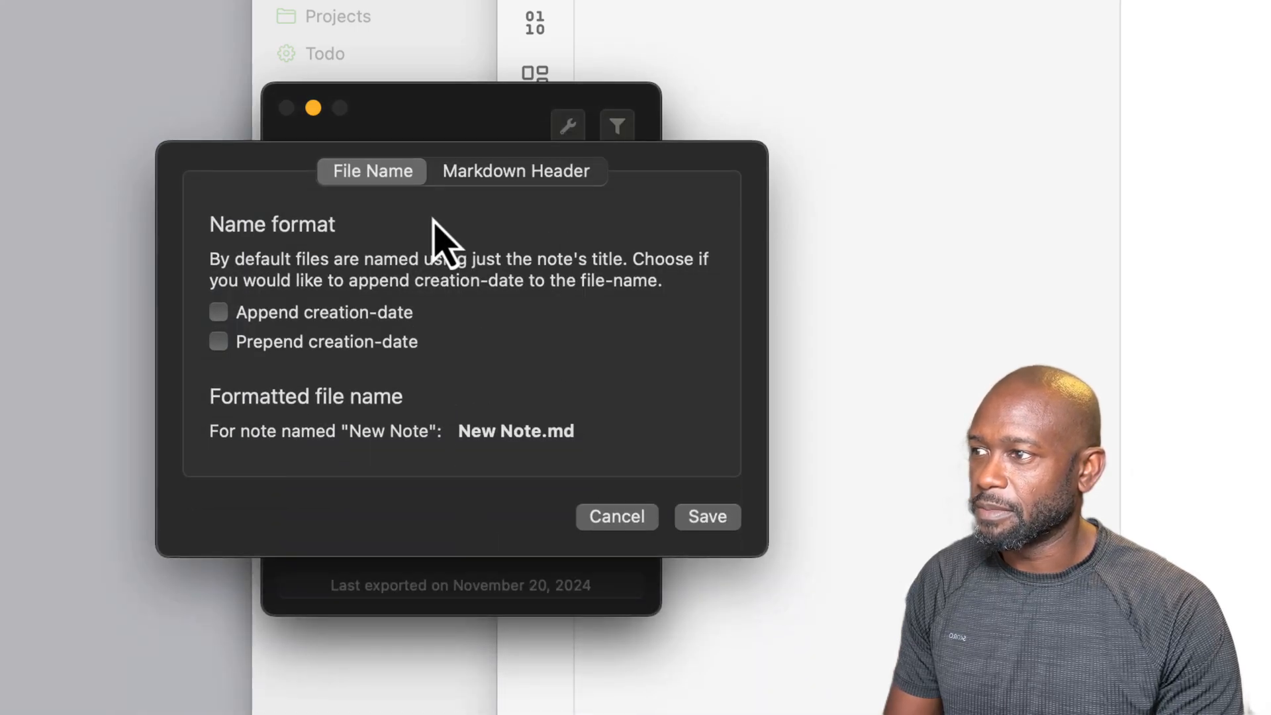
mouse_move(267, 365)
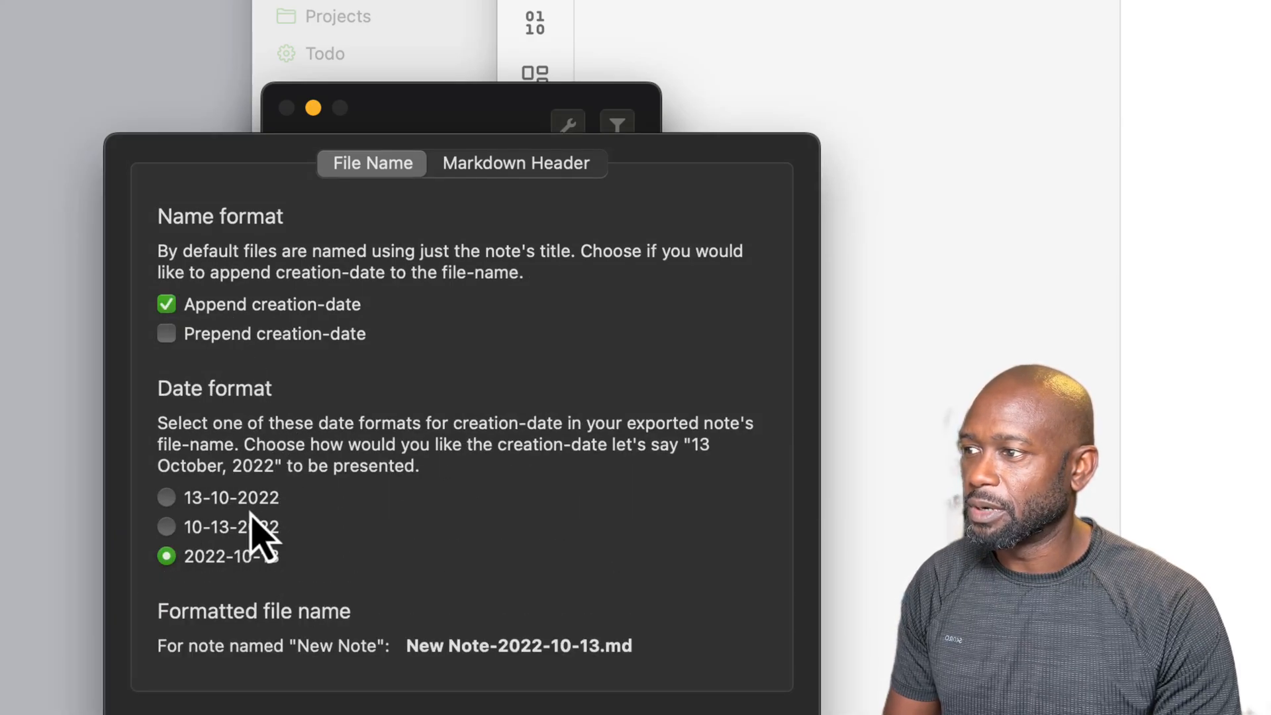
mouse_move(487, 672)
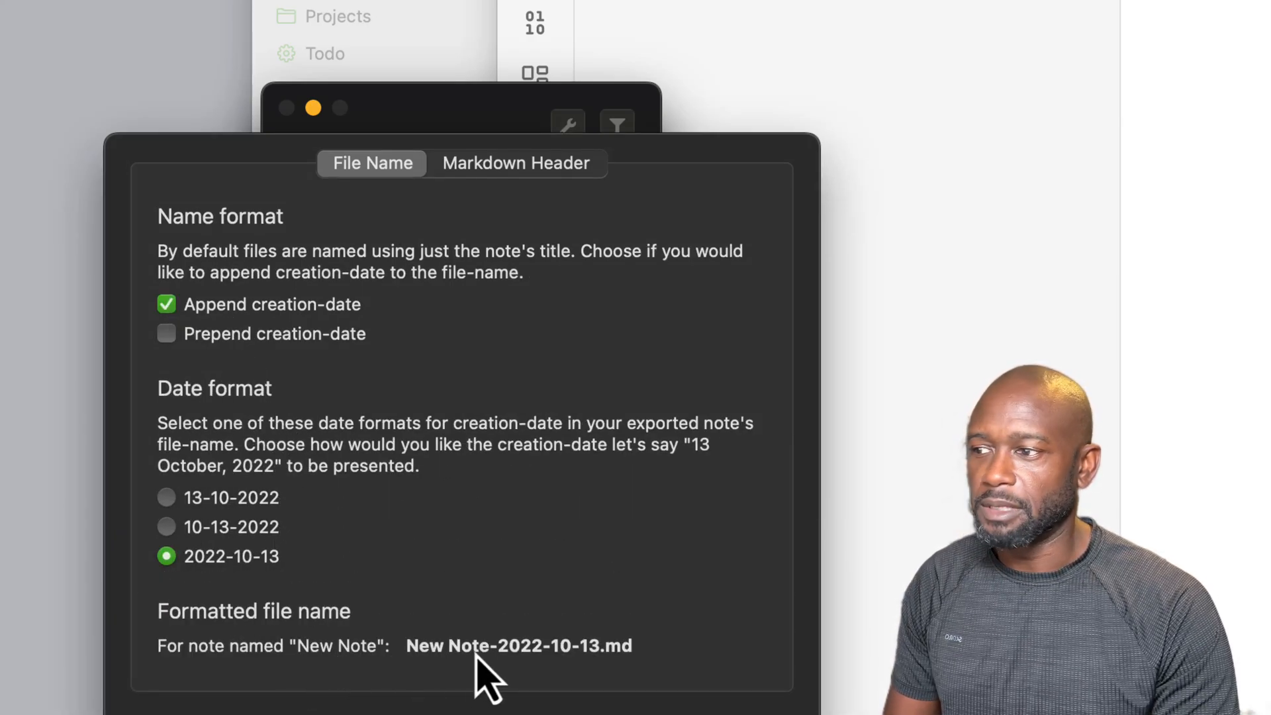
mouse_move(275, 625)
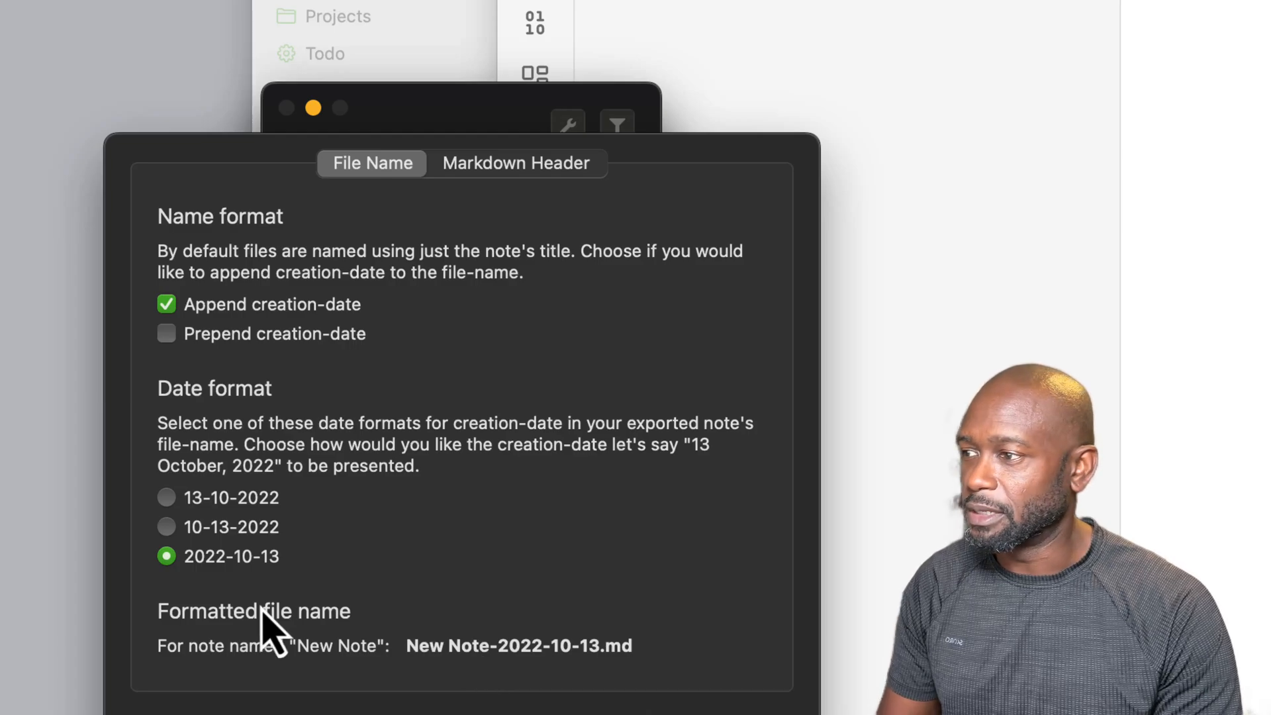
left_click(166, 304)
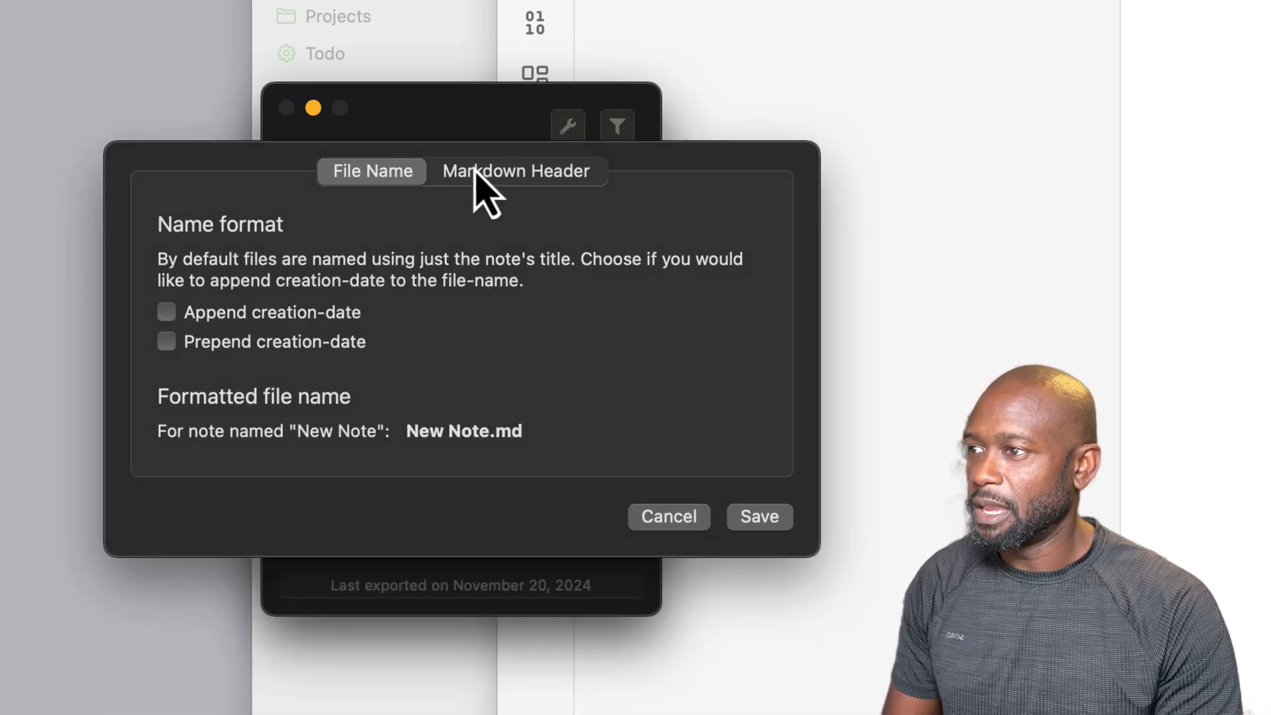
left_click(515, 171)
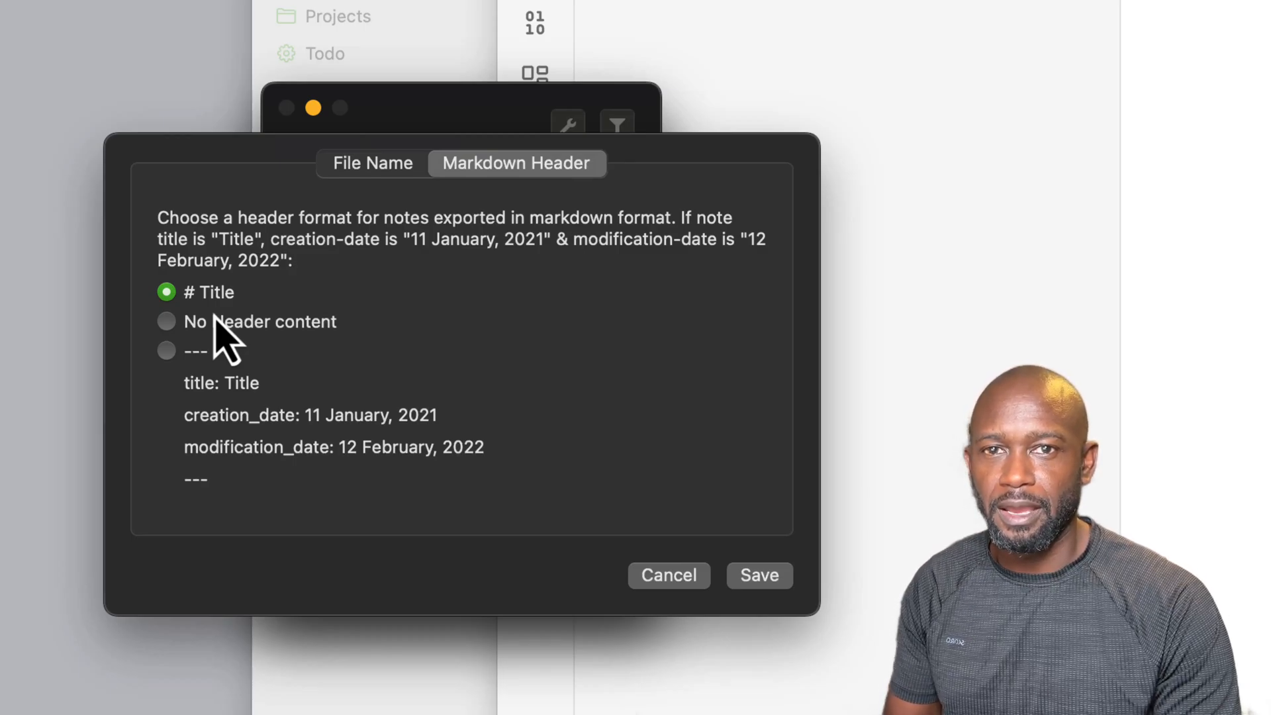
mouse_move(203, 393)
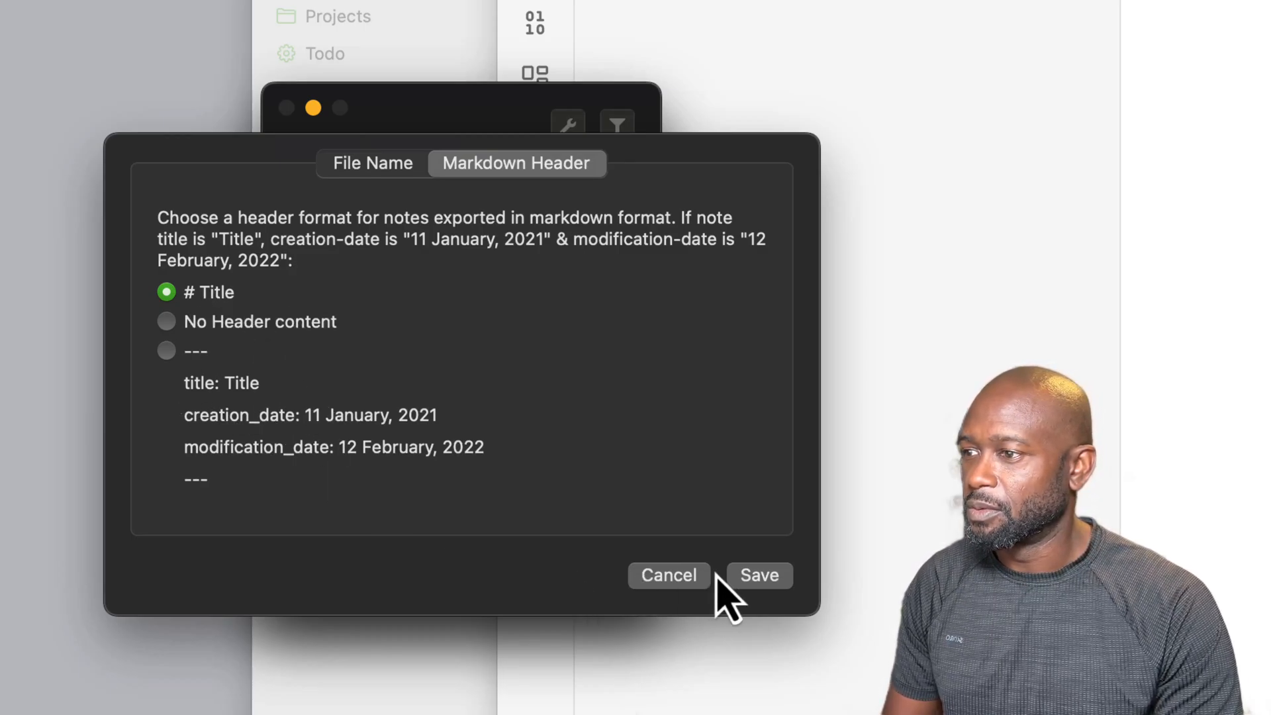
left_click(758, 574)
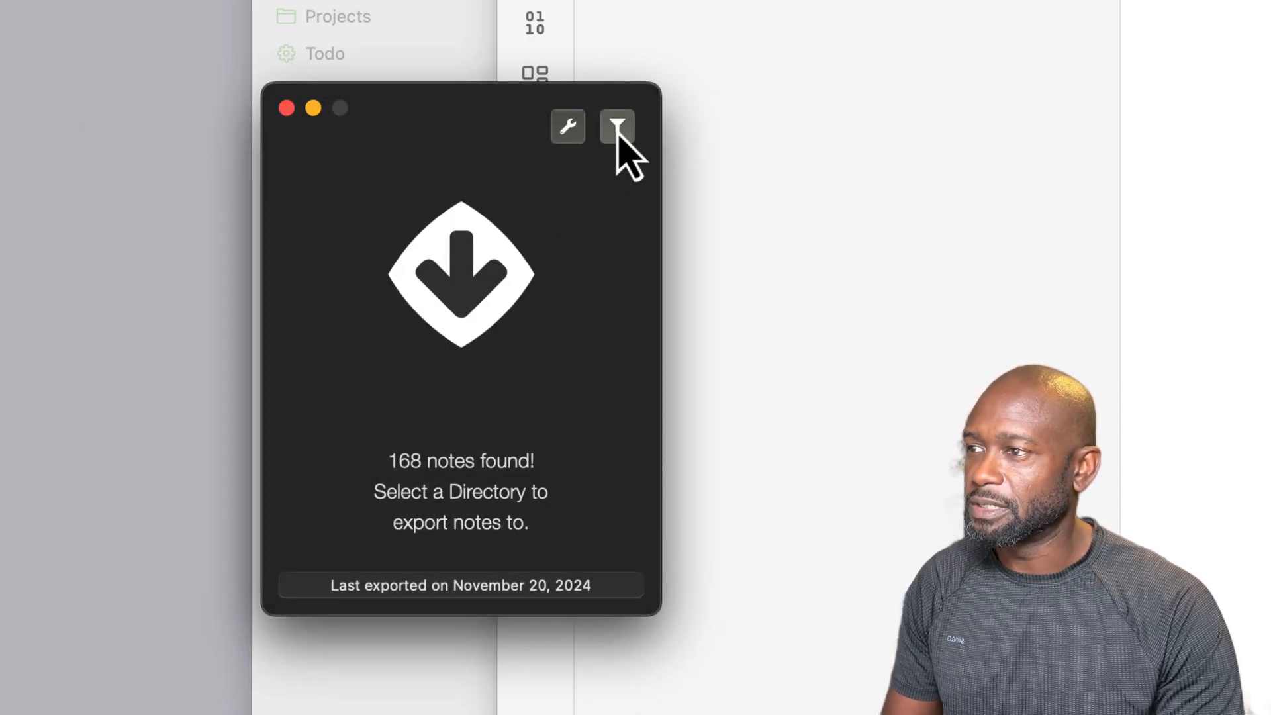
Check the Folder Filter option and dismiss its $4.99 purchase offer with Not Now.
left_click(617, 126)
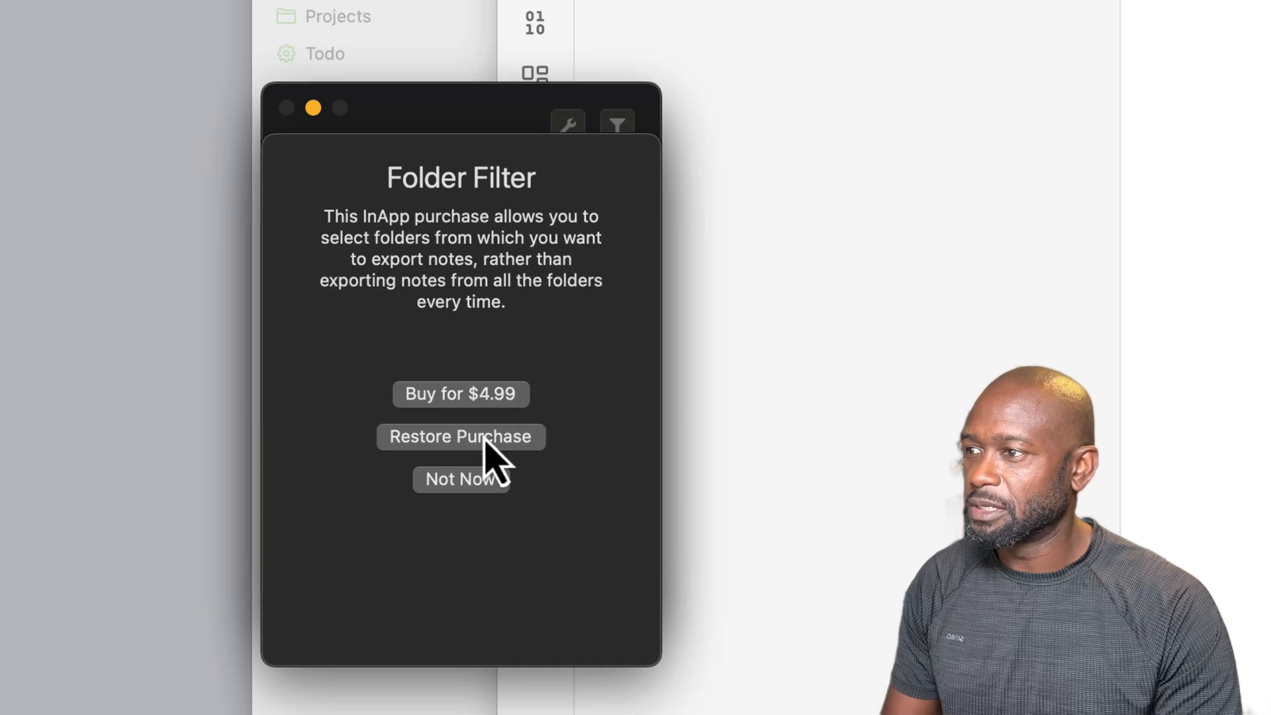
mouse_move(461, 287)
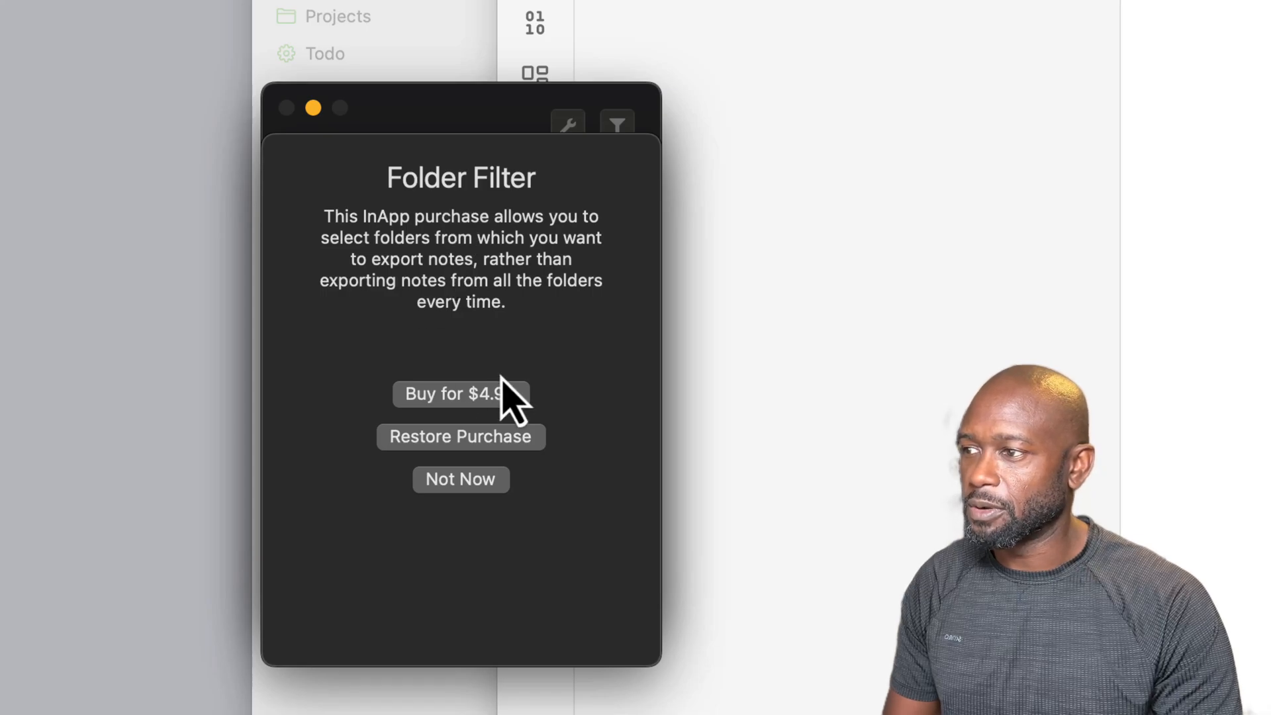
mouse_move(509, 444)
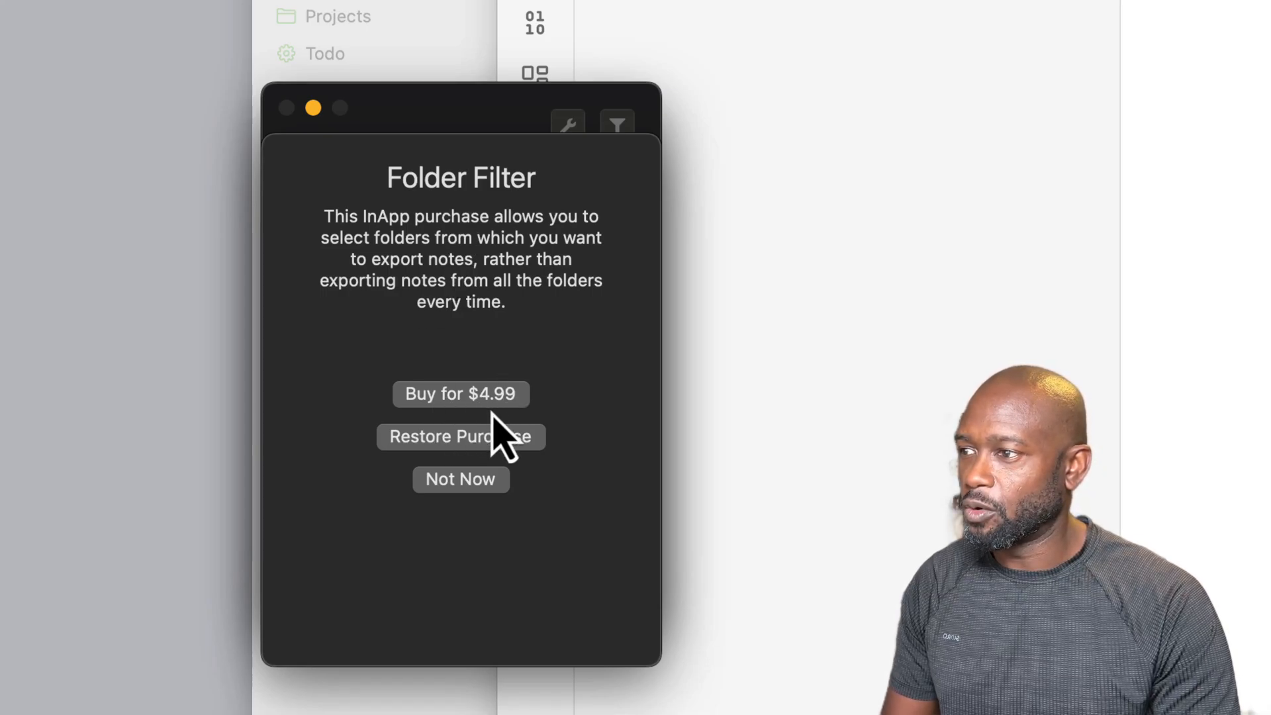
mouse_move(575, 430)
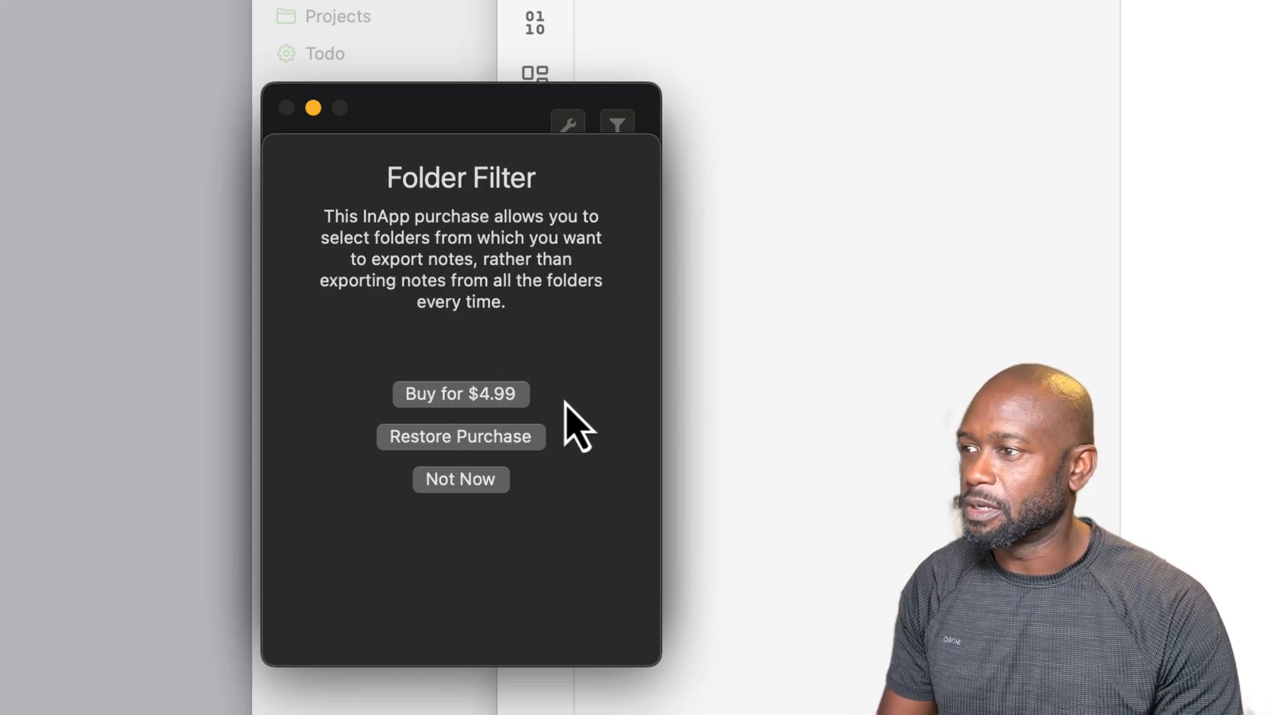
mouse_move(502, 413)
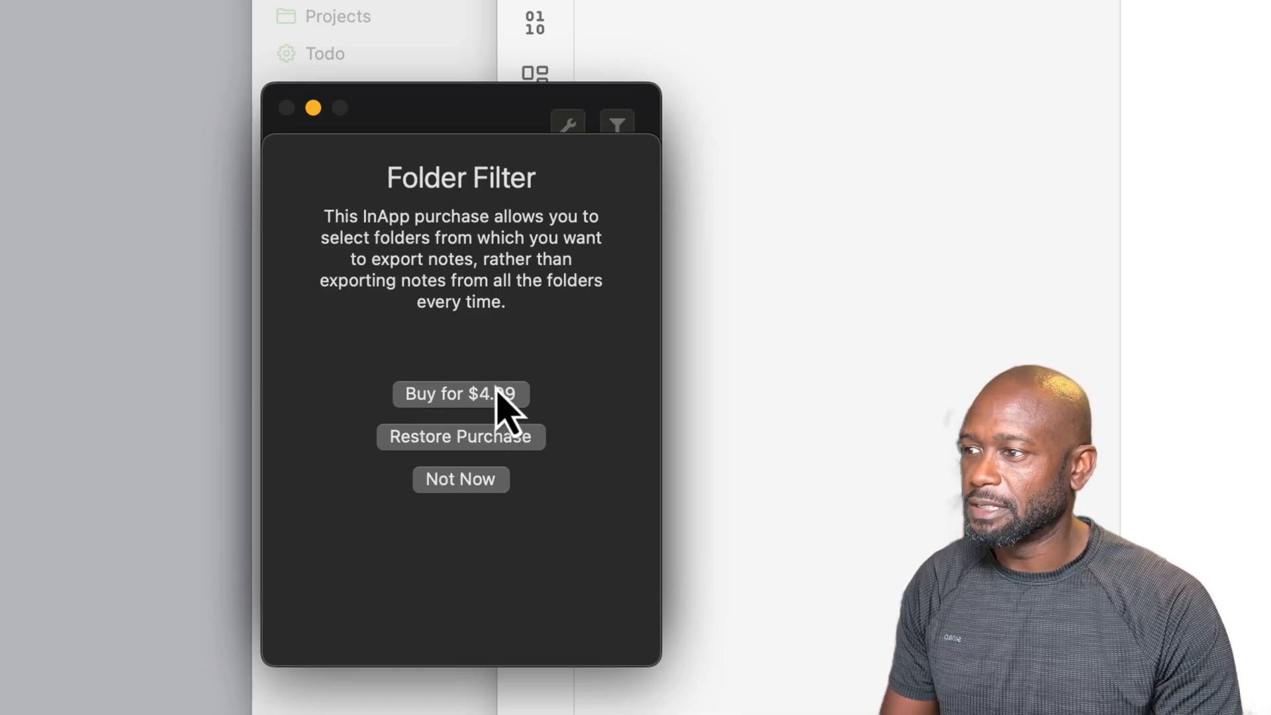
mouse_move(507, 421)
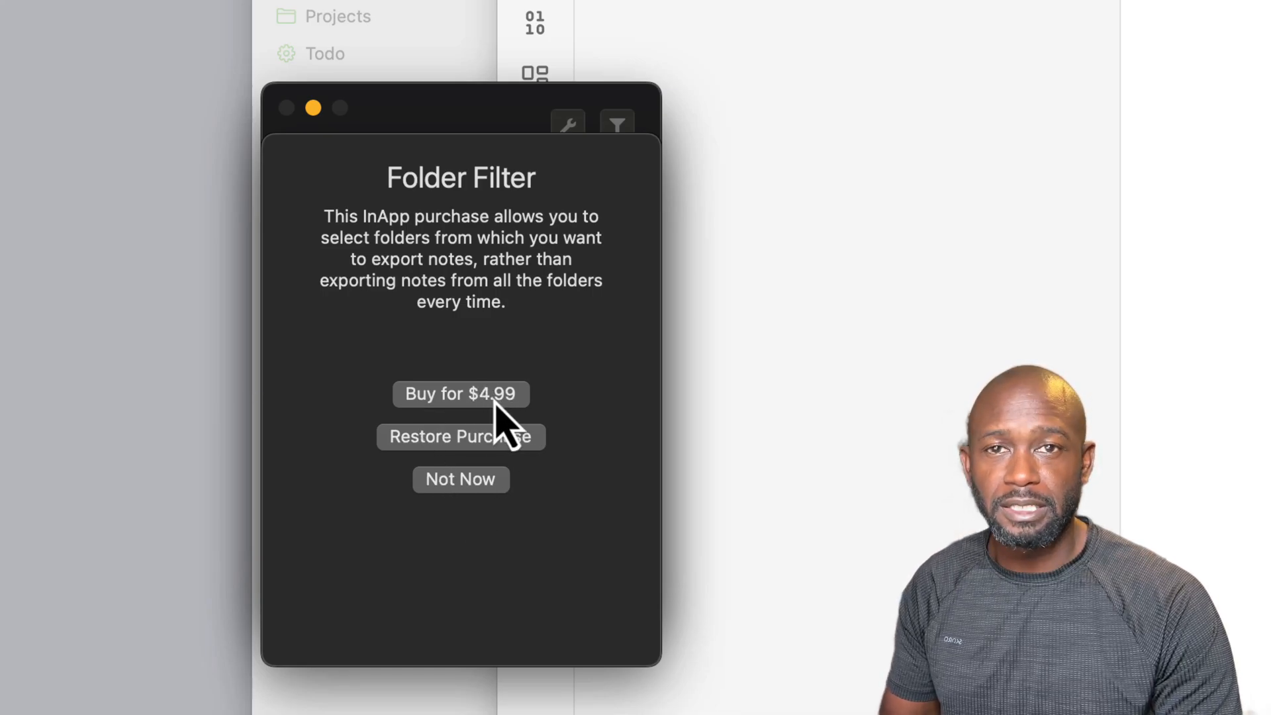
mouse_move(474, 437)
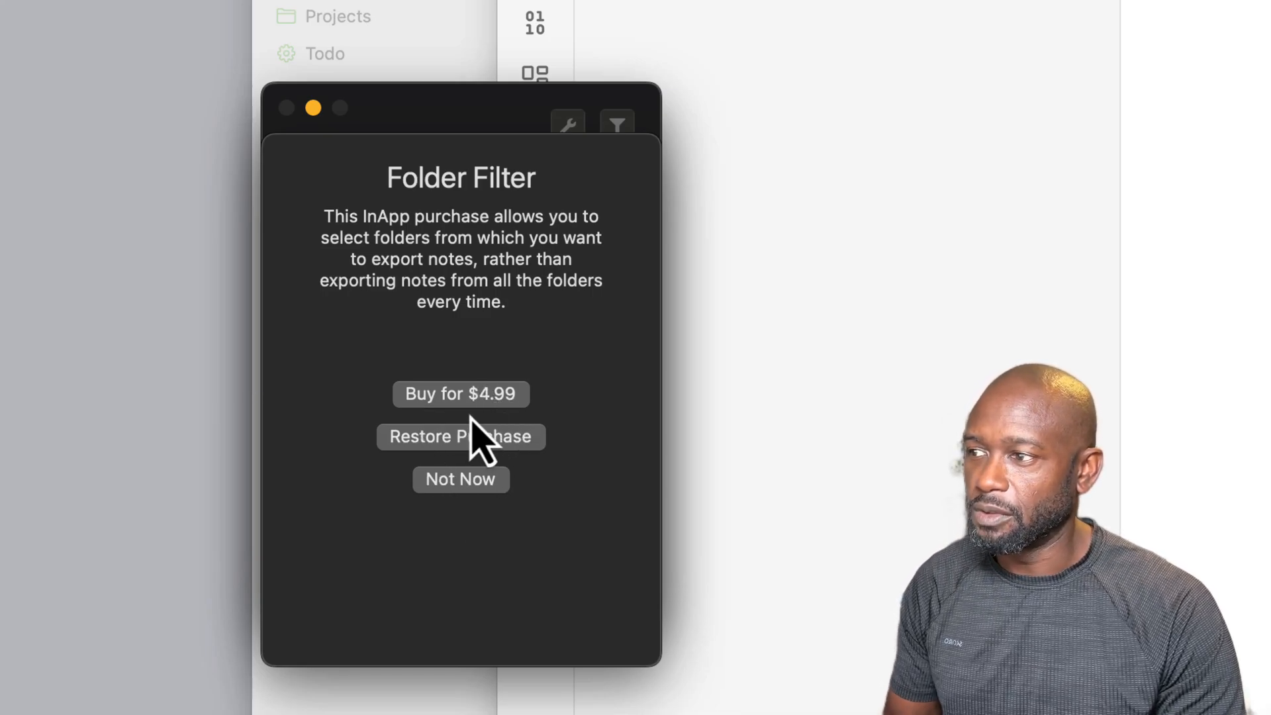
mouse_move(421, 243)
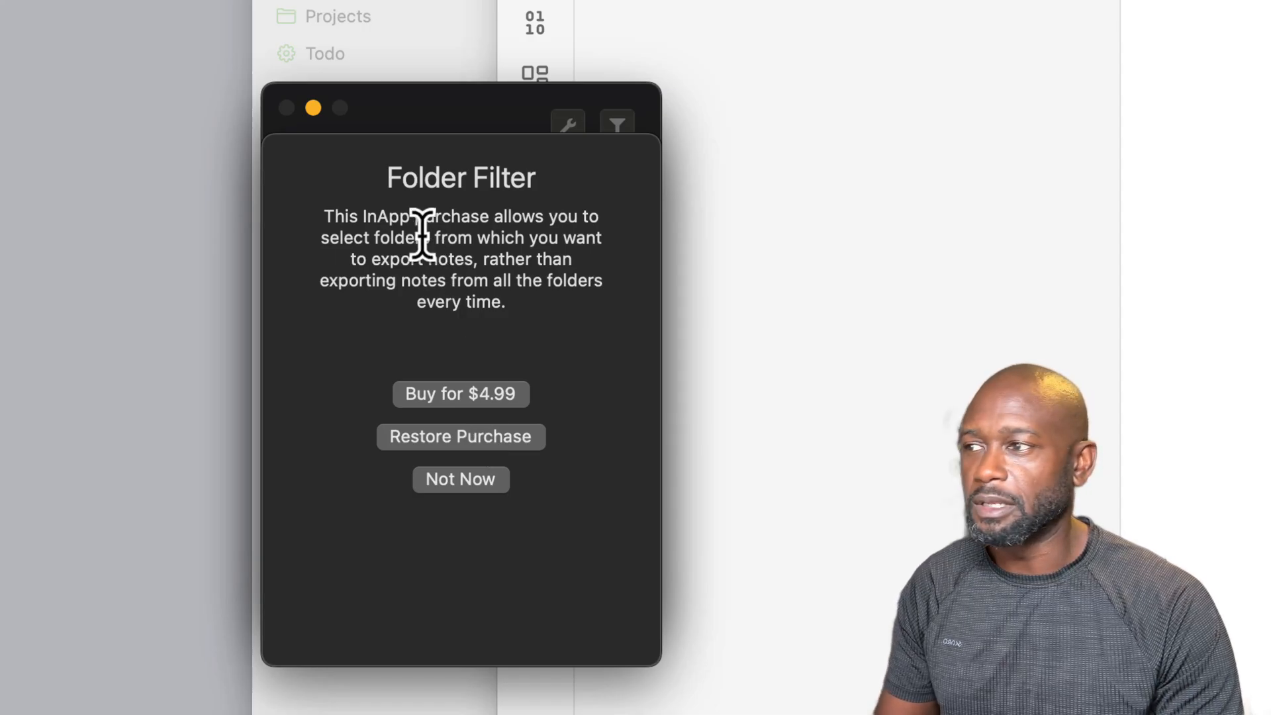
mouse_move(460, 480)
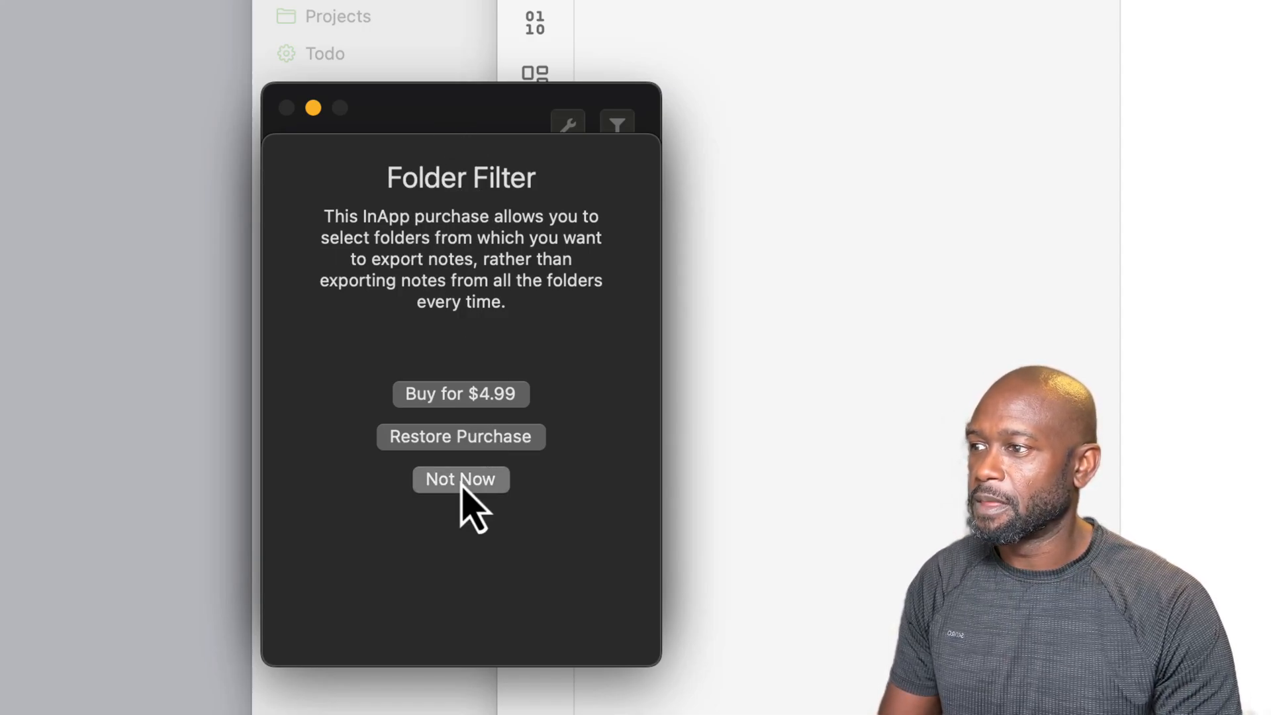
left_click(460, 479)
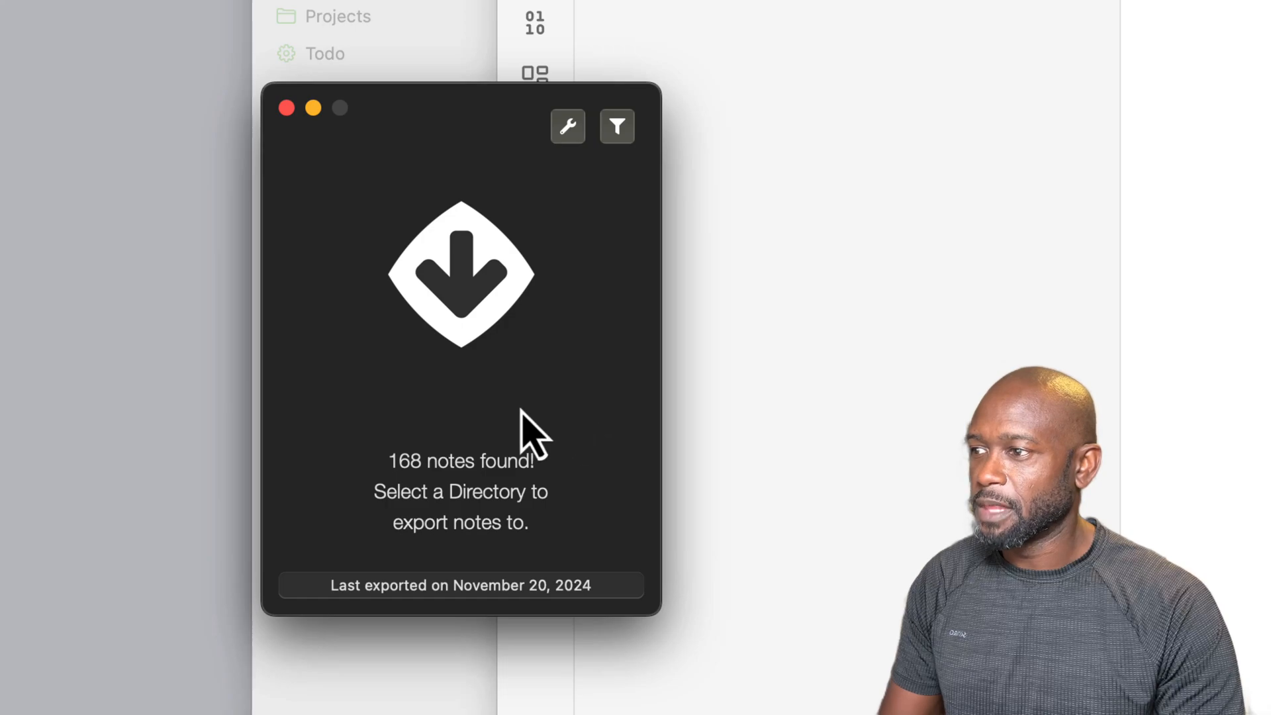
mouse_move(535, 563)
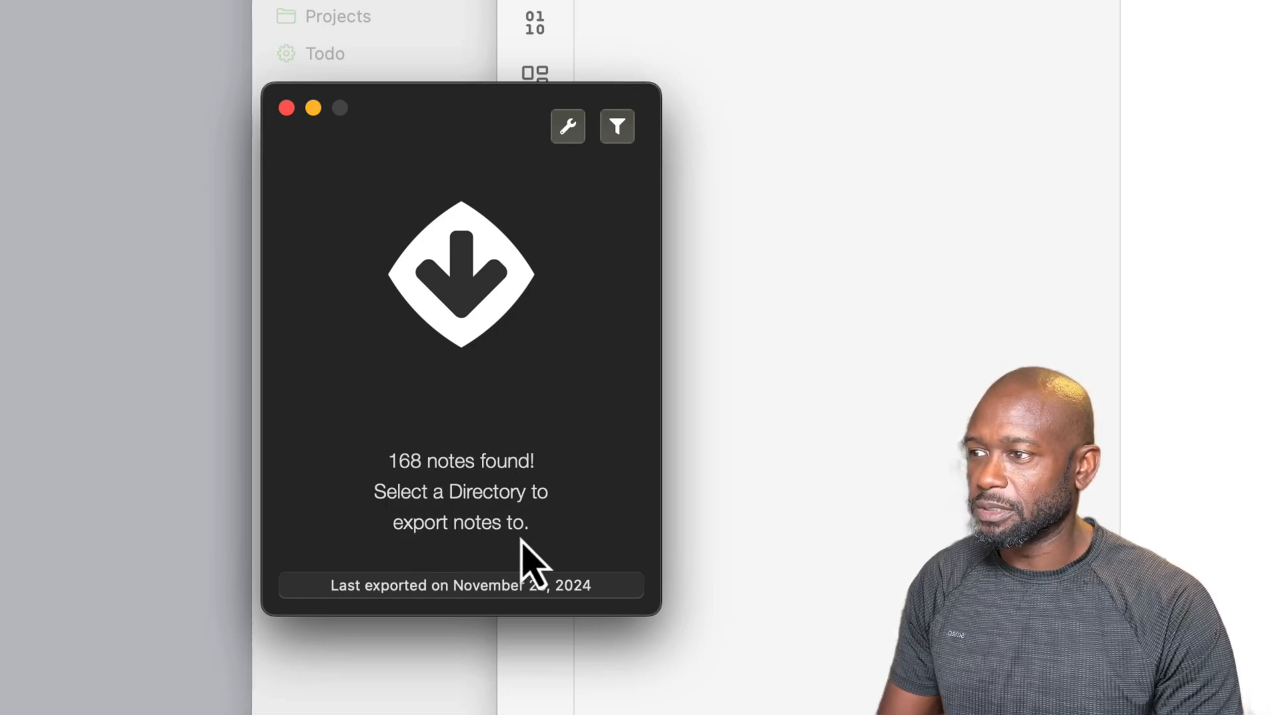
mouse_move(556, 535)
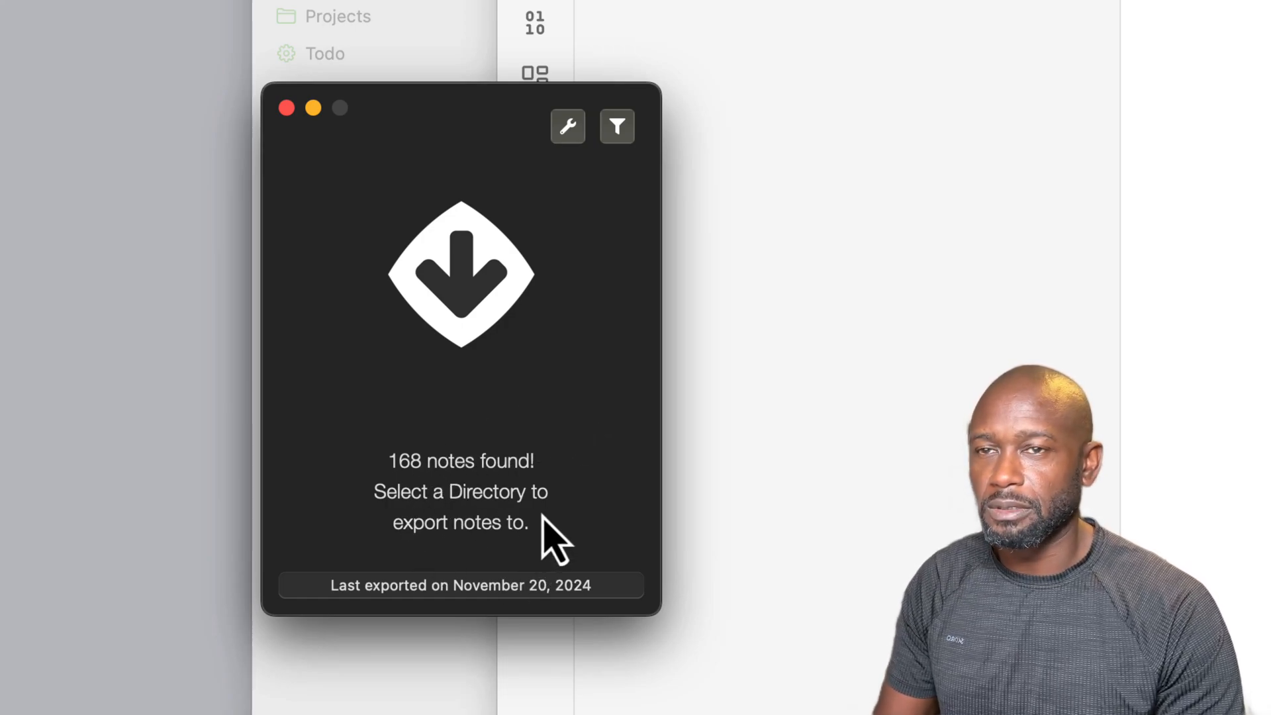
mouse_move(555, 483)
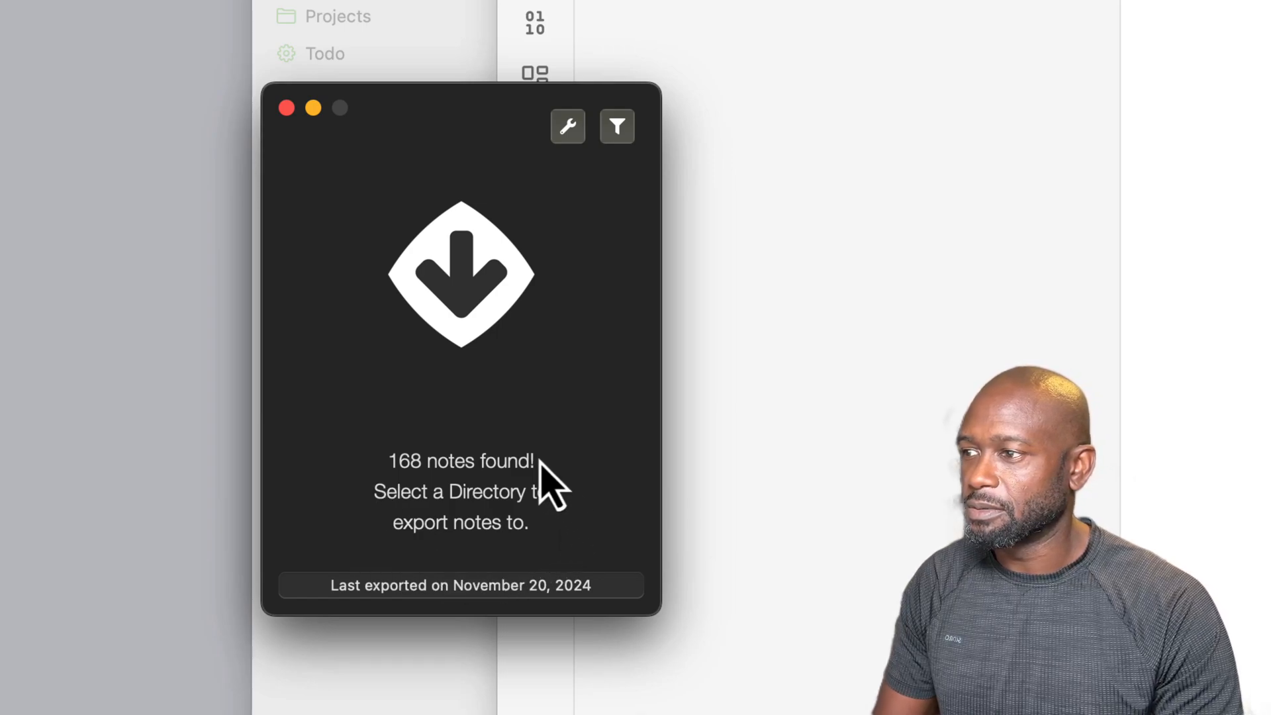
mouse_move(507, 483)
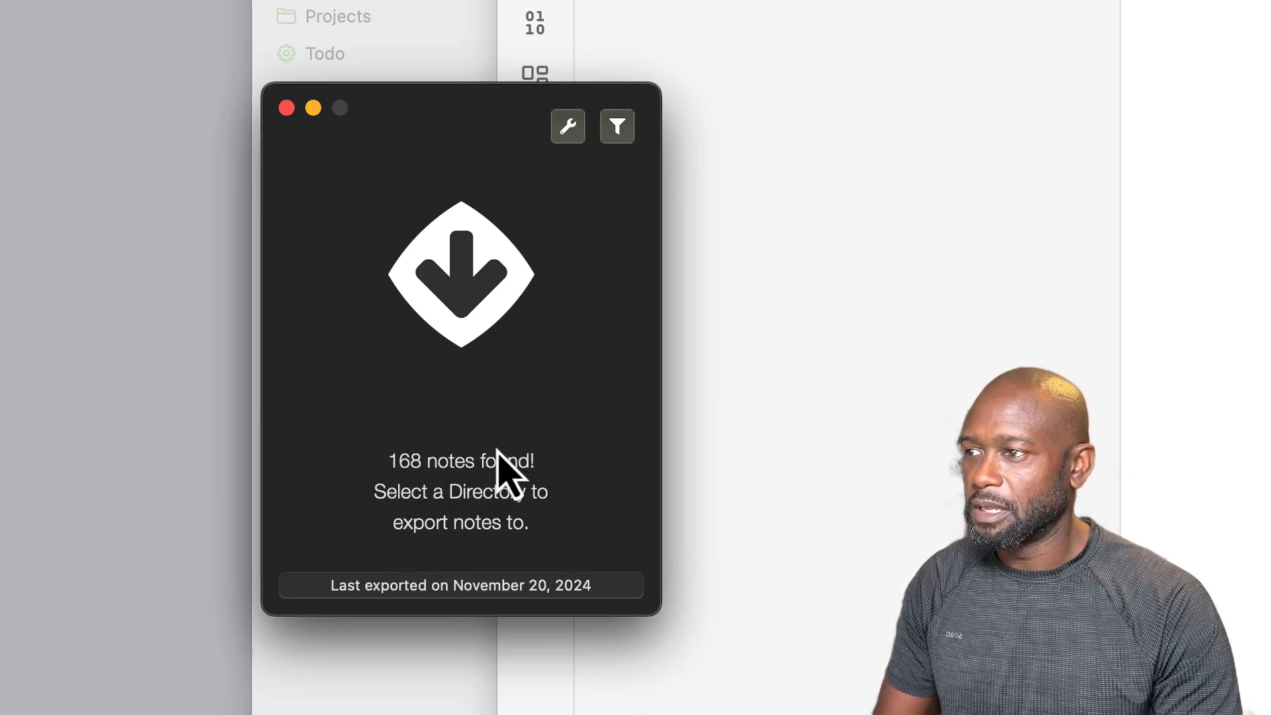
mouse_move(530, 328)
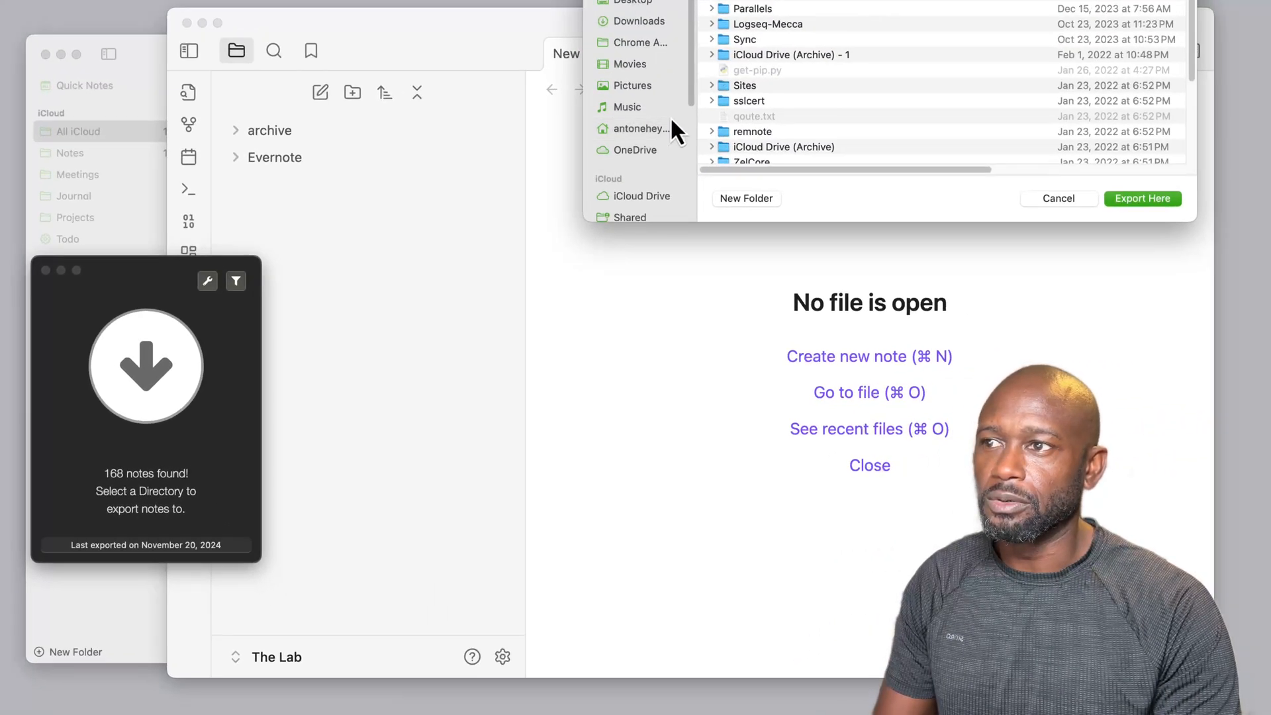
Navigate the export directory chooser to Documents > Obsidian > The Lab.
left_click(634, 150)
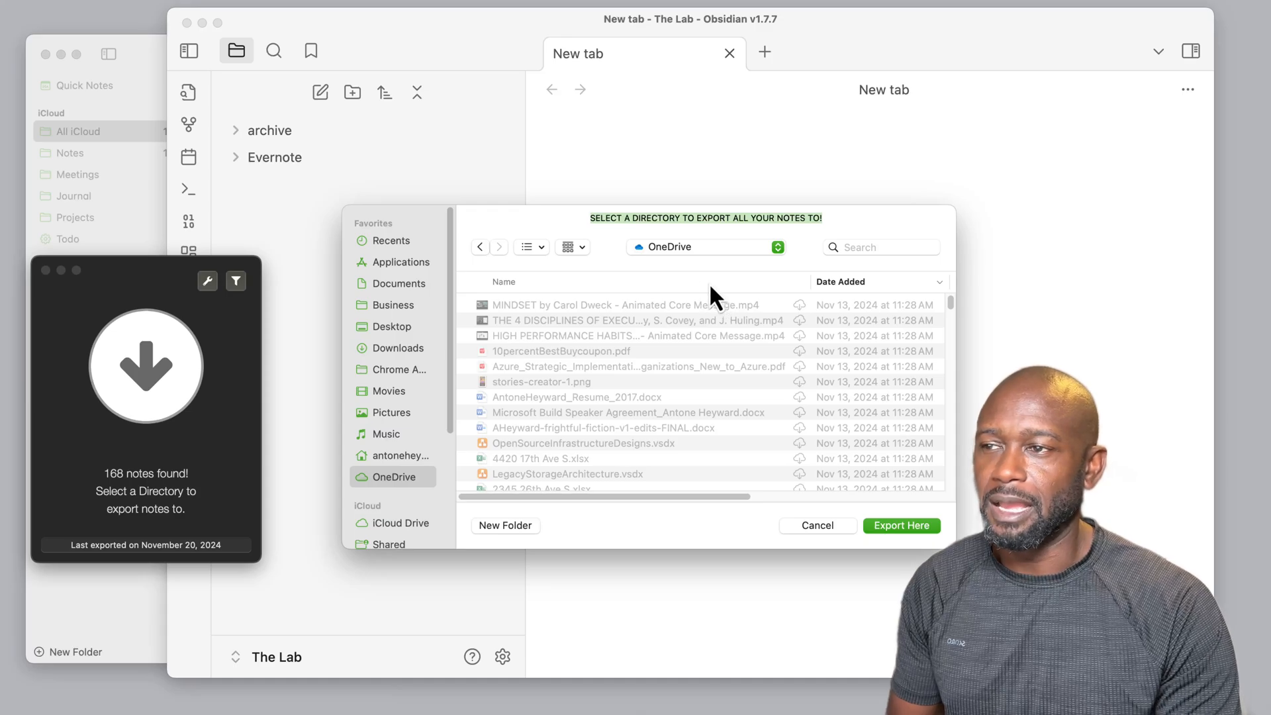
mouse_move(644, 284)
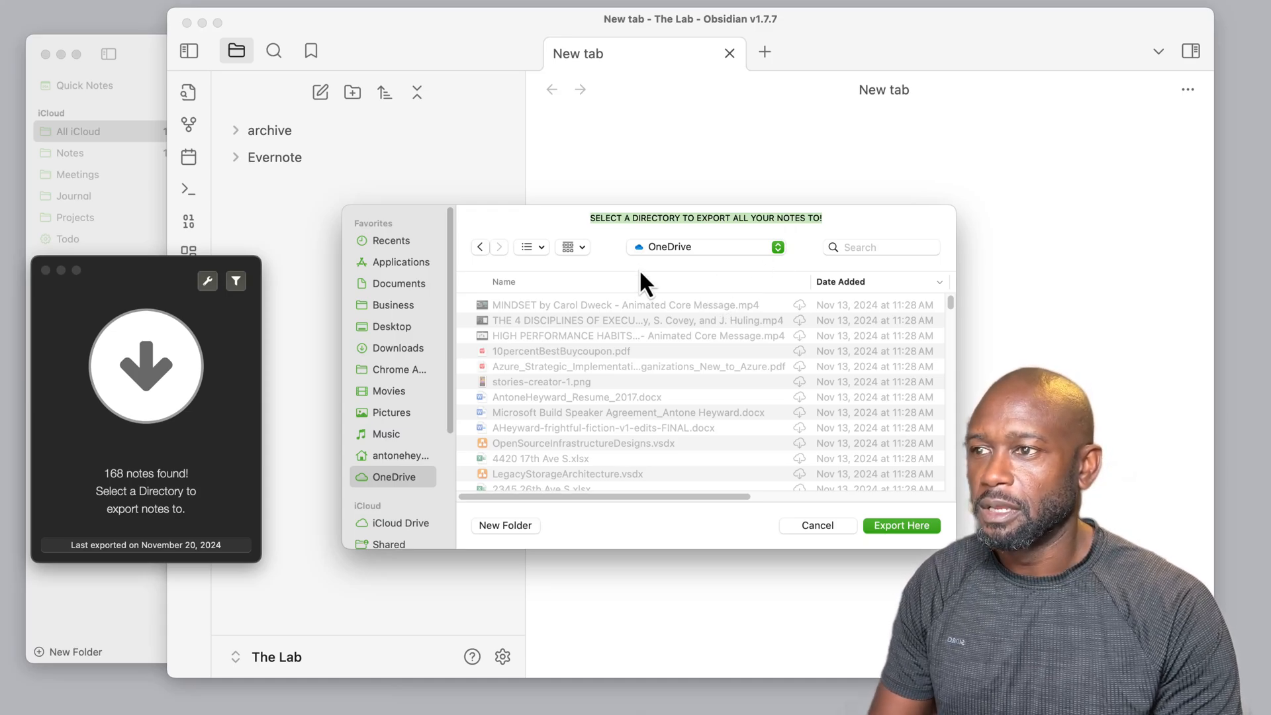
mouse_move(393, 304)
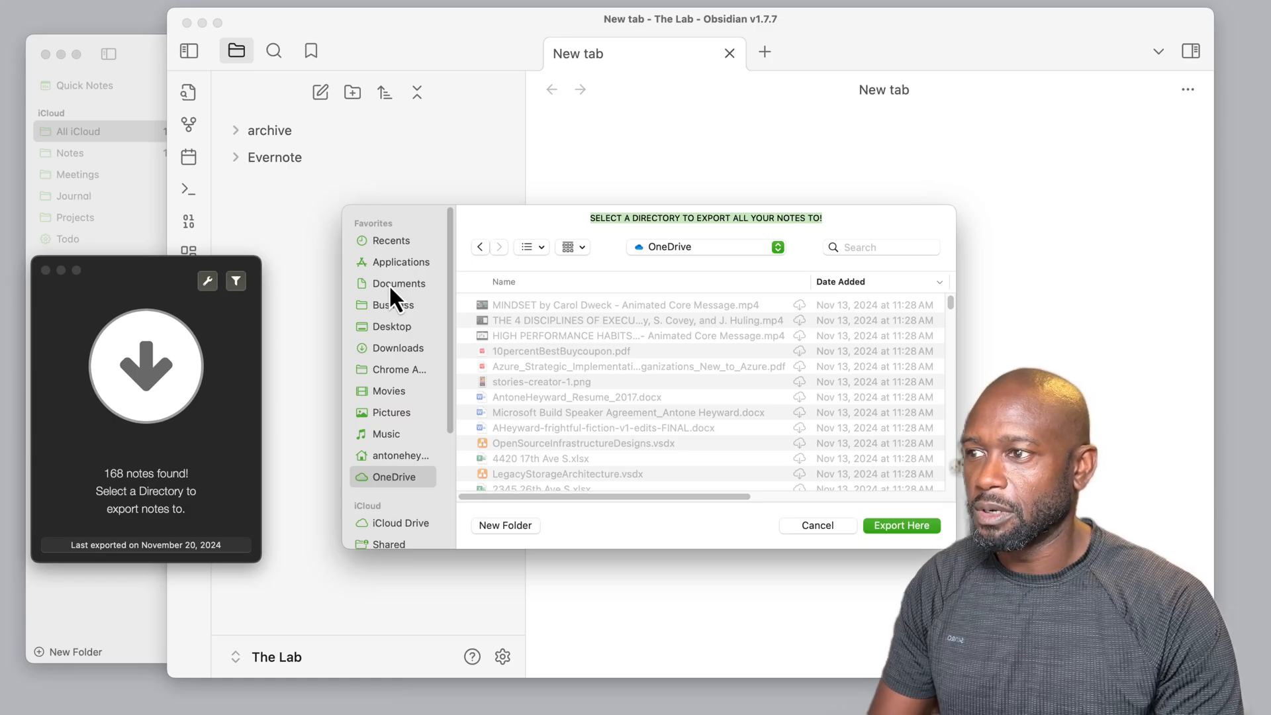
left_click(397, 282)
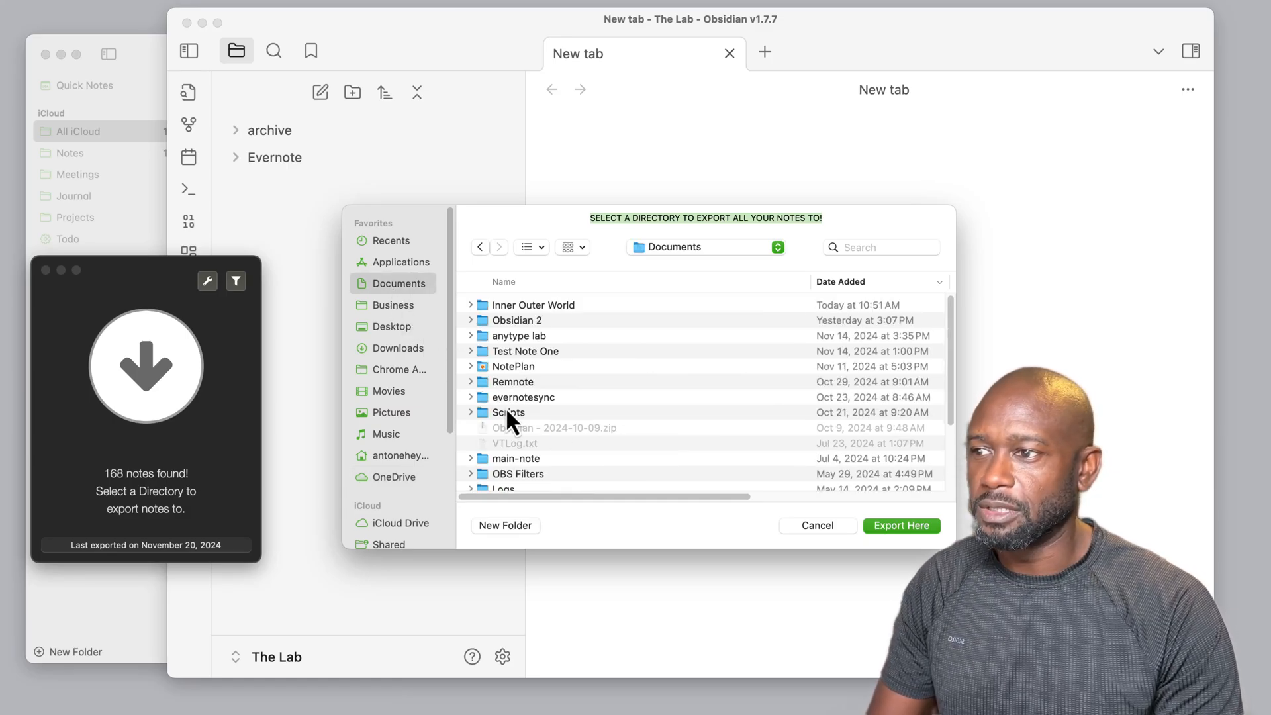
scroll("down", 3)
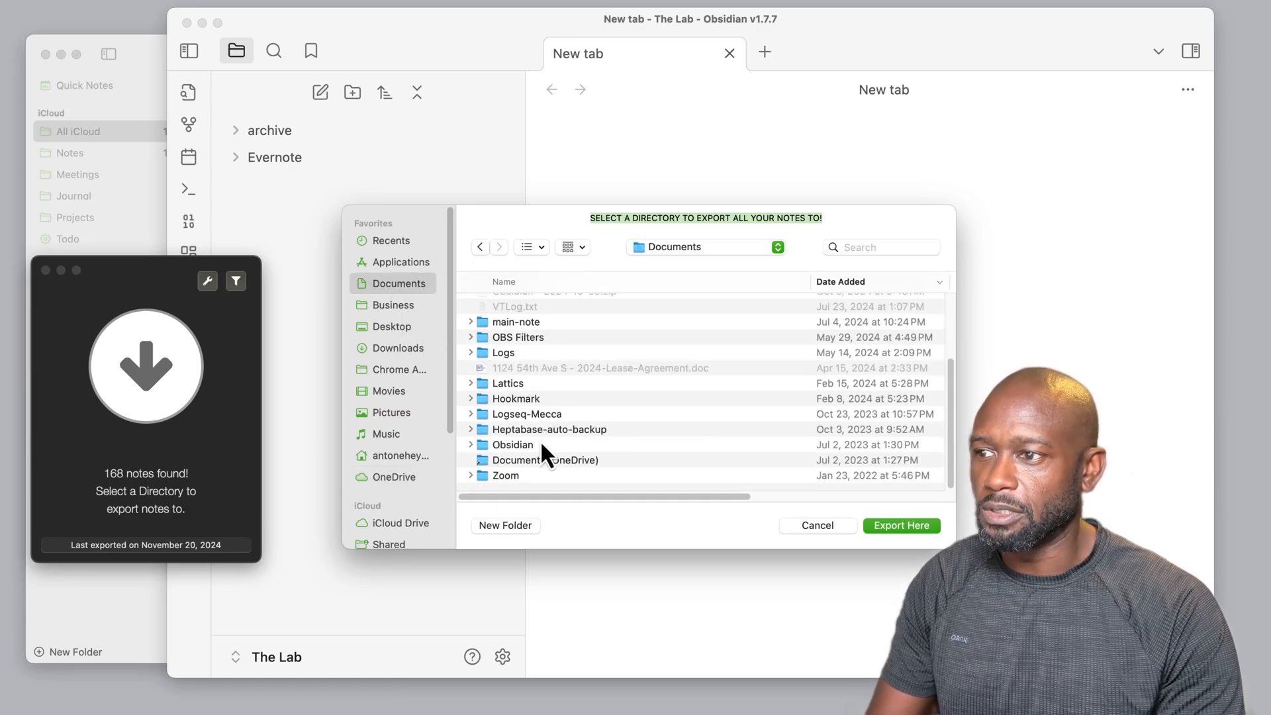
double_click(512, 444)
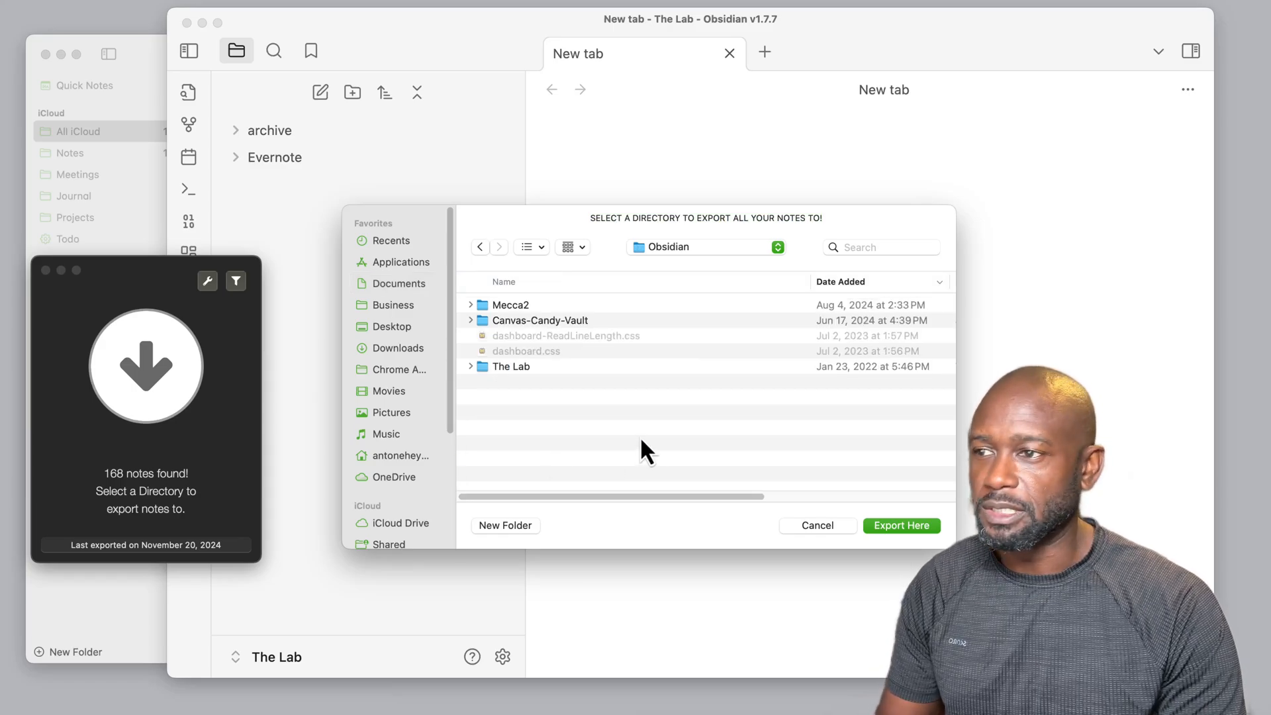
mouse_move(523, 316)
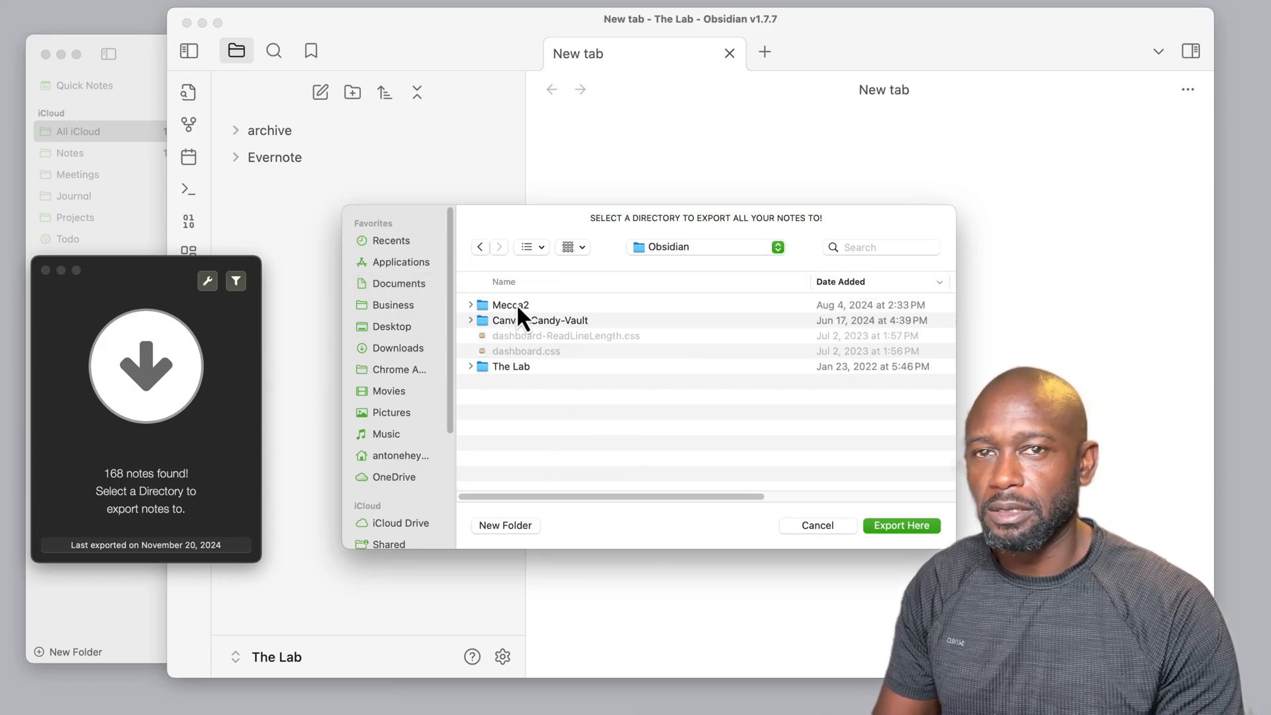
mouse_move(519, 387)
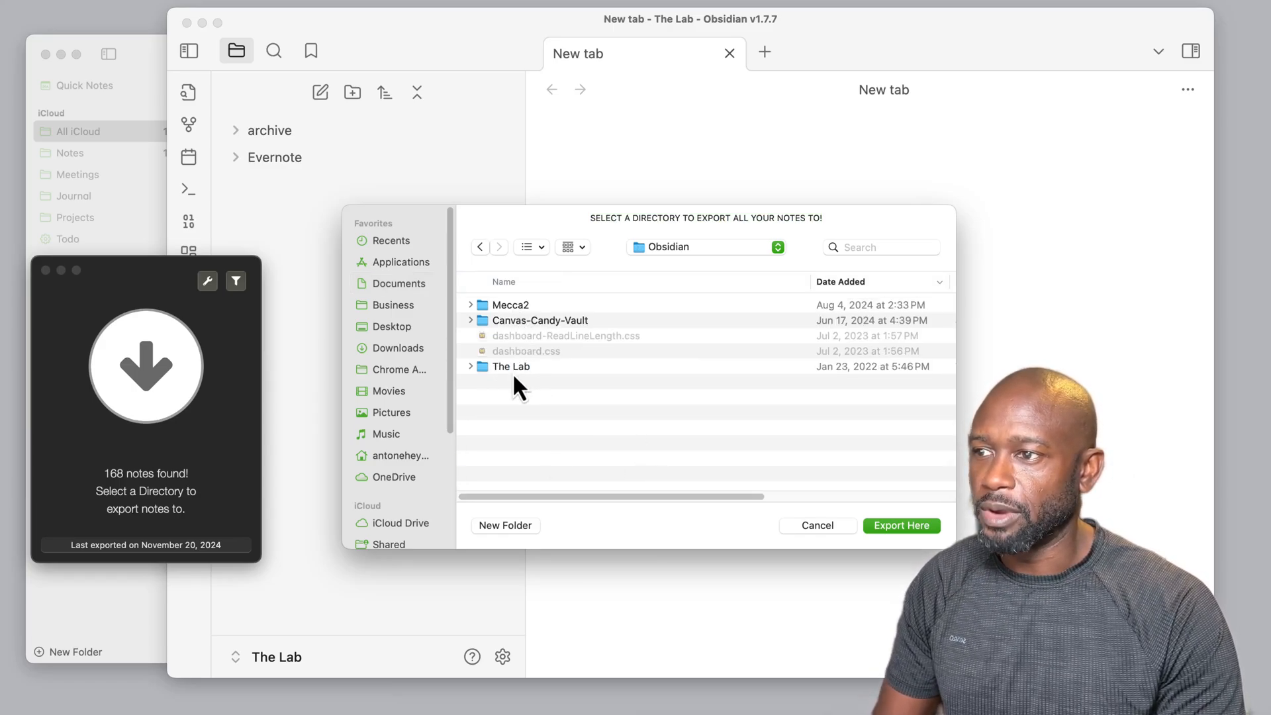
double_click(510, 365)
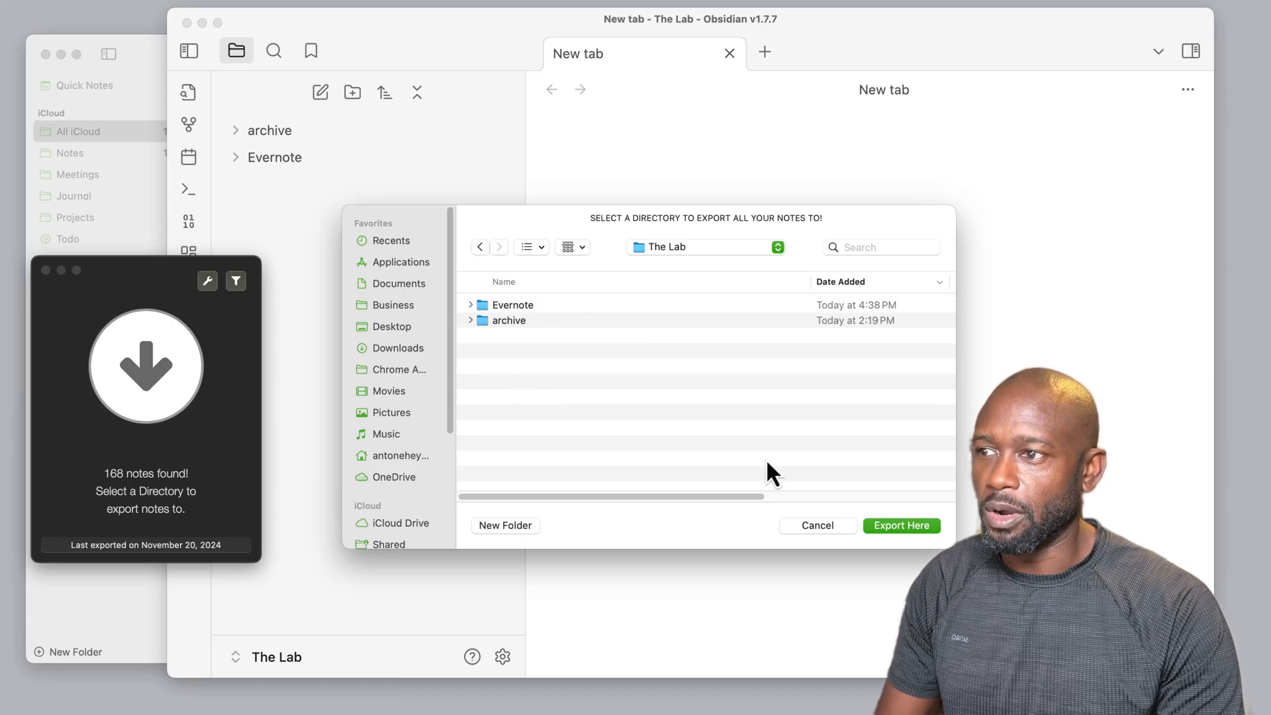
Create a new folder named 'Apple Notes' inside The Lab.
left_click(504, 525)
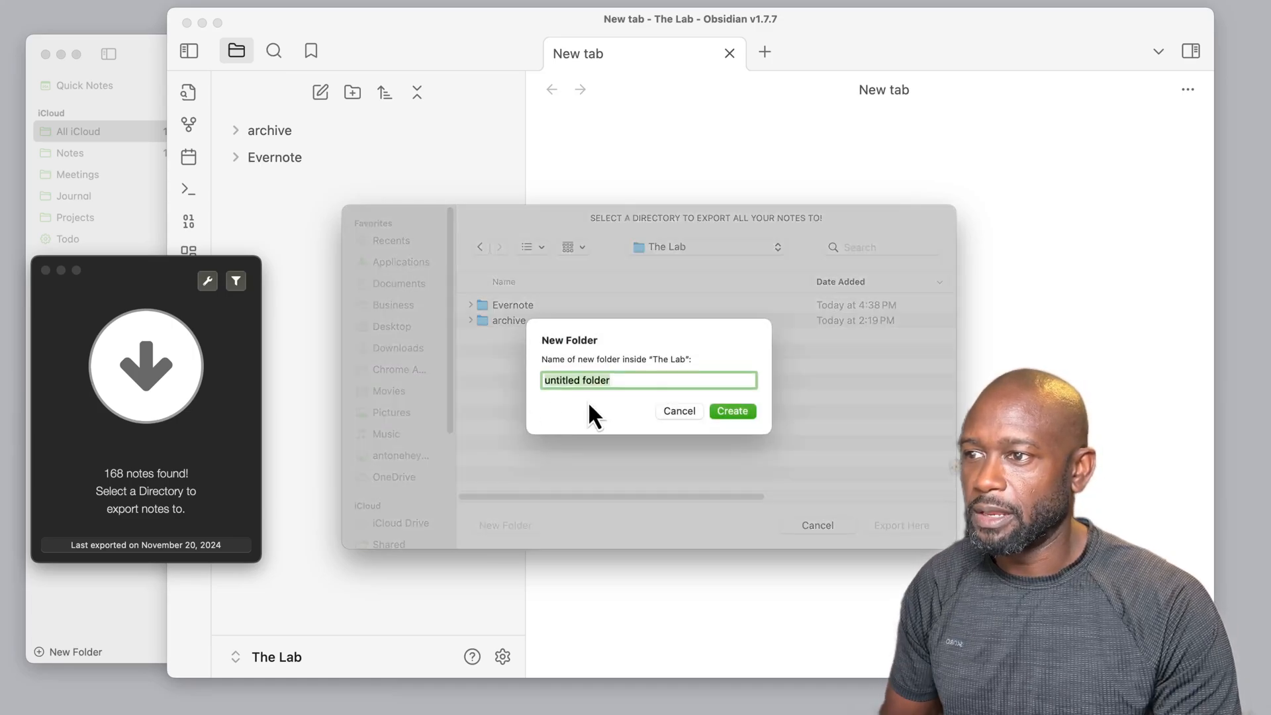
type("A")
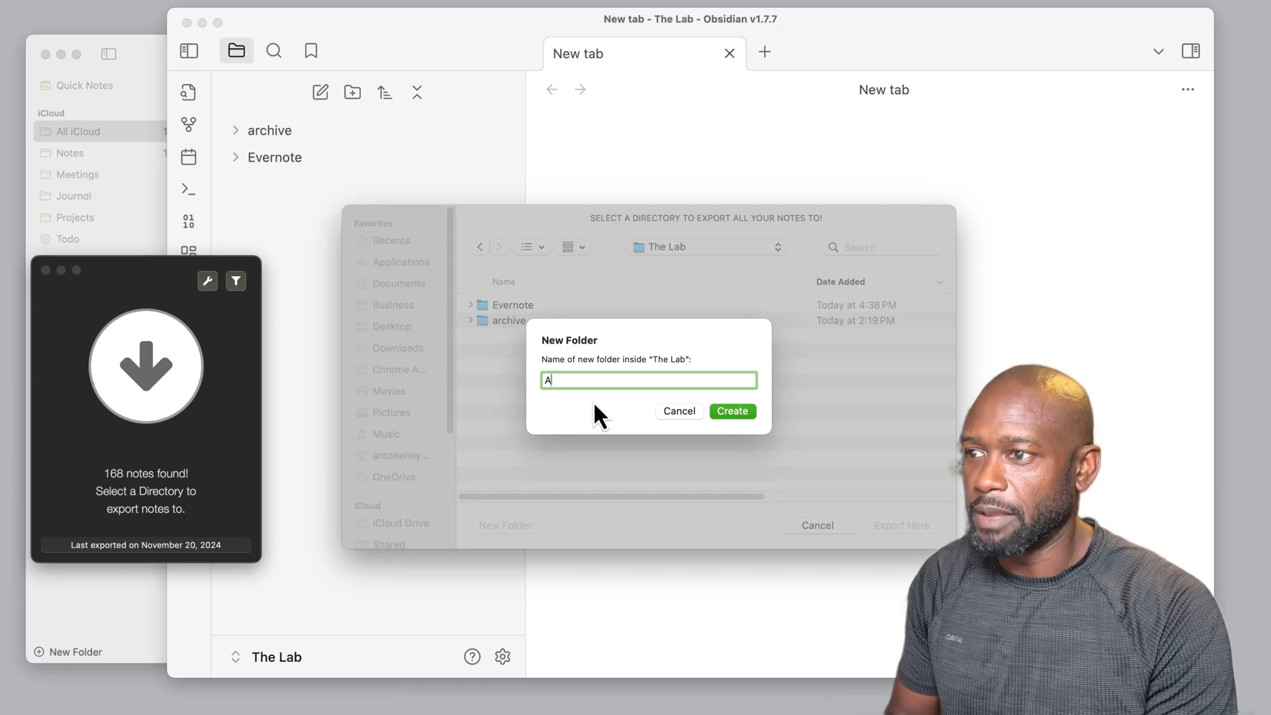
type("pple N")
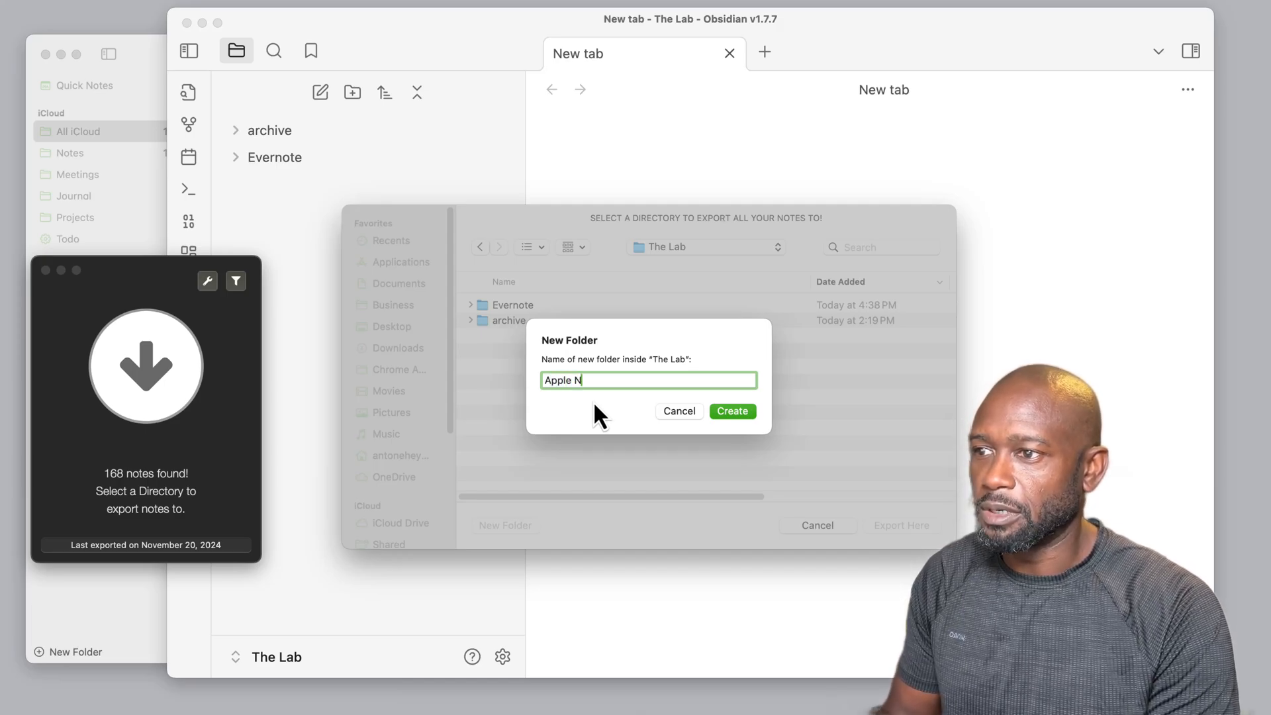
left_click(730, 411)
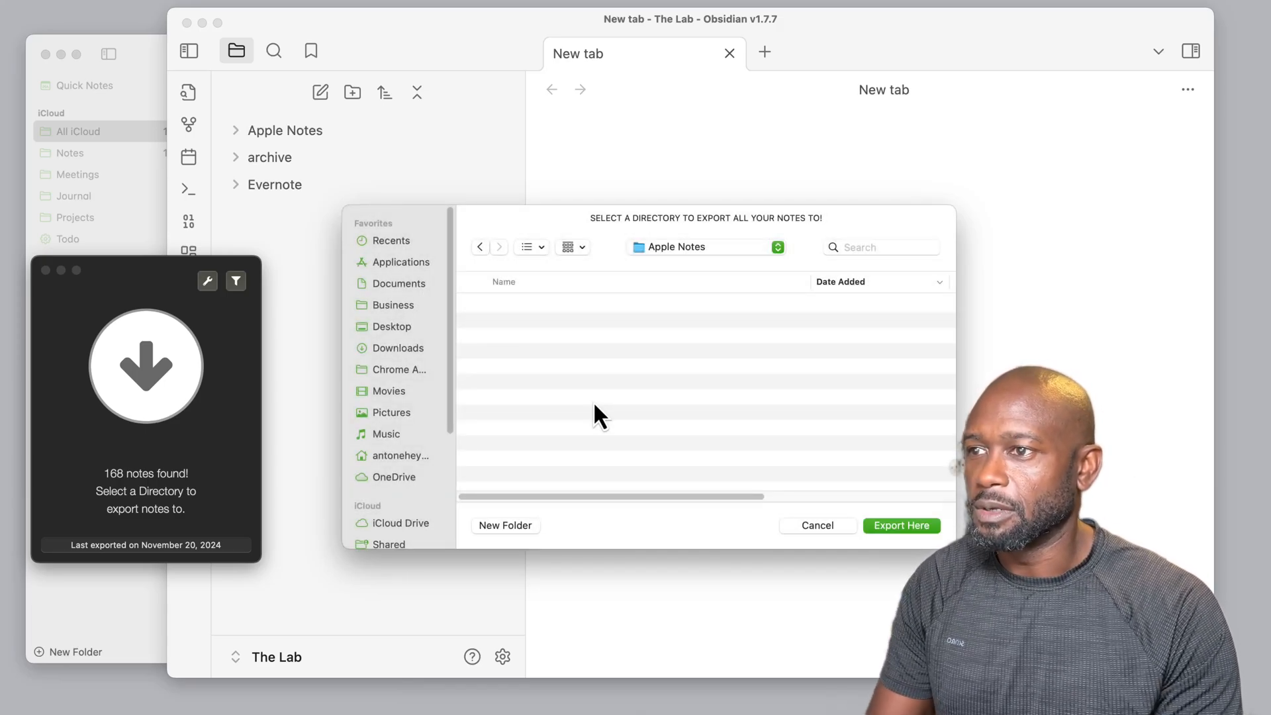
Export all 168 notes into the Apple Notes folder, then return to Obsidian.
left_click(900, 524)
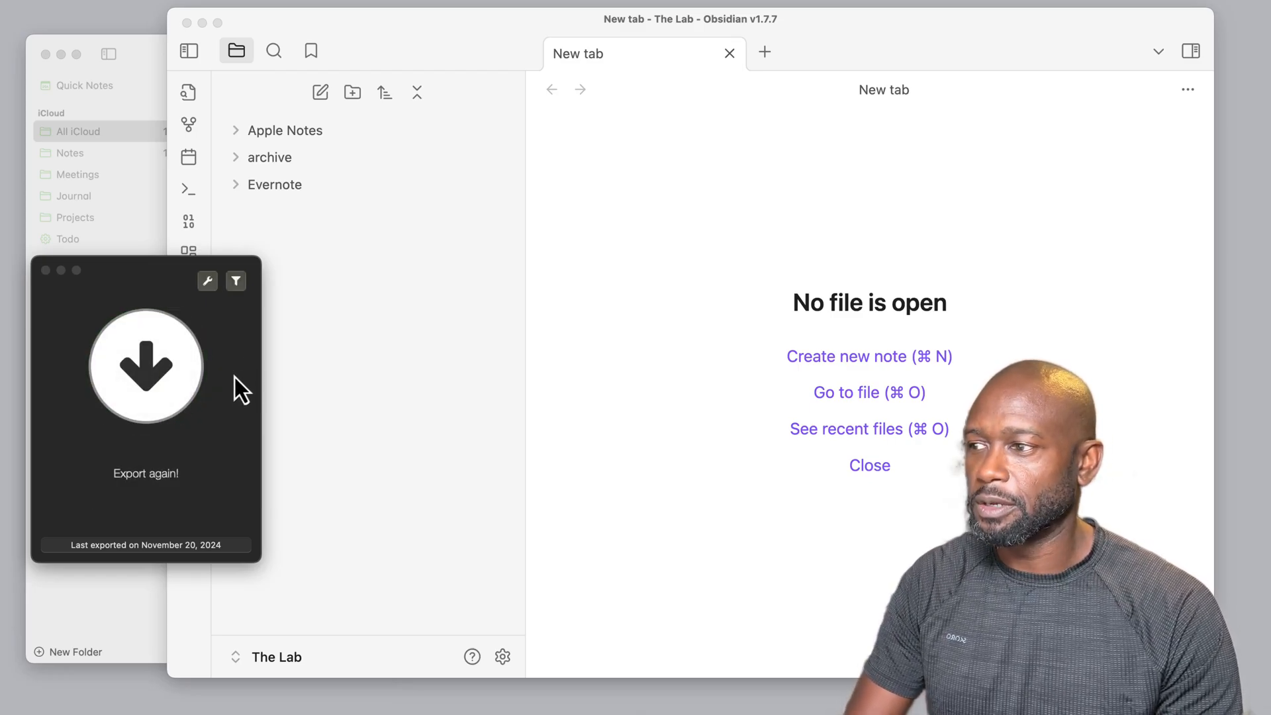
left_click(145, 473)
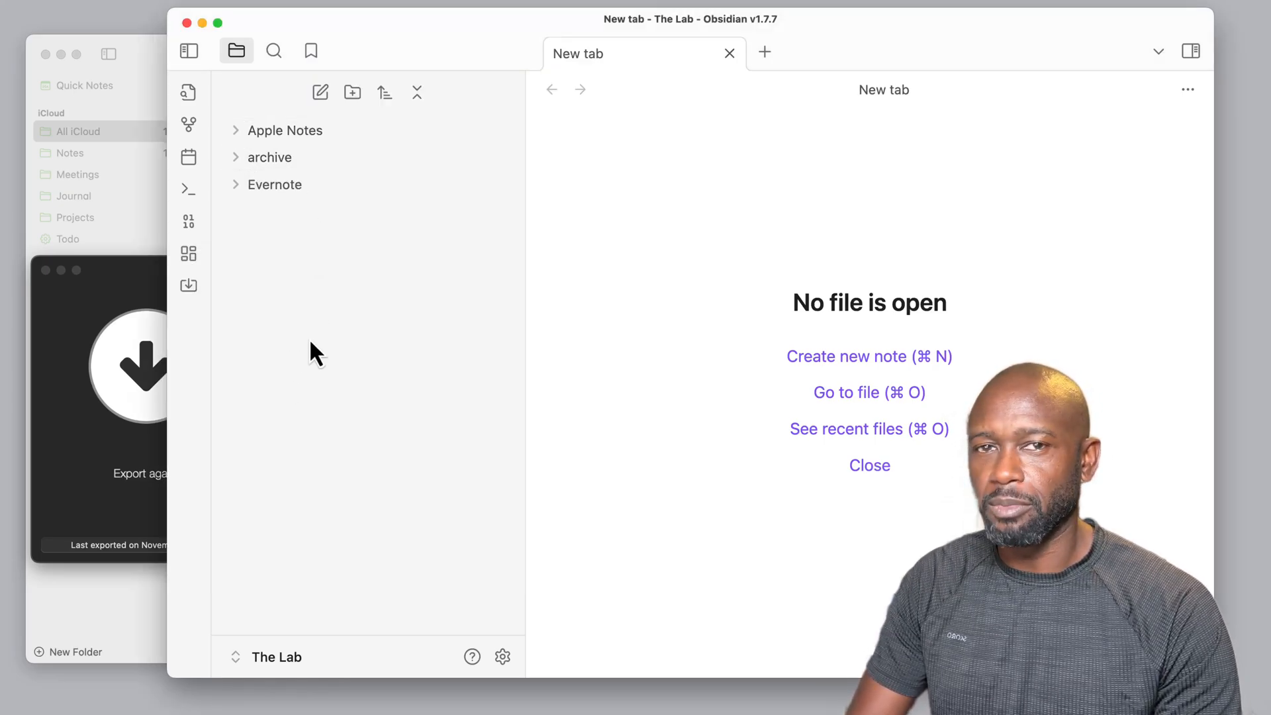
mouse_move(314, 295)
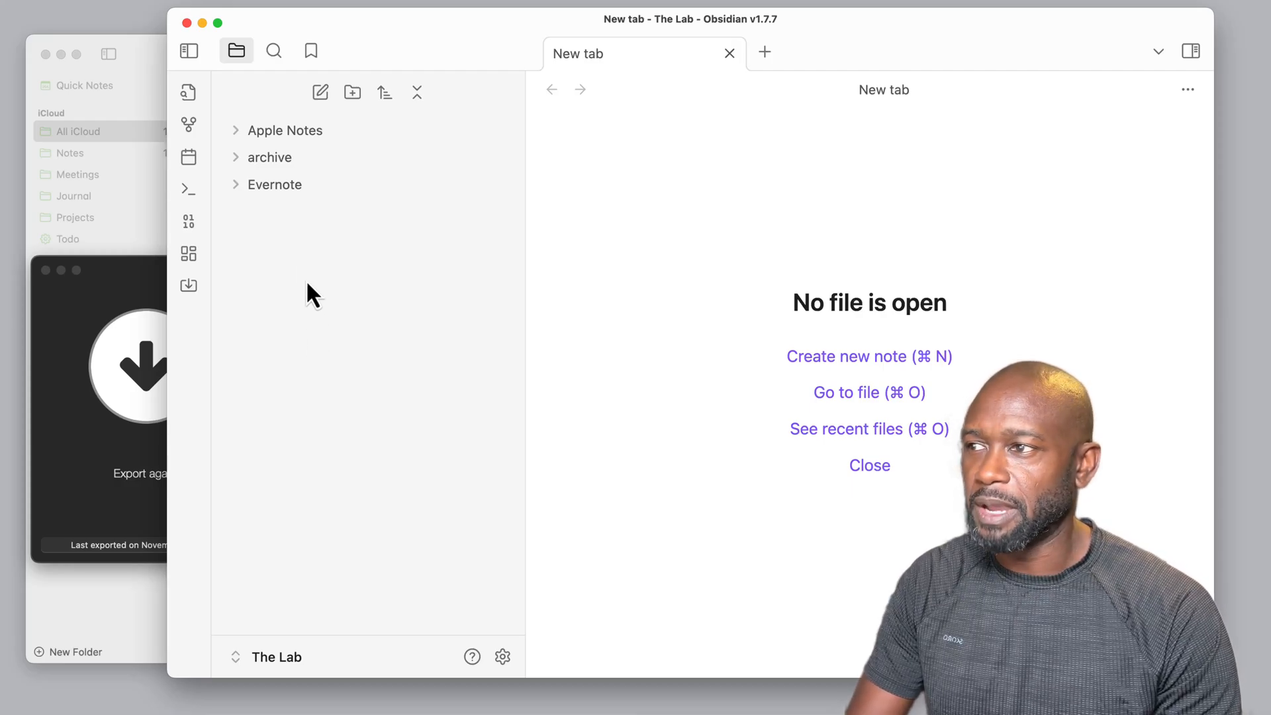
mouse_move(279, 274)
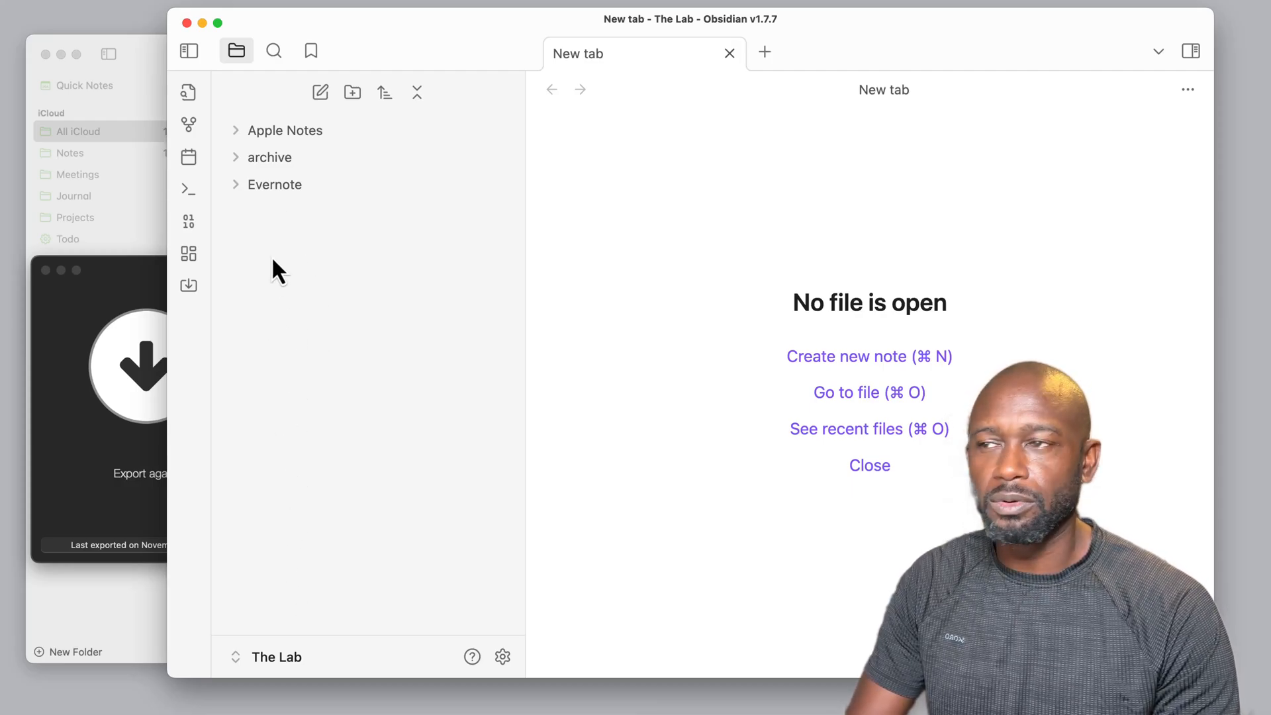
mouse_move(285, 131)
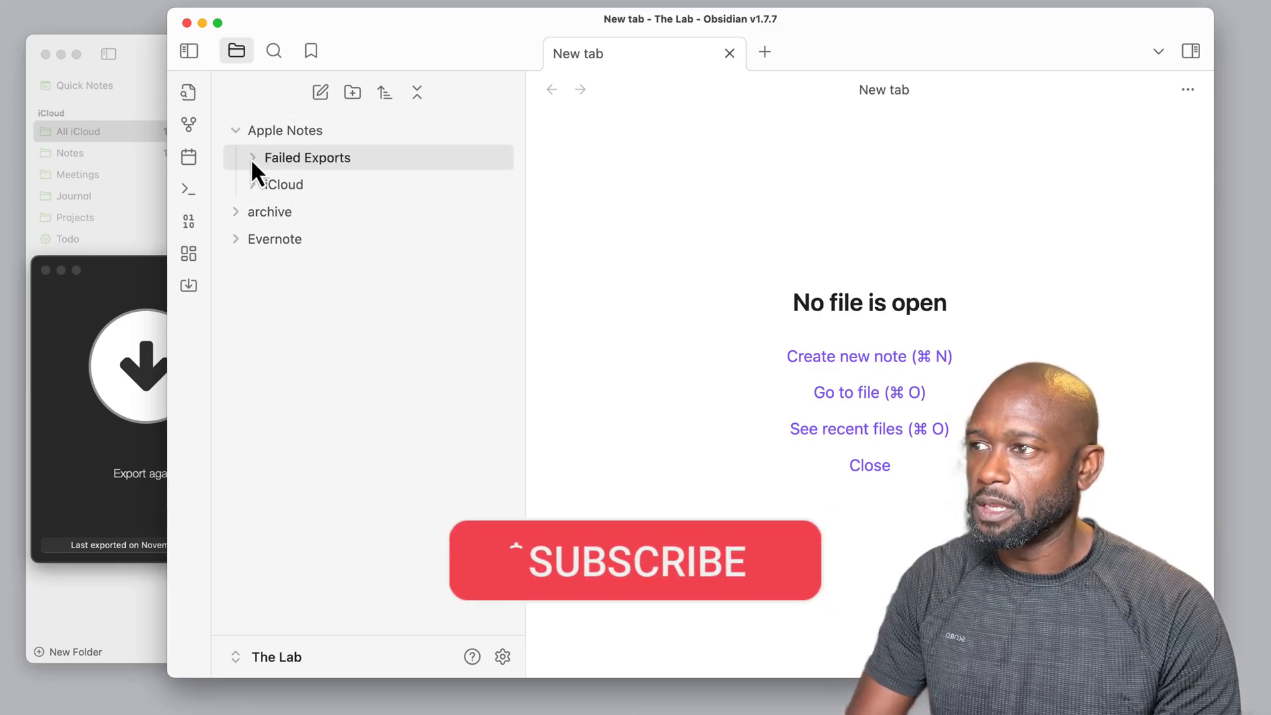
Expand Failed Exports and then iCloud to reveal Journal, Notes and Todo.
left_click(252, 157)
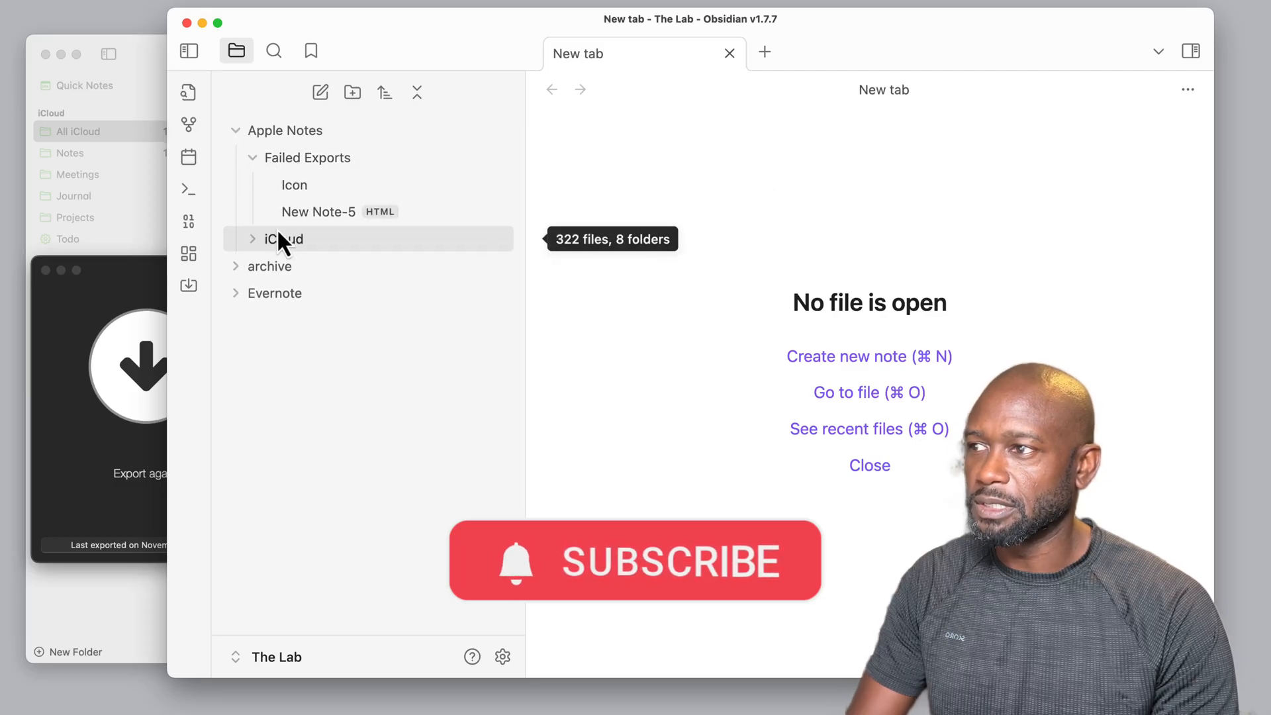
mouse_move(323, 211)
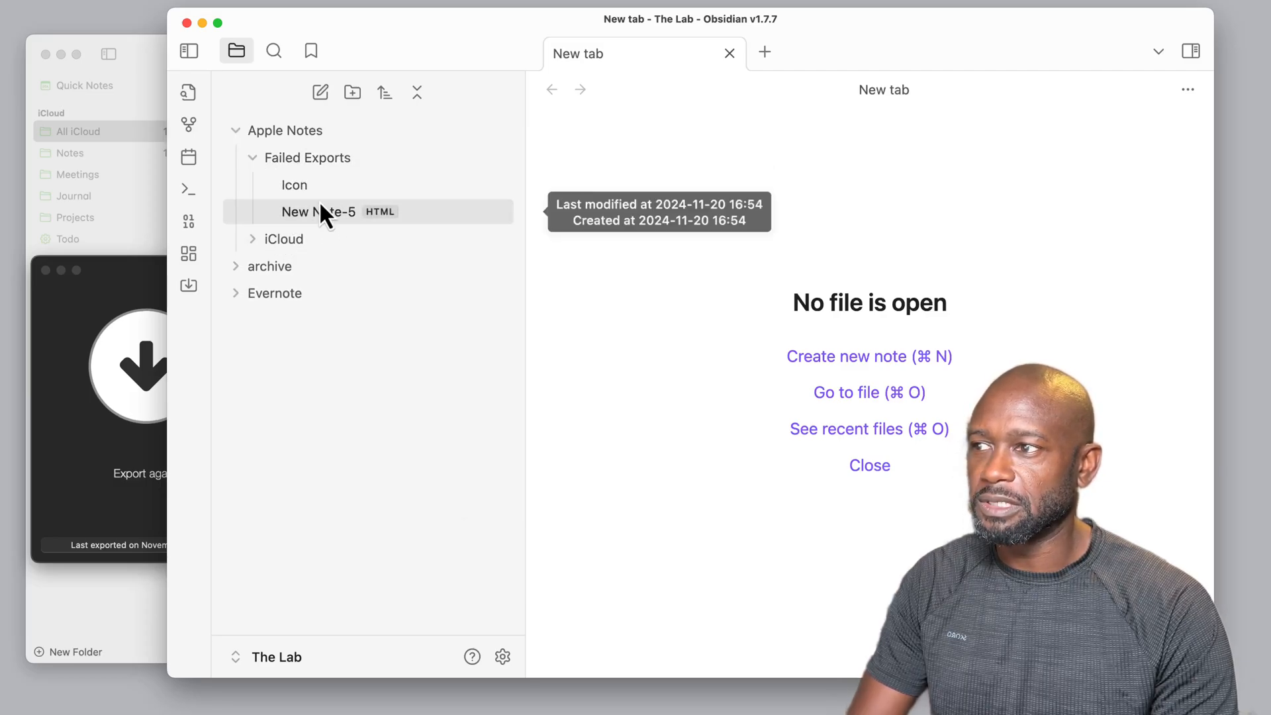
mouse_move(389, 230)
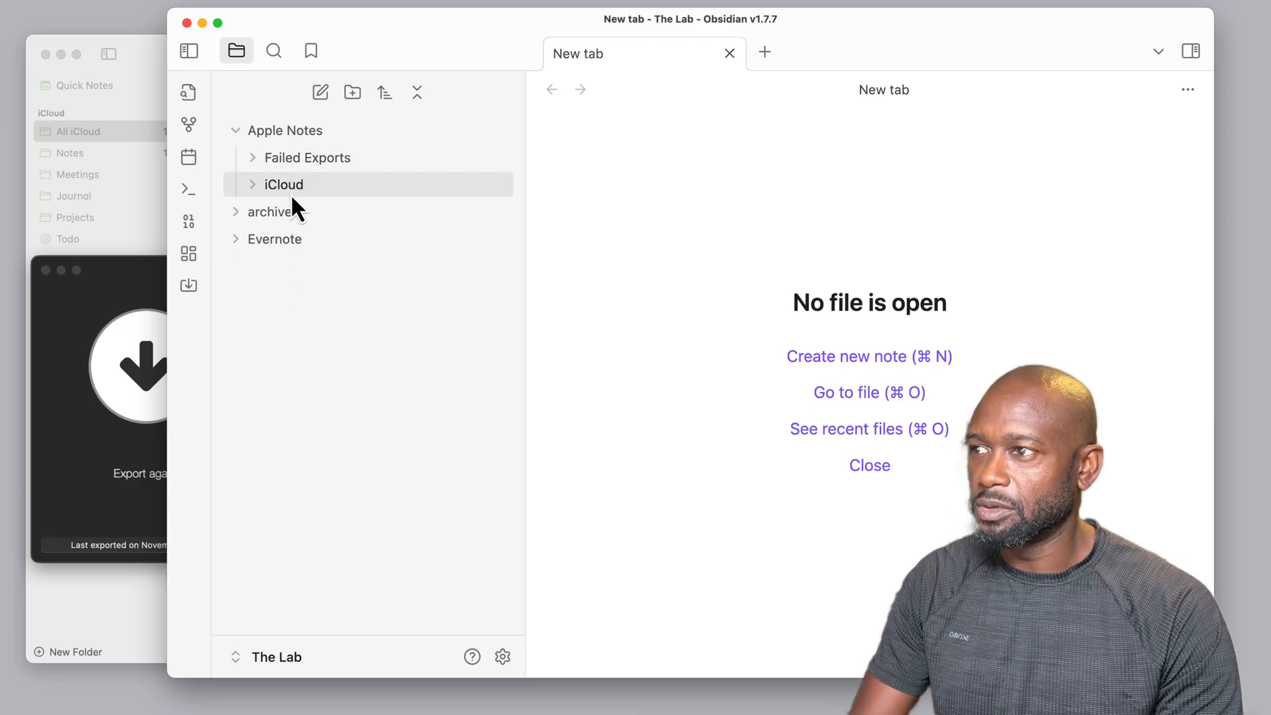
mouse_move(307, 158)
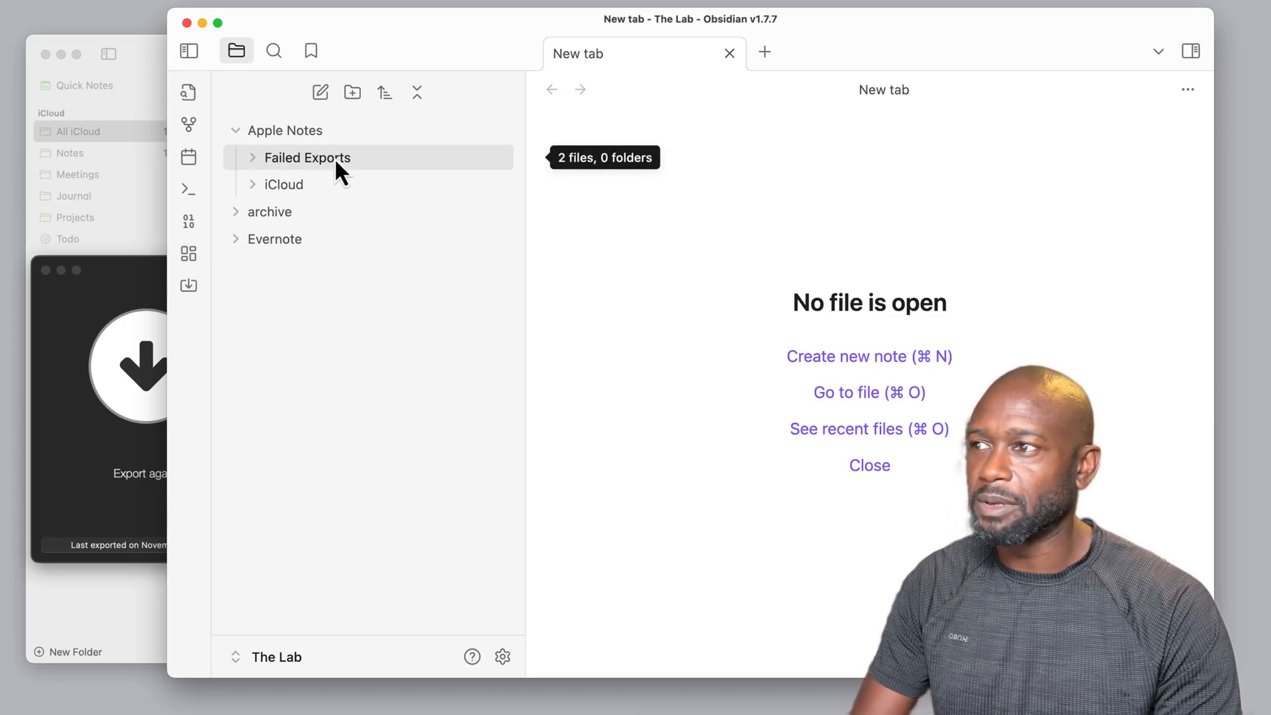
mouse_move(314, 169)
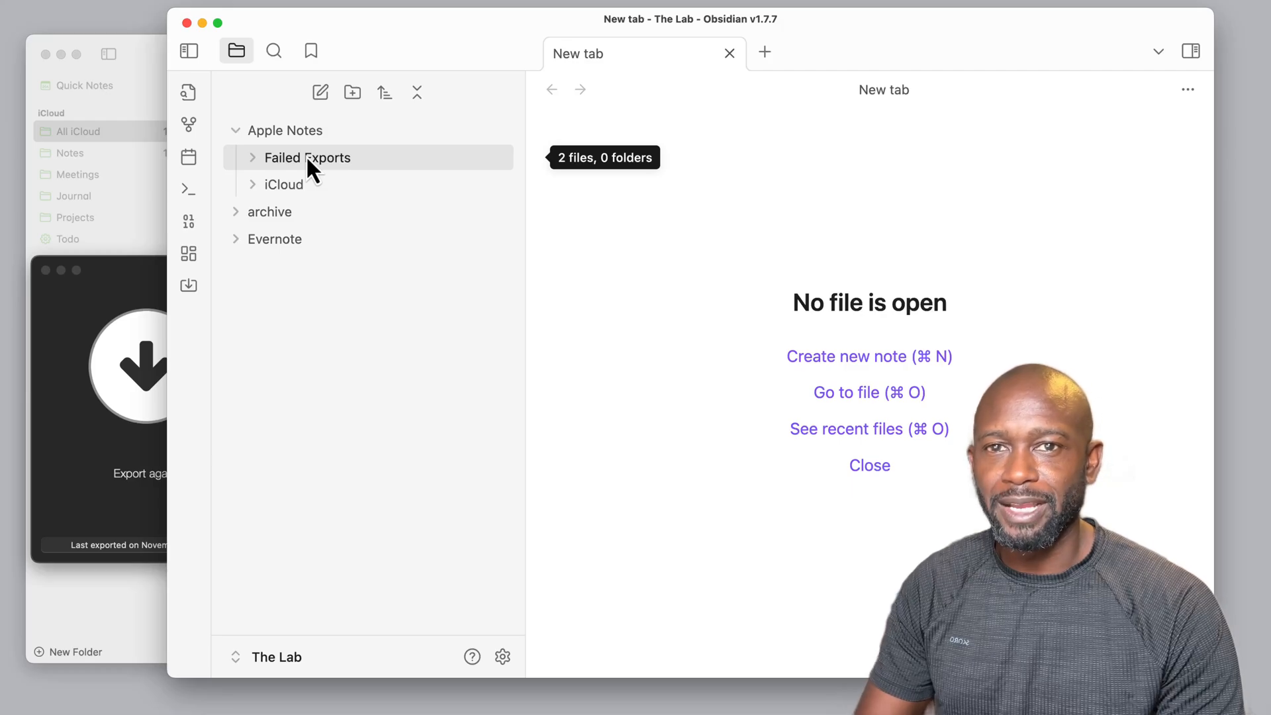
mouse_move(315, 177)
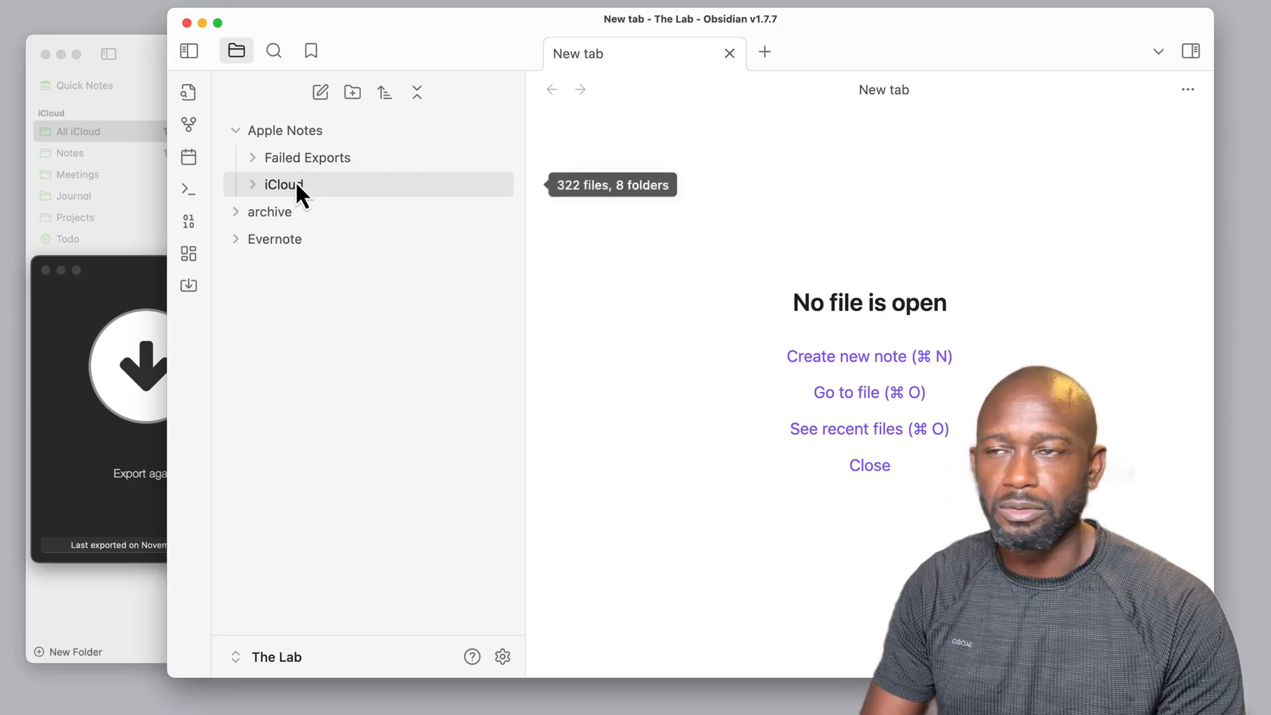
mouse_move(261, 202)
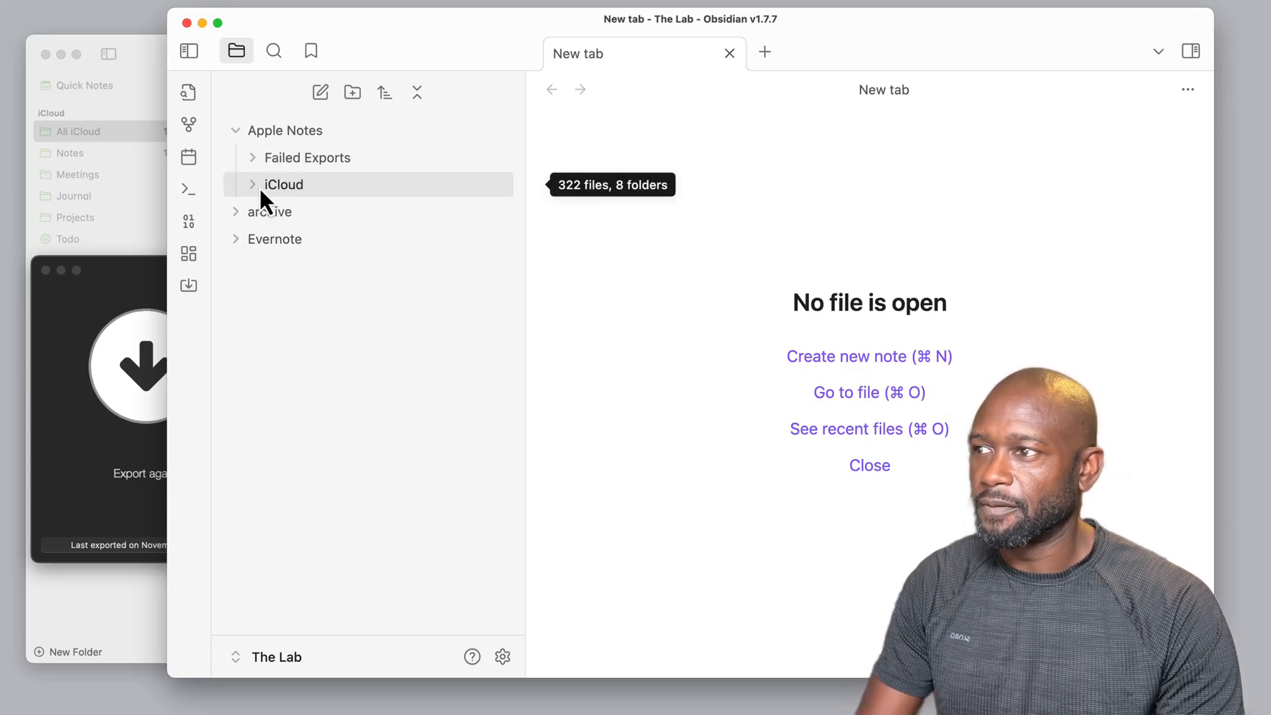
left_click(284, 184)
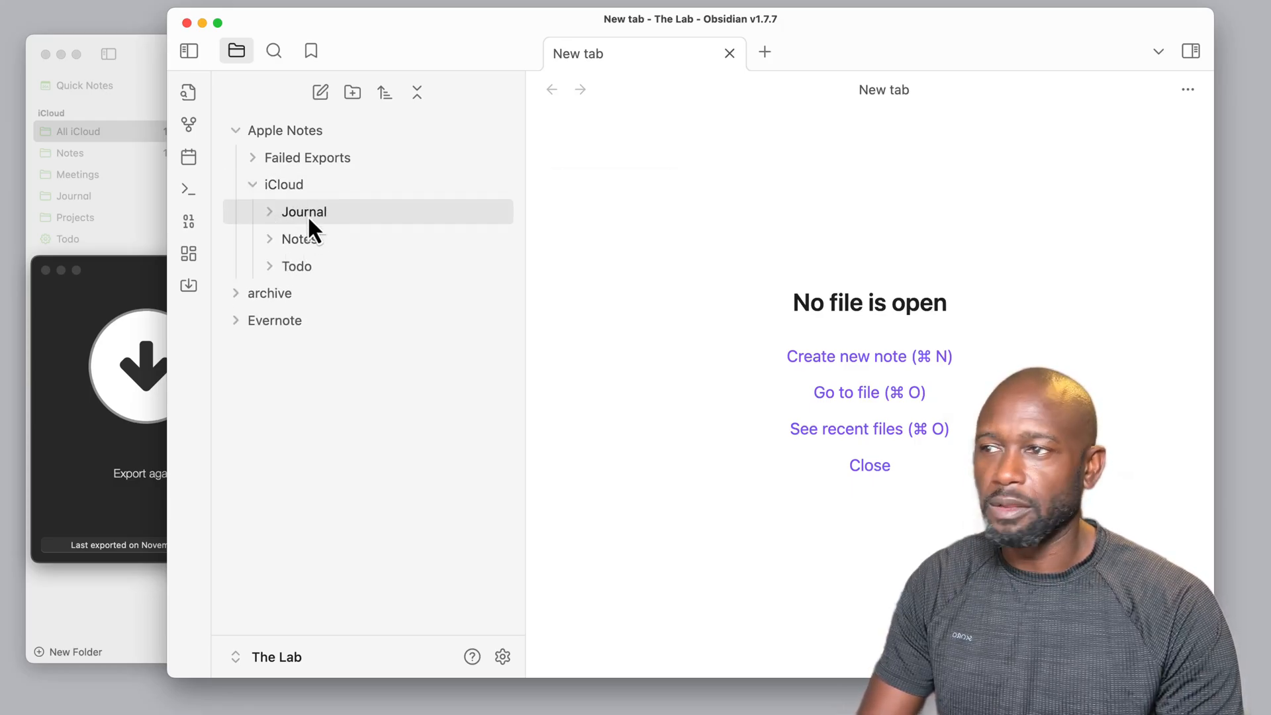
mouse_move(304, 212)
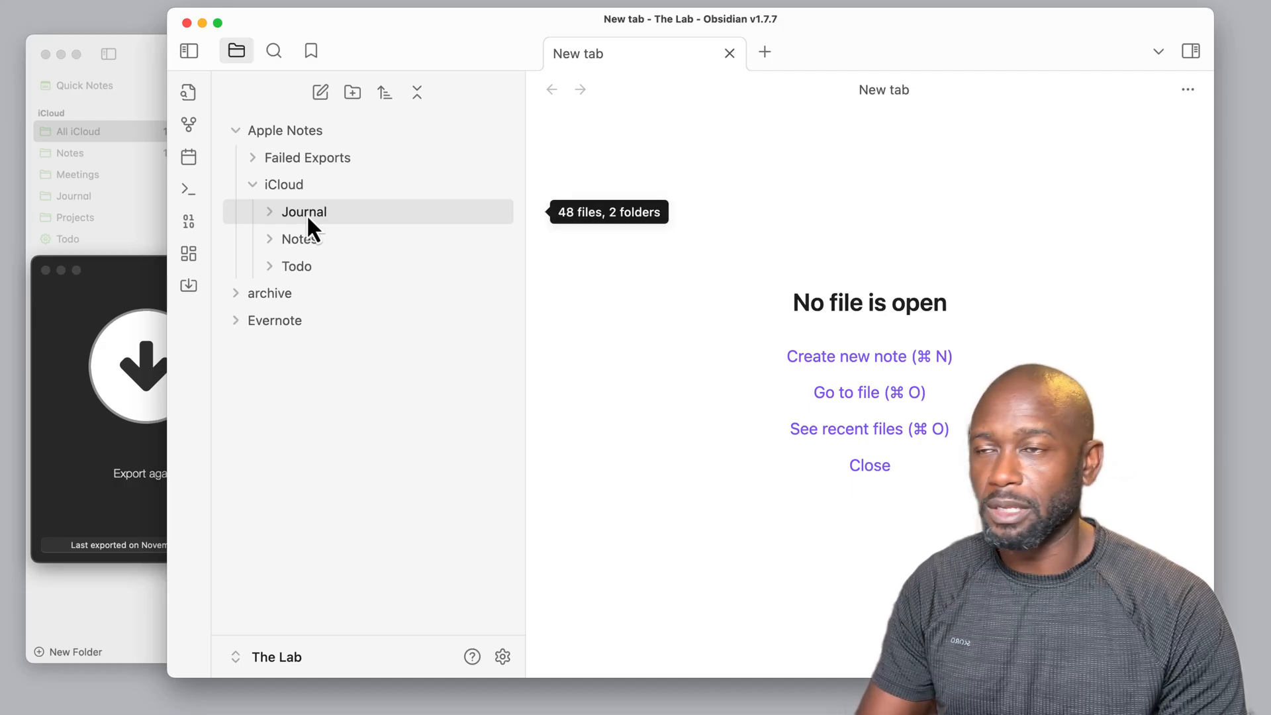
mouse_move(279, 225)
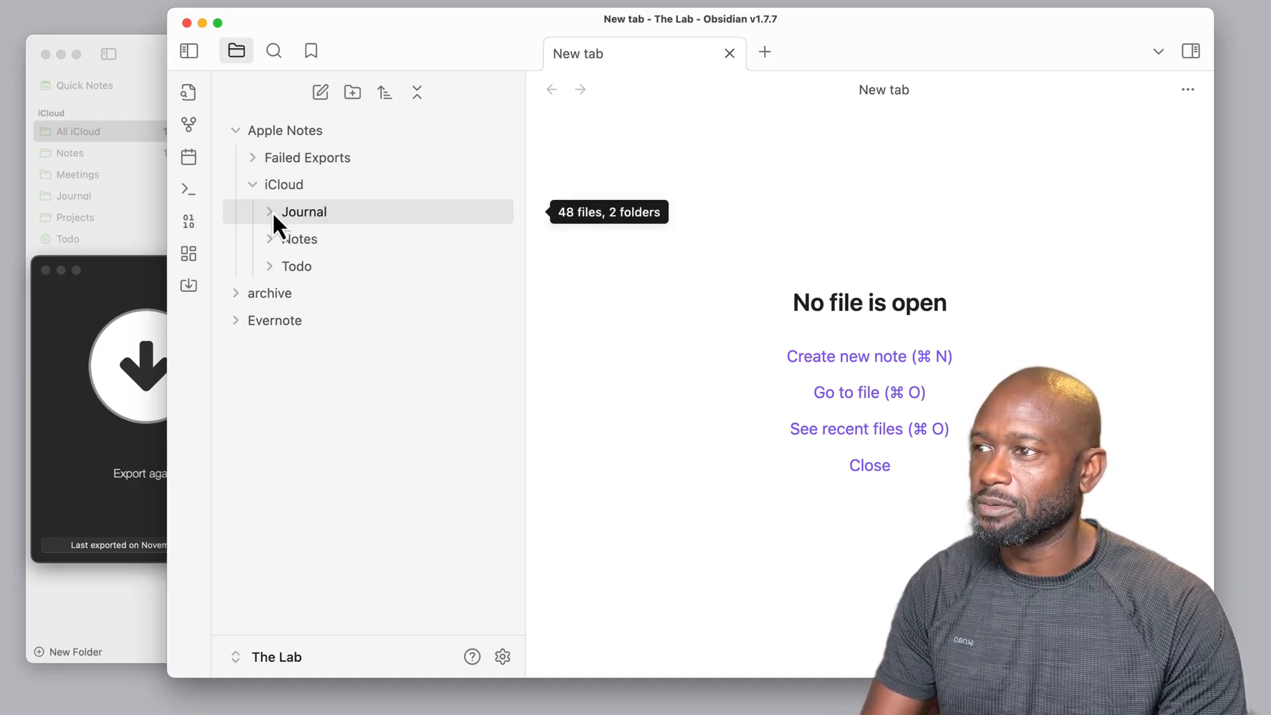
mouse_move(299, 238)
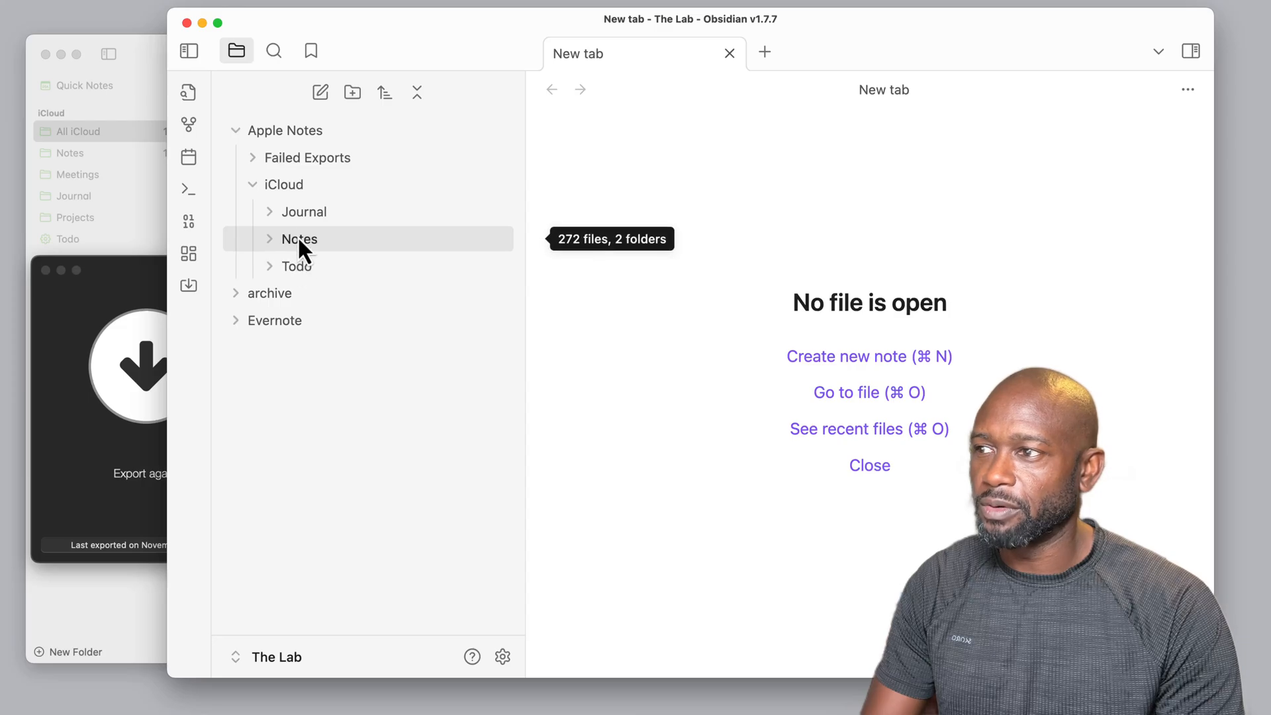
mouse_move(304, 212)
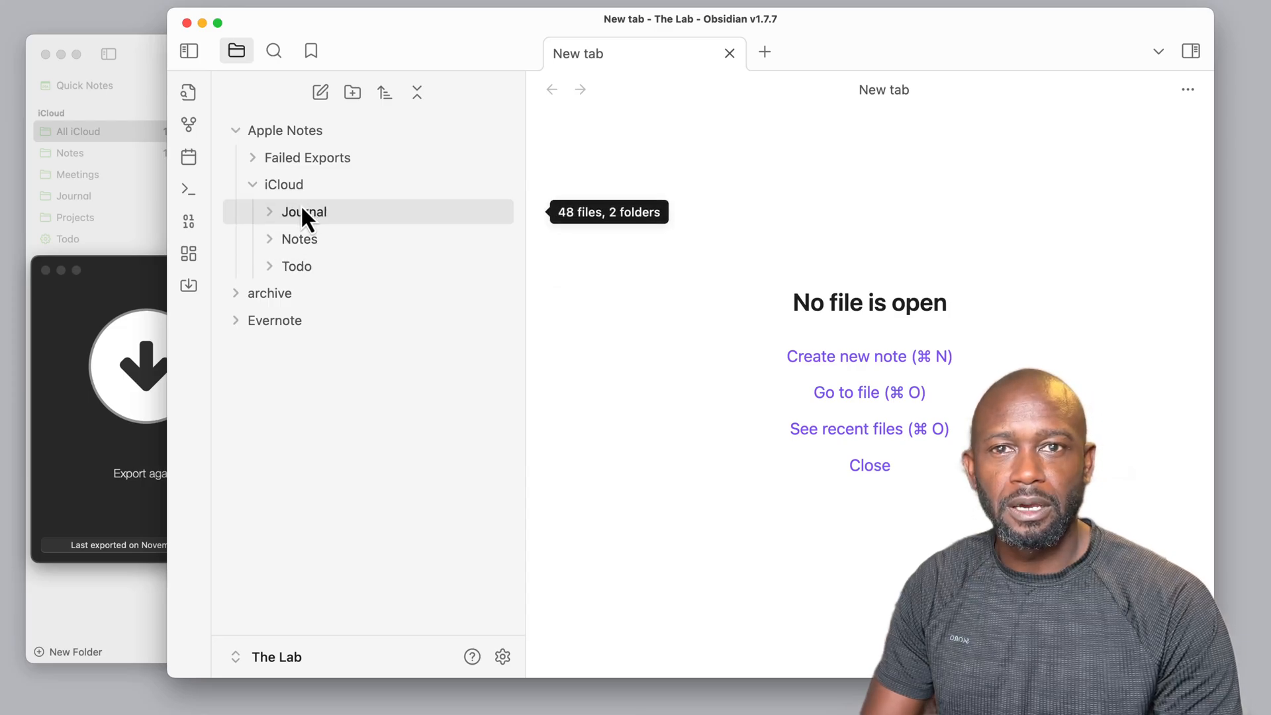
mouse_move(304, 227)
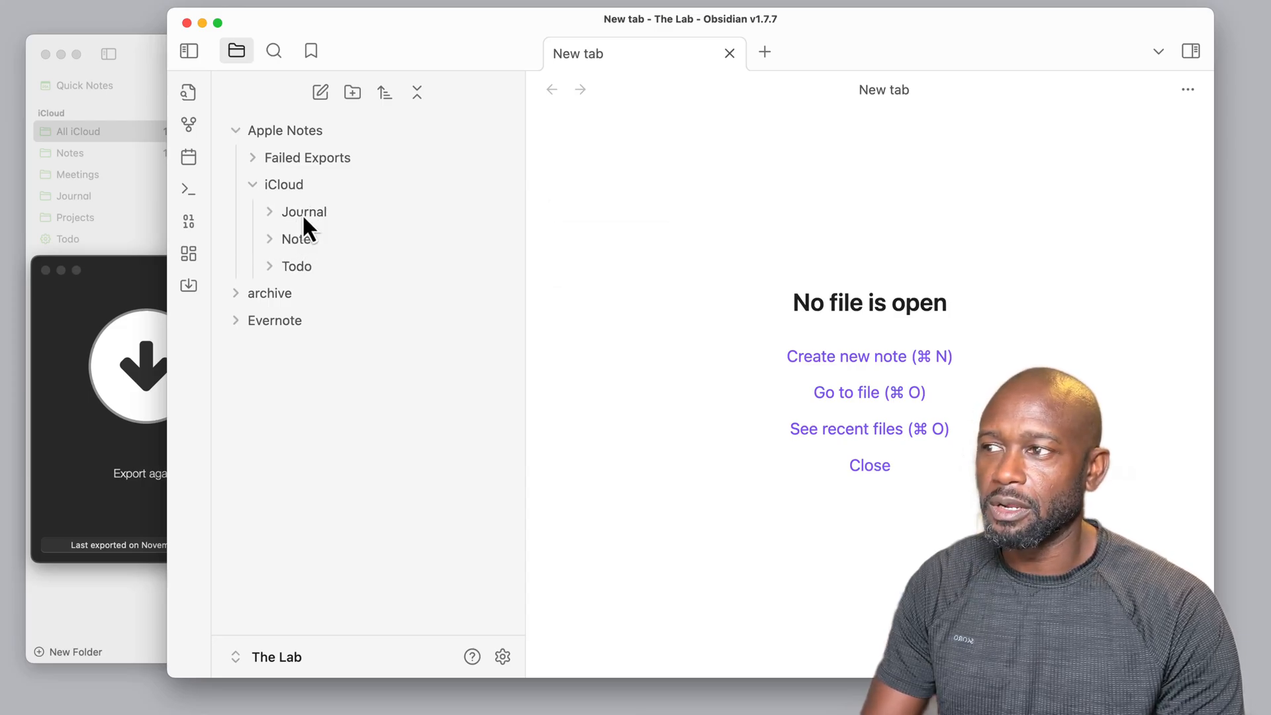
mouse_move(304, 211)
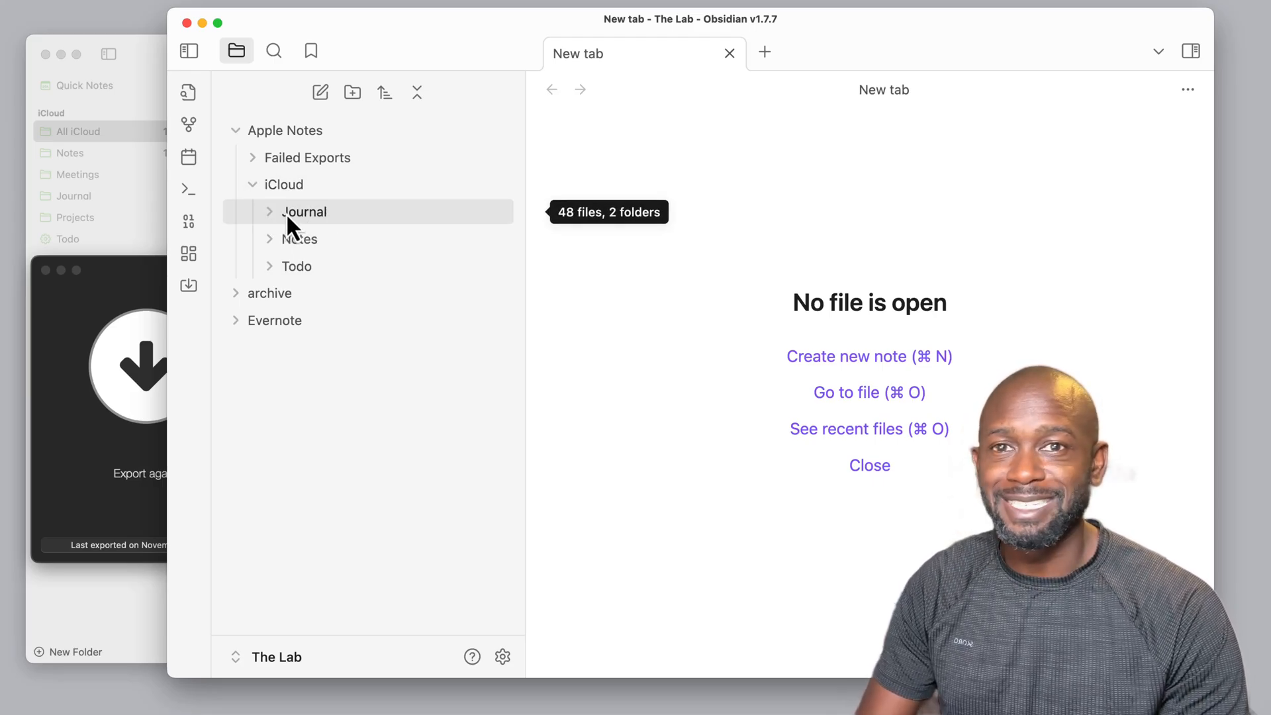
Peek into Journal, collapse it, then expand the iCloud Notes folder.
left_click(304, 212)
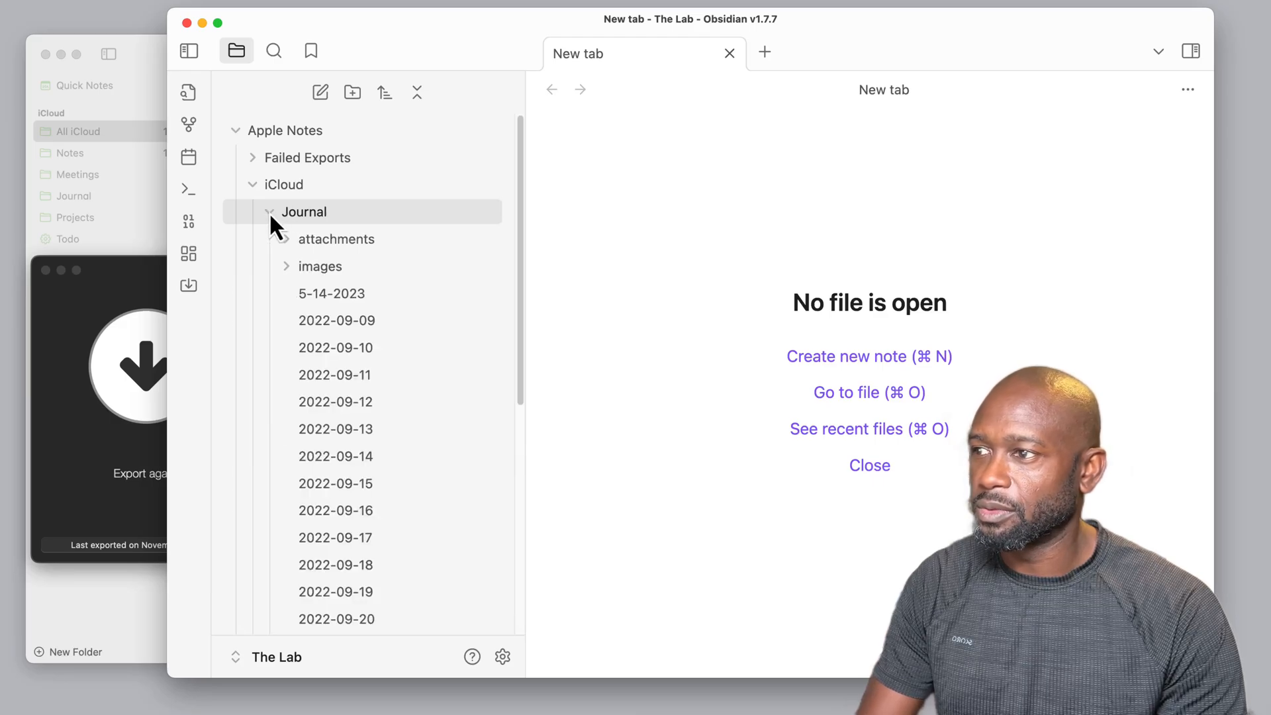
left_click(267, 211)
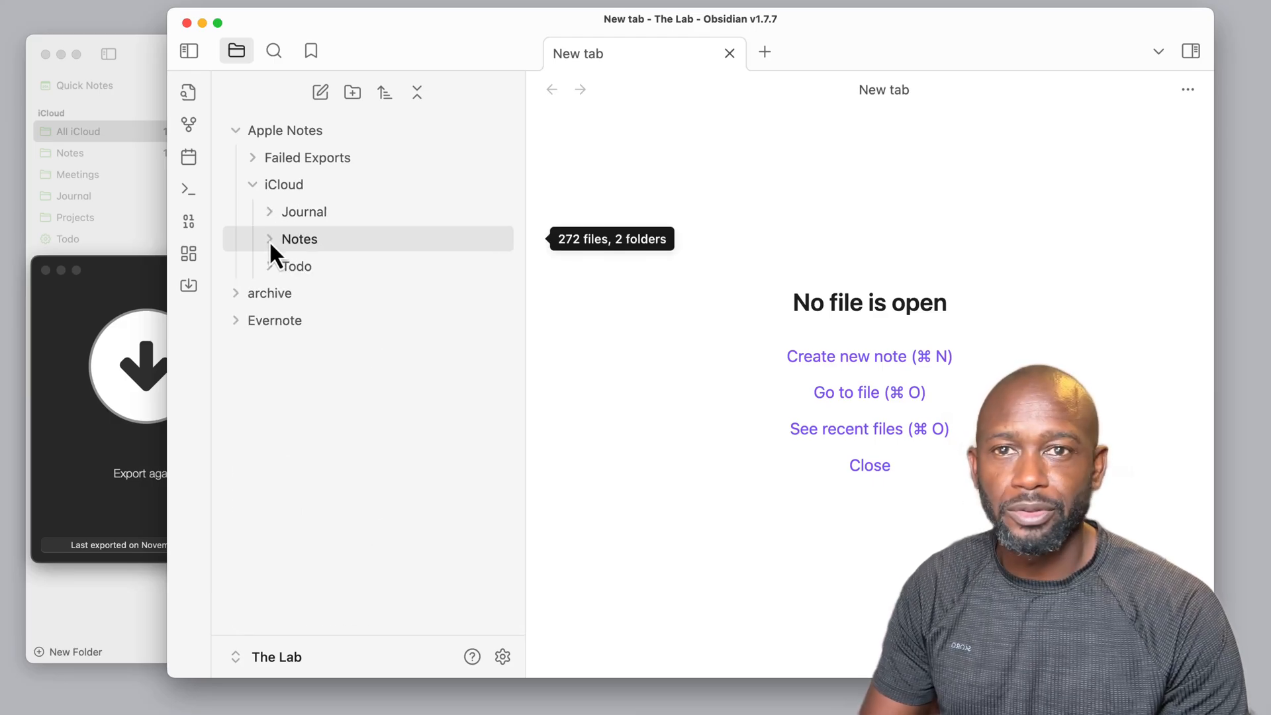
left_click(299, 239)
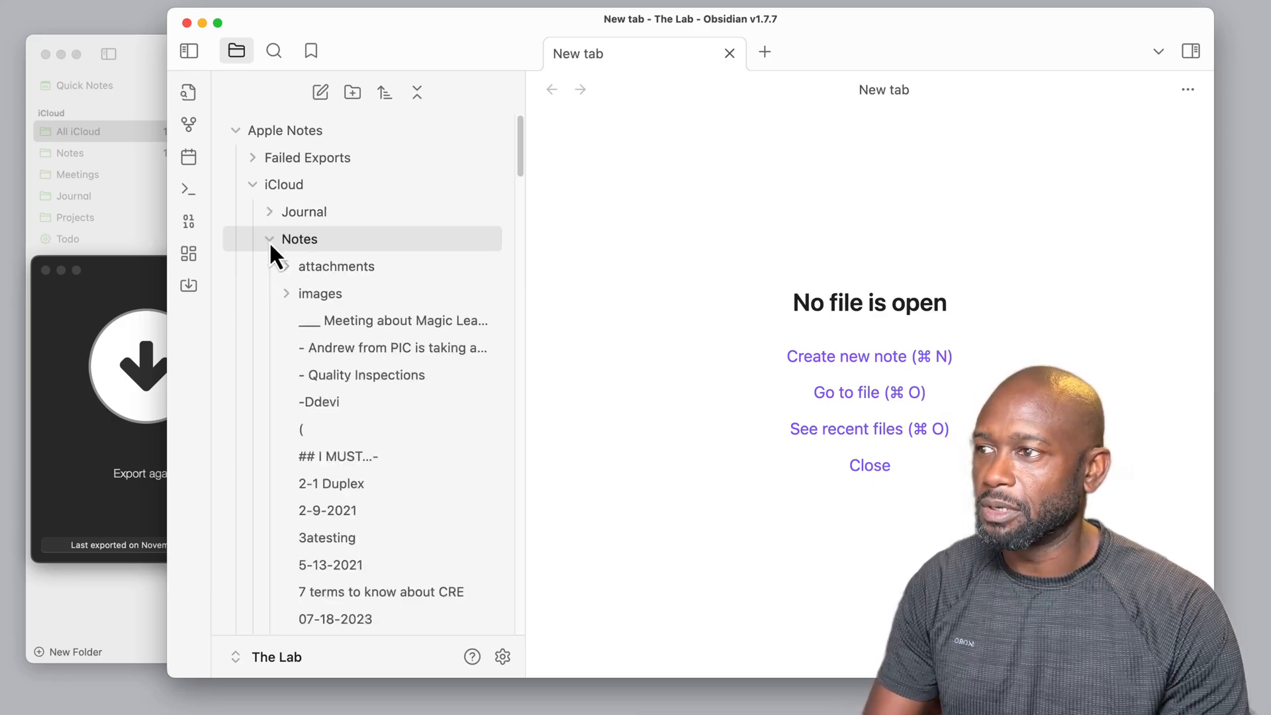
mouse_move(356, 307)
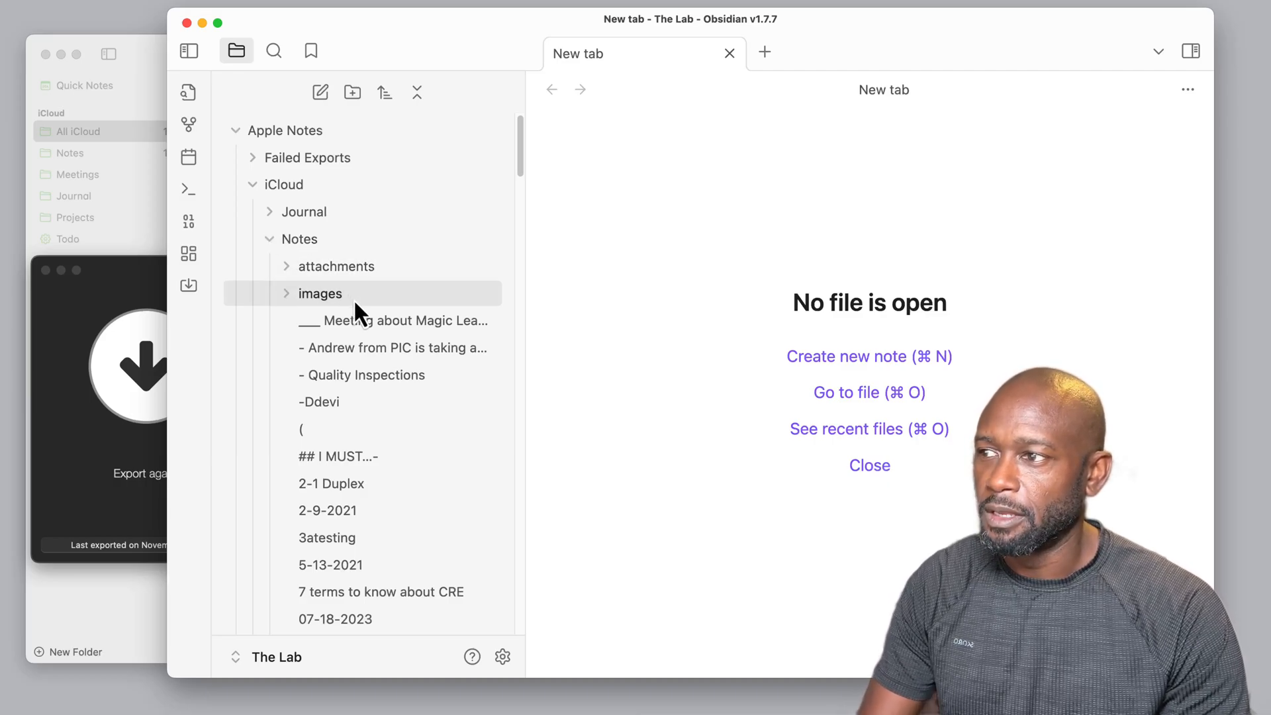
mouse_move(311, 430)
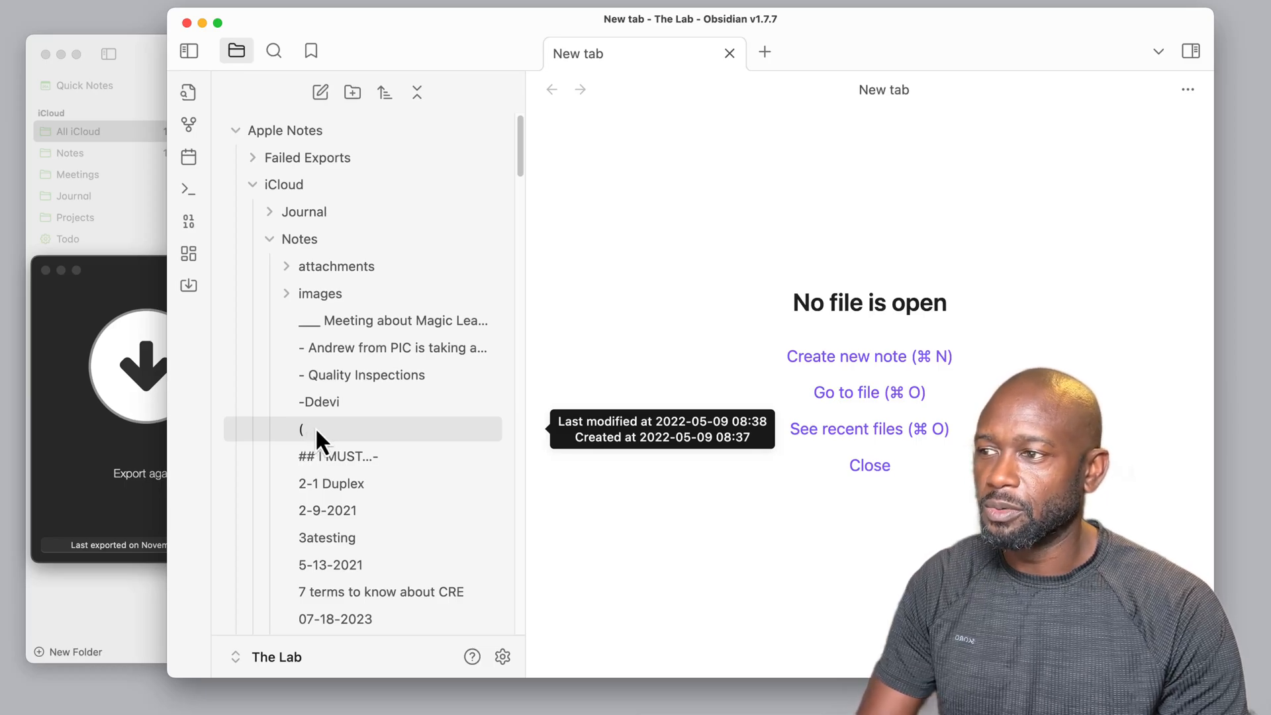
Open the exported '(' note, then collapse the Notes folder.
left_click(302, 429)
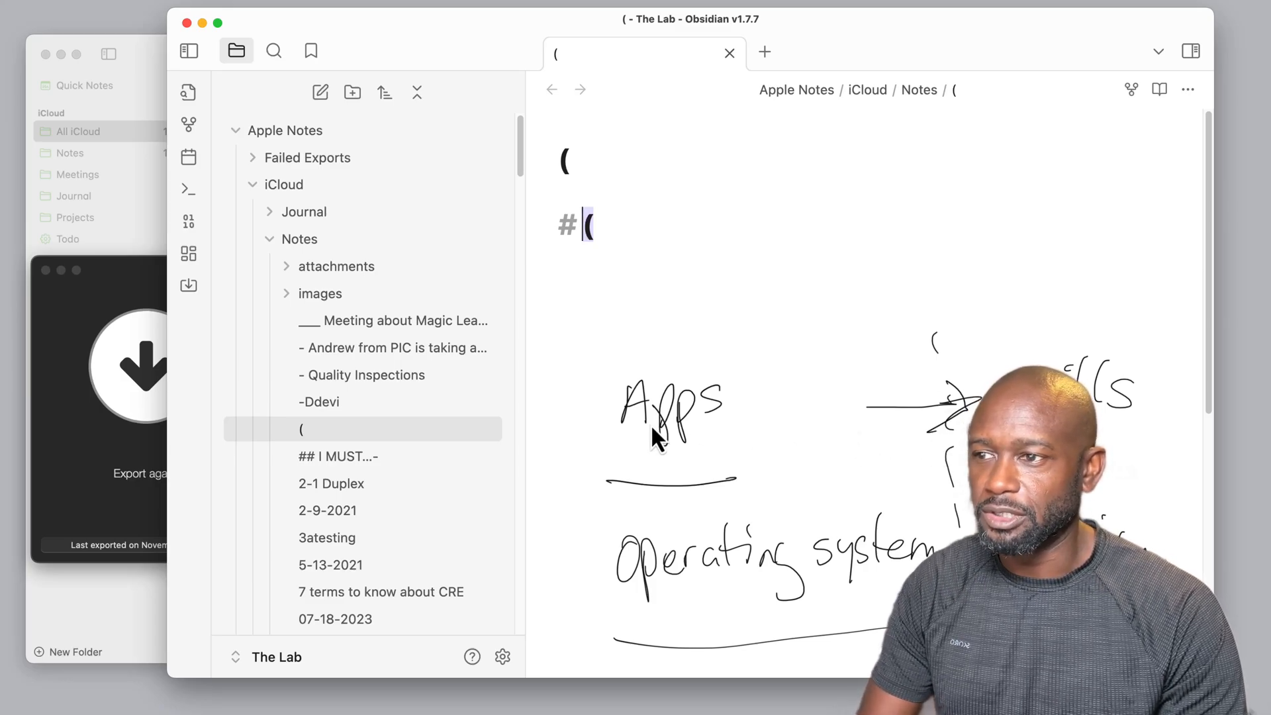
mouse_move(880, 426)
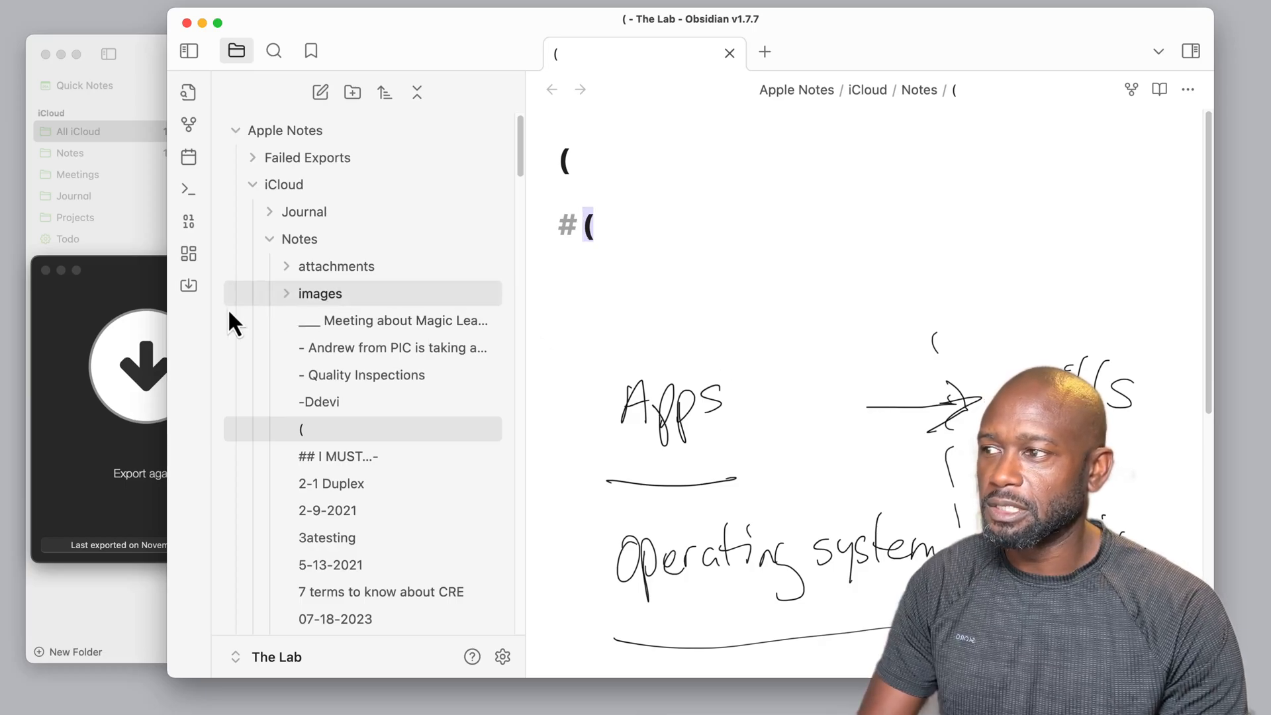
mouse_move(822, 399)
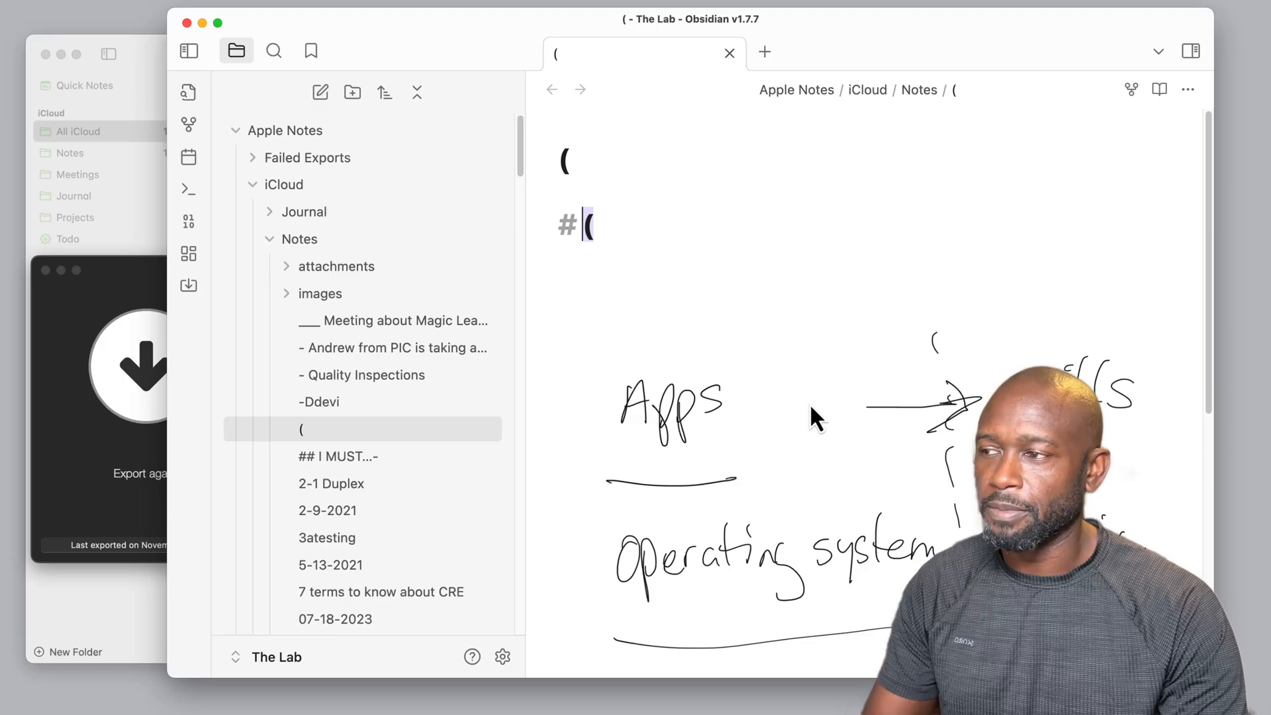
mouse_move(779, 434)
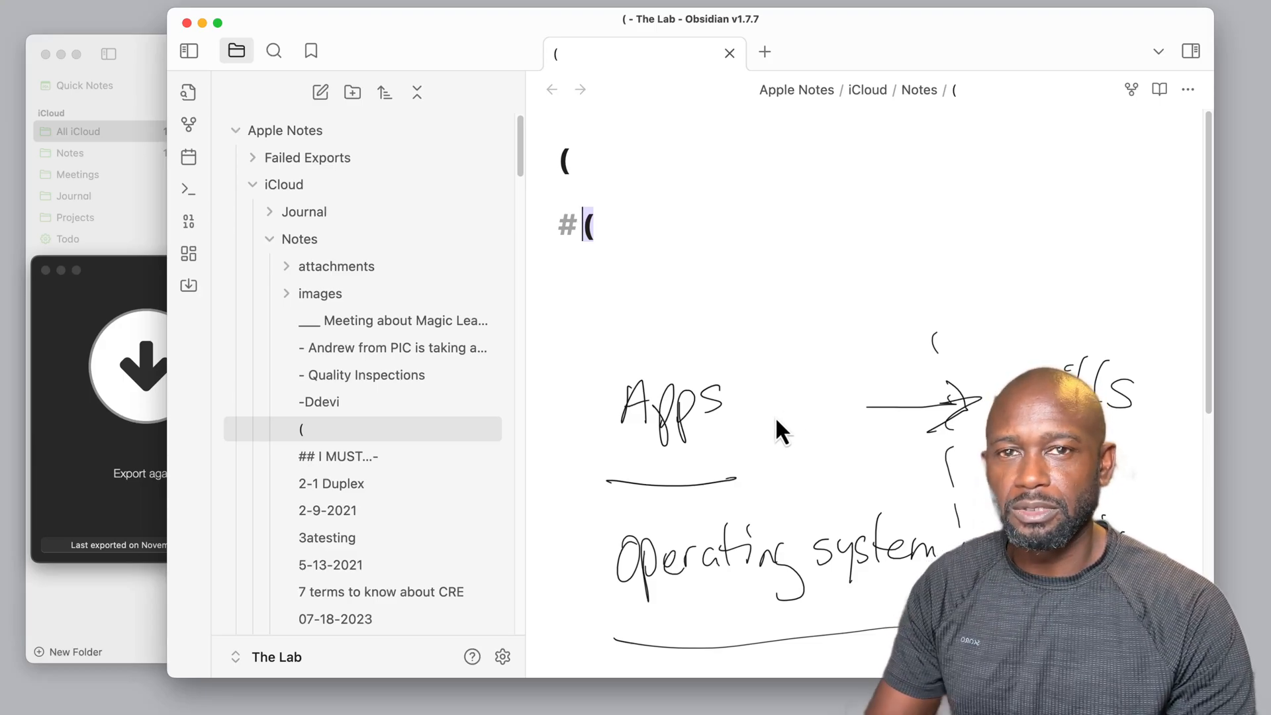
mouse_move(776, 427)
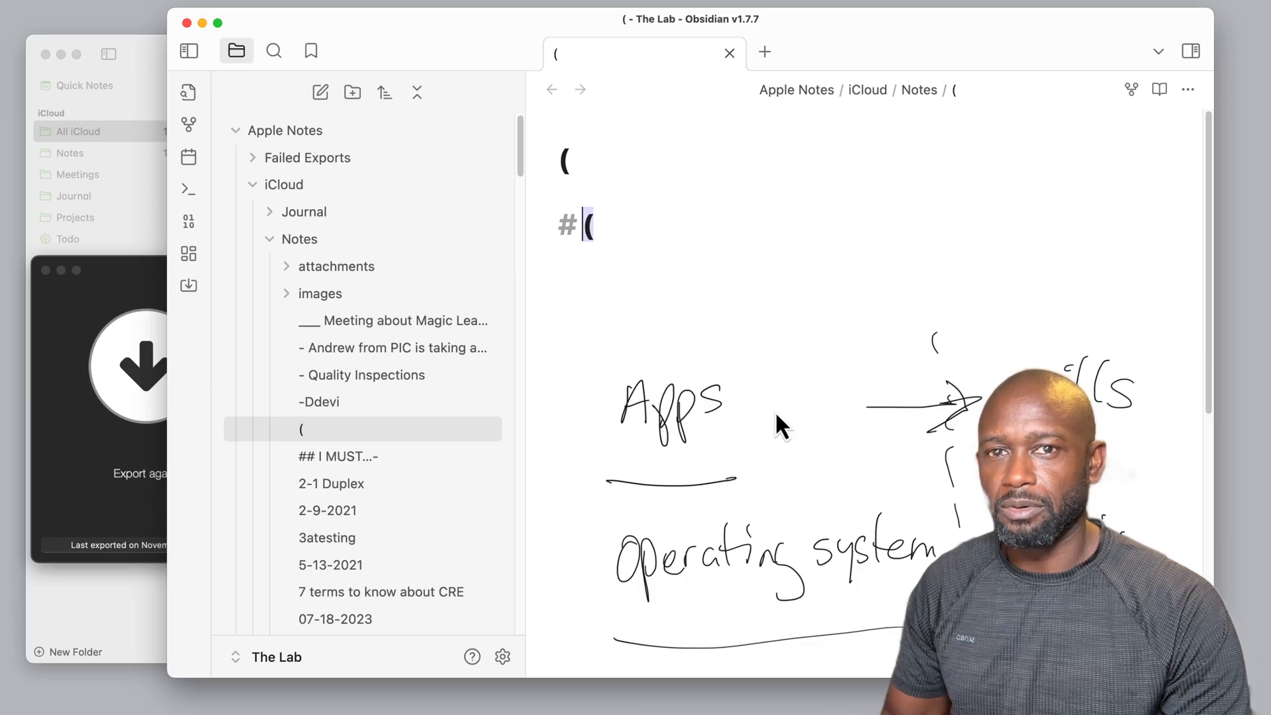
mouse_move(770, 419)
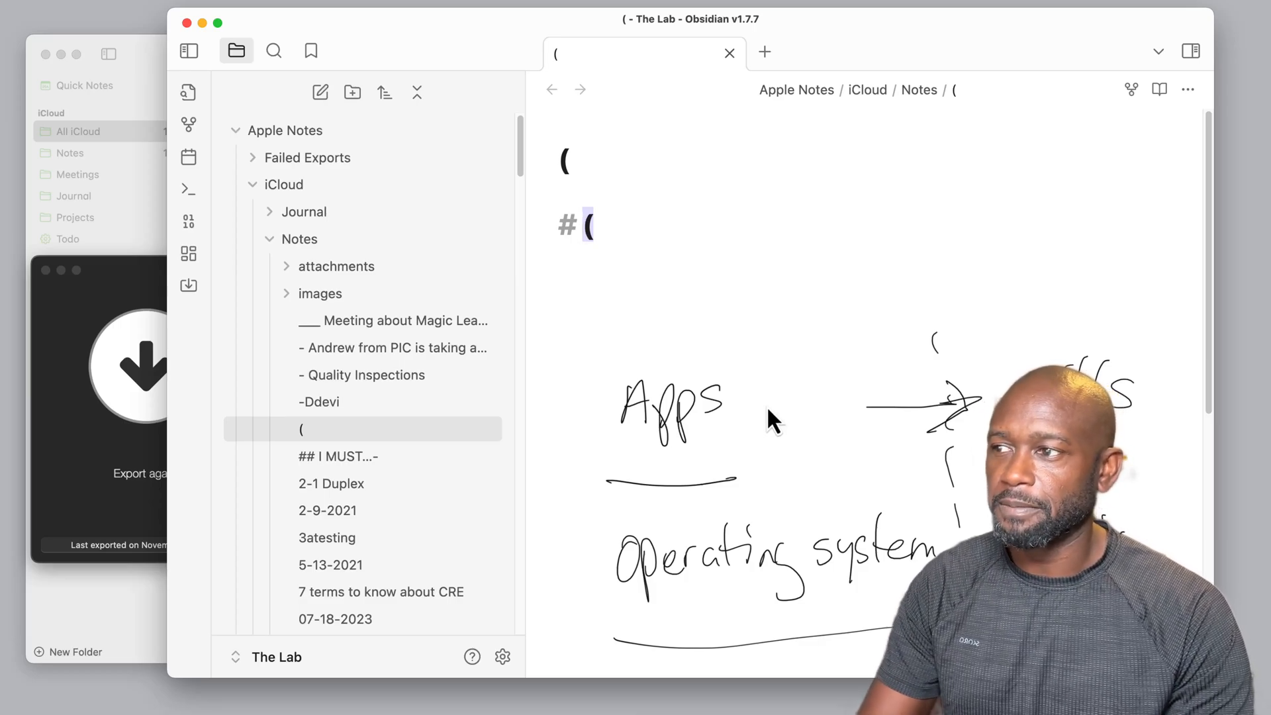
left_click(299, 238)
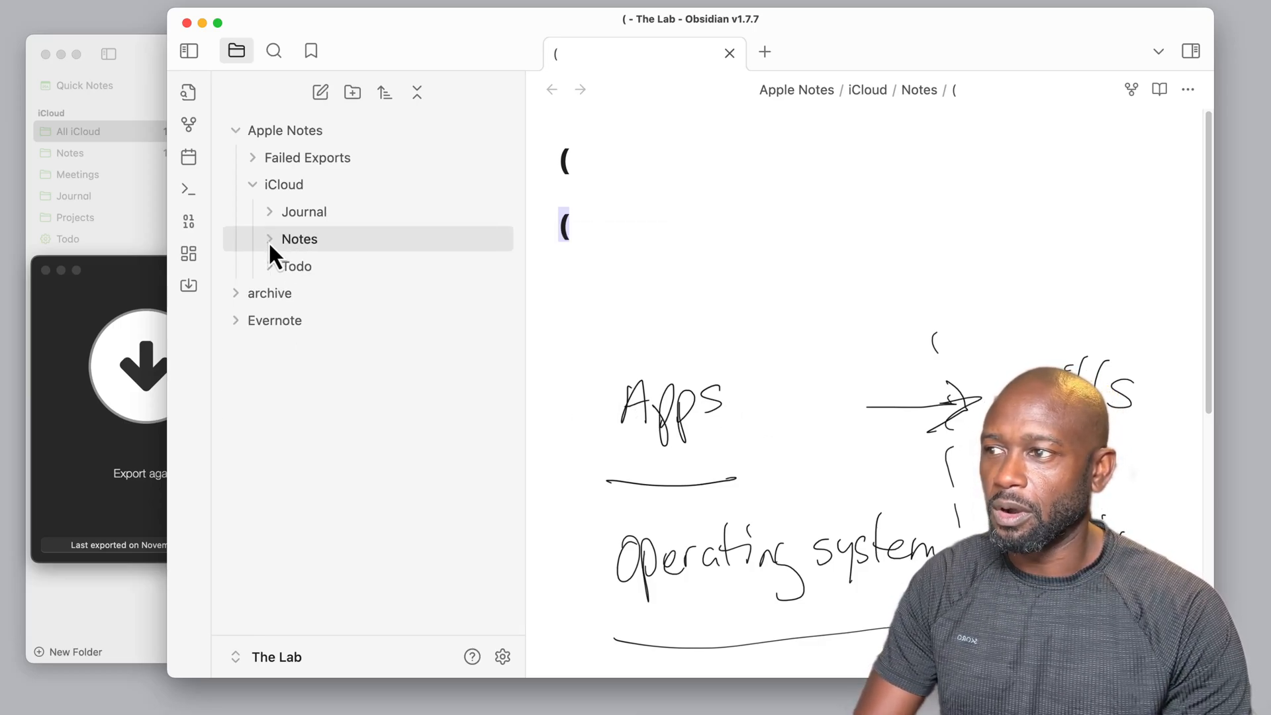
mouse_move(297, 266)
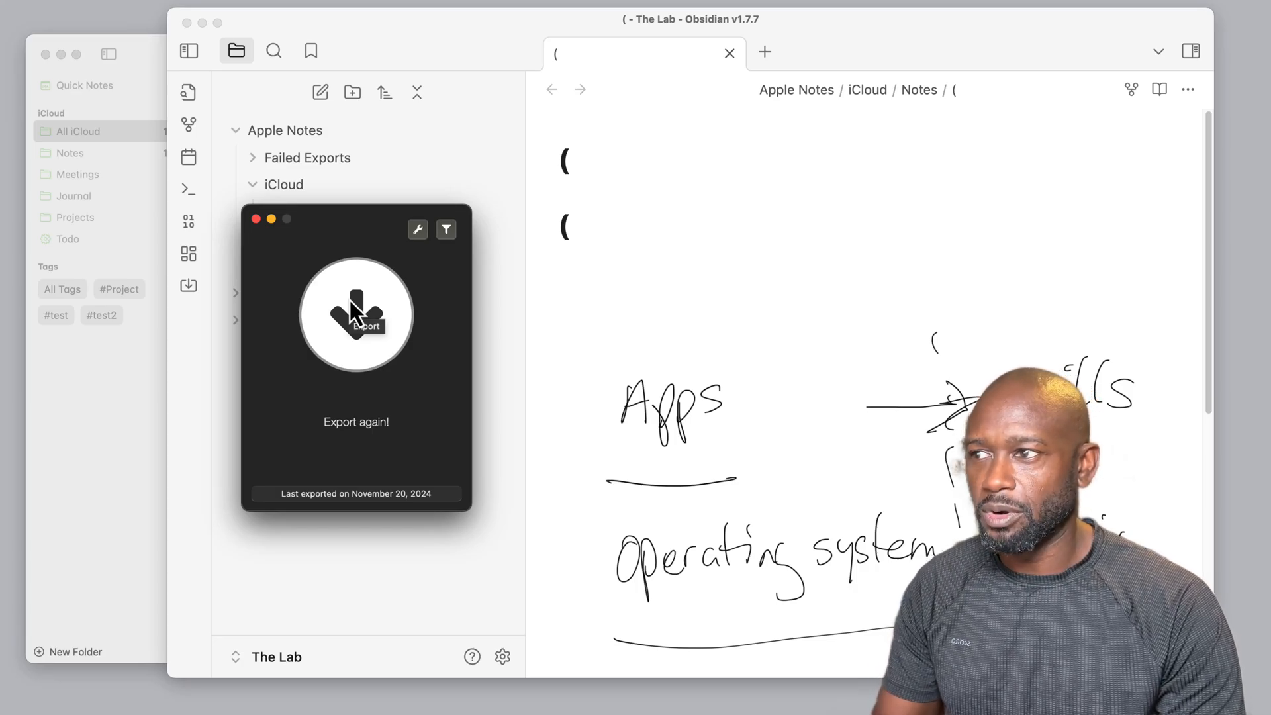
Create an Apple Notes note titled 'Test 4' with body 'This is a test'.
left_click(355, 314)
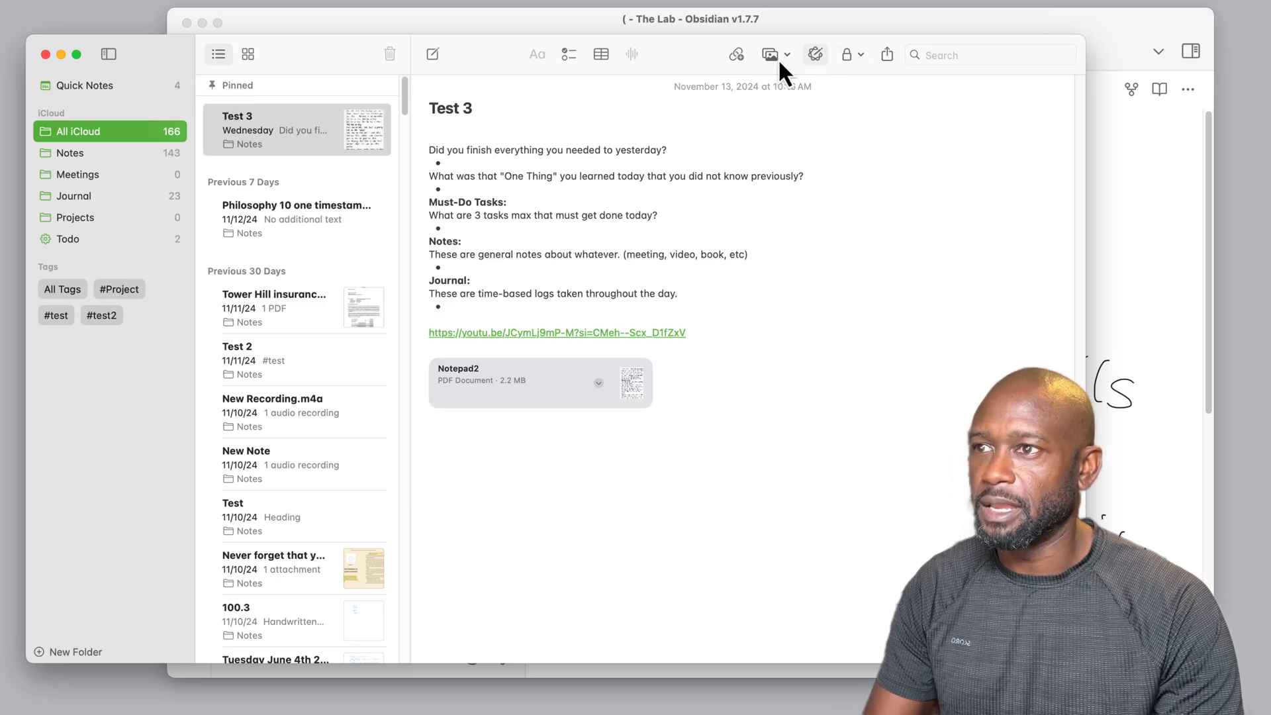
left_click(432, 54)
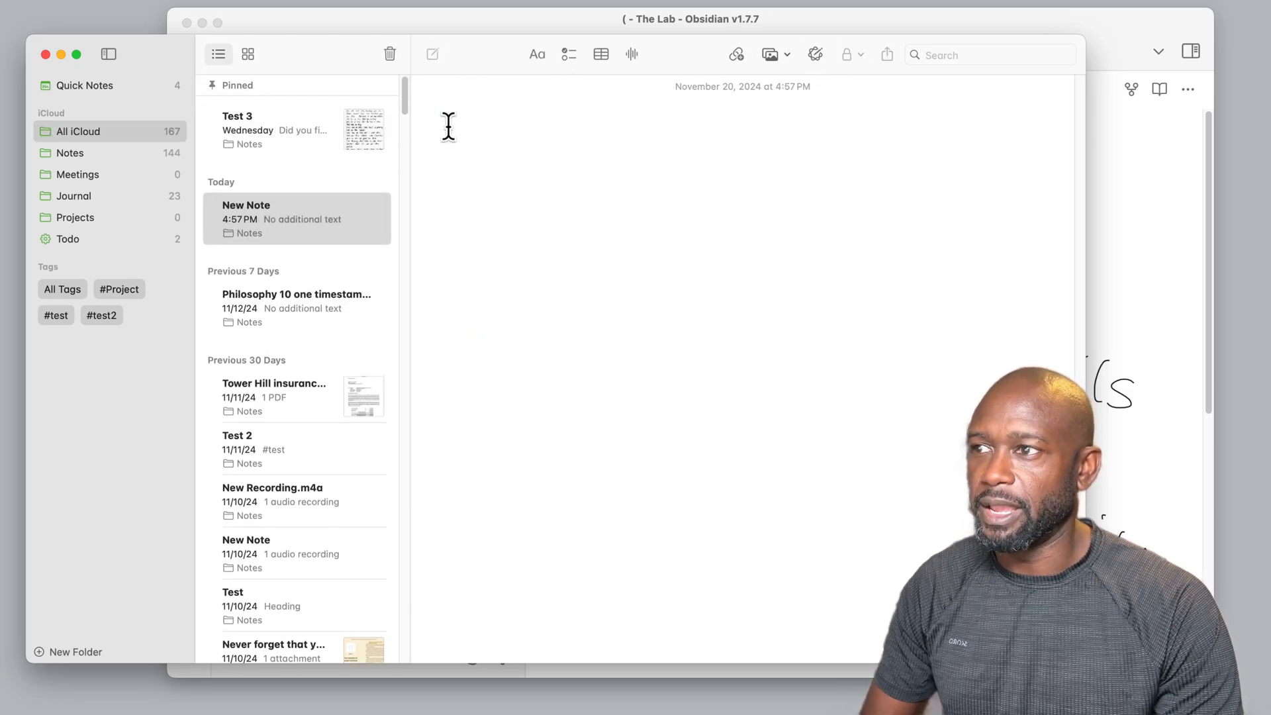
type("Test")
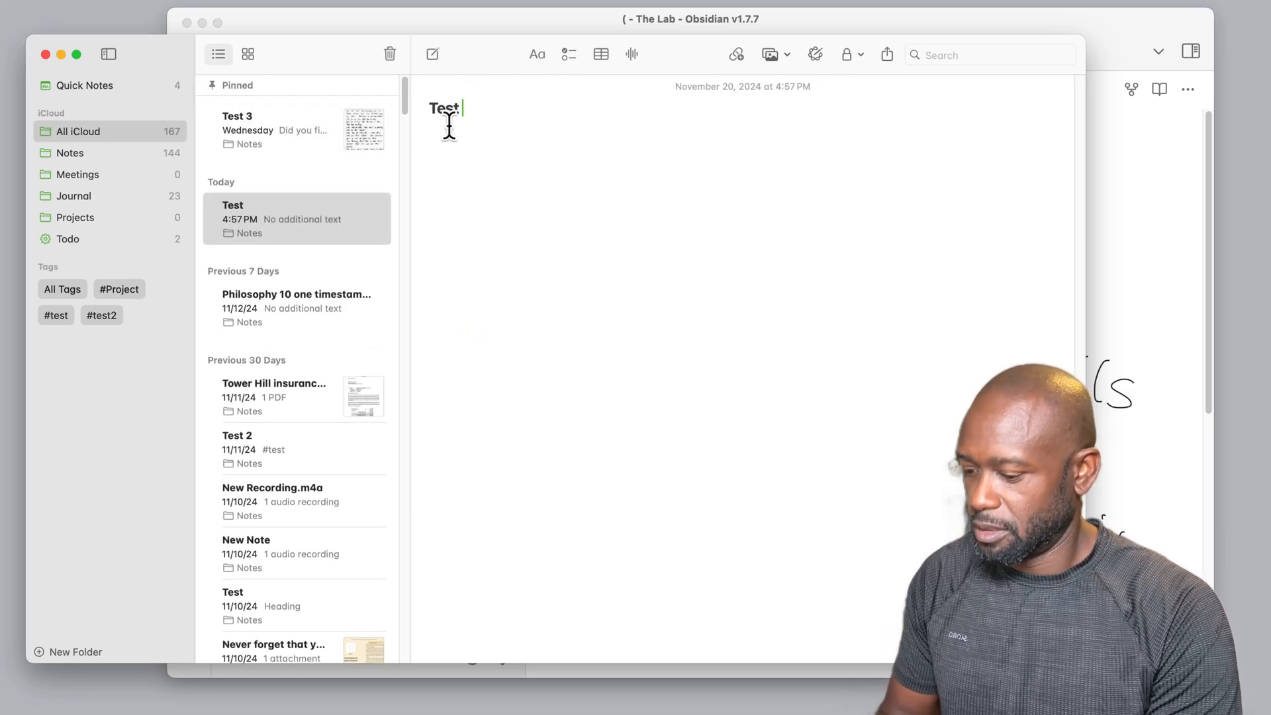
type("4")
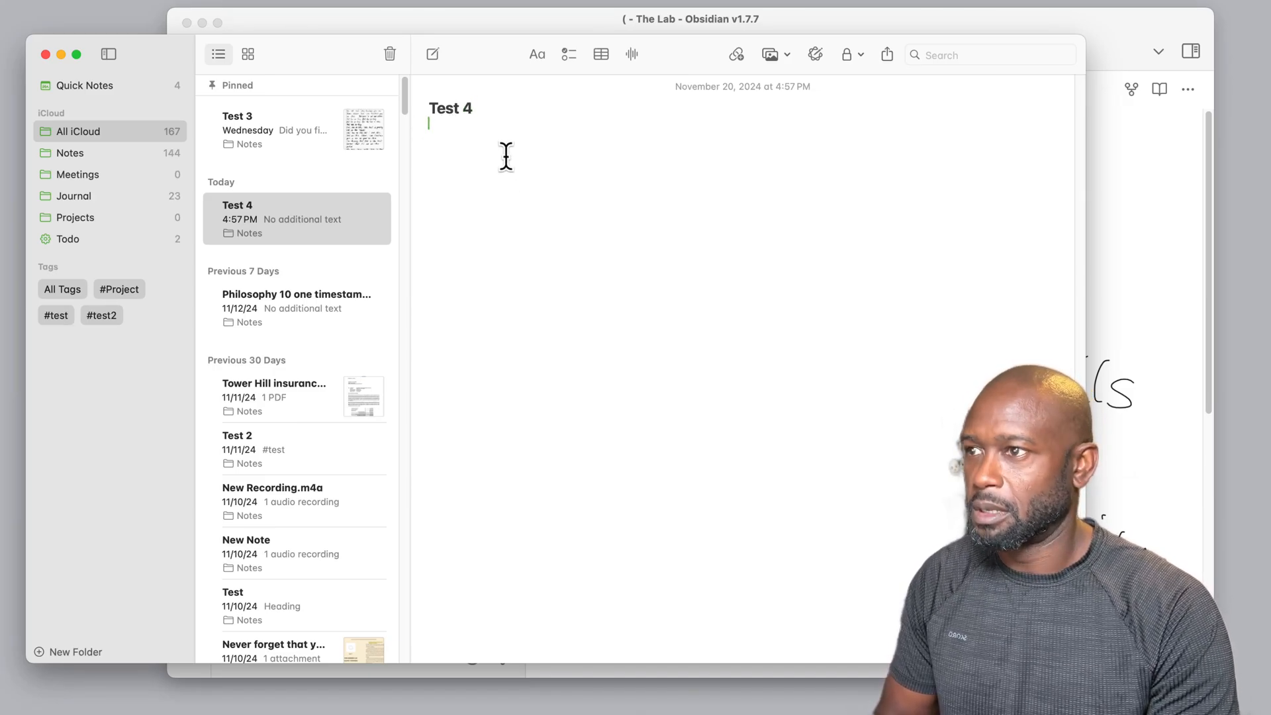
type("This i")
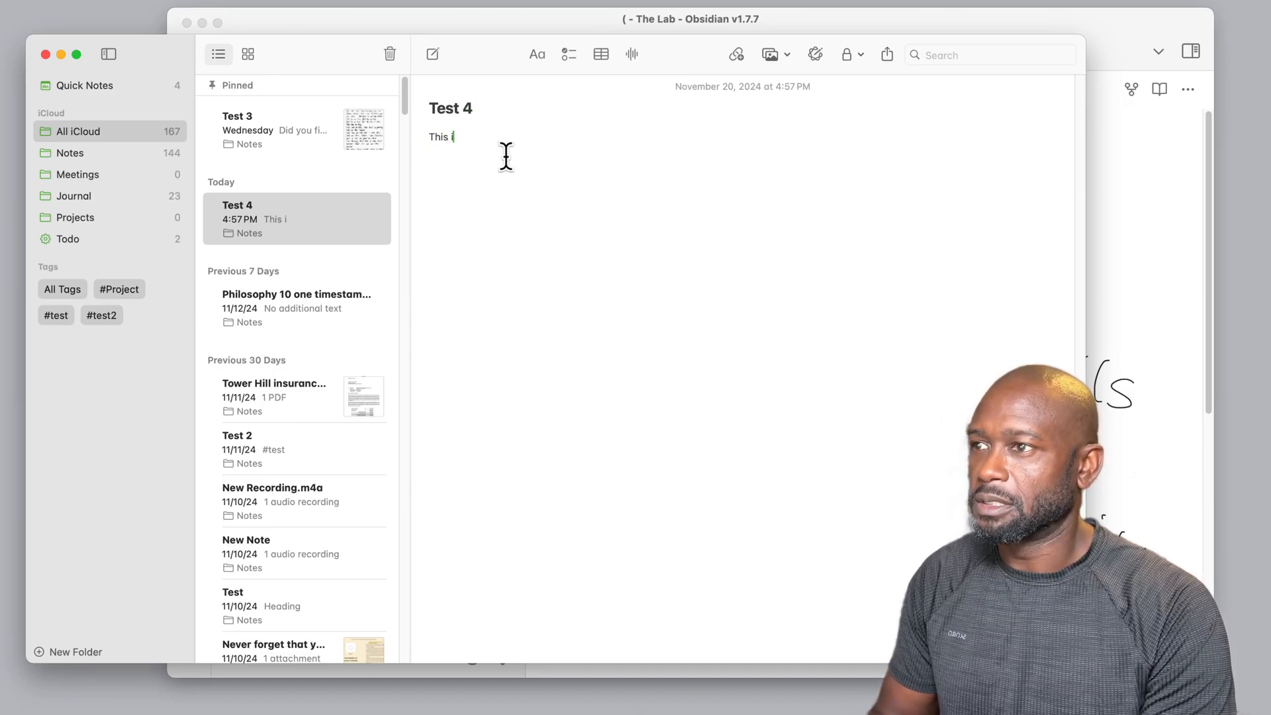
type("s a test")
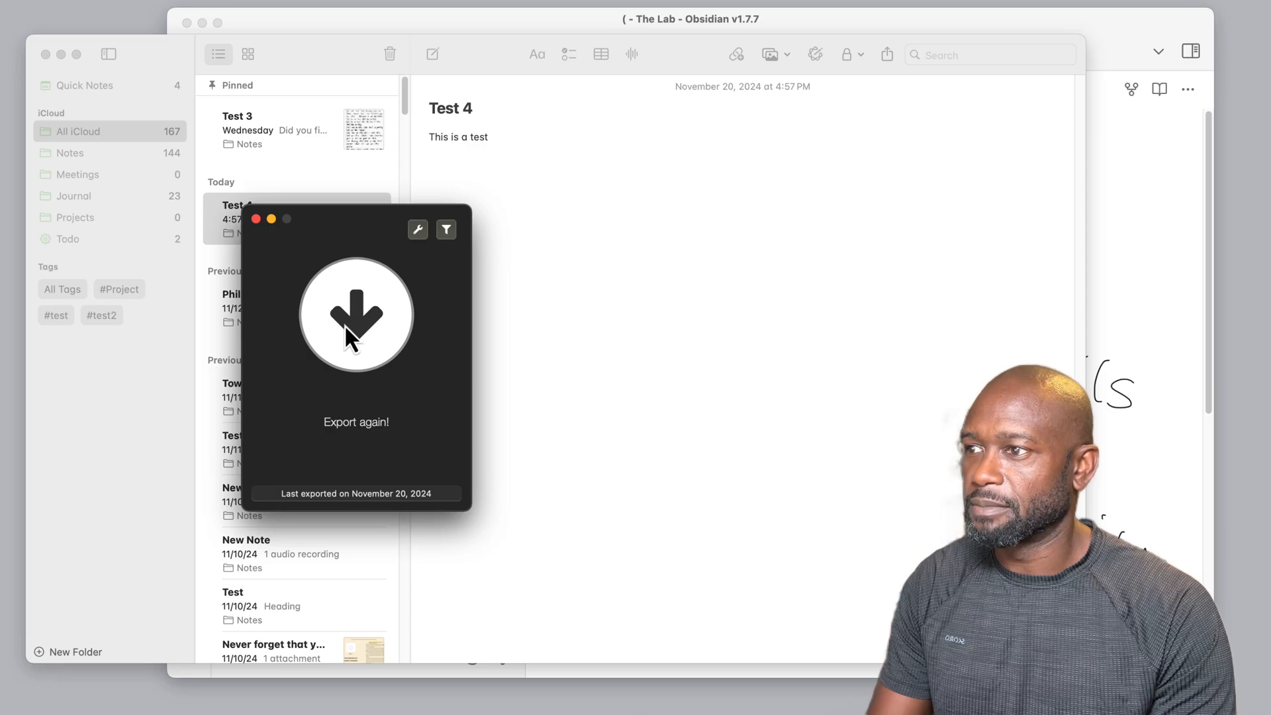
Re-export the notes into the Apple Notes folder with Export Here.
left_click(355, 314)
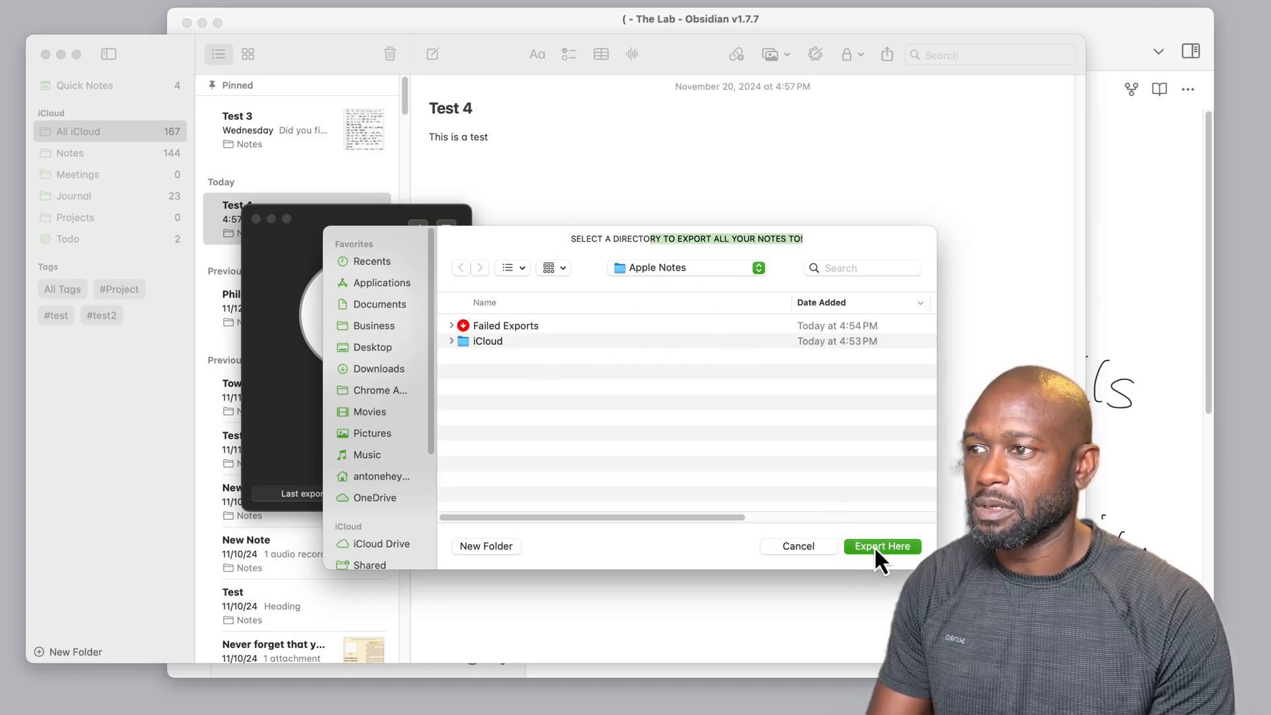
left_click(881, 546)
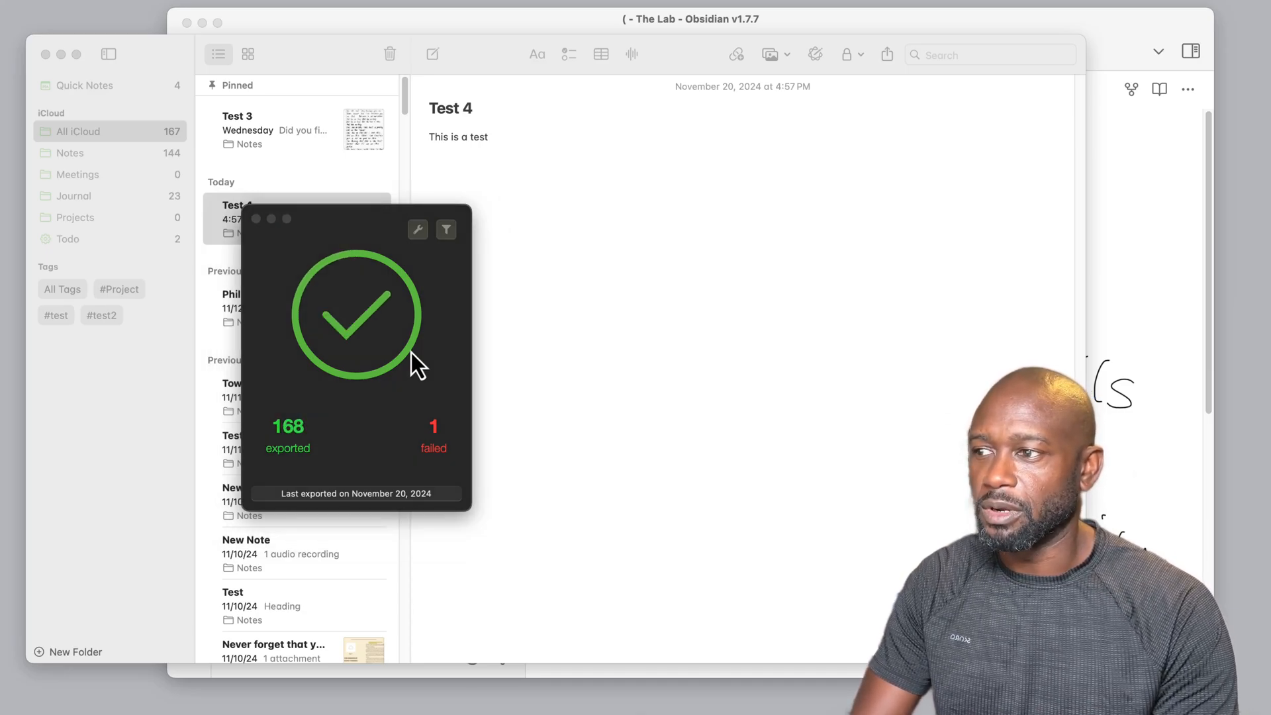
mouse_move(401, 303)
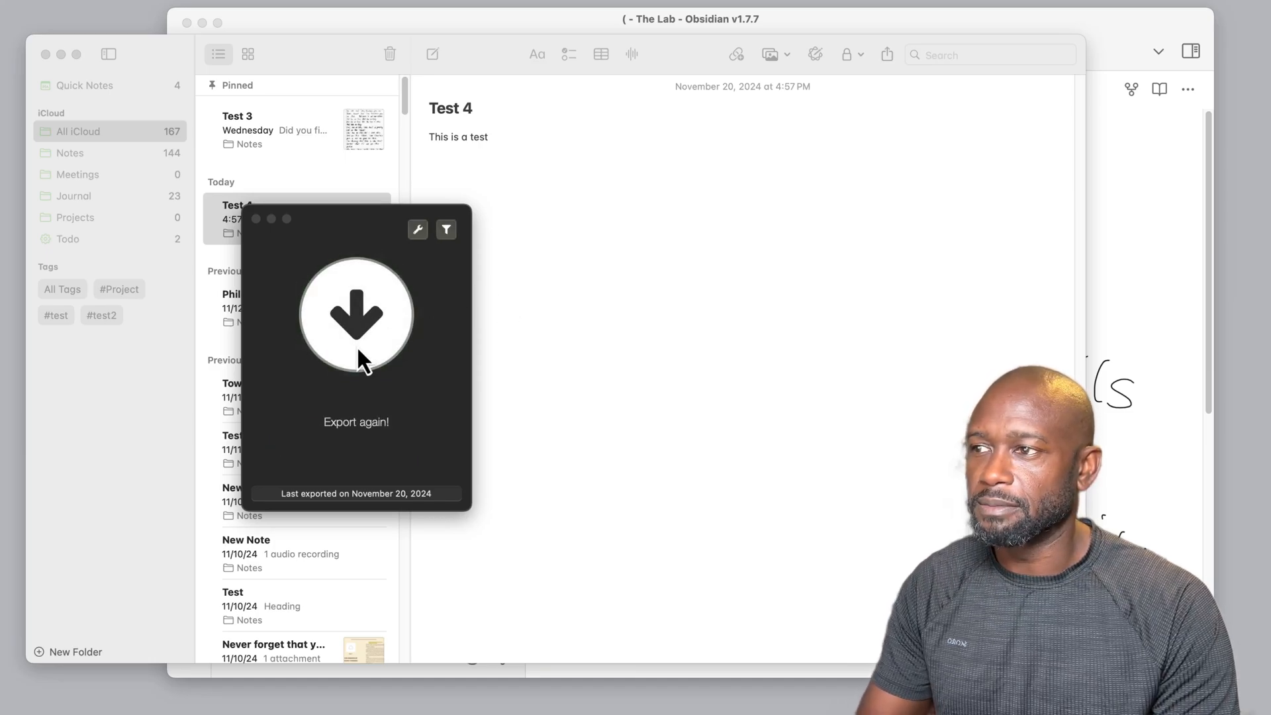
mouse_move(520, 42)
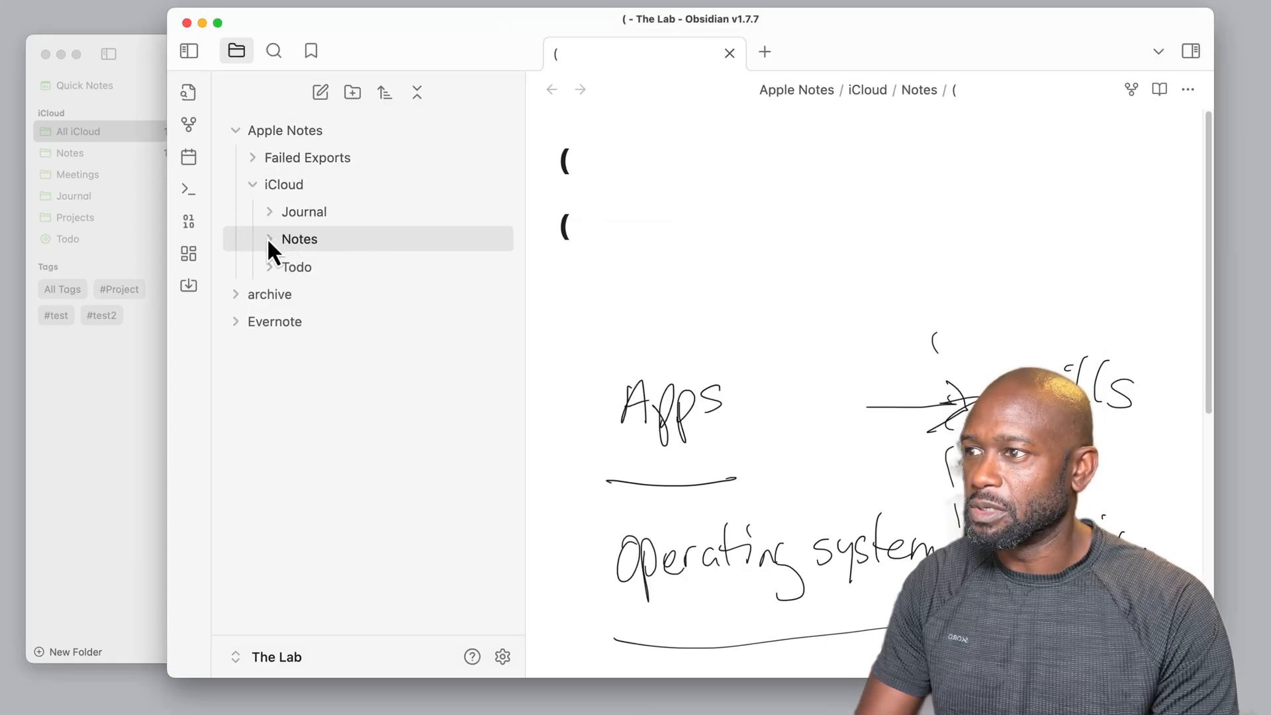
Expand iCloud Notes, scroll to the new 'Test 4' note and open it.
left_click(298, 238)
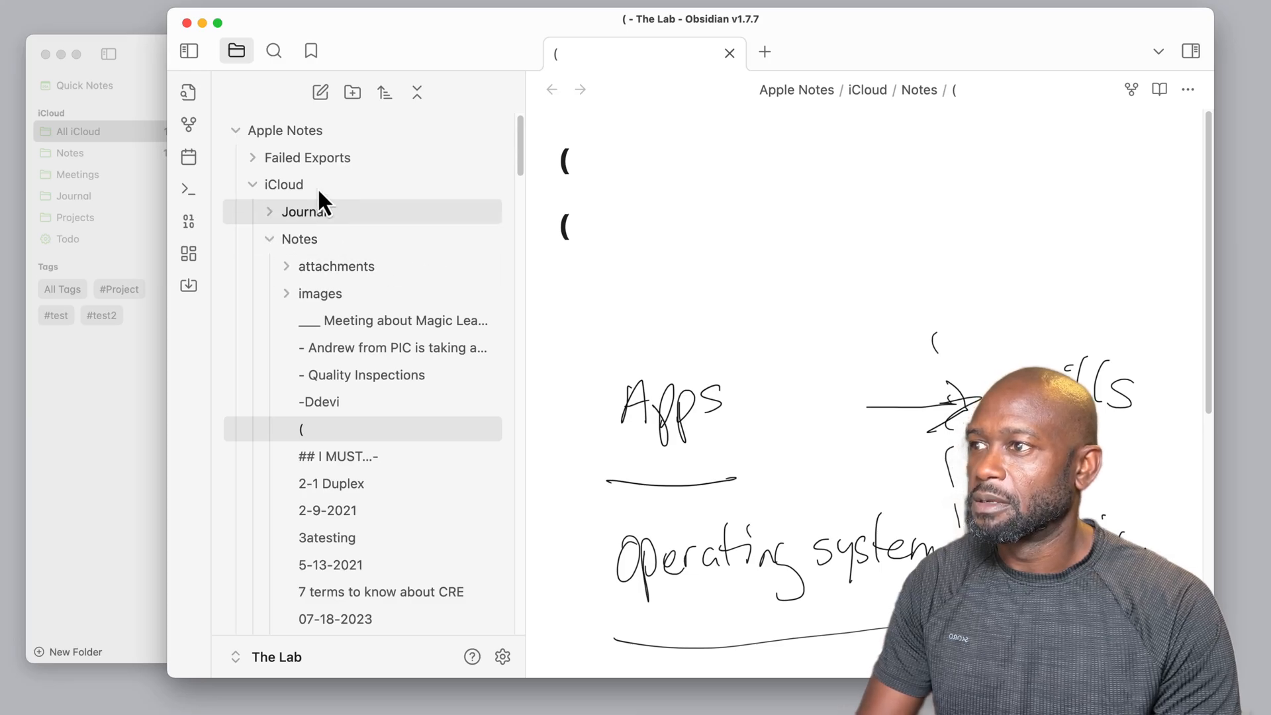
mouse_move(389, 320)
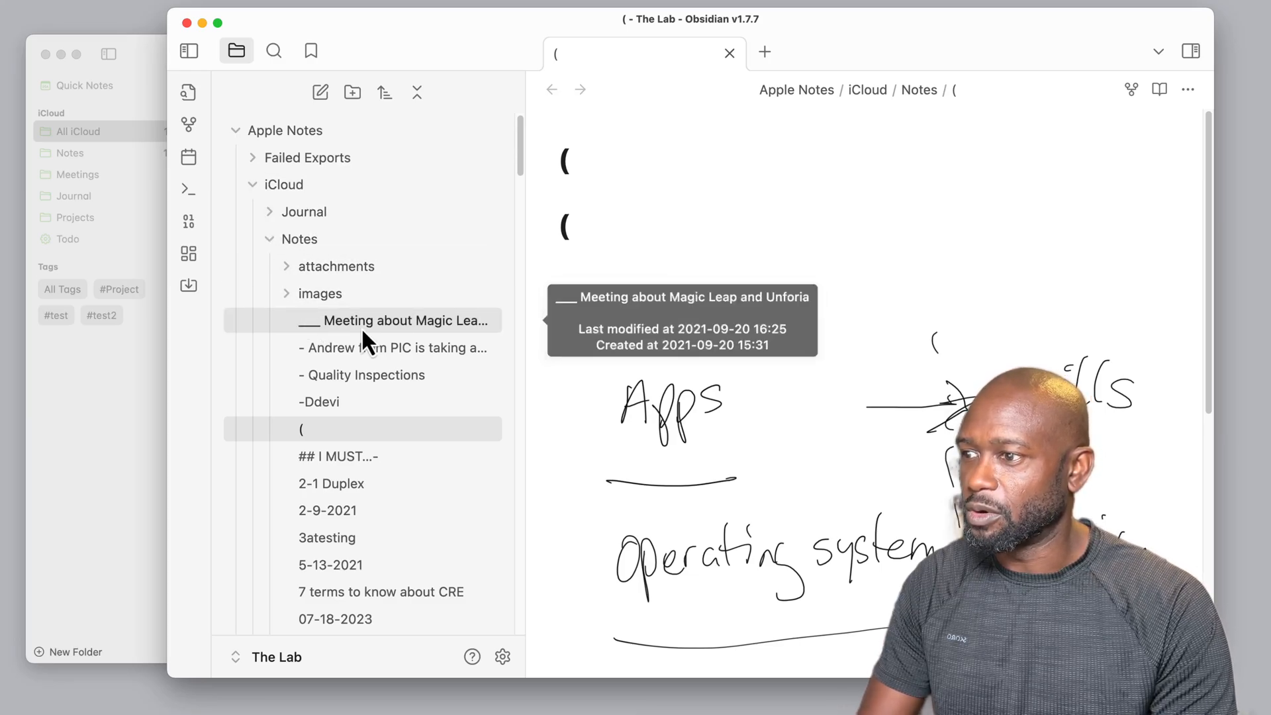
scroll("down", 3)
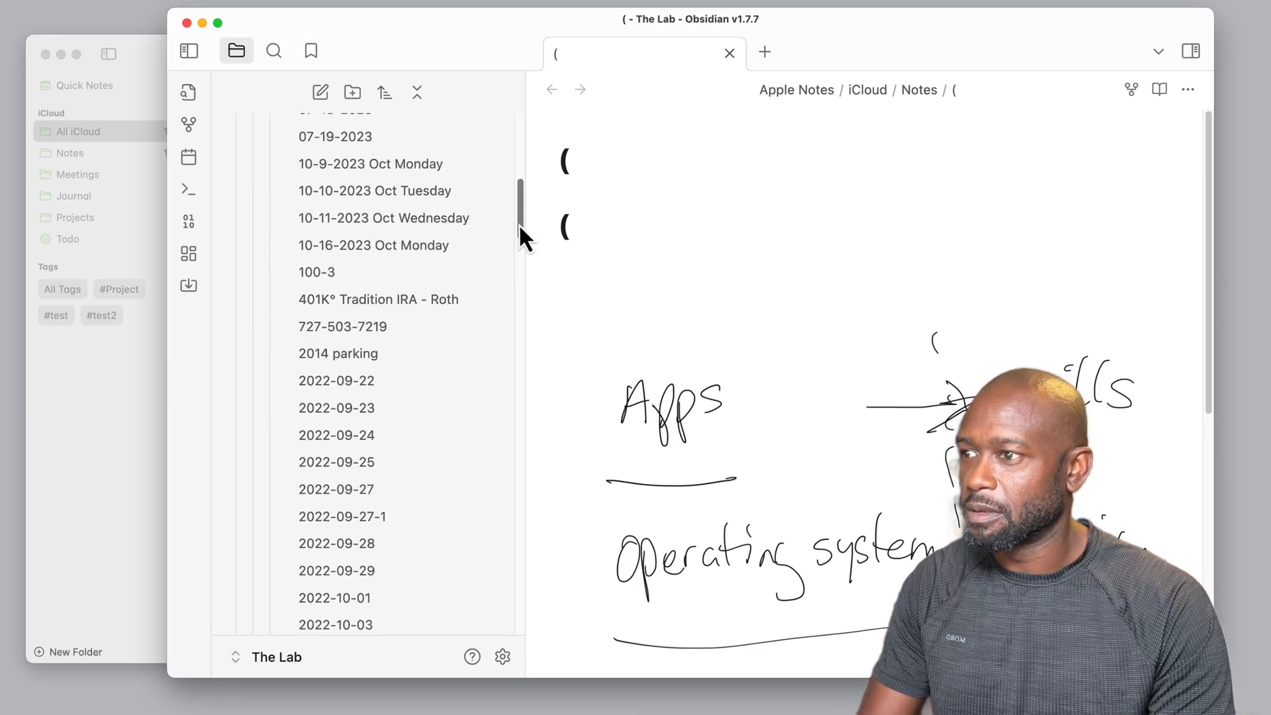
scroll("down", 3)
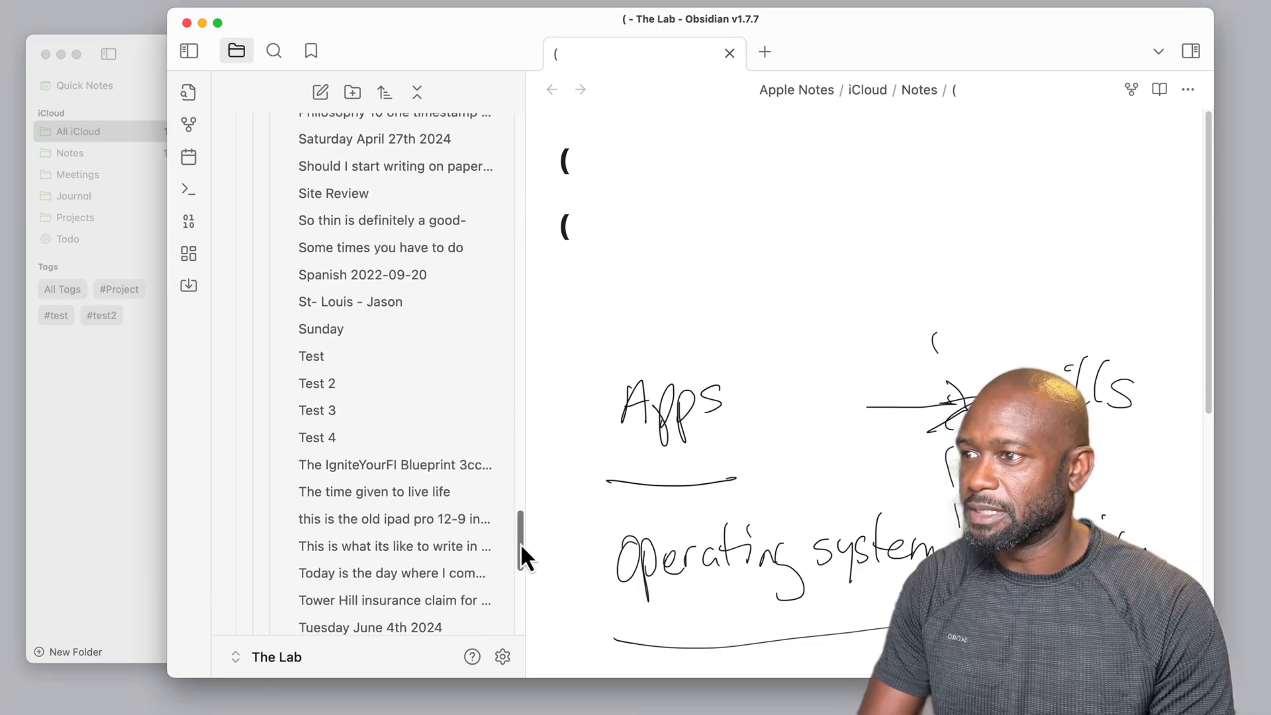
left_click(317, 437)
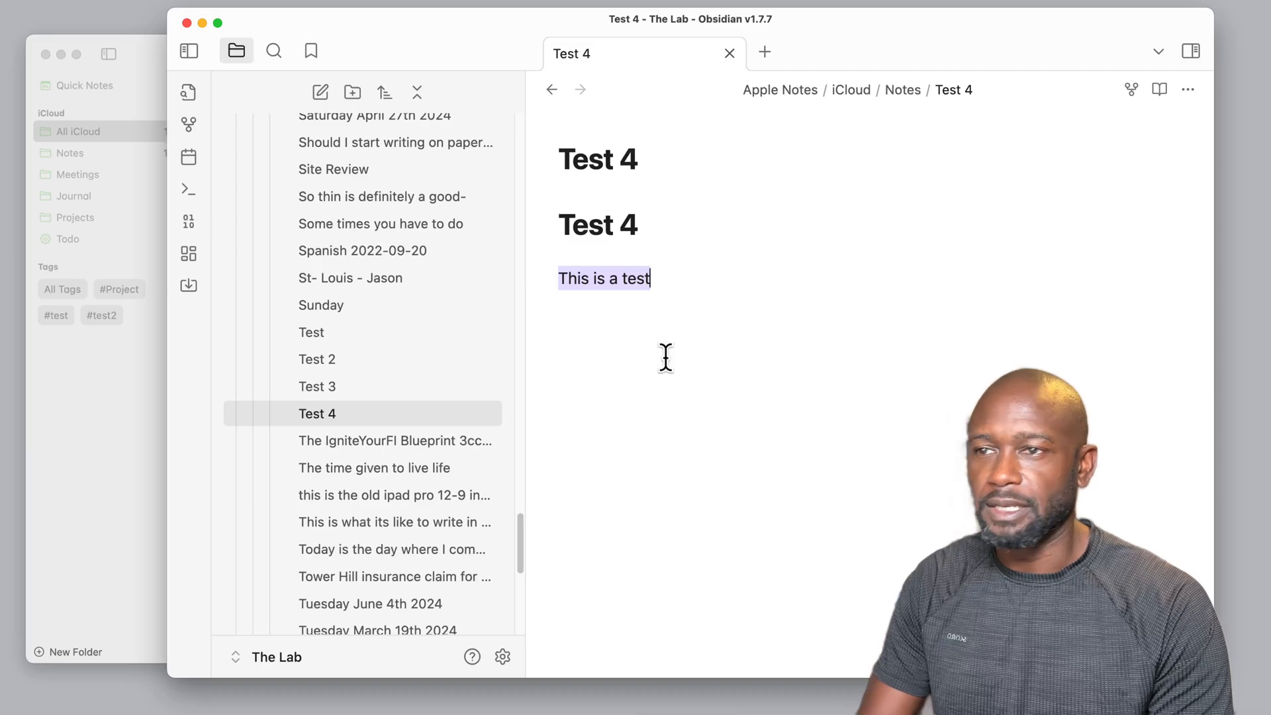
mouse_move(372, 419)
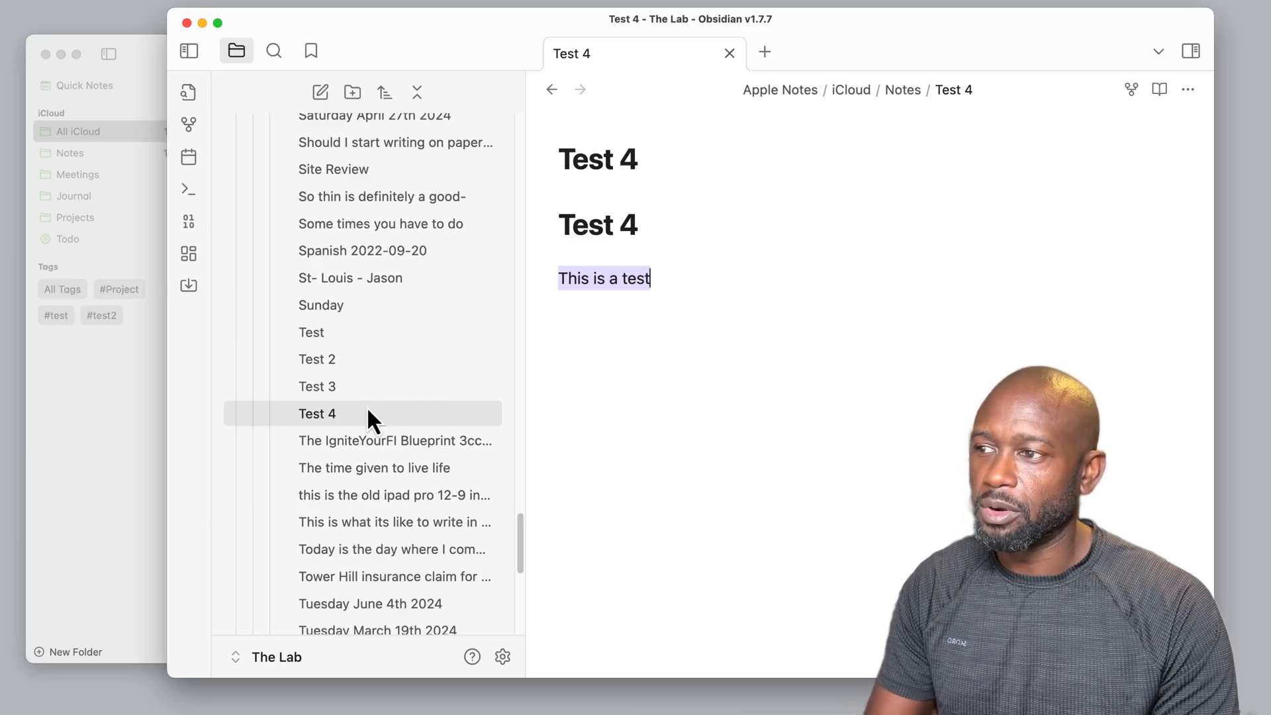
mouse_move(543, 405)
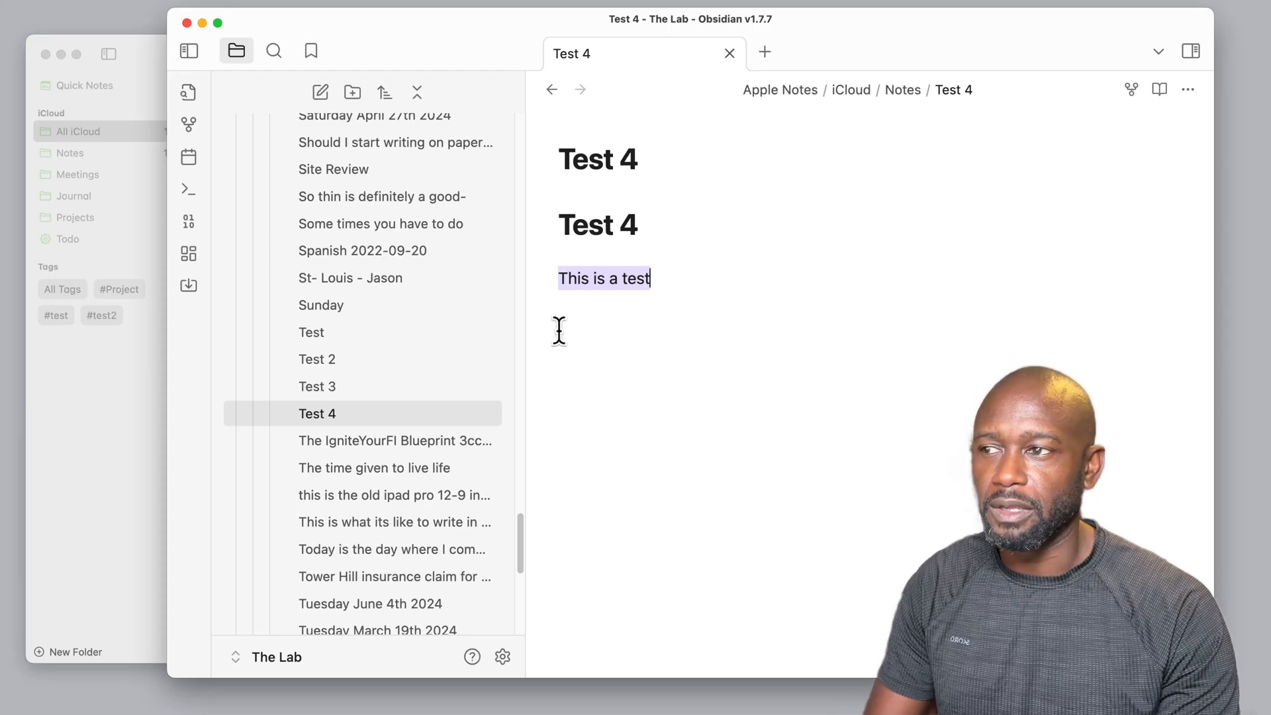
mouse_move(596, 306)
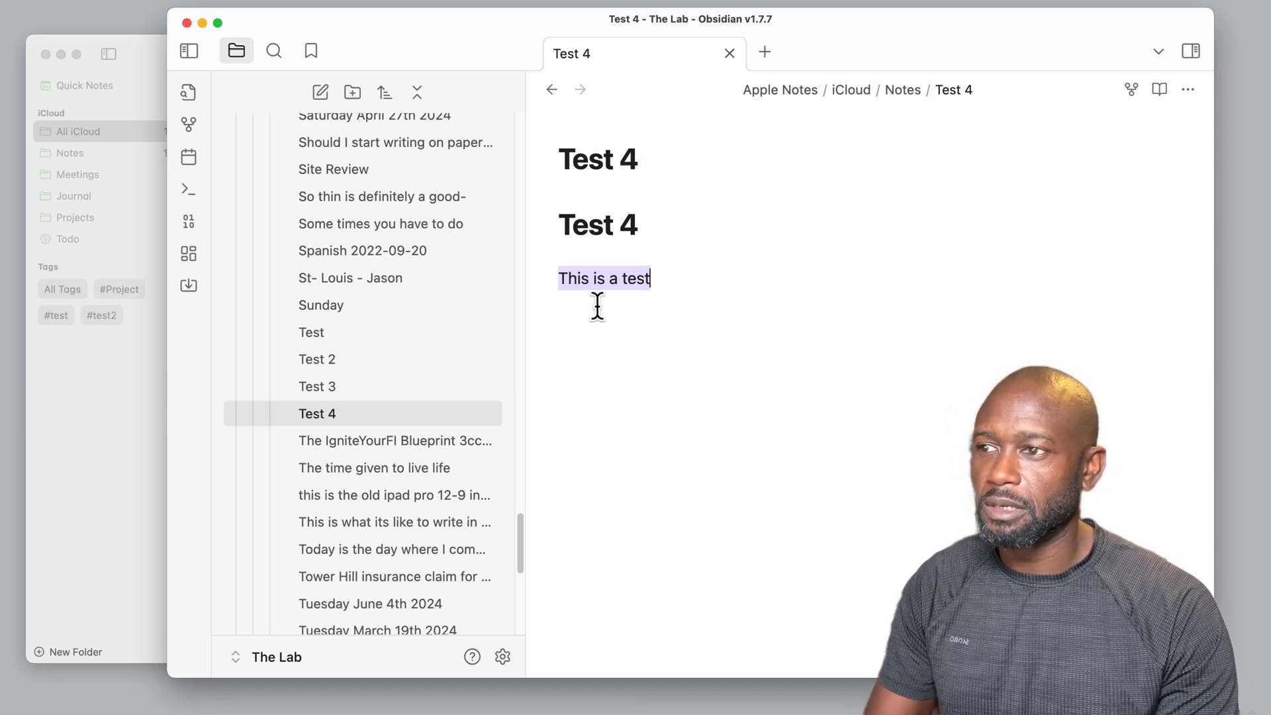
mouse_move(628, 278)
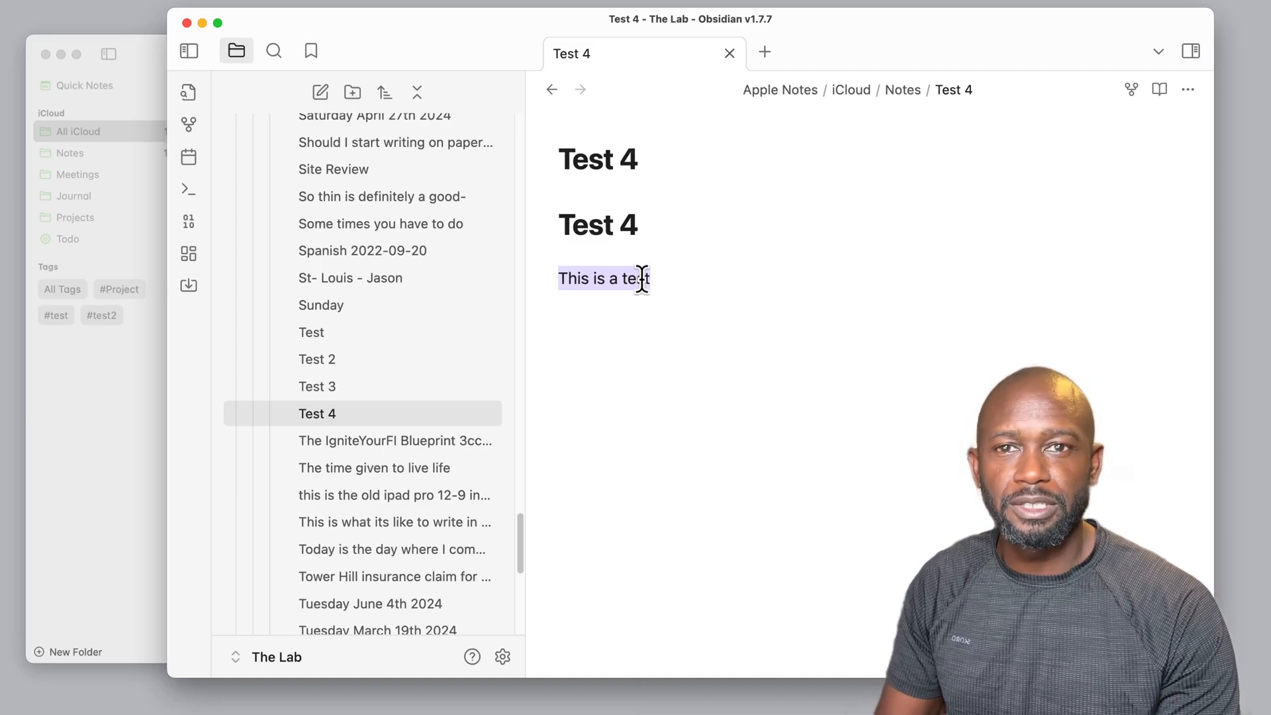
mouse_move(498, 265)
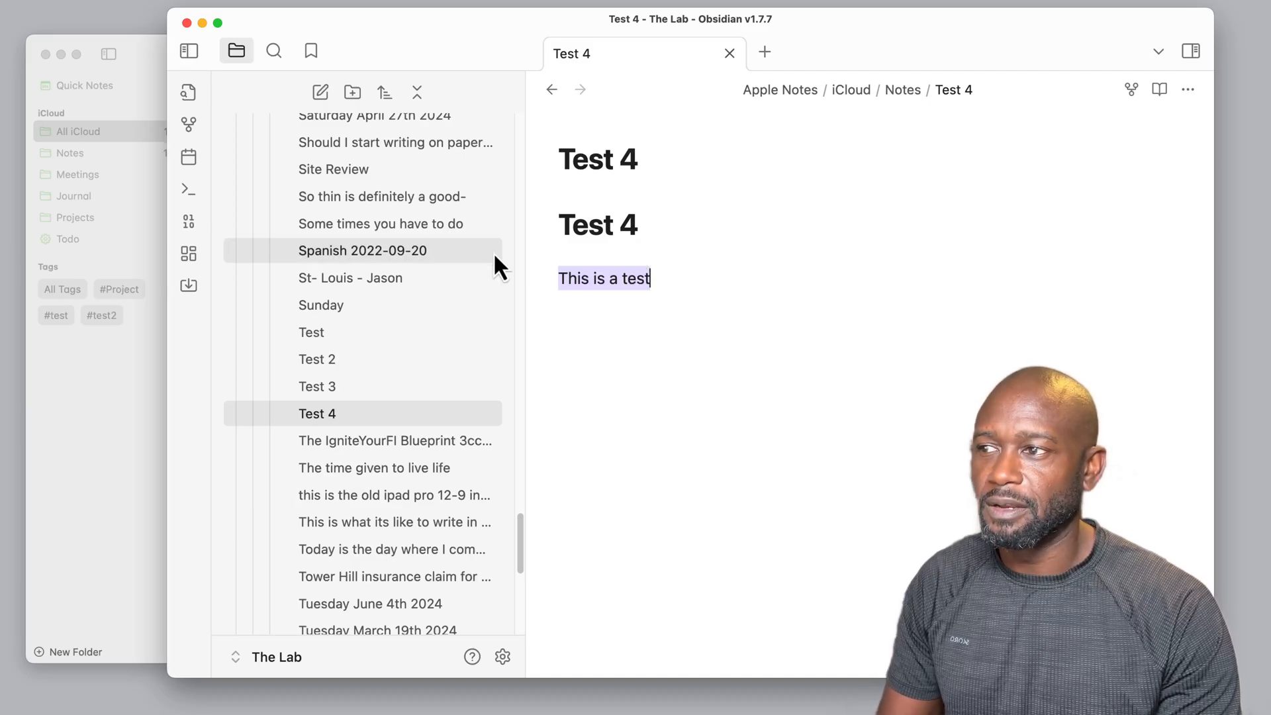
scroll("up", 3)
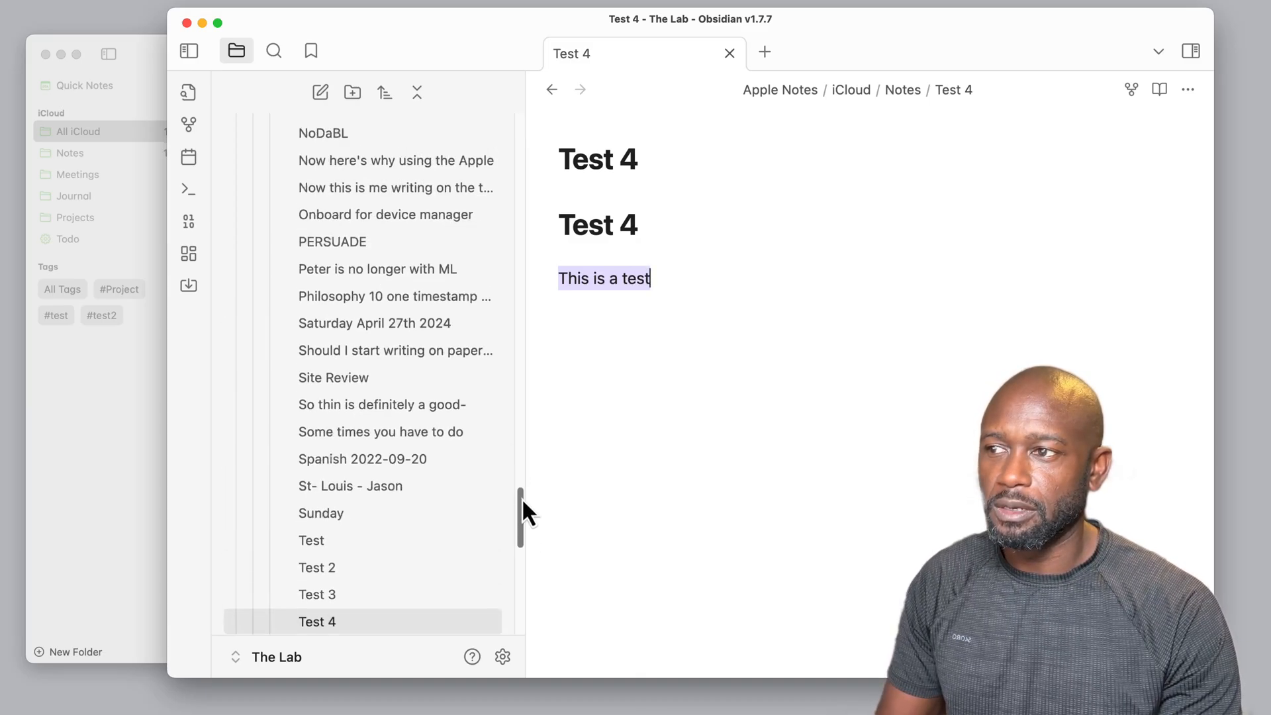
scroll("up", 3)
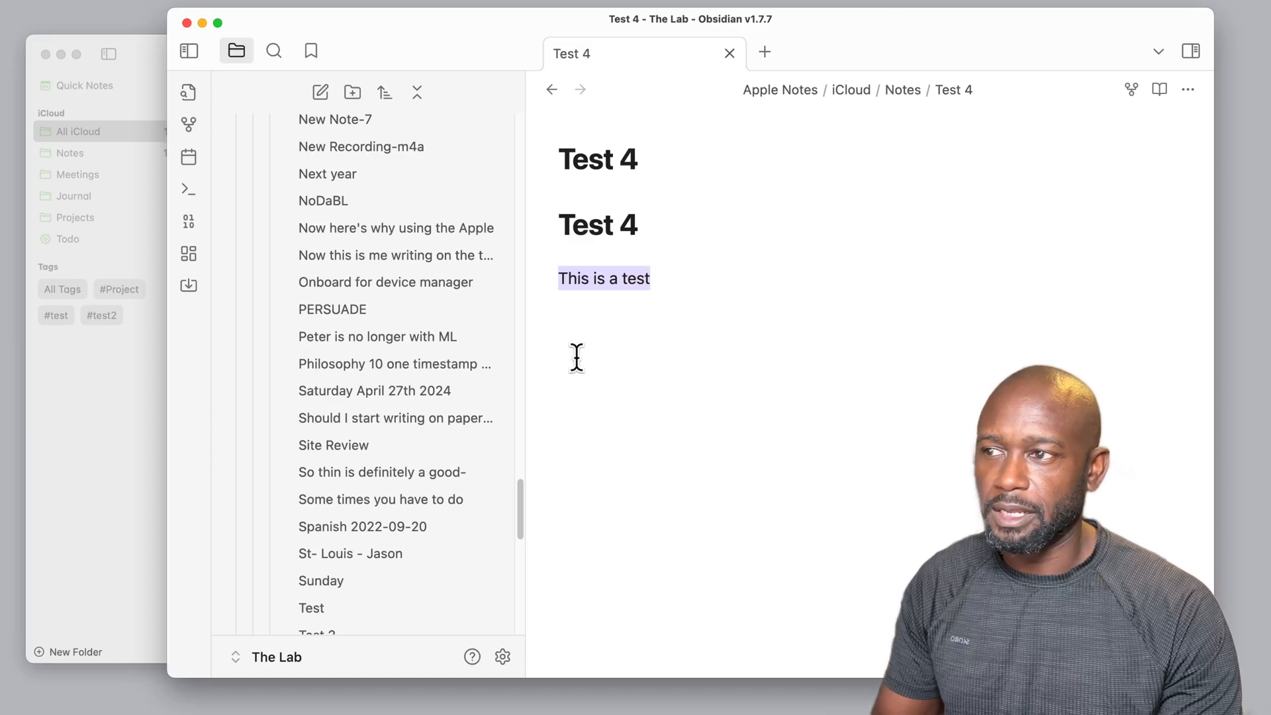